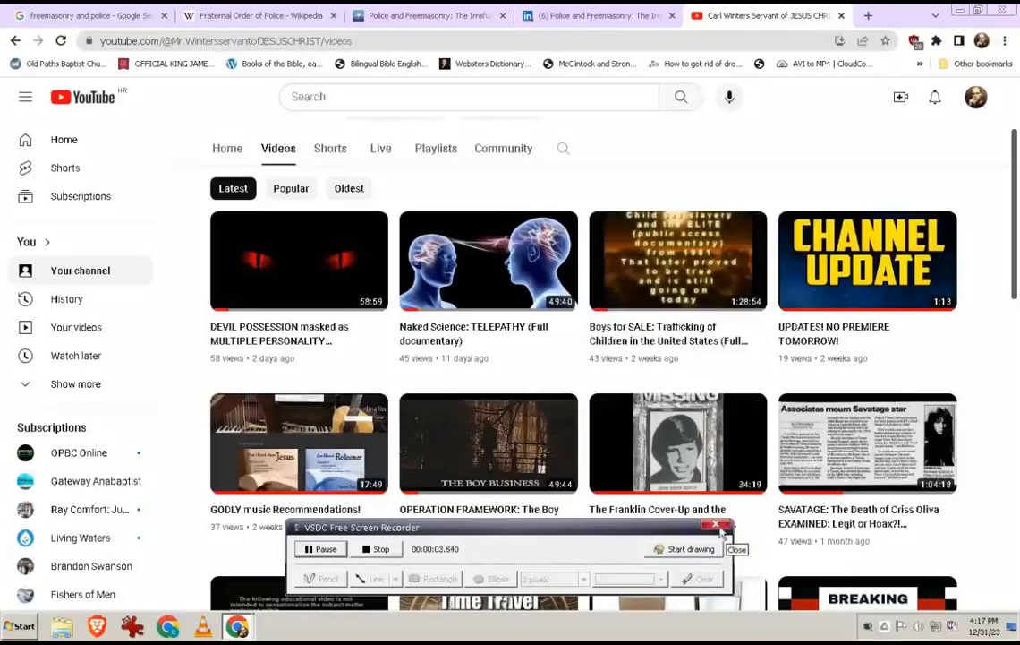
# Step: Switch to the LinkedIn tab with the Police and Freemasonry article and its badge grid
pyautogui.click(738, 548)
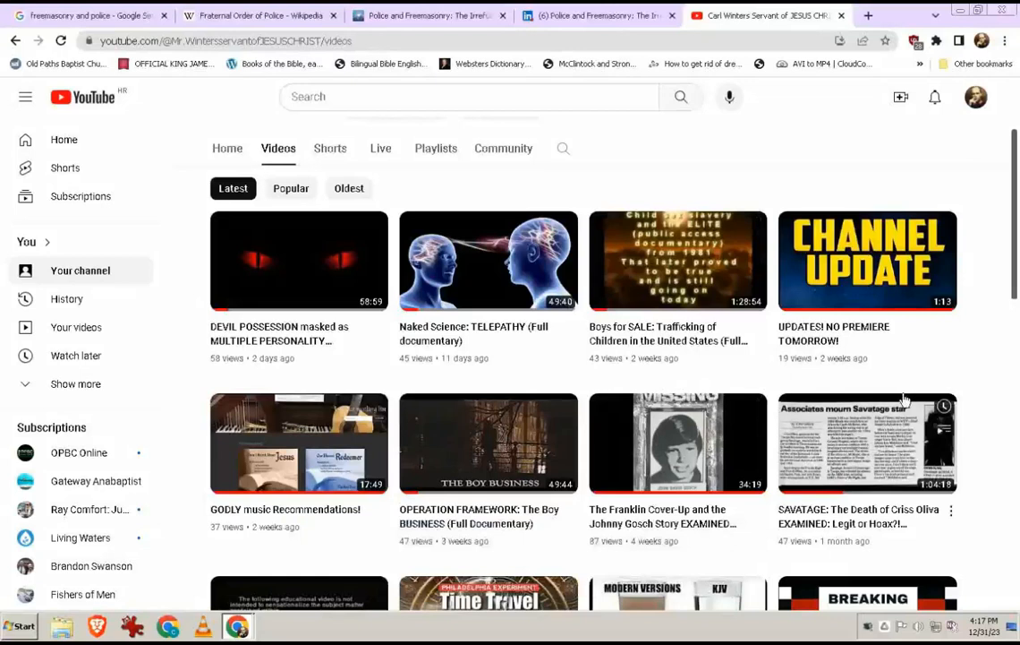
pyautogui.moveTo(892, 480)
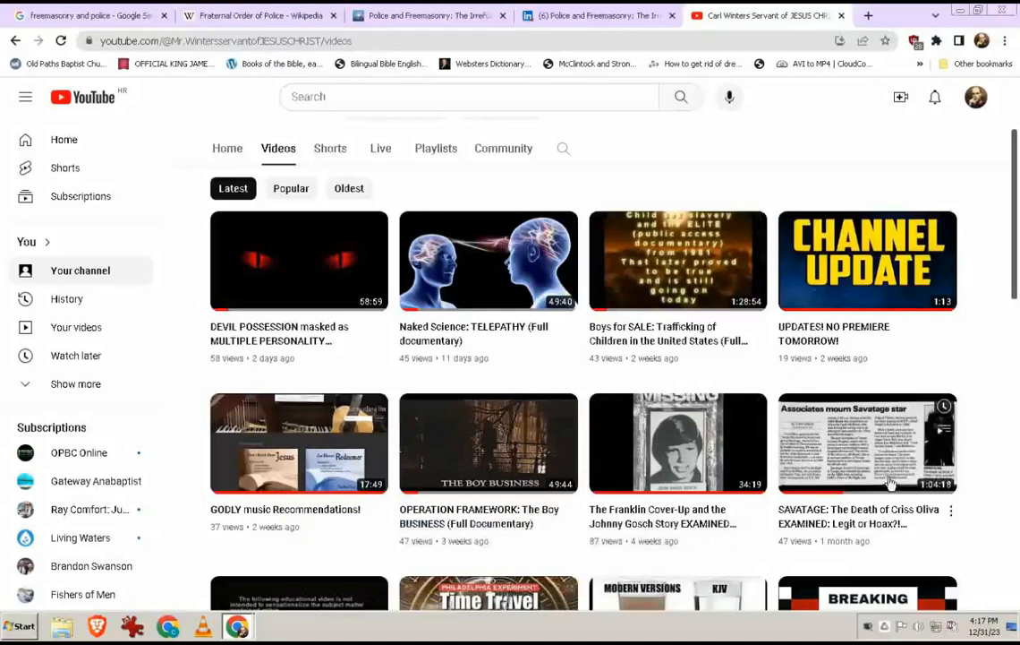
pyautogui.moveTo(420, 492)
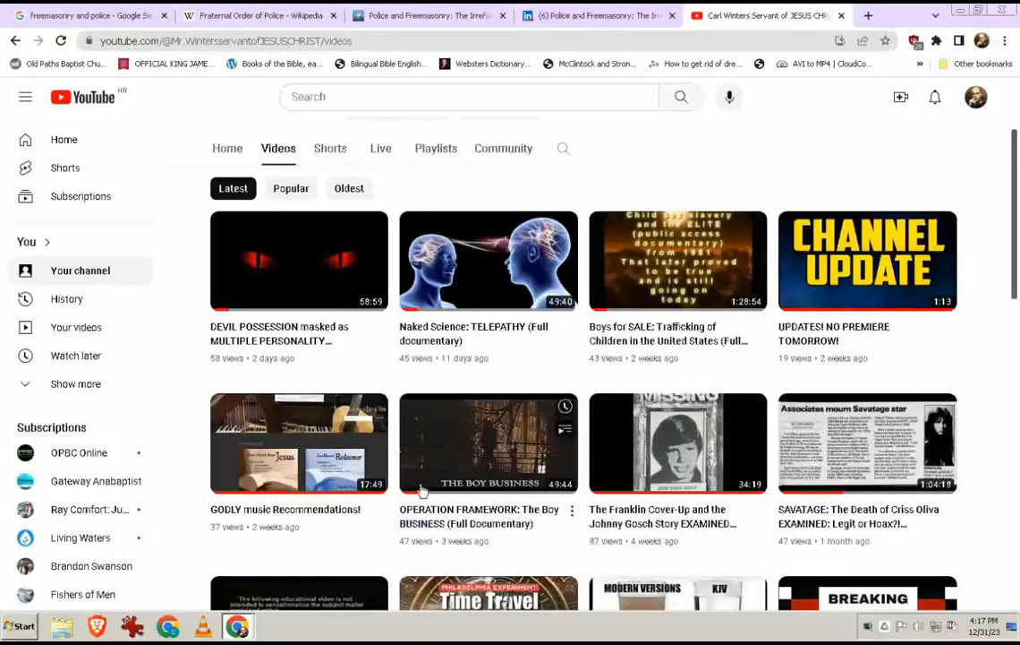
pyautogui.moveTo(339, 487)
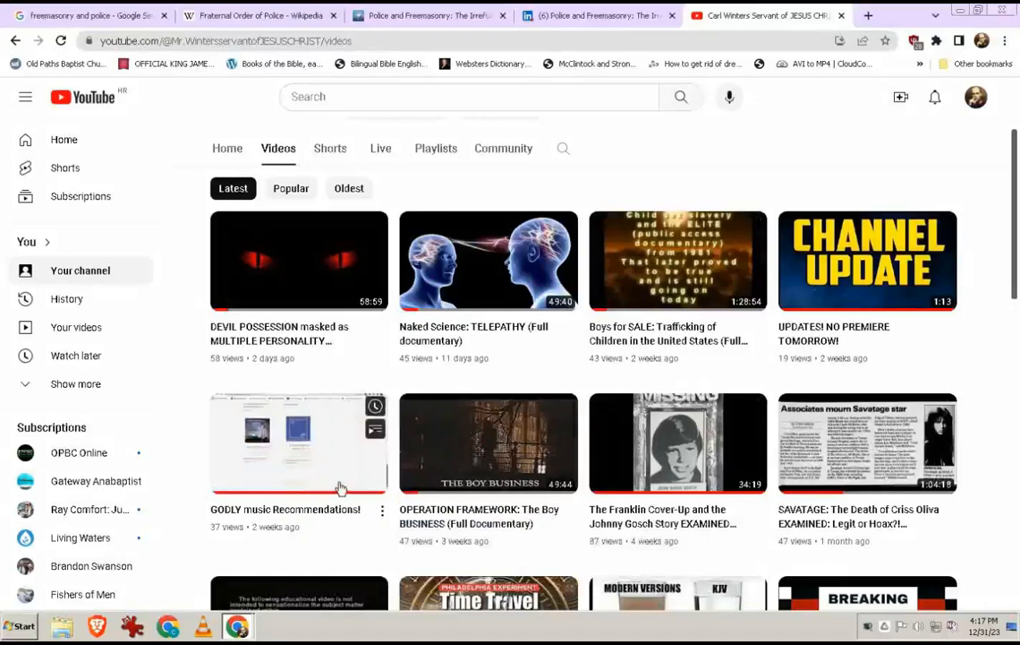
pyautogui.moveTo(338, 487)
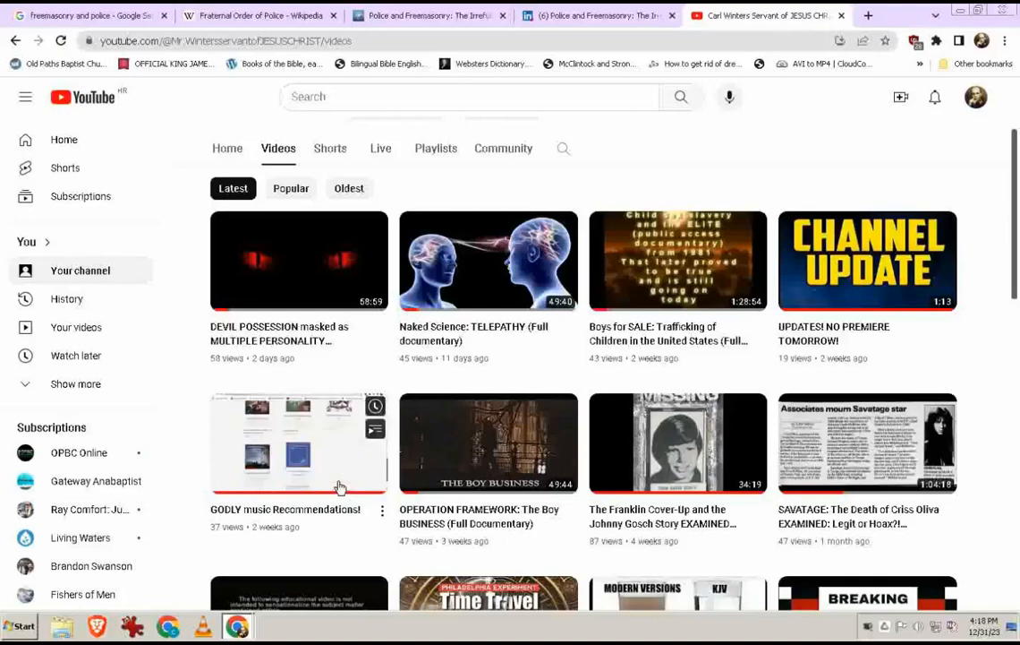
pyautogui.moveTo(339, 487)
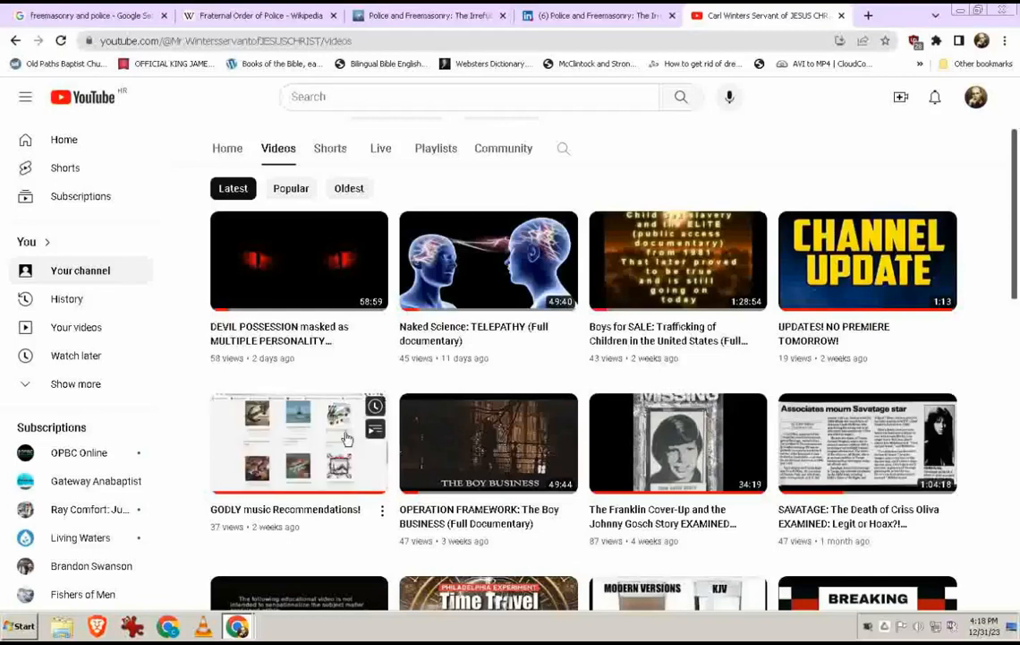
pyautogui.moveTo(348, 439)
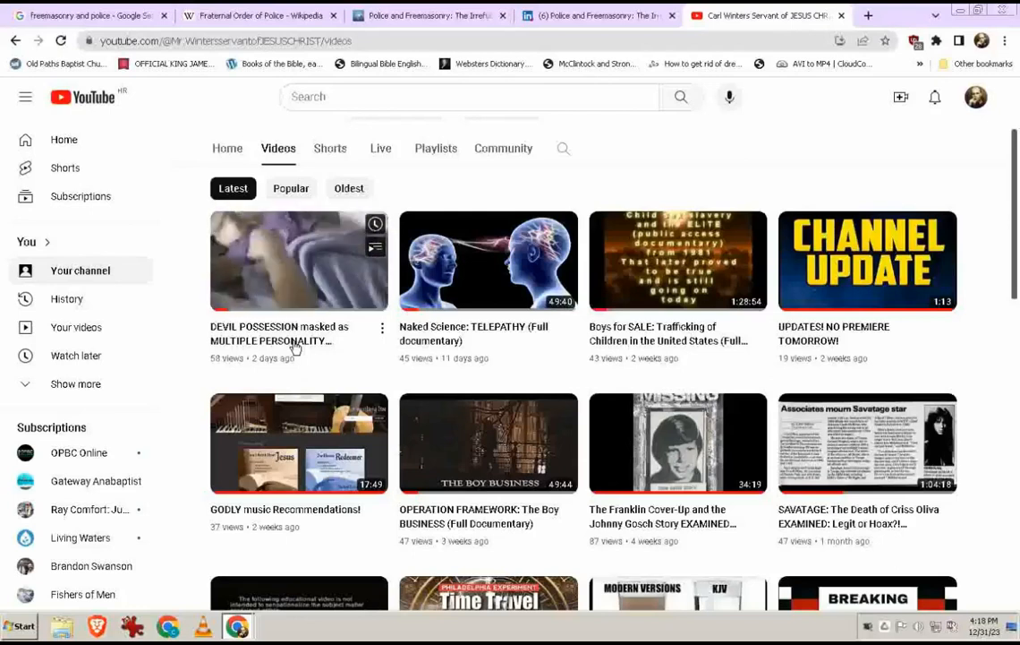
pyautogui.moveTo(297, 259)
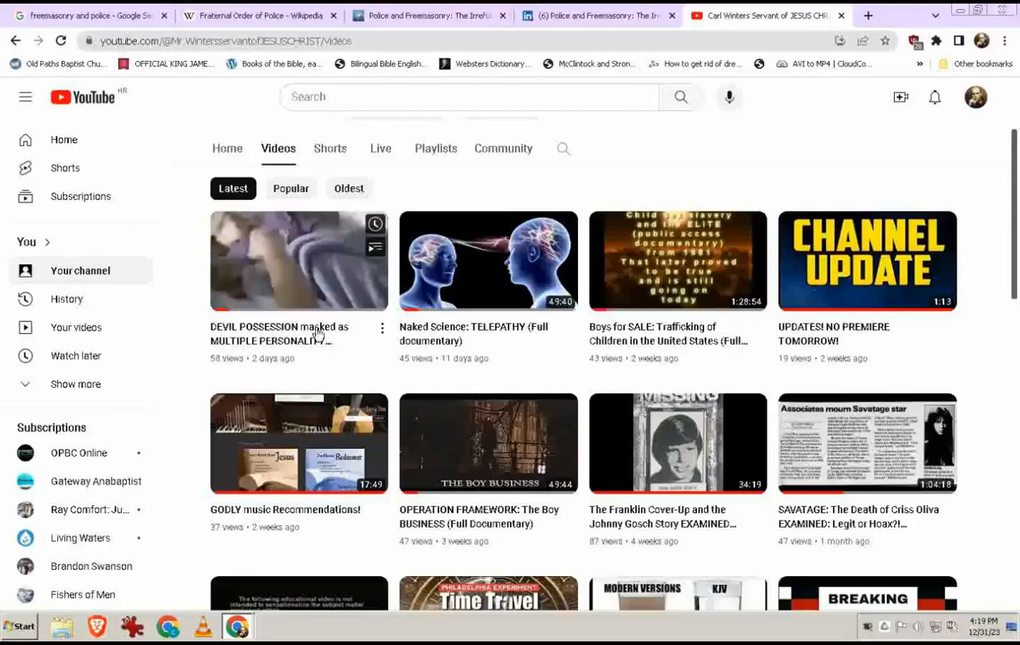
pyautogui.moveTo(625, 165)
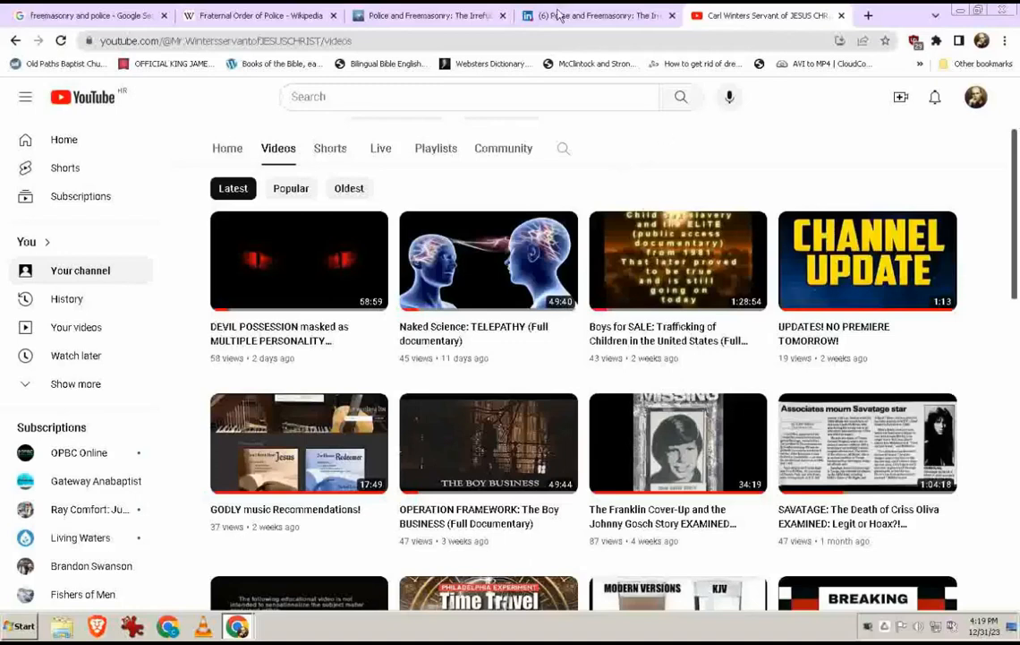
pyautogui.click(598, 14)
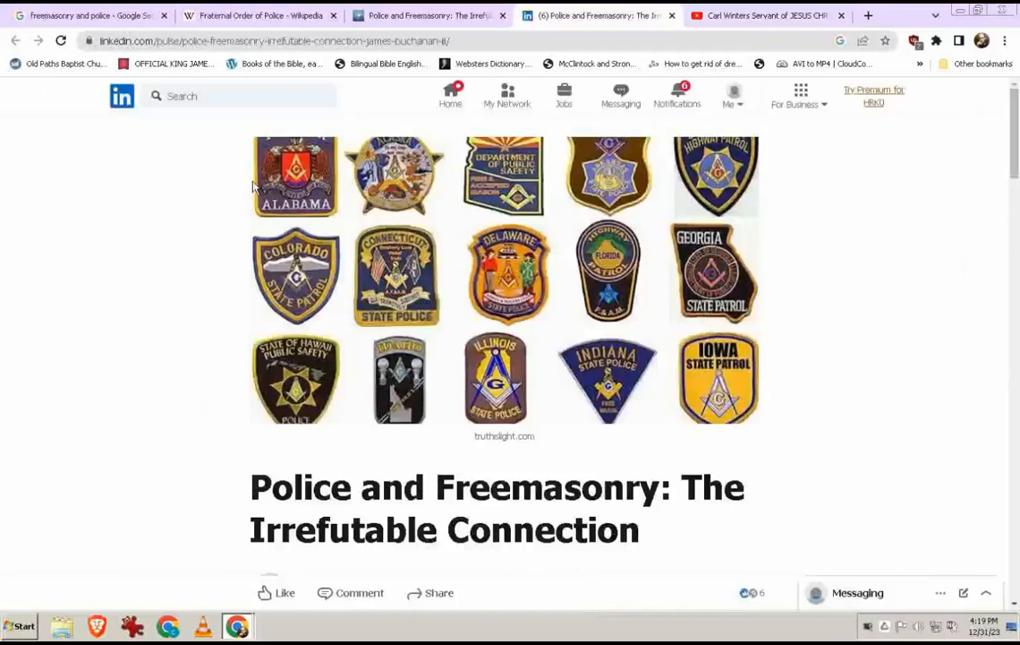
pyautogui.moveTo(928, 215)
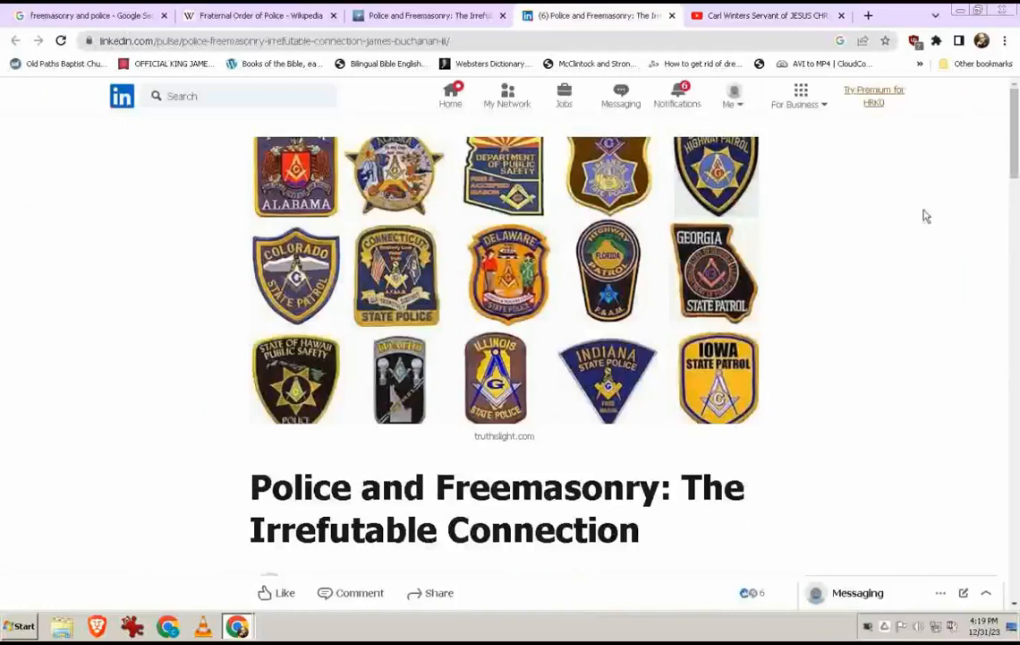
pyautogui.moveTo(487, 257)
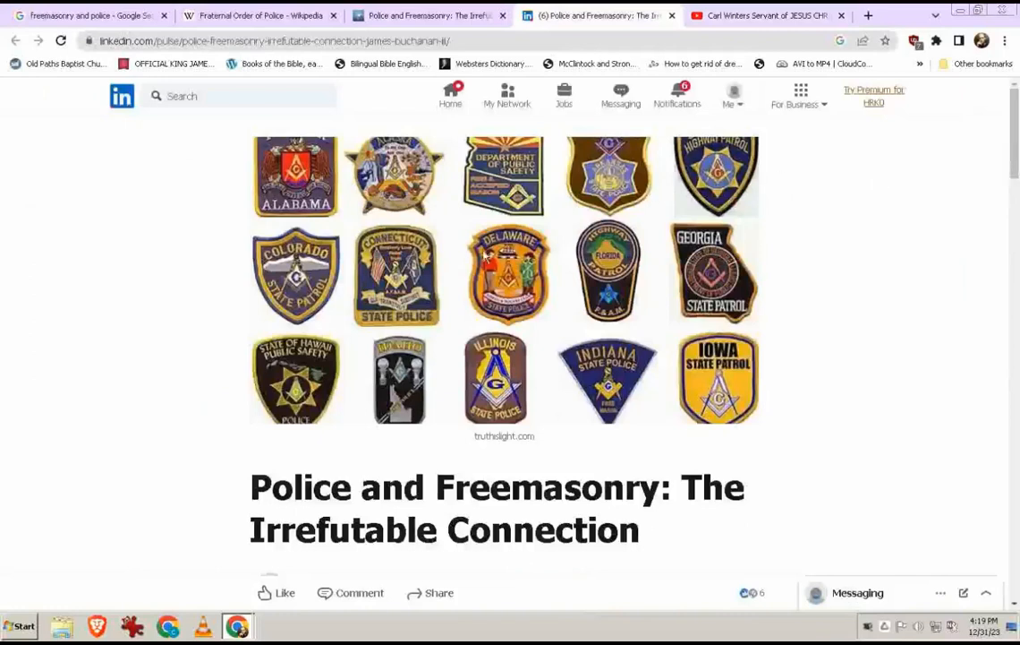
pyautogui.moveTo(351, 240)
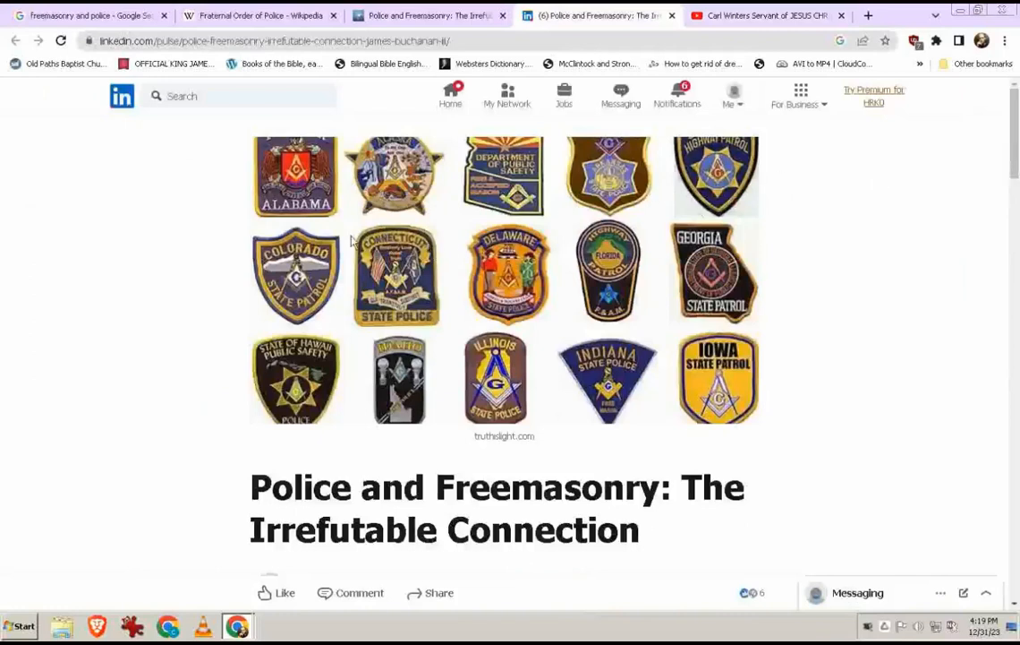
pyautogui.moveTo(379, 319)
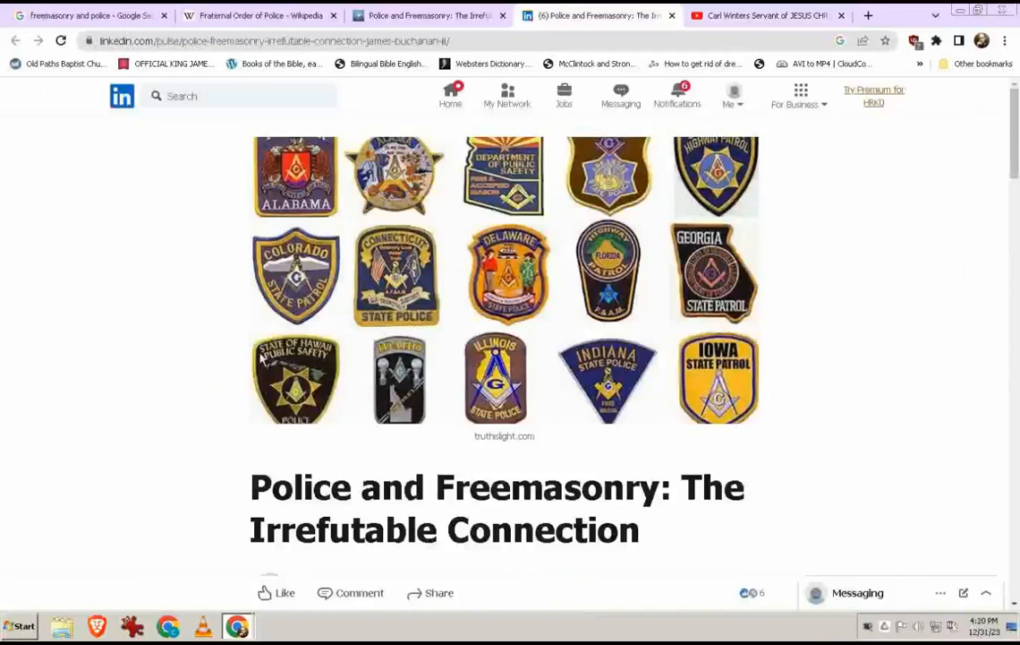
pyautogui.moveTo(371, 383)
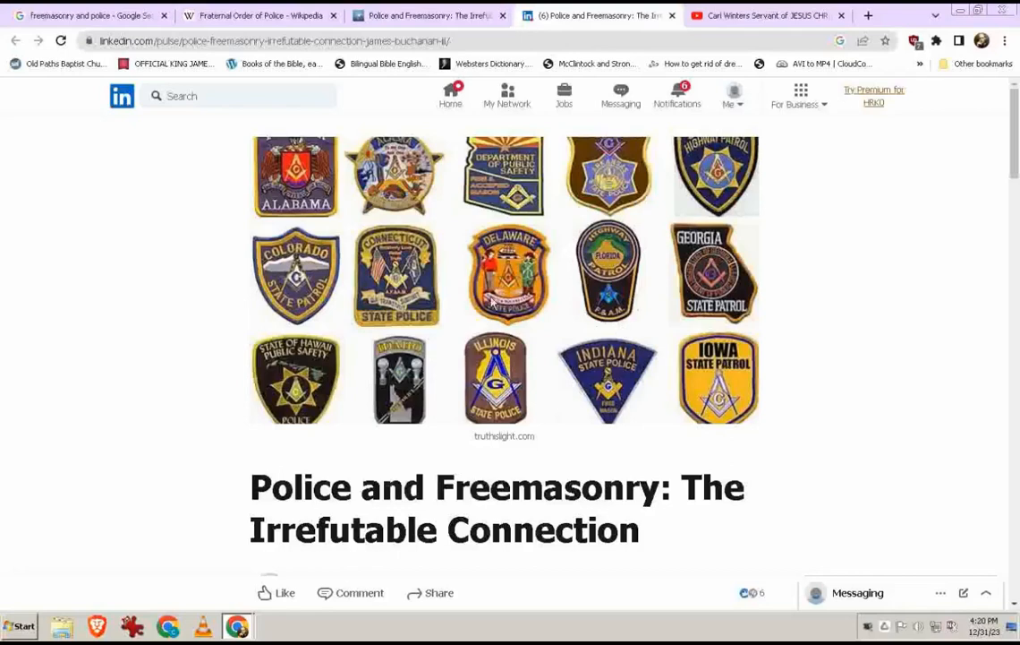
pyautogui.moveTo(861, 260)
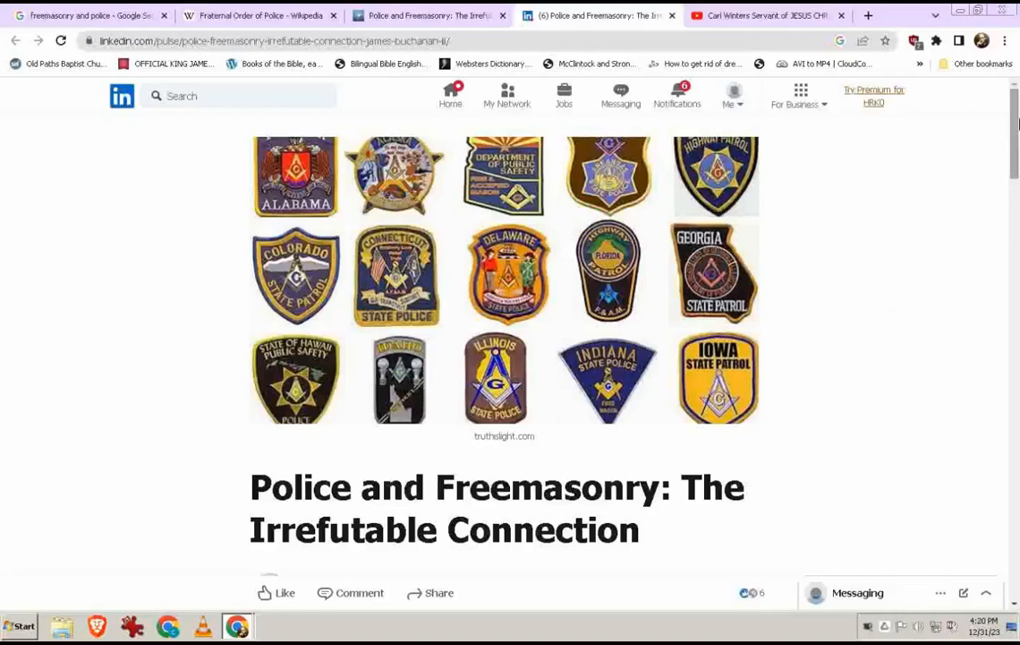
# Step: Scroll the LinkedIn article down to the 'Police and Masonry Walk Hand in Hand' heading
pyautogui.scroll(-3)
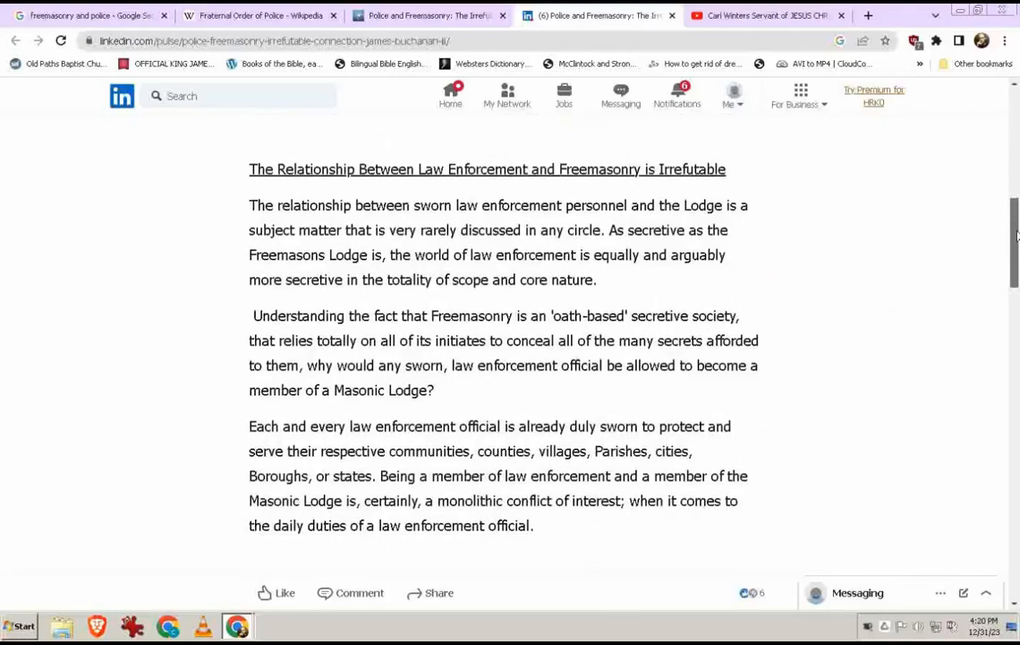
pyautogui.scroll(3)
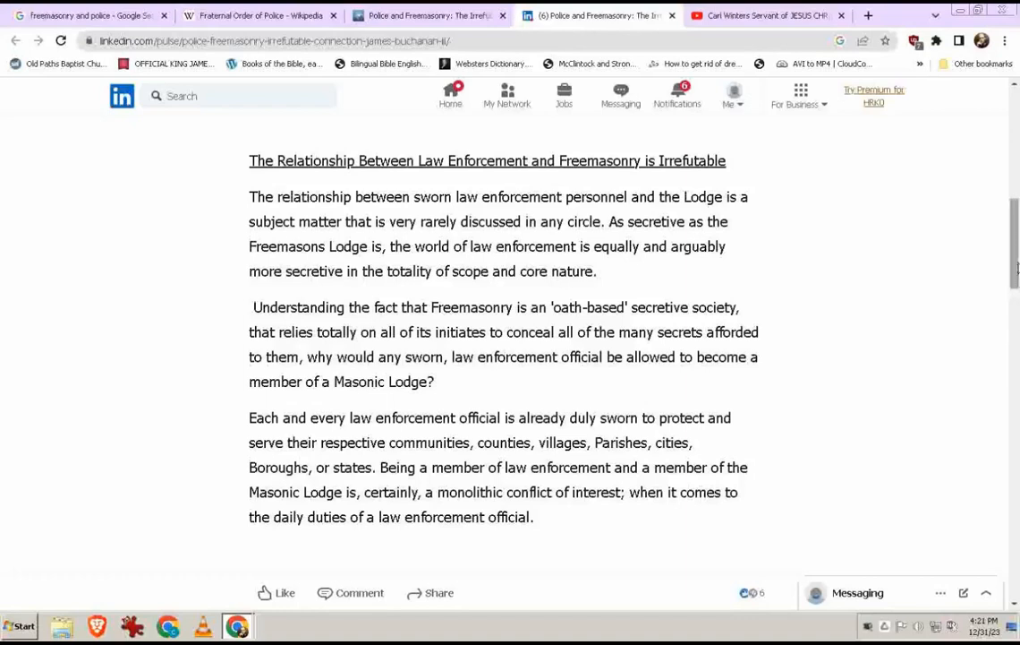
pyautogui.scroll(-3)
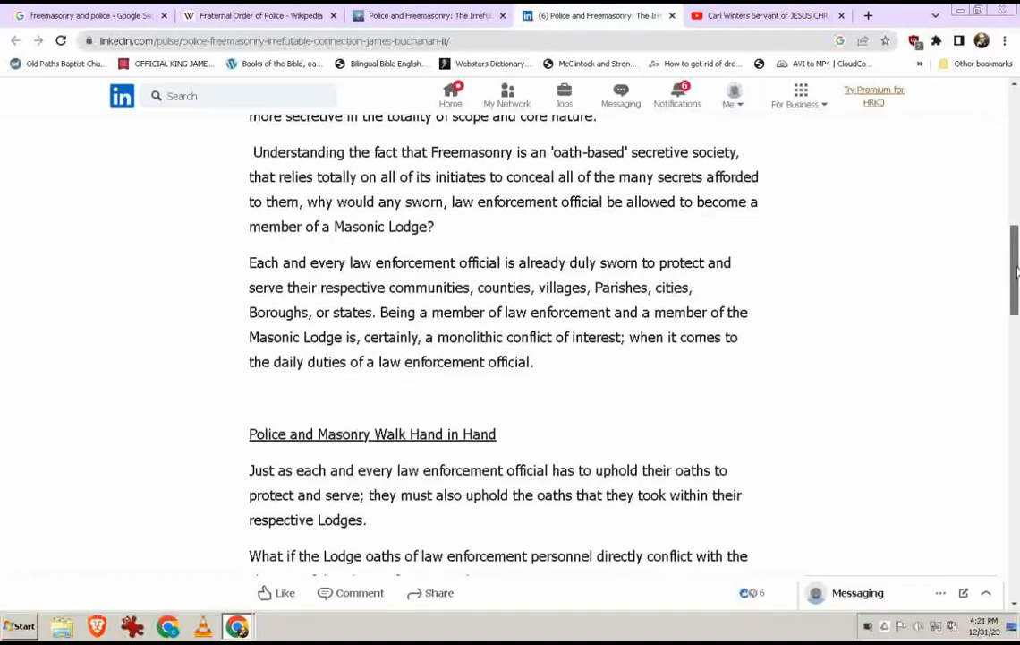
pyautogui.scroll(-3)
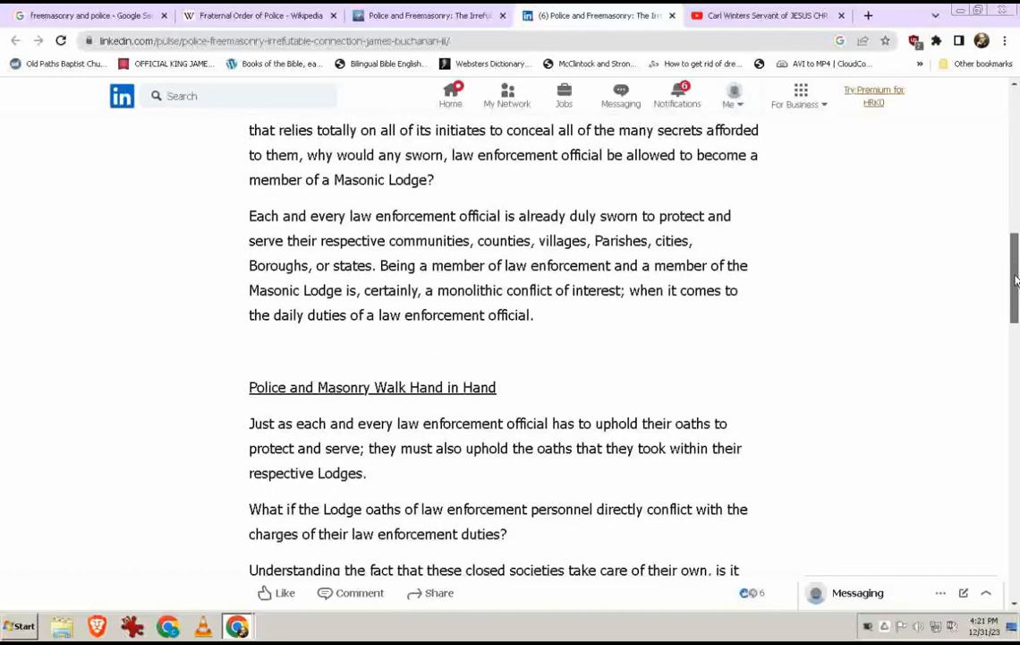
pyautogui.scroll(-3)
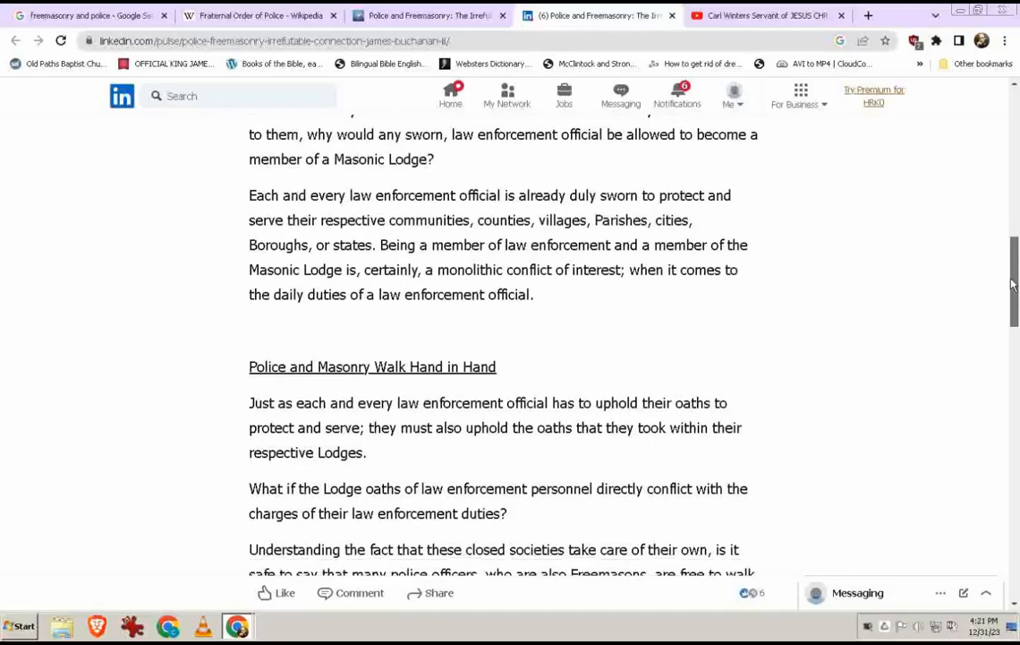
pyautogui.scroll(-3)
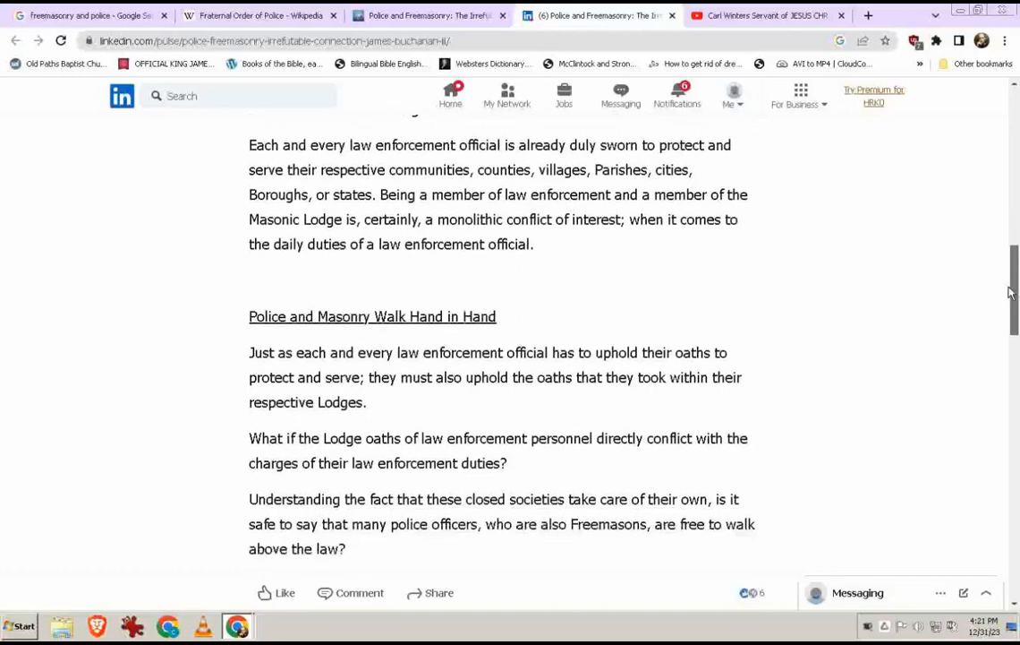
pyautogui.scroll(-3)
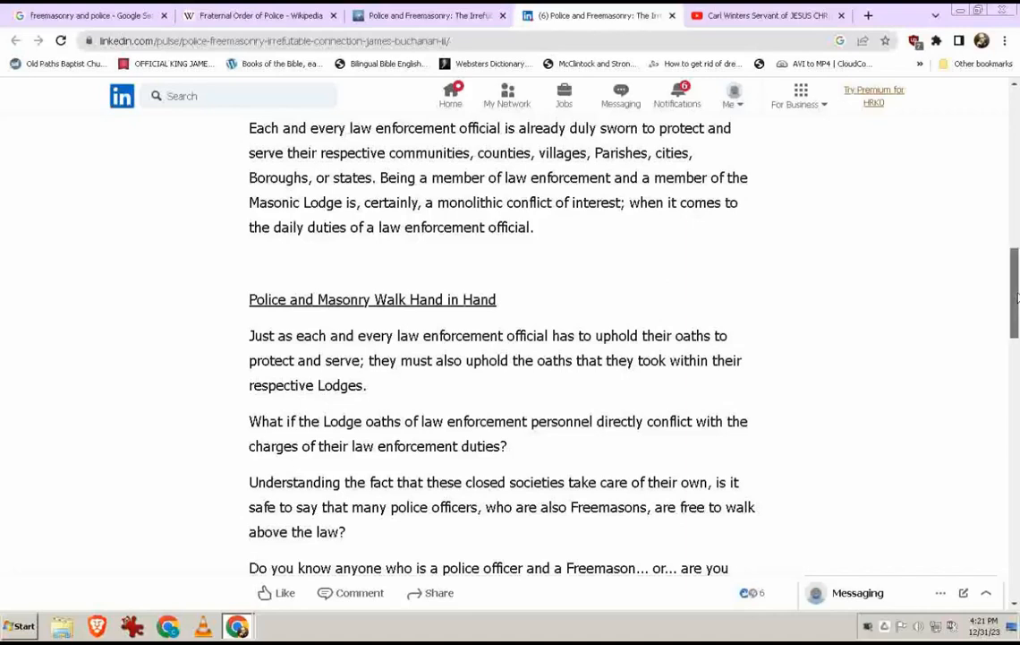
pyautogui.scroll(-3)
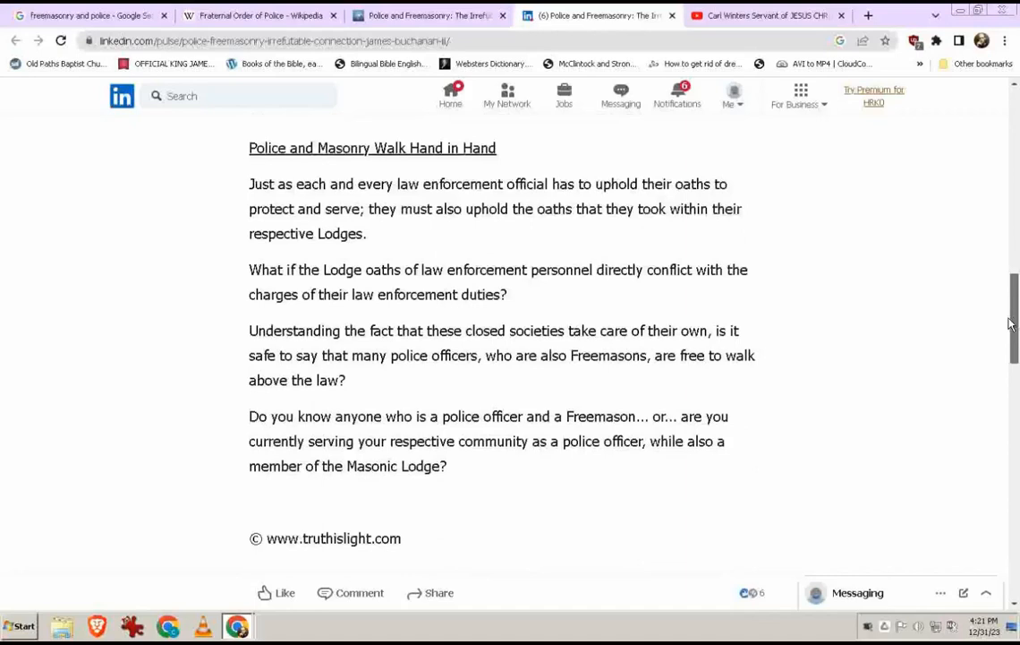
pyautogui.scroll(-3)
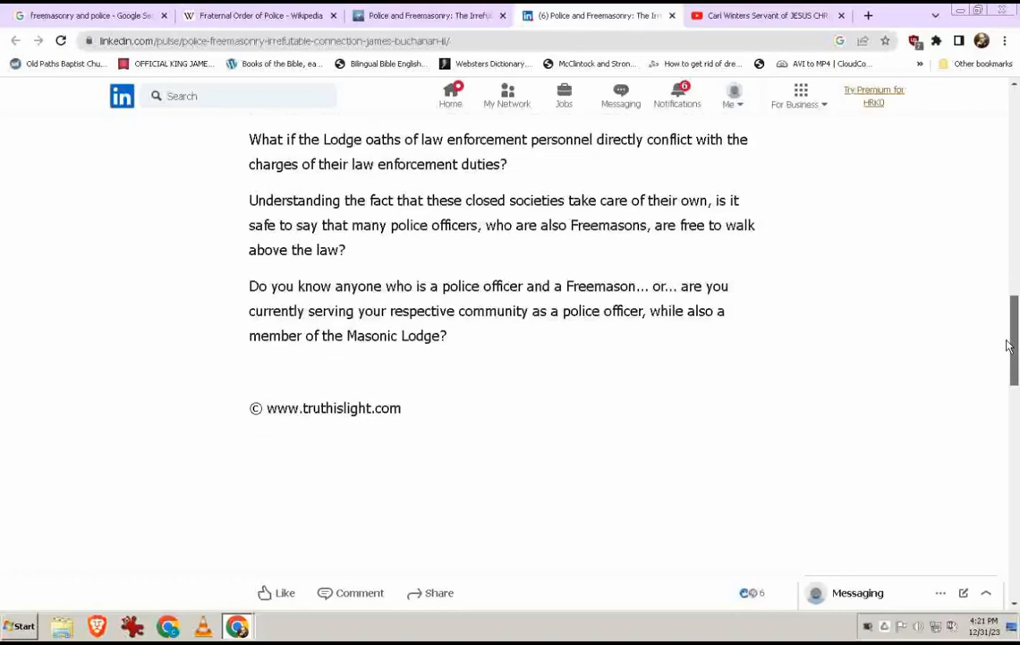
pyautogui.scroll(-3)
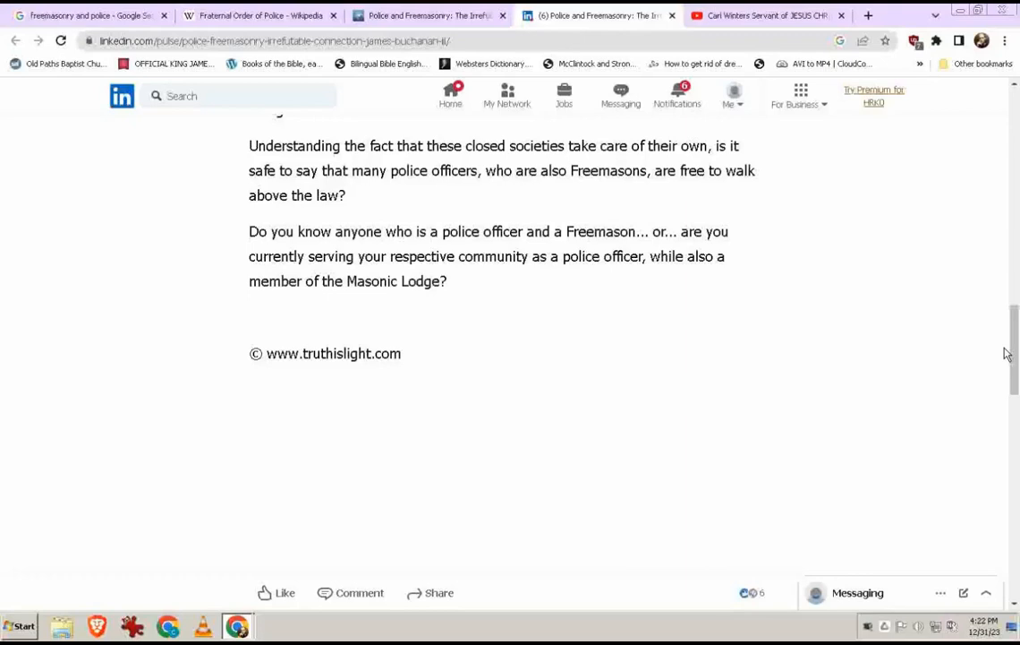
# Step: Switch to the Truth is Light tab and settle on the Police and Freemasonry post's opening paragraphs
pyautogui.click(259, 14)
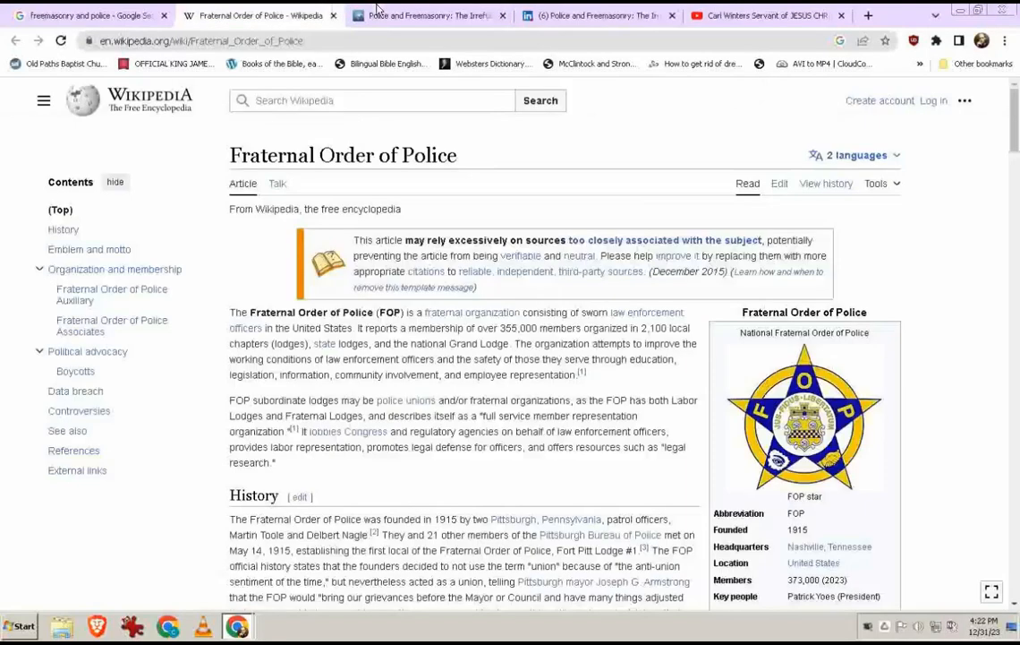
pyautogui.click(430, 14)
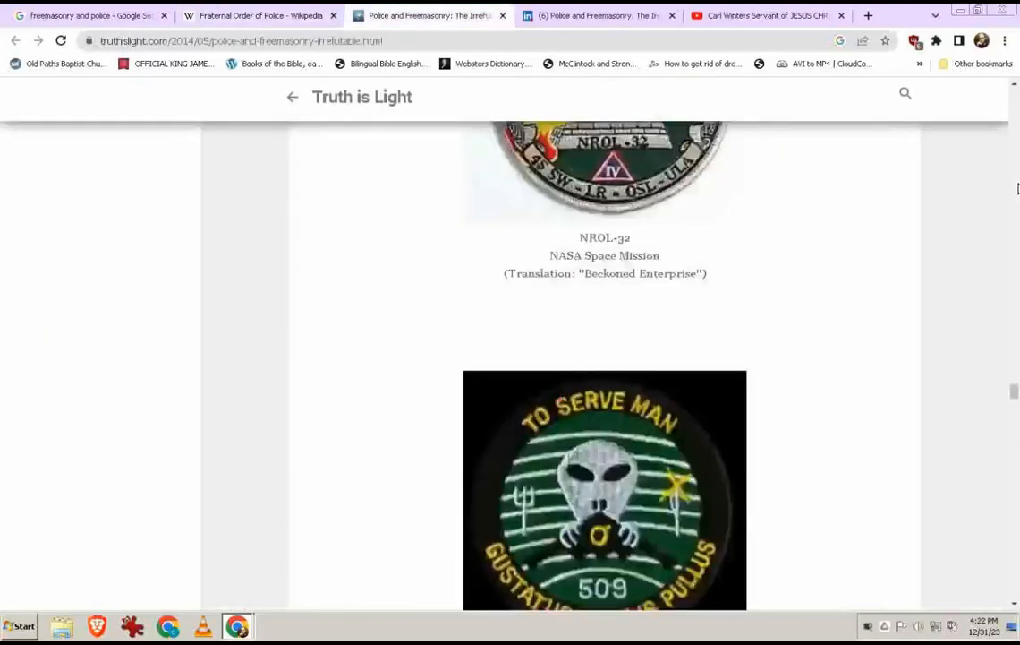
pyautogui.scroll(-3)
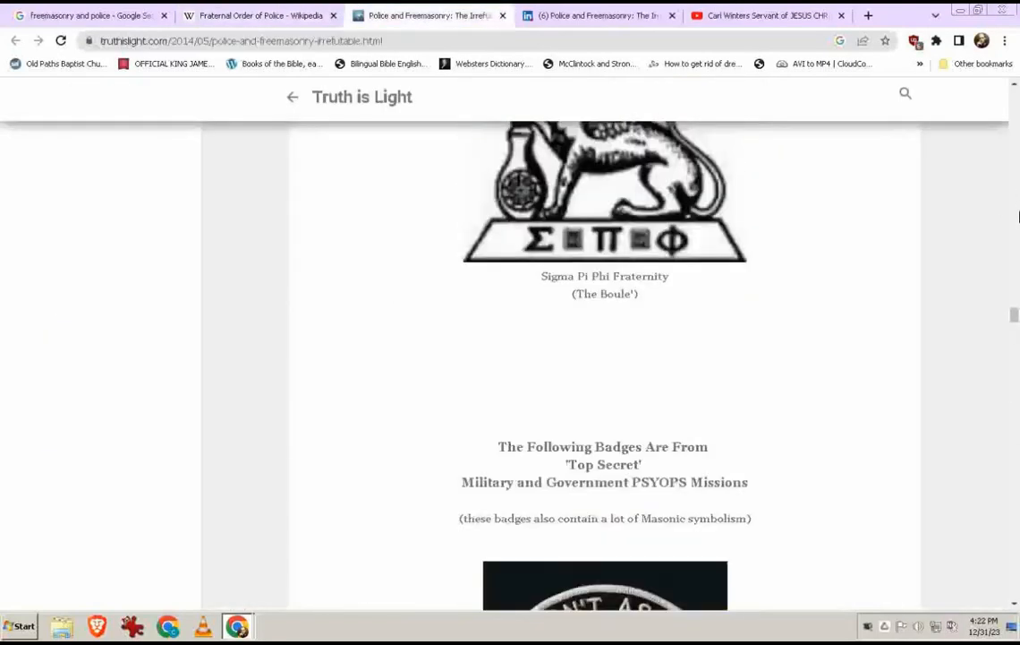
pyautogui.moveTo(1014, 315)
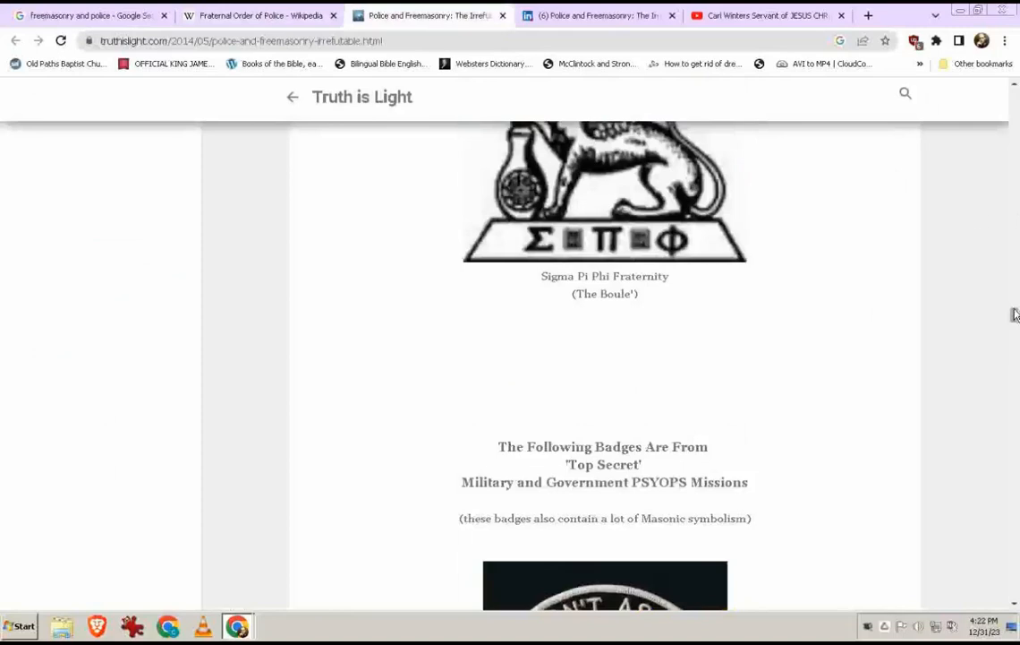
pyautogui.scroll(3)
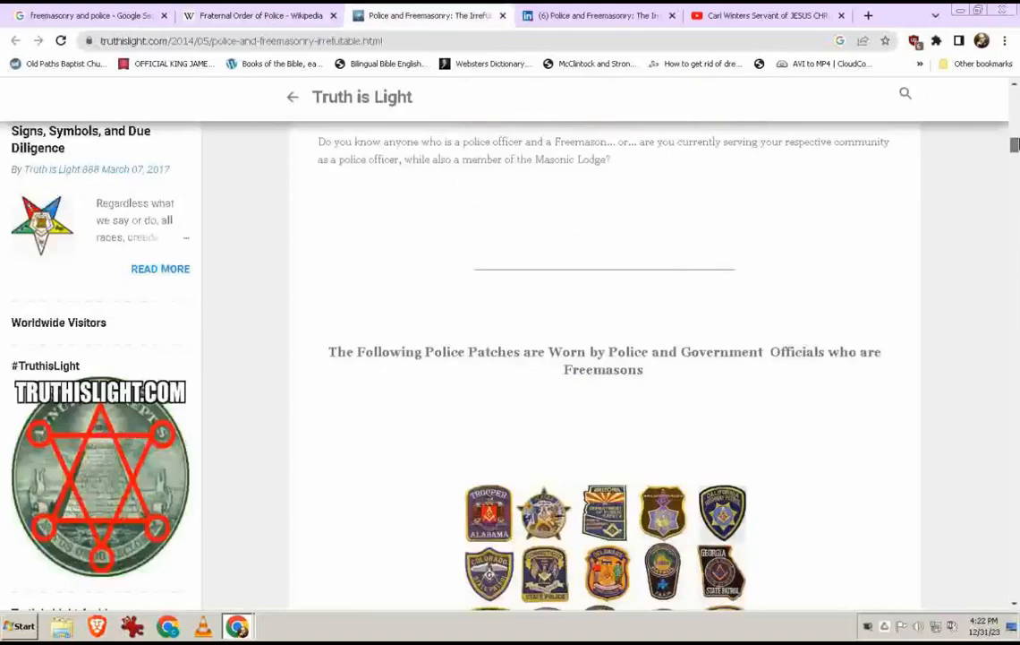
pyautogui.scroll(3)
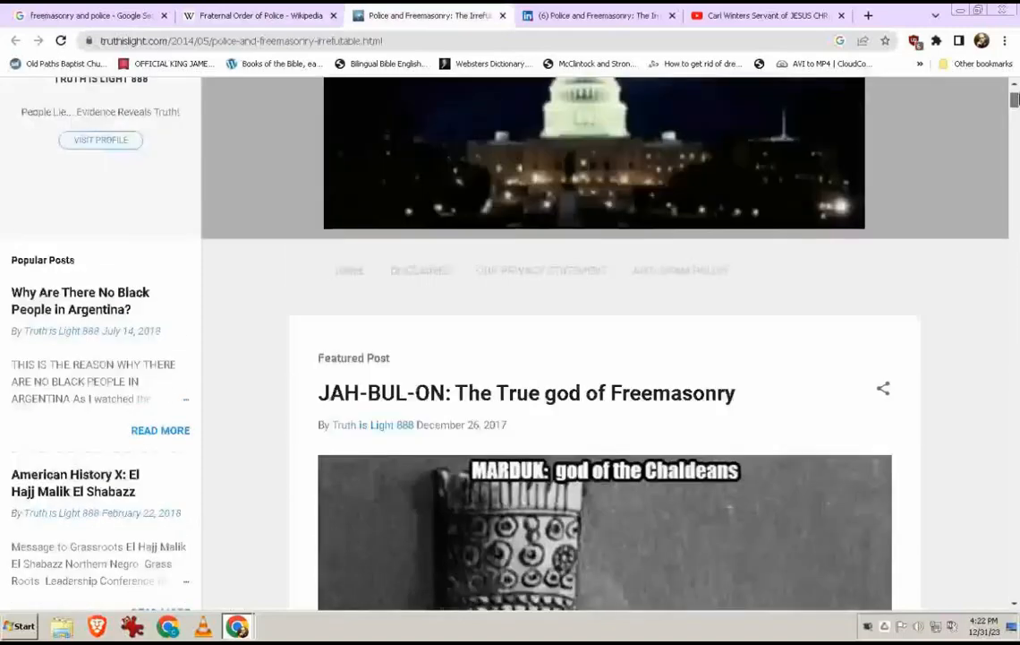
pyautogui.scroll(-3)
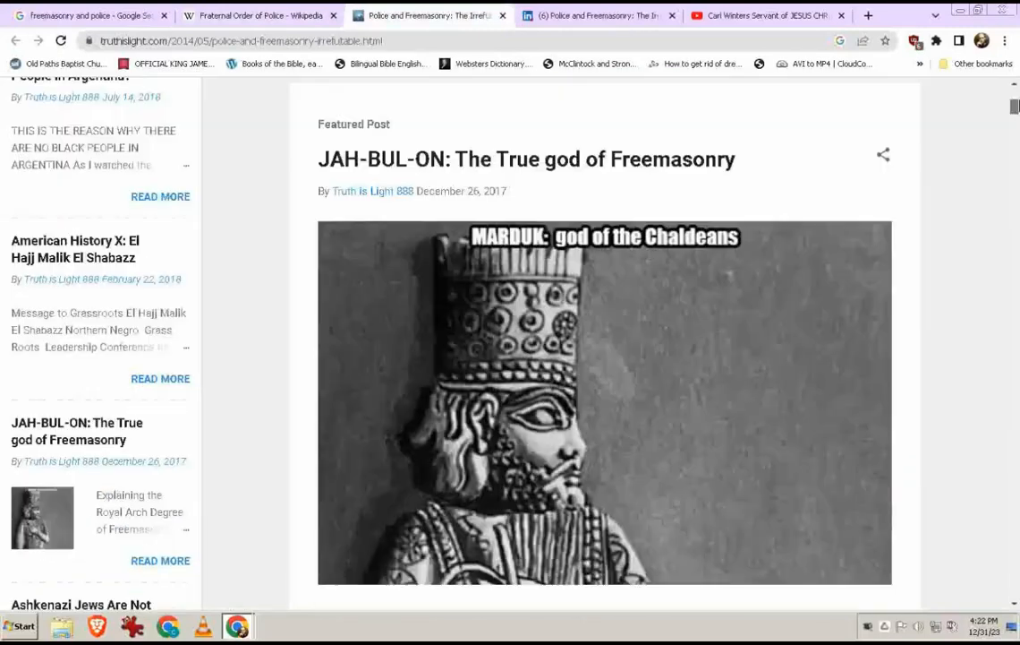
pyautogui.scroll(-3)
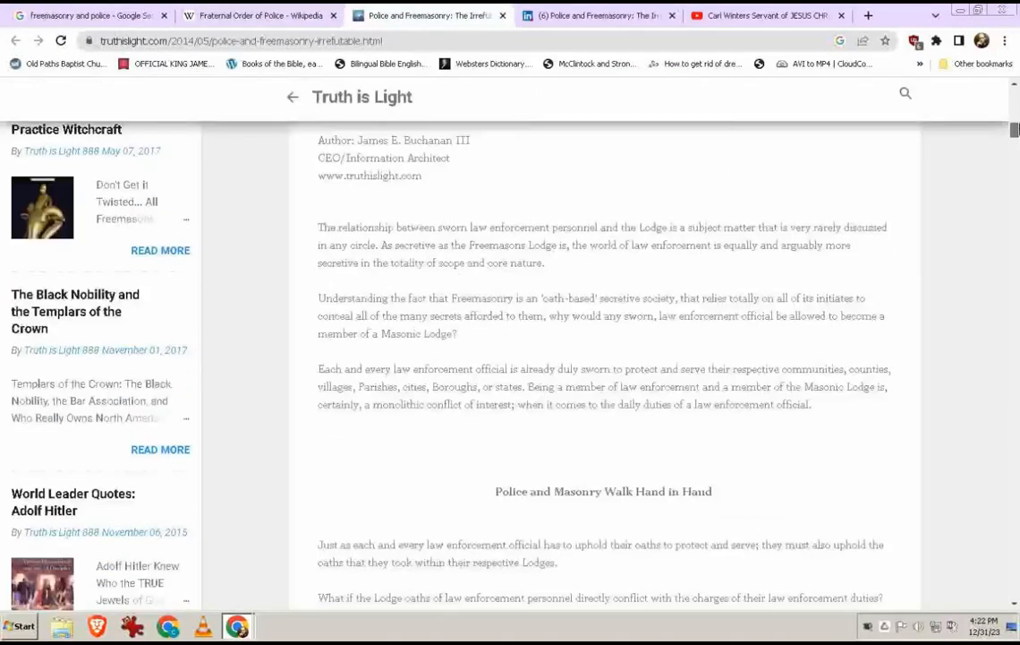
pyautogui.scroll(3)
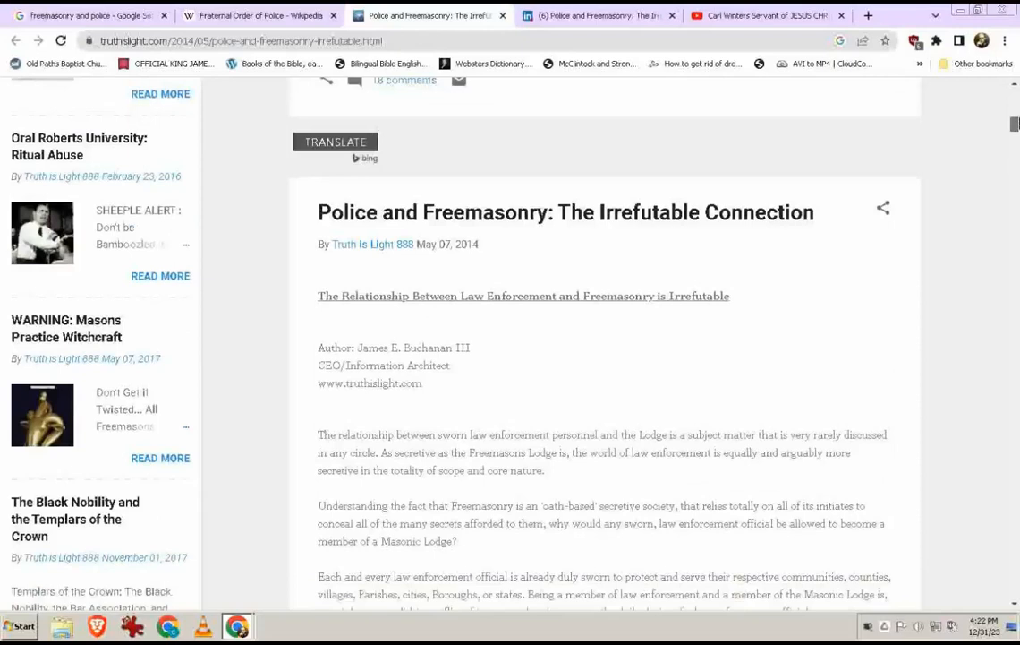
# Step: Scroll the blog post down to the police patches heading and first patch collage
pyautogui.scroll(-3)
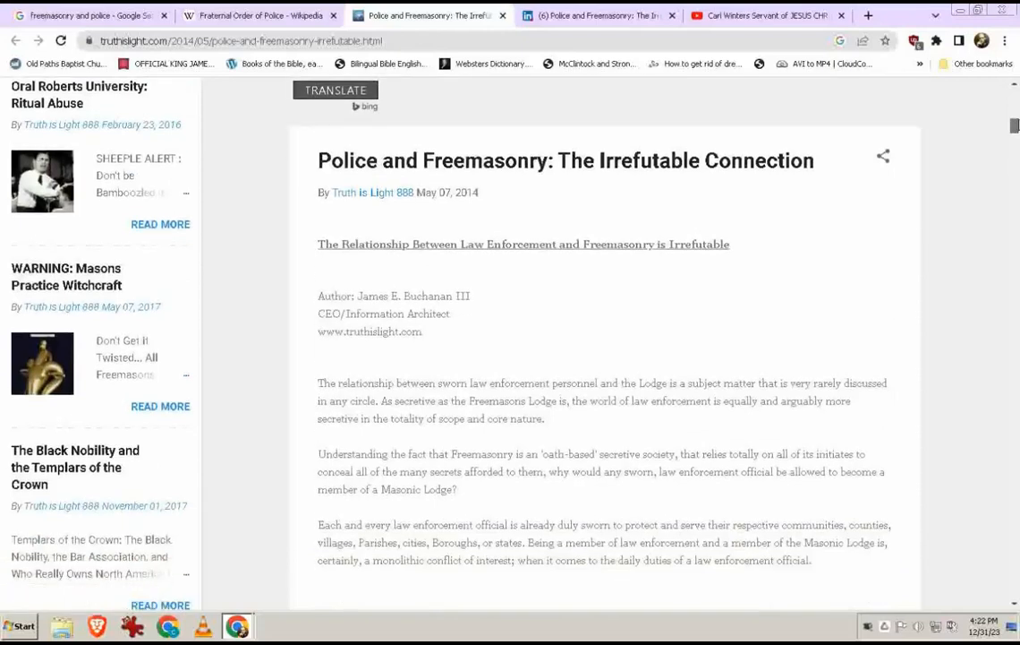
pyautogui.scroll(-3)
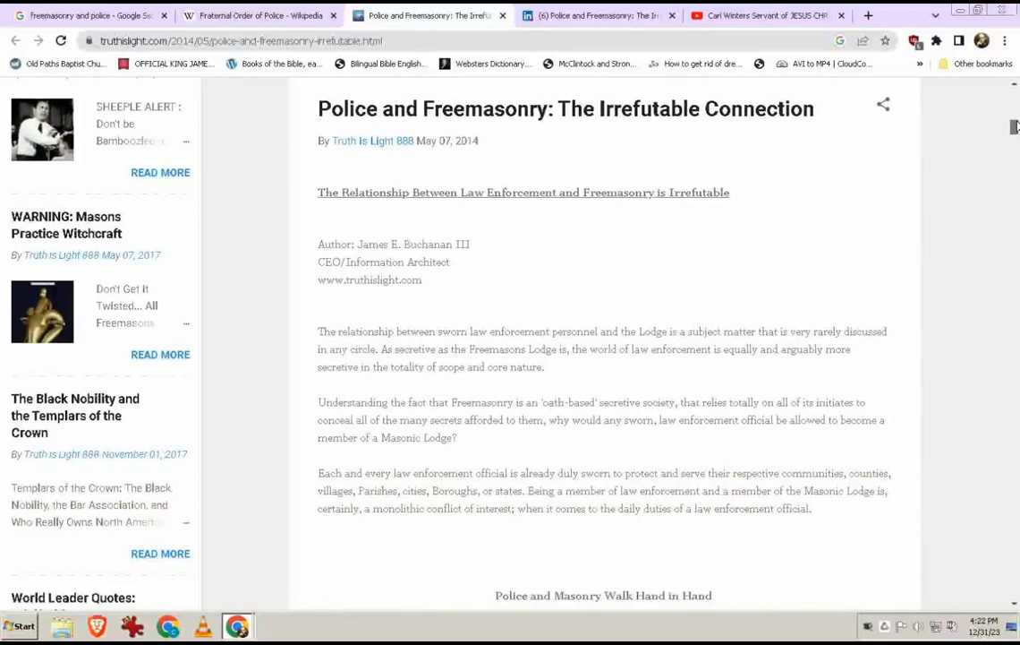
pyautogui.scroll(-3)
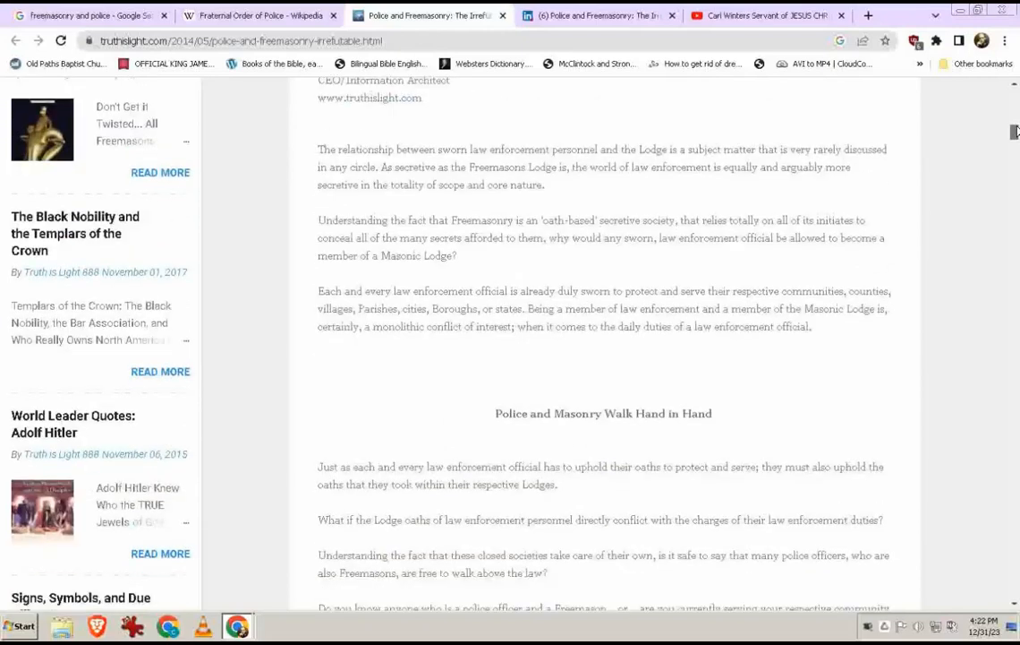
pyautogui.scroll(-3)
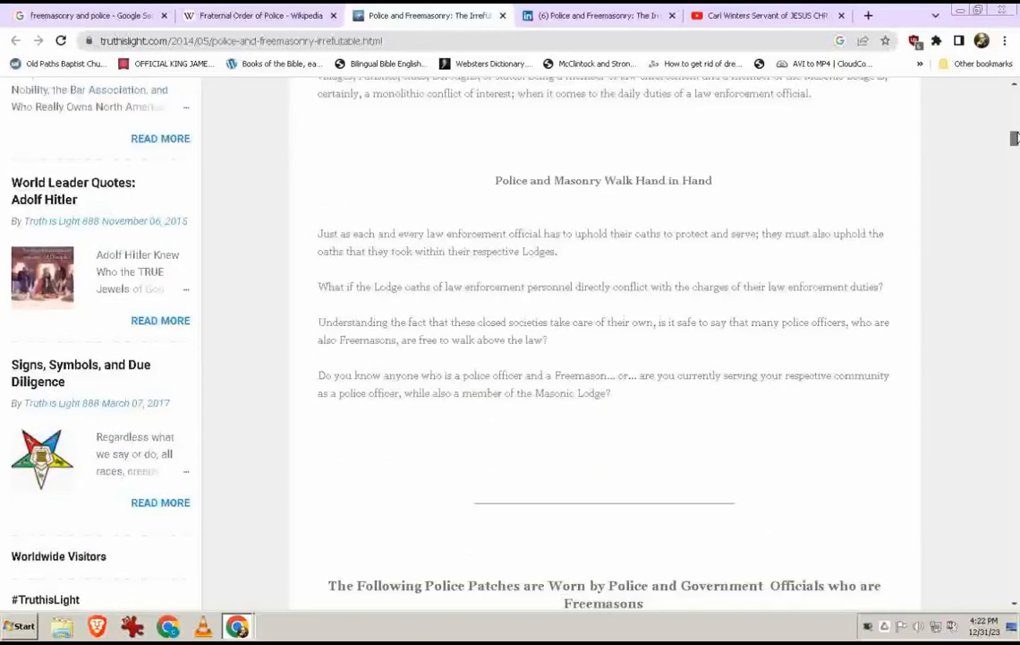
pyautogui.scroll(-3)
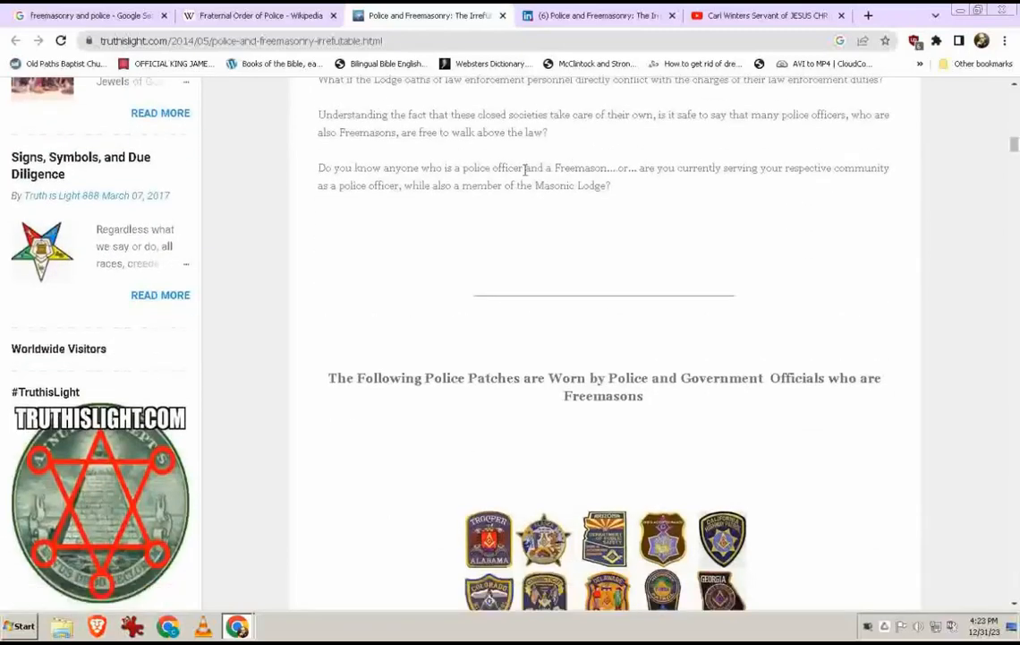
pyautogui.moveTo(587, 182)
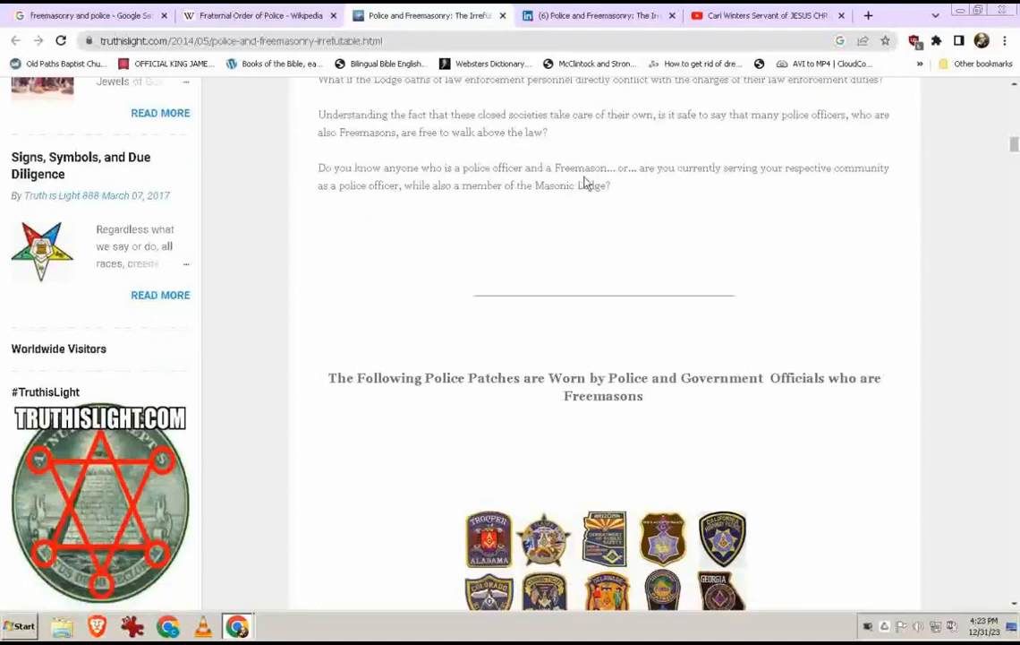
pyautogui.moveTo(607, 183)
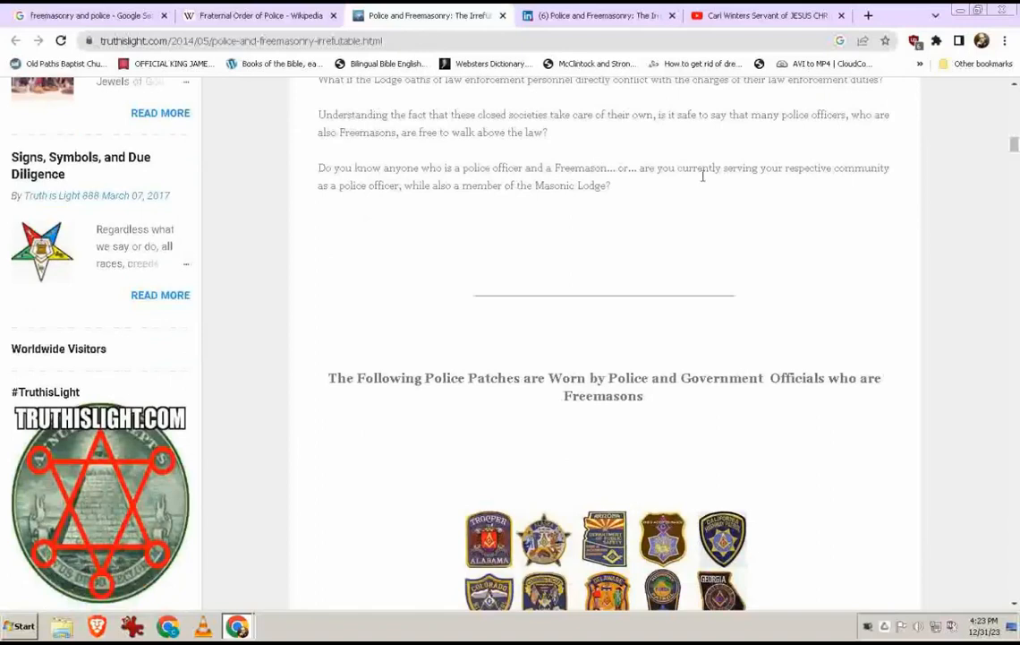
pyautogui.click(598, 15)
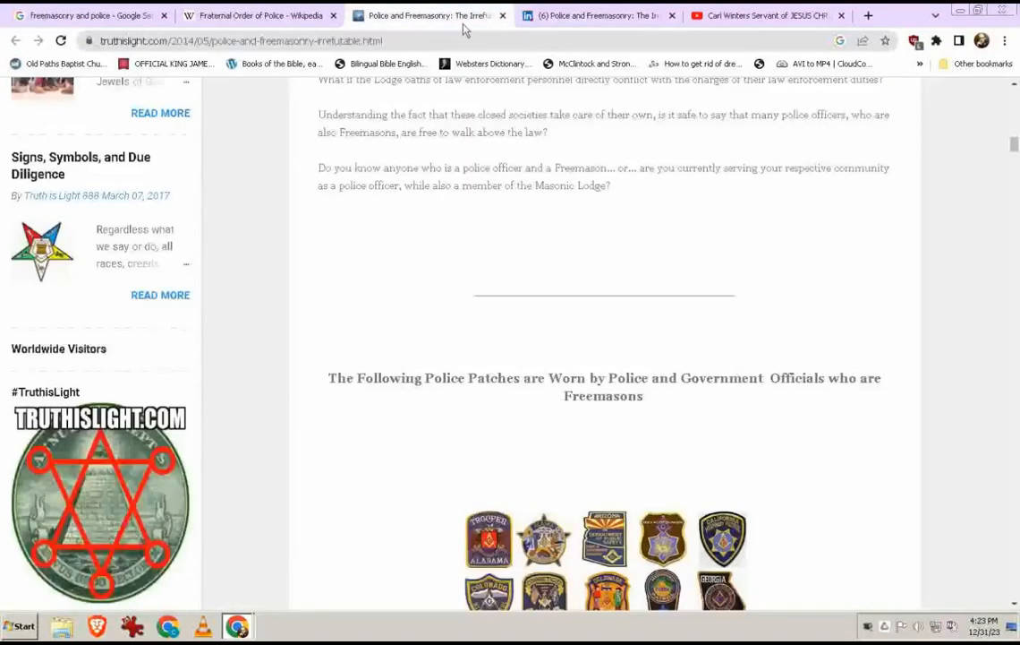
pyautogui.scroll(-3)
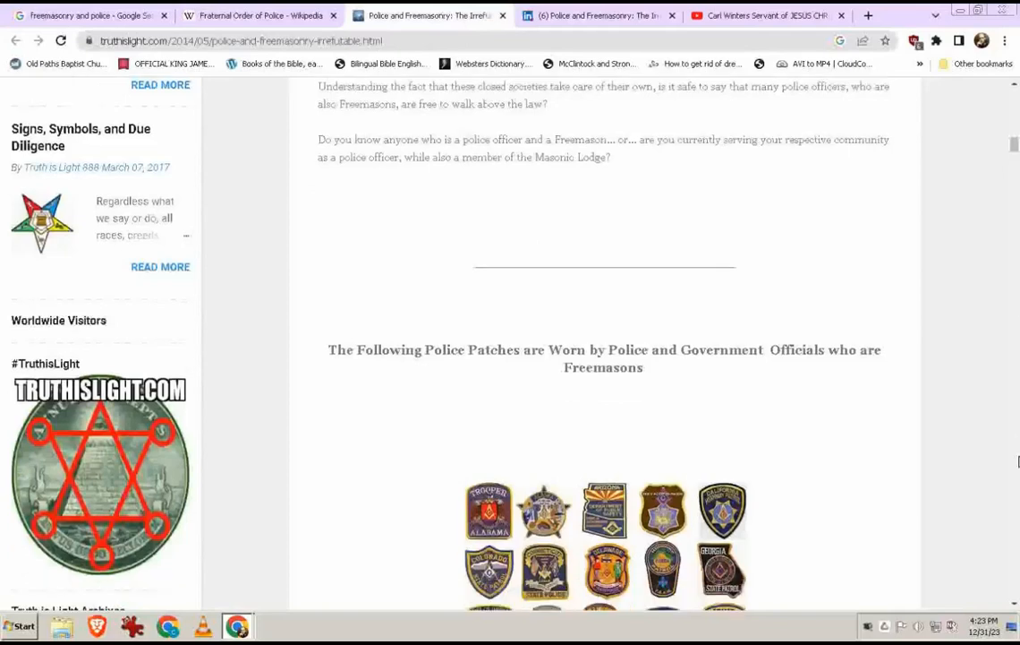
pyautogui.scroll(-3)
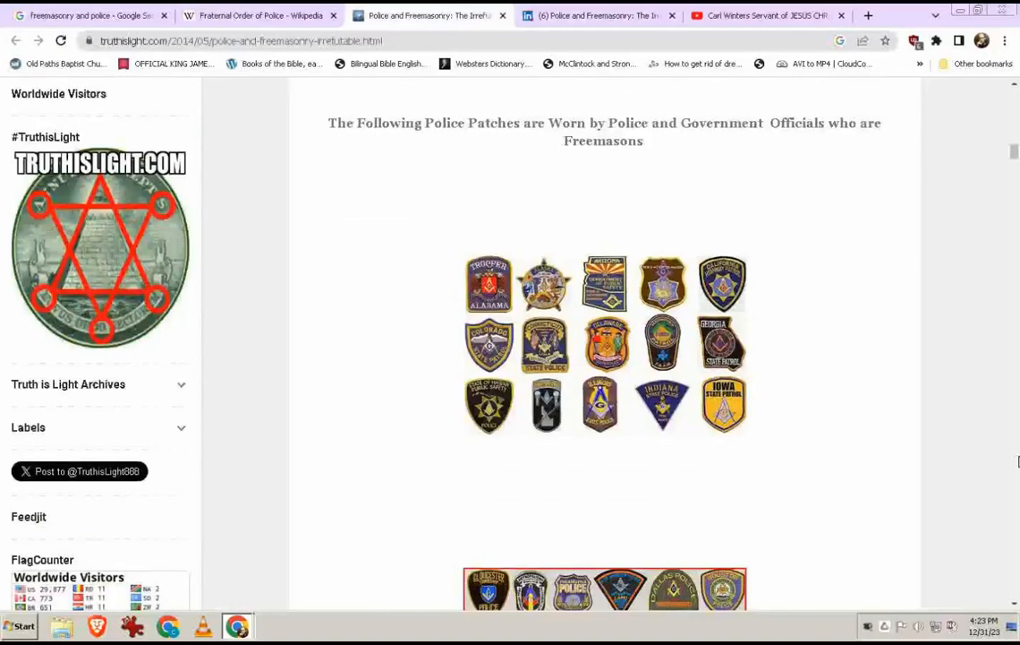
pyautogui.scroll(-3)
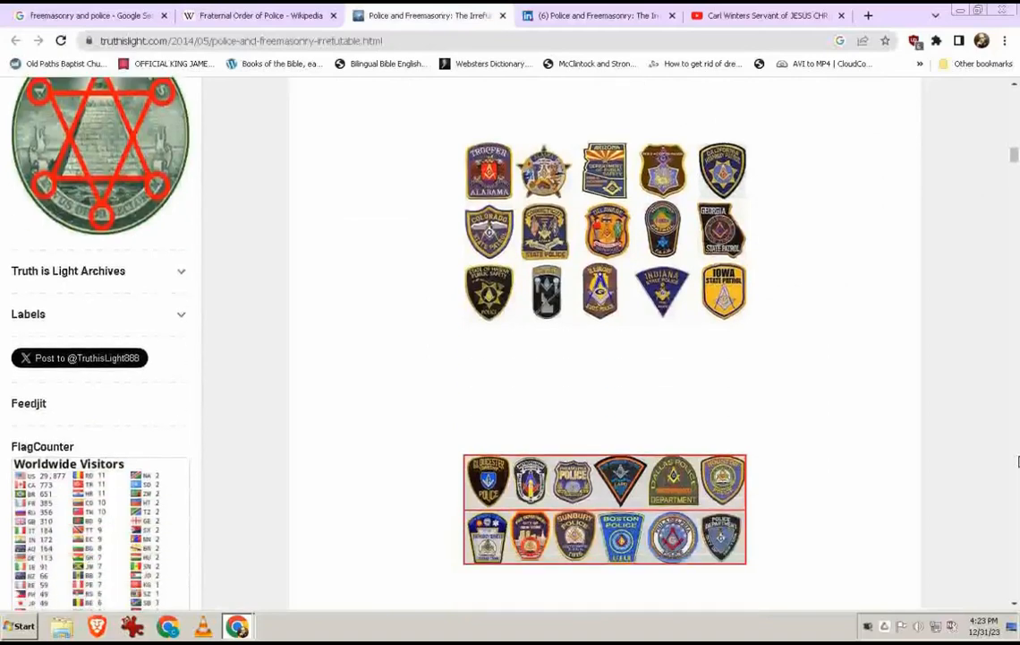
pyautogui.moveTo(1017, 444)
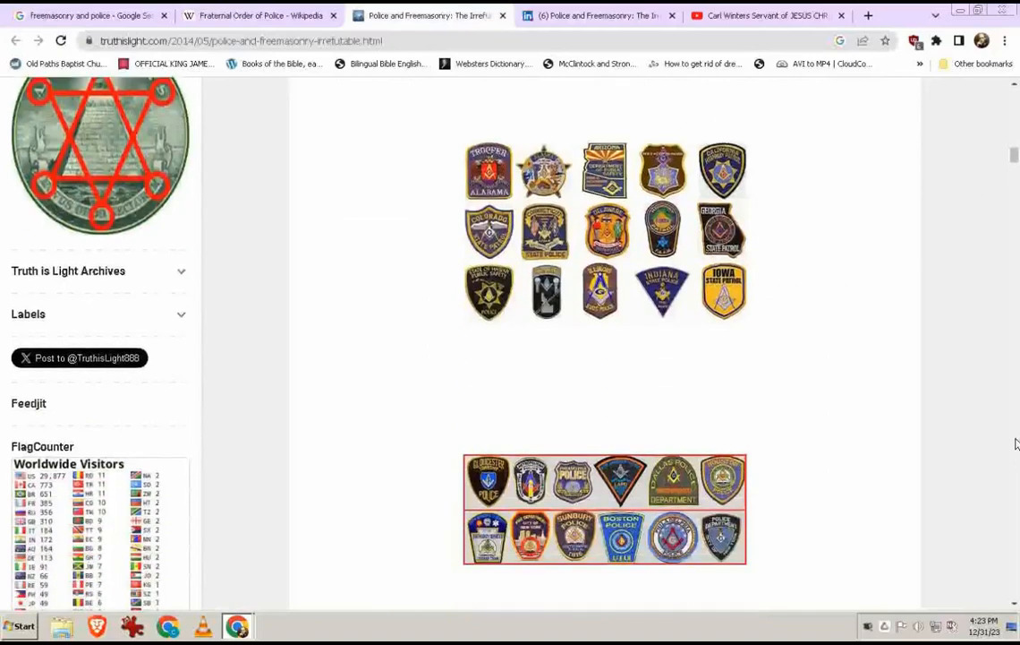
pyautogui.scroll(-3)
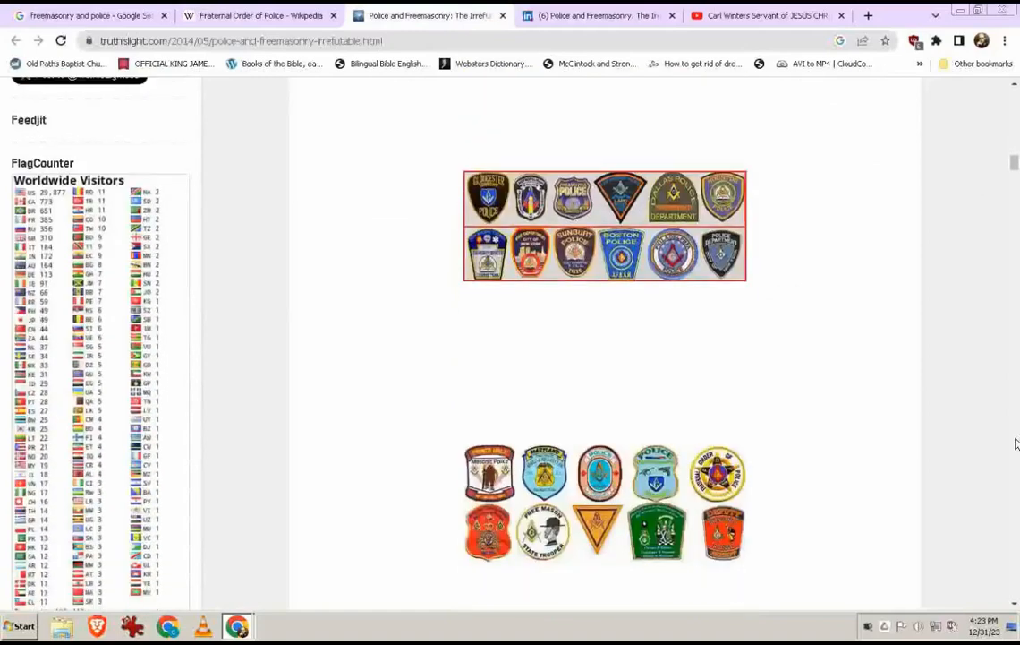
pyautogui.rightClick(672, 242)
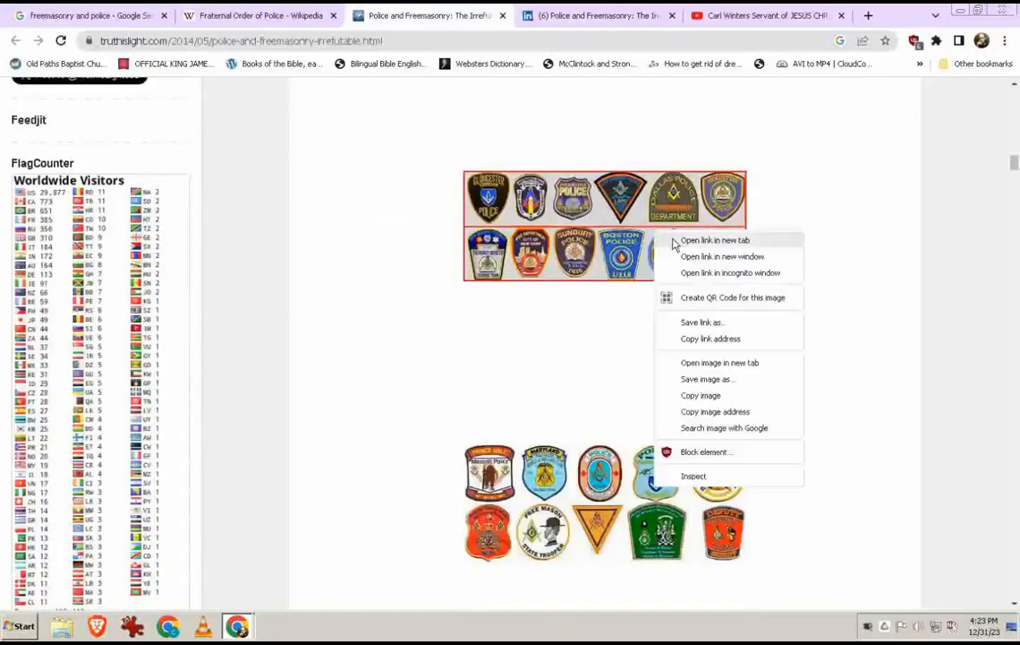
pyautogui.click(716, 240)
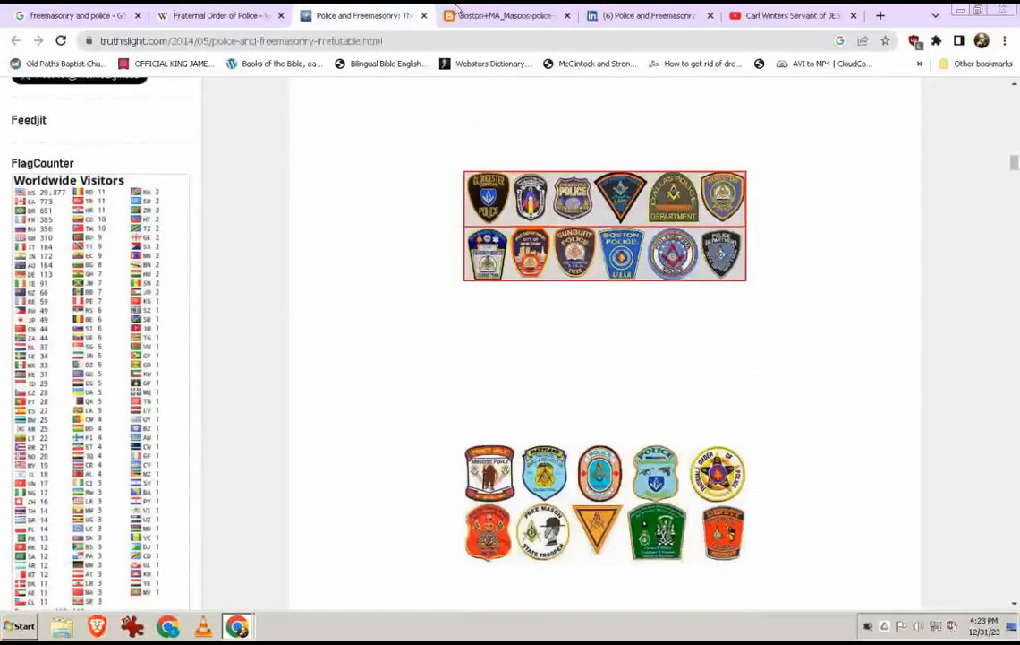
pyautogui.click(605, 224)
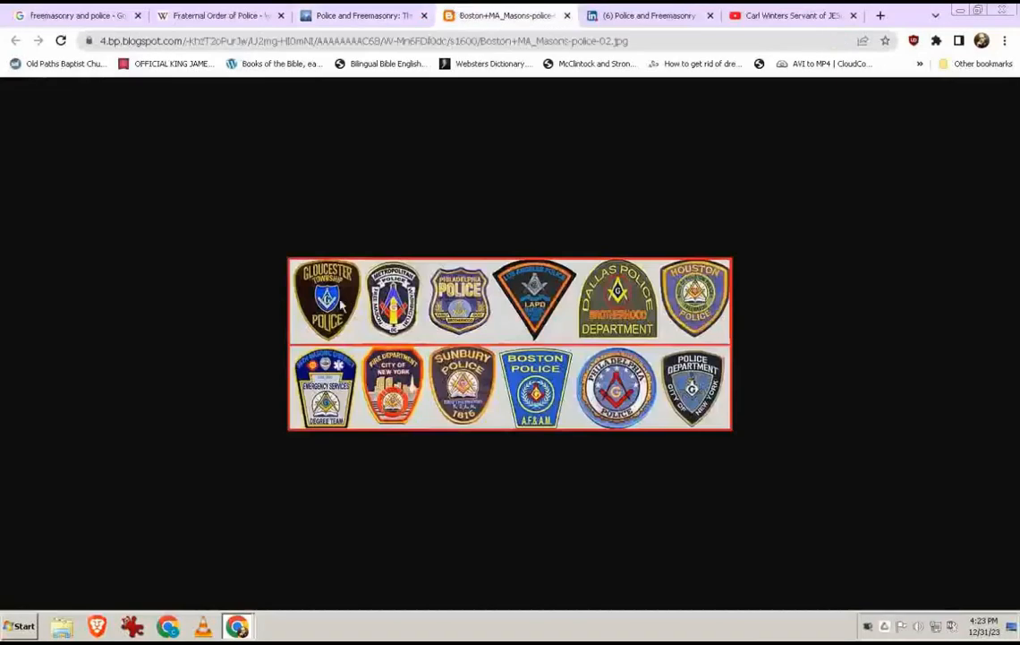
pyautogui.moveTo(439, 302)
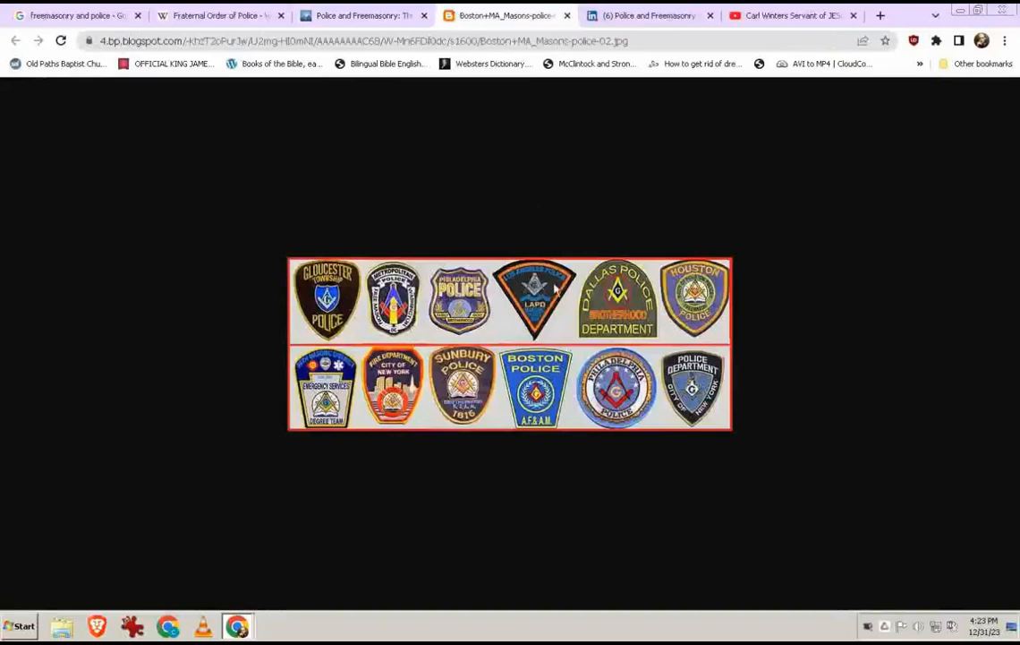
pyautogui.moveTo(618, 301)
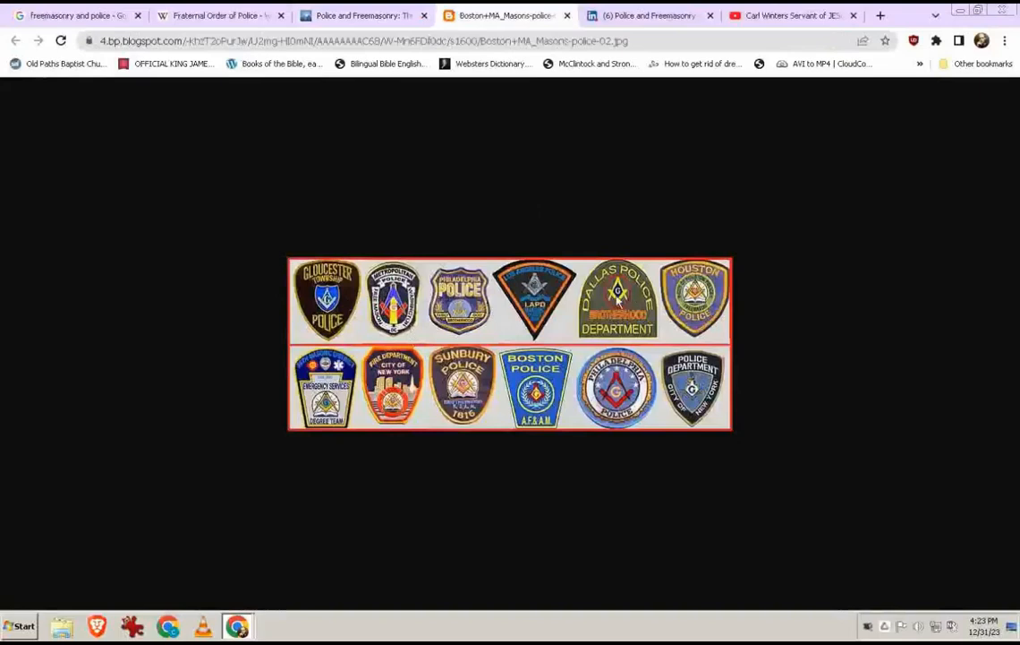
pyautogui.moveTo(662, 312)
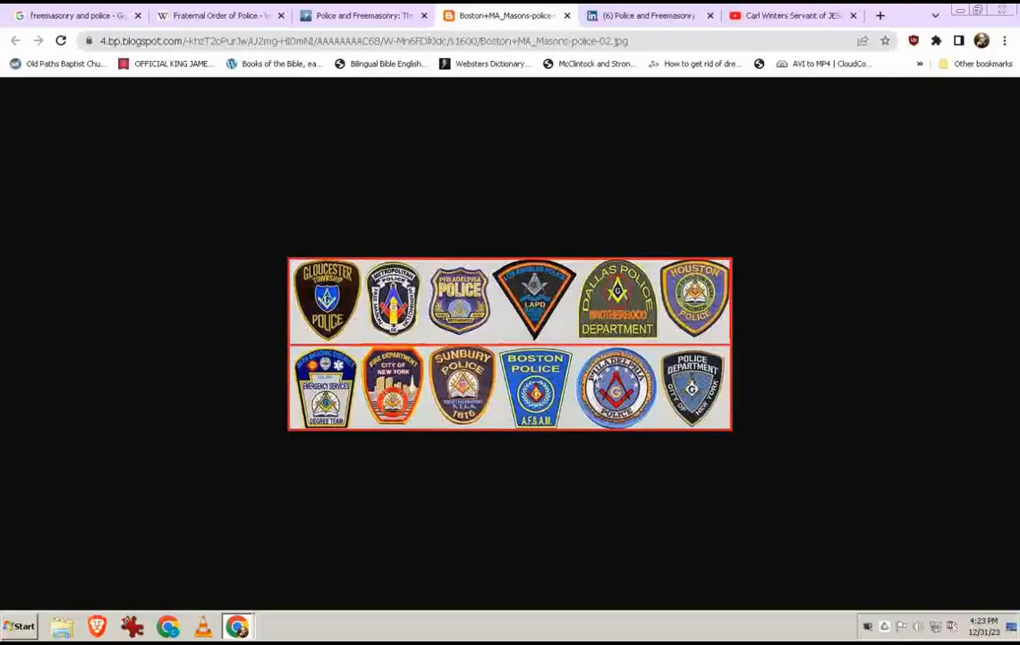
pyautogui.moveTo(344, 288)
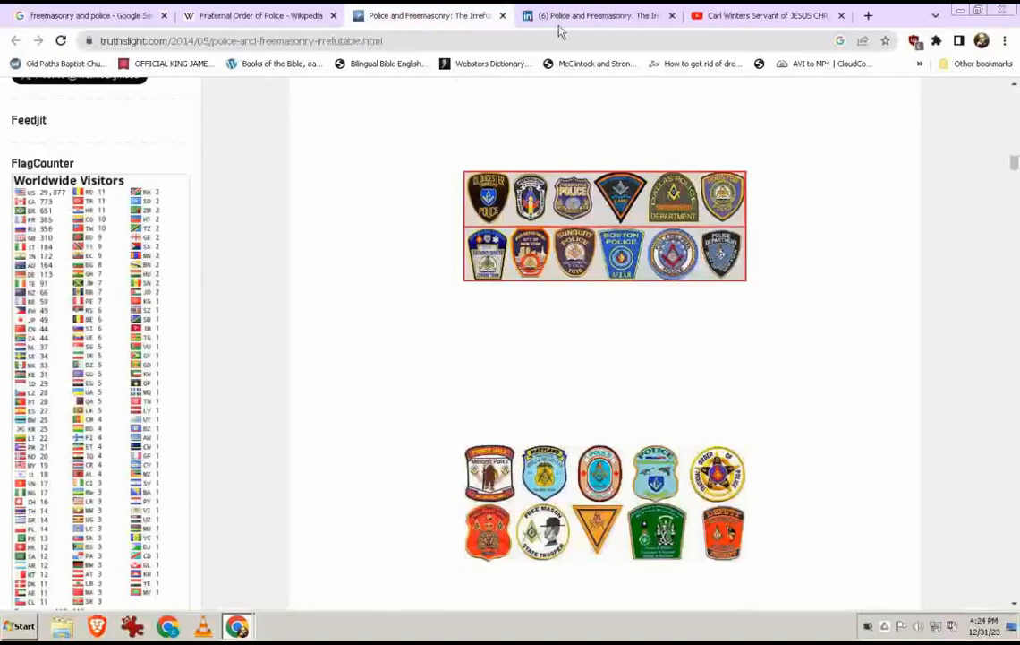
# Step: Close the LinkedIn tab, open the Canadian police patches image in its own tab, and return to the post
pyautogui.click(670, 14)
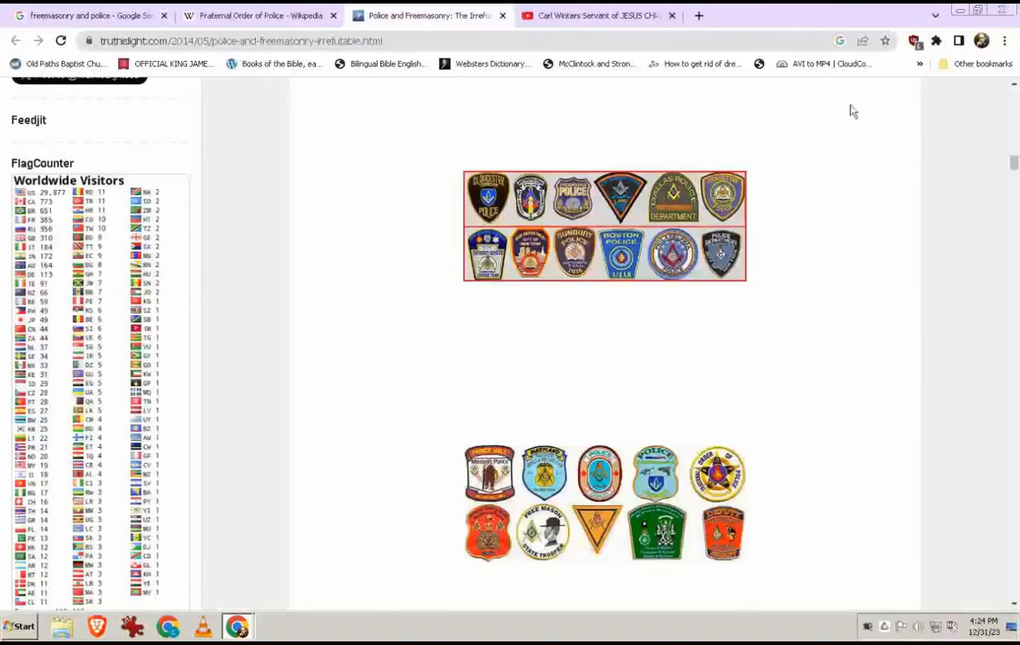
pyautogui.rightClick(671, 255)
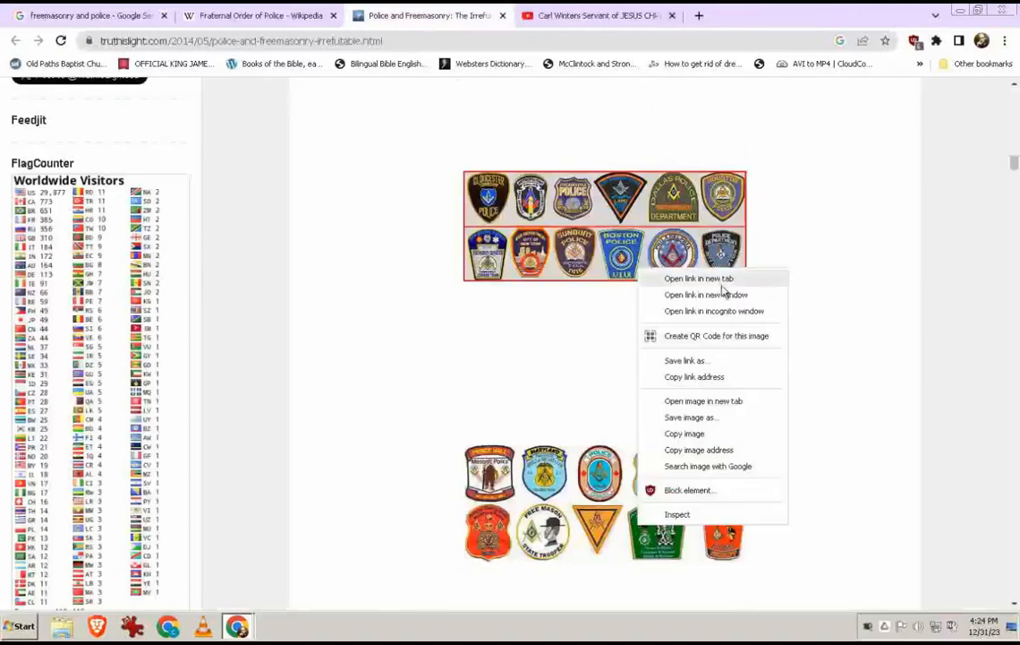
pyautogui.click(704, 401)
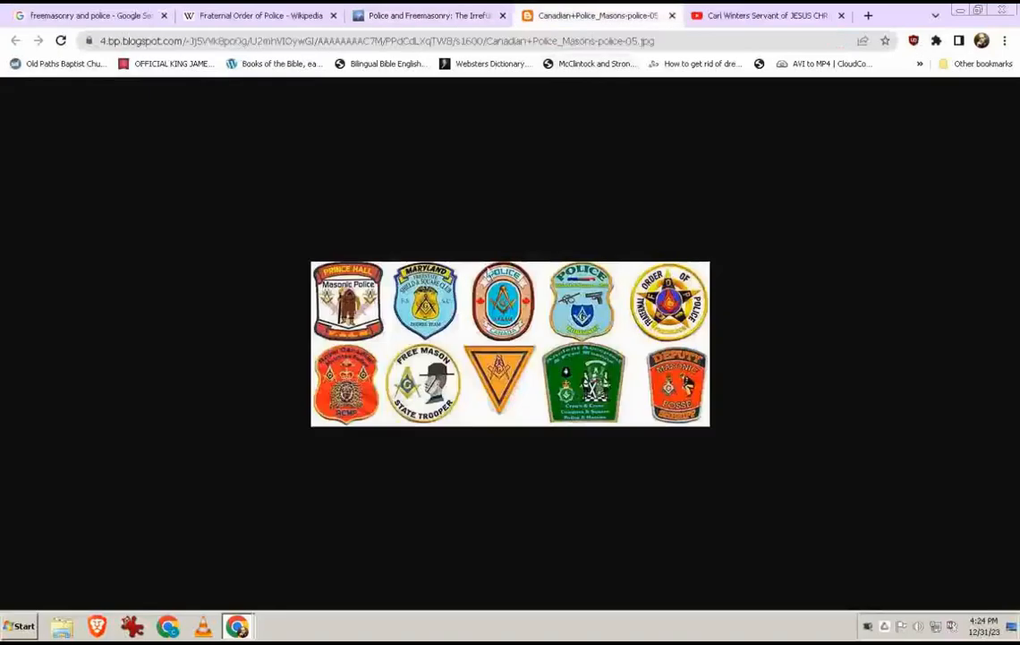
pyautogui.moveTo(746, 303)
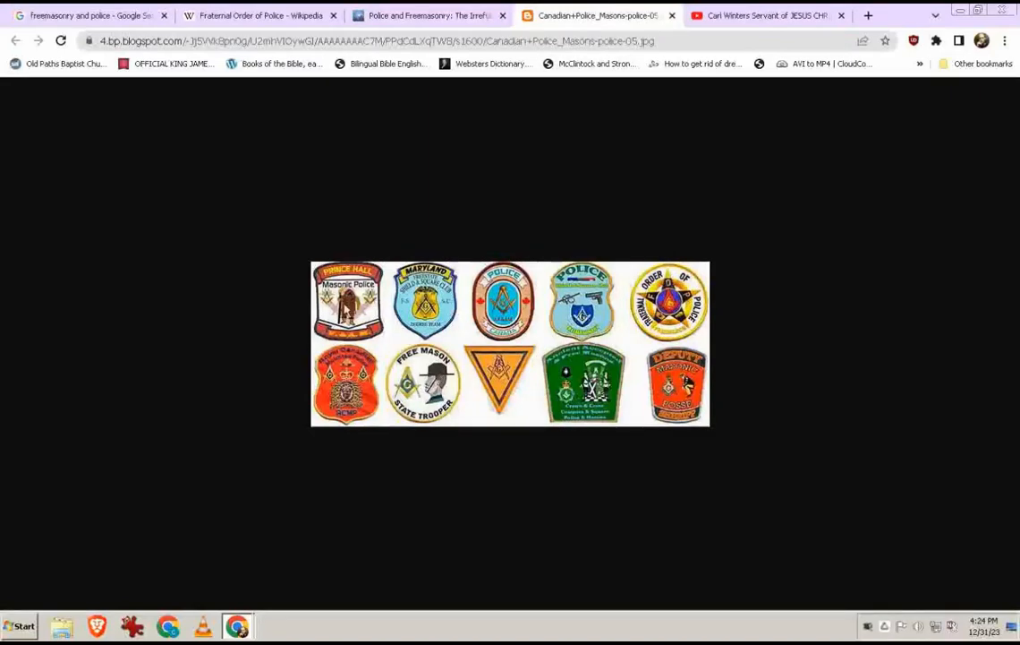
pyautogui.moveTo(473, 286)
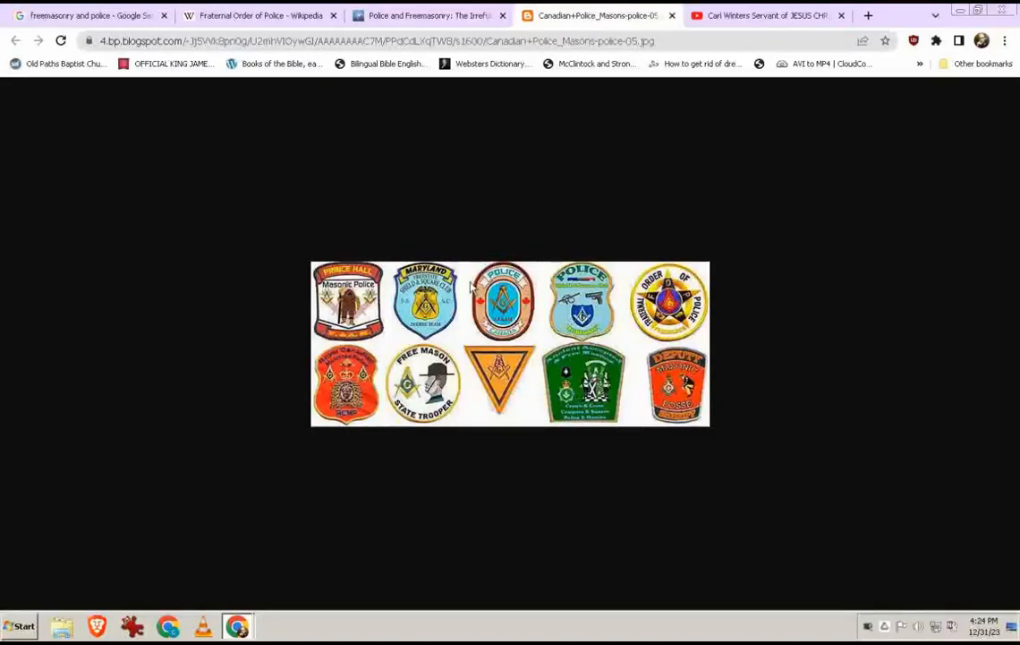
pyautogui.moveTo(457, 303)
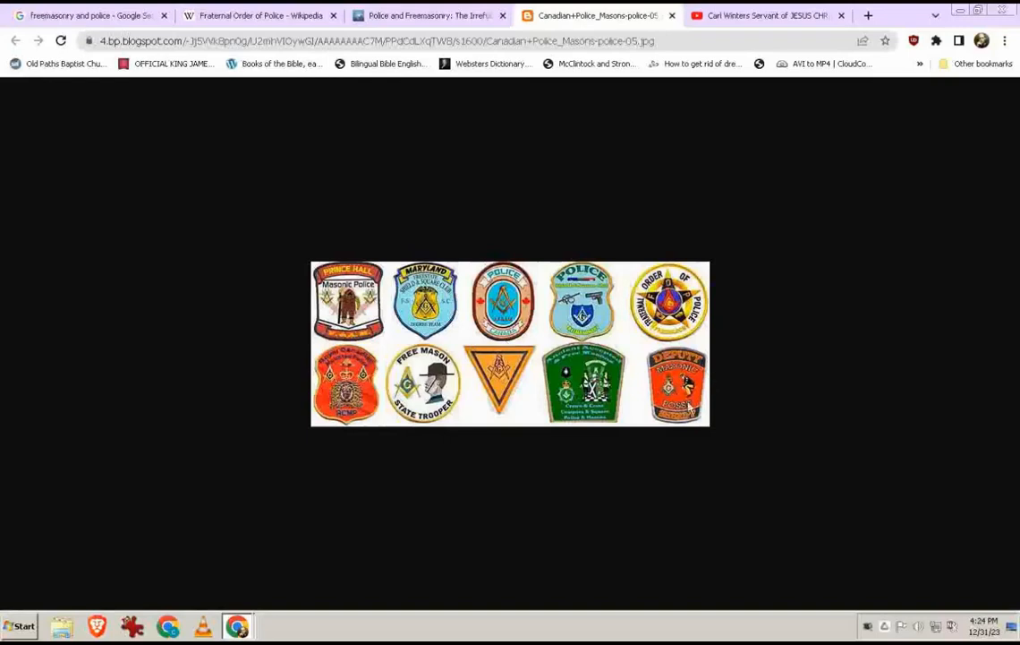
pyautogui.moveTo(663, 526)
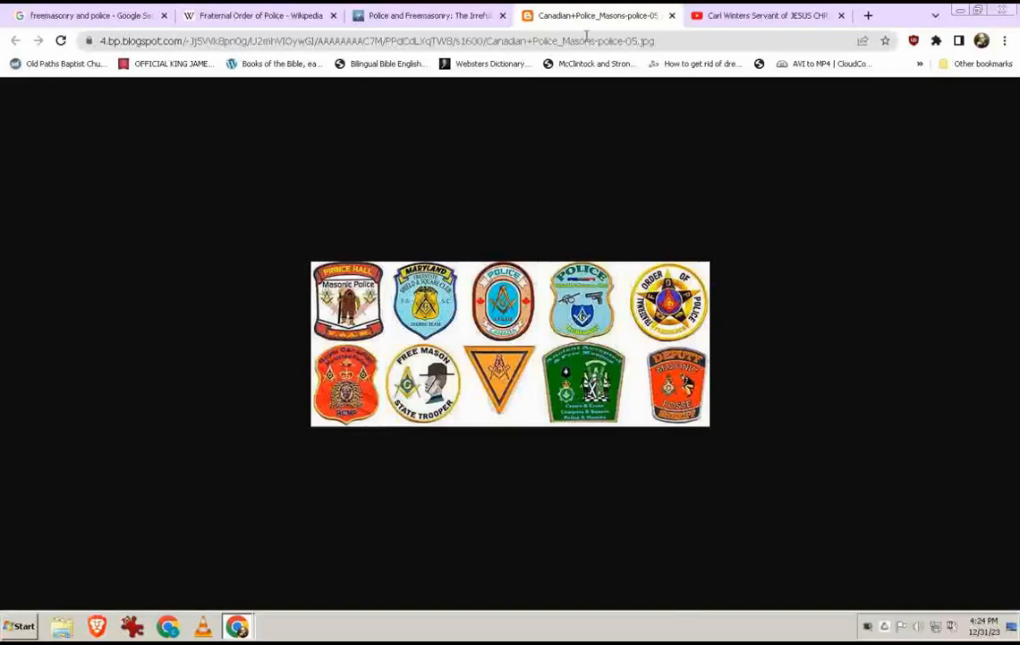
pyautogui.click(430, 14)
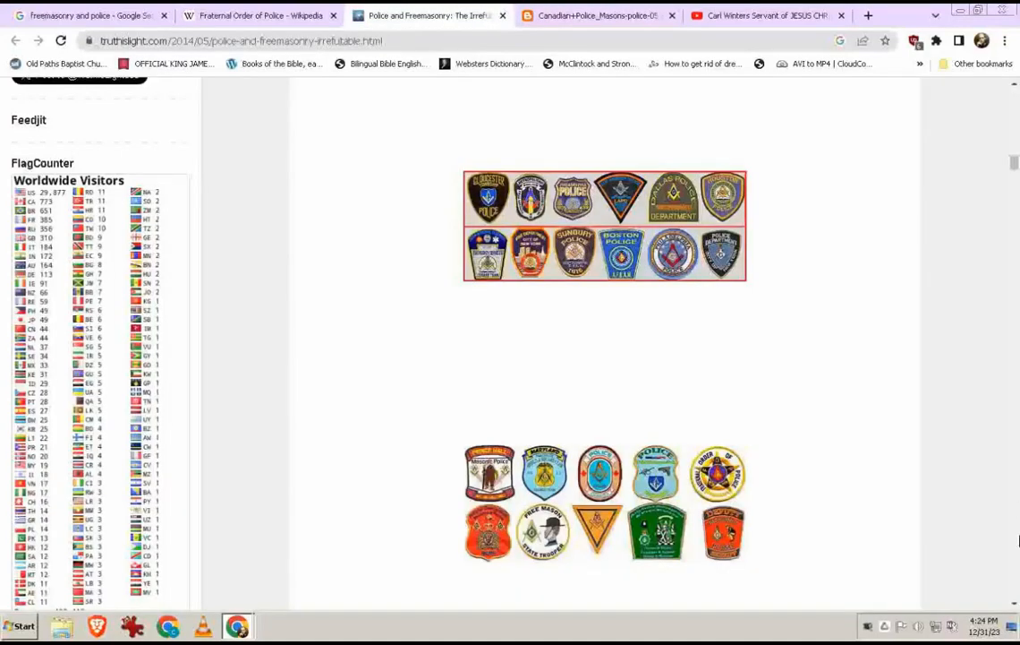
# Step: View the US state police patch collage in its own tab, then close it back to the post
pyautogui.scroll(-3)
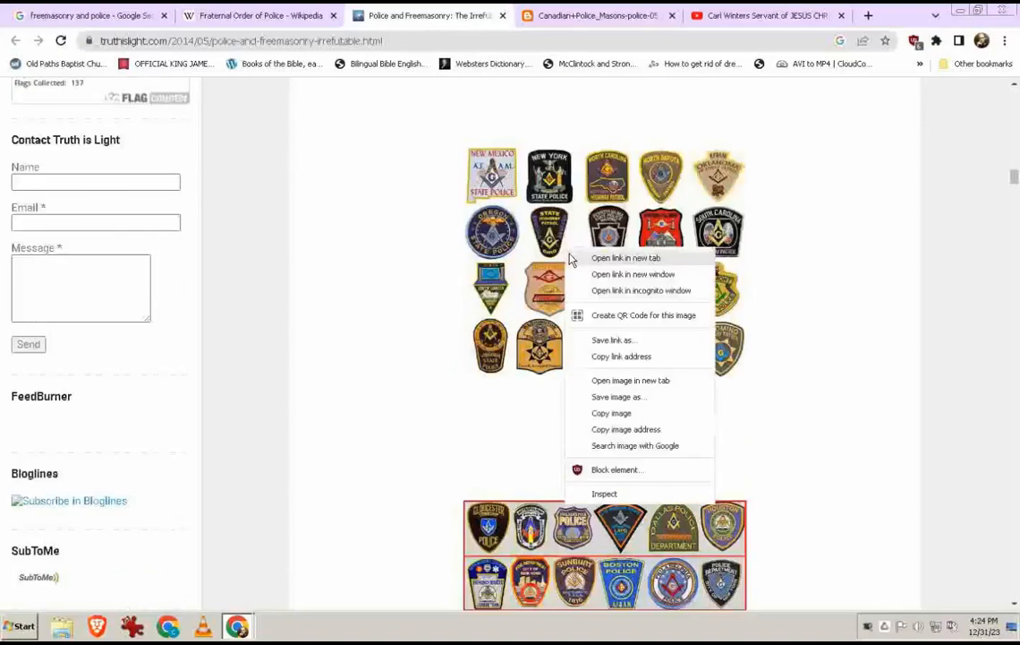
pyautogui.click(630, 380)
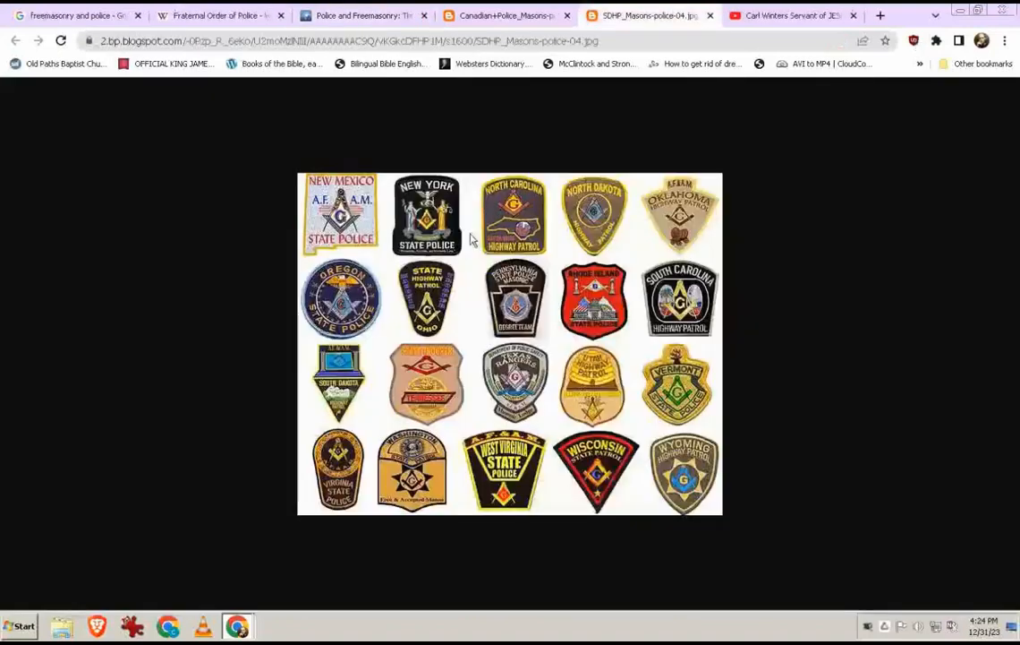
pyautogui.moveTo(338, 248)
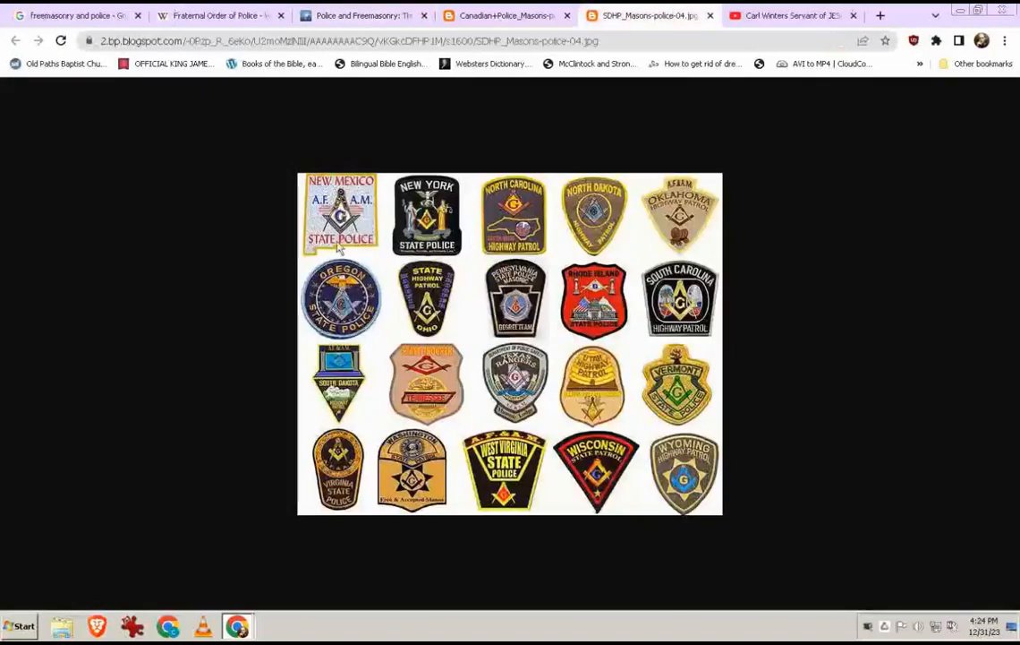
pyautogui.moveTo(523, 182)
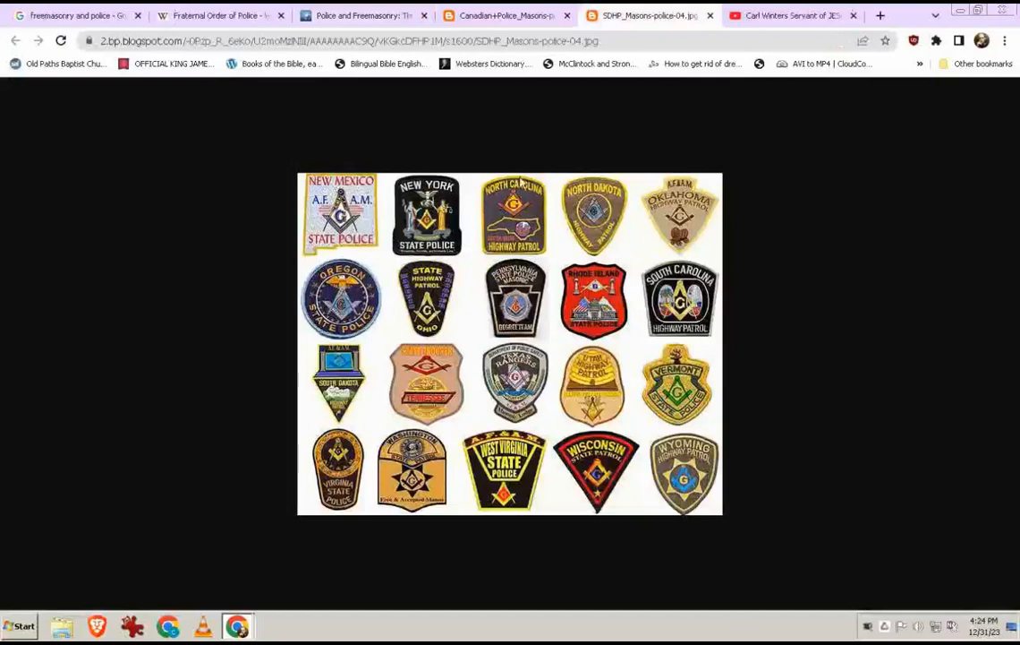
pyautogui.moveTo(591, 215)
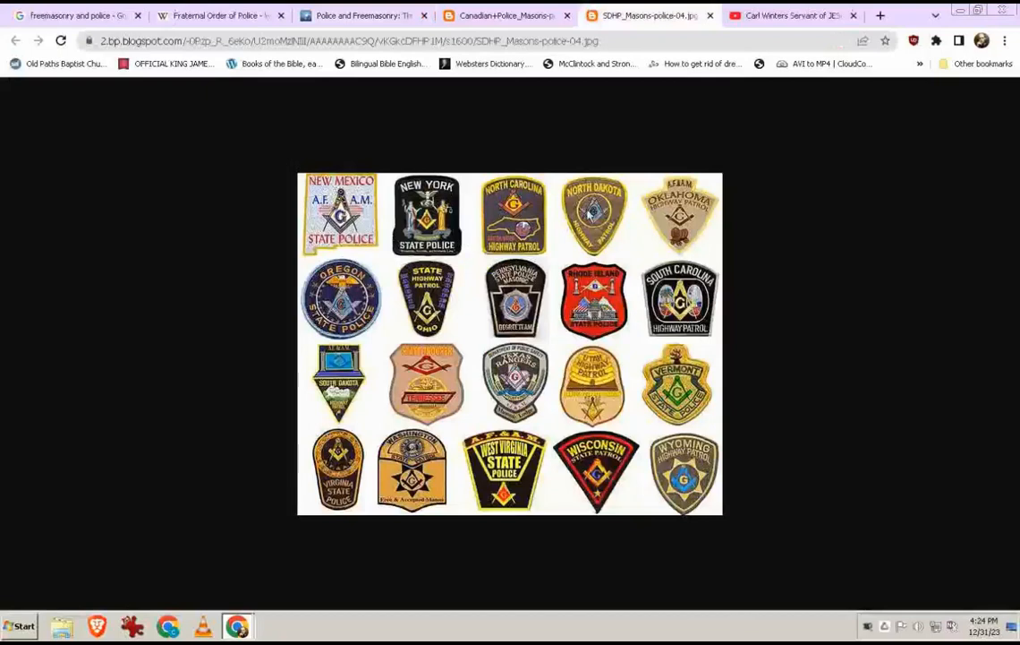
pyautogui.moveTo(551, 230)
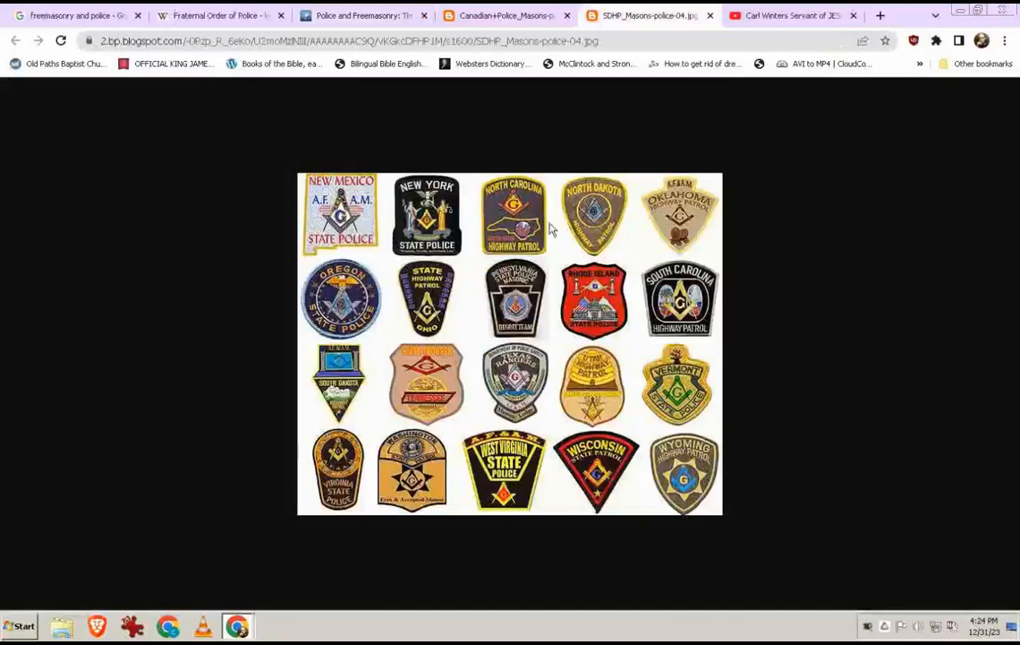
pyautogui.moveTo(706, 222)
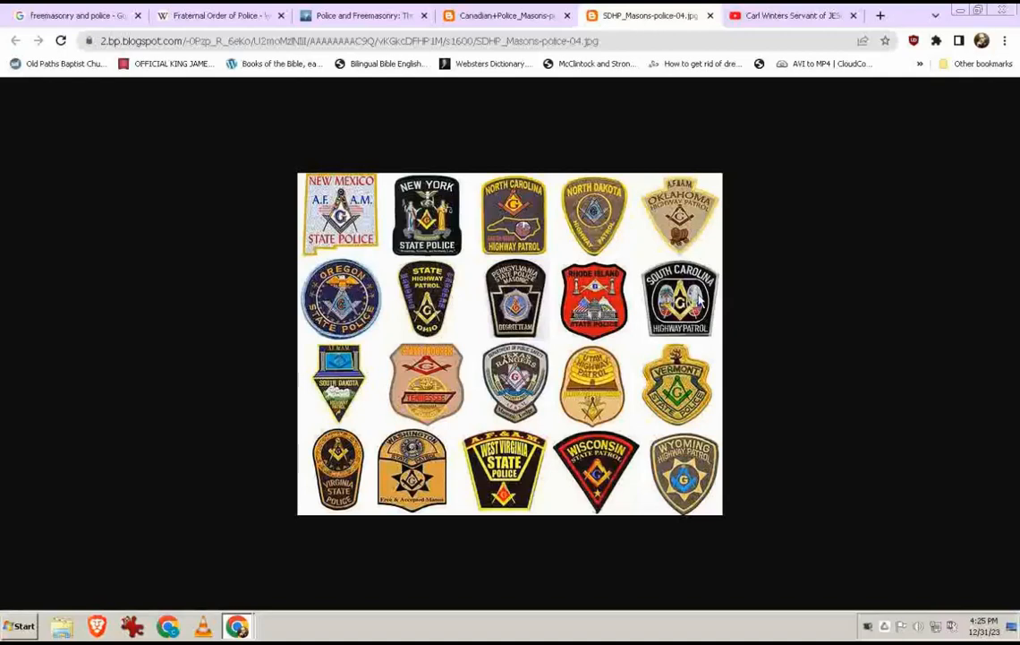
pyautogui.moveTo(641, 376)
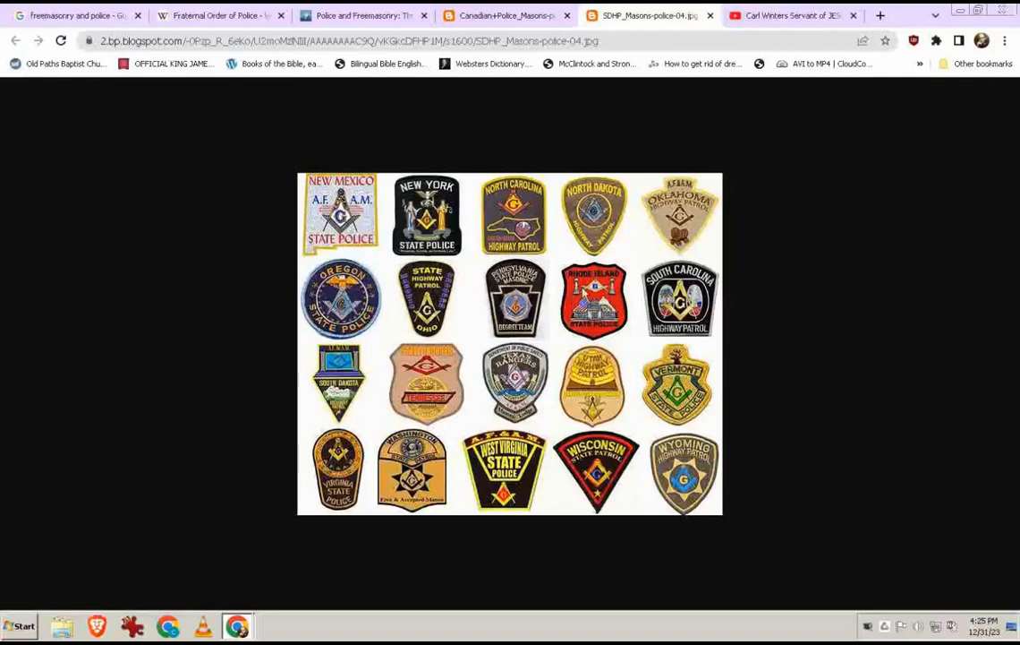
pyautogui.moveTo(552, 401)
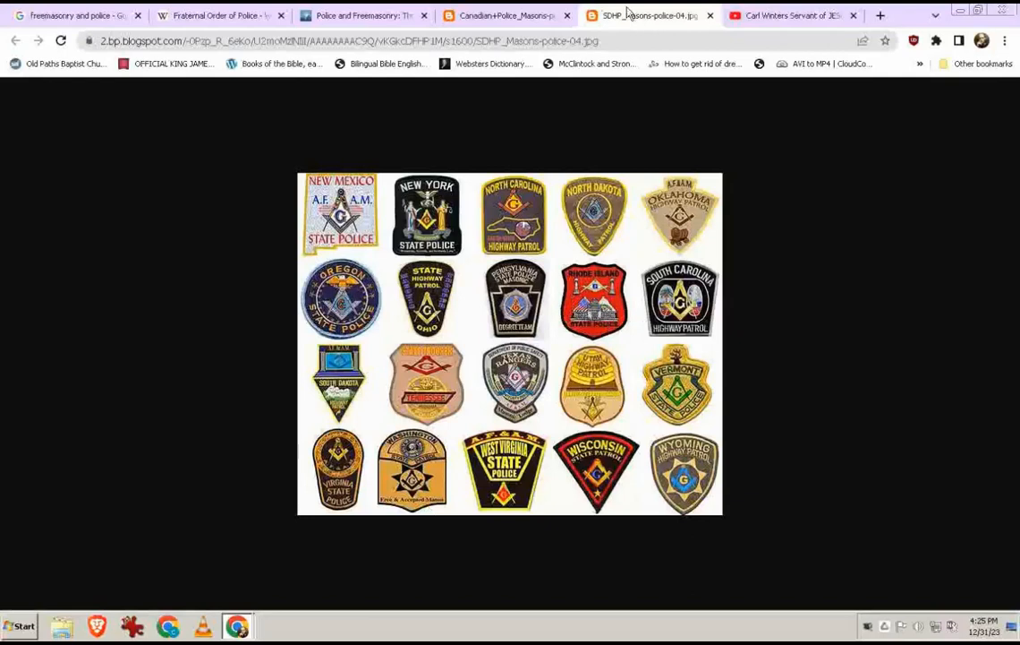
pyautogui.click(711, 15)
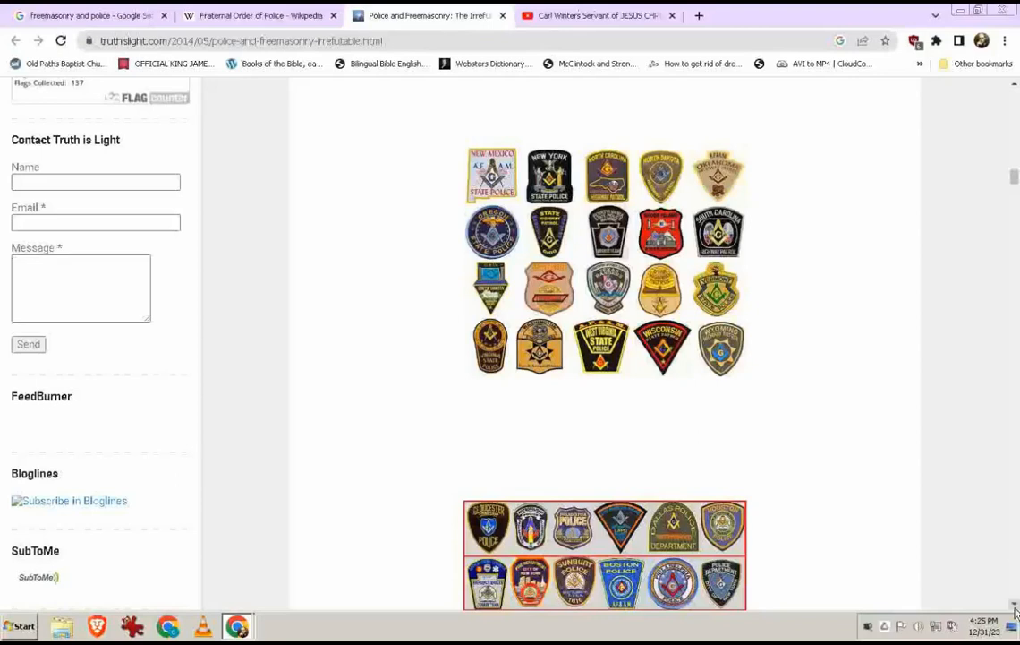
# Step: Scroll the post to the Fraternal Order of Police star emblem and 911 Emergency graphic
pyautogui.scroll(-3)
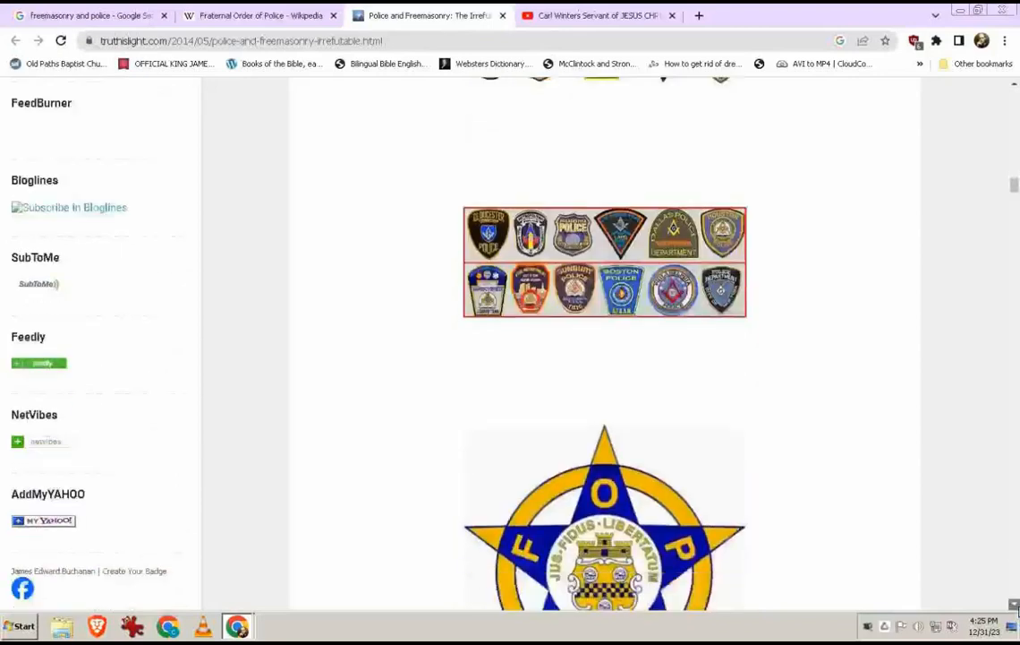
pyautogui.scroll(-3)
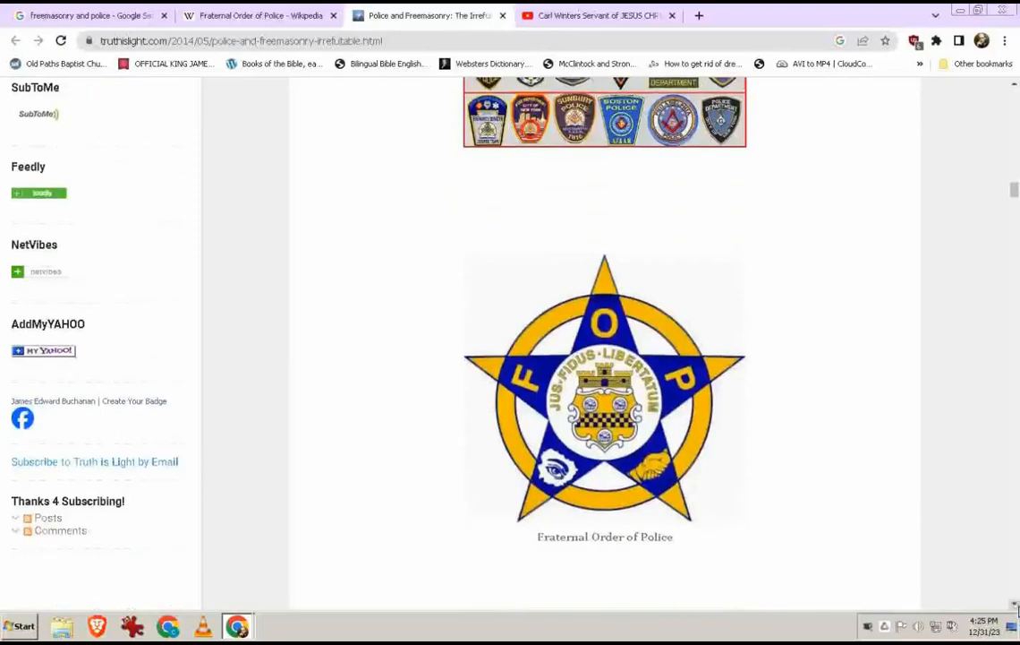
pyautogui.scroll(-3)
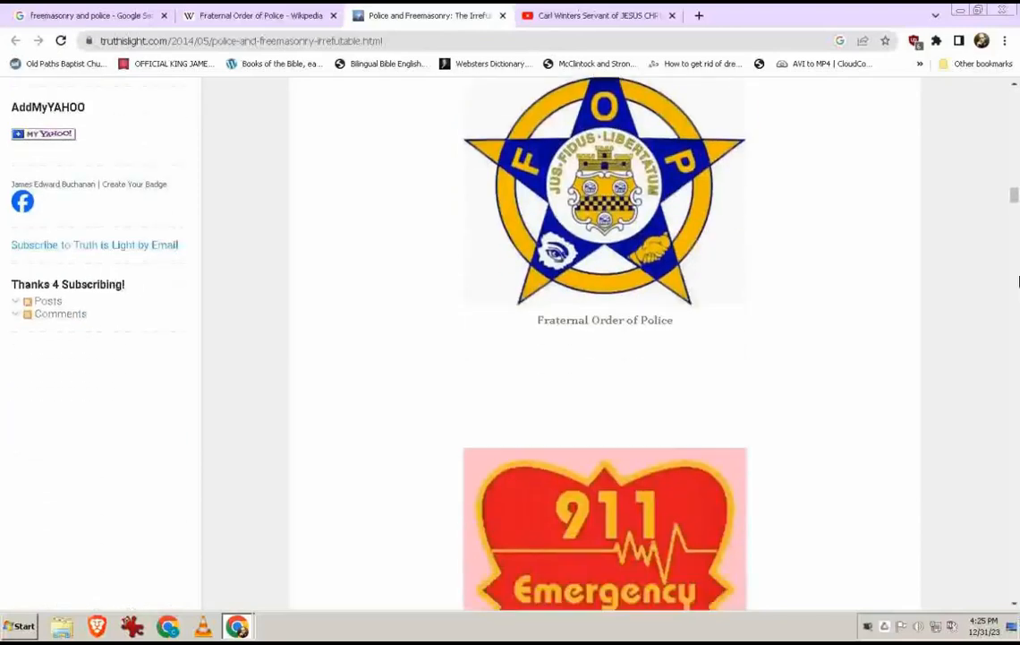
pyautogui.scroll(3)
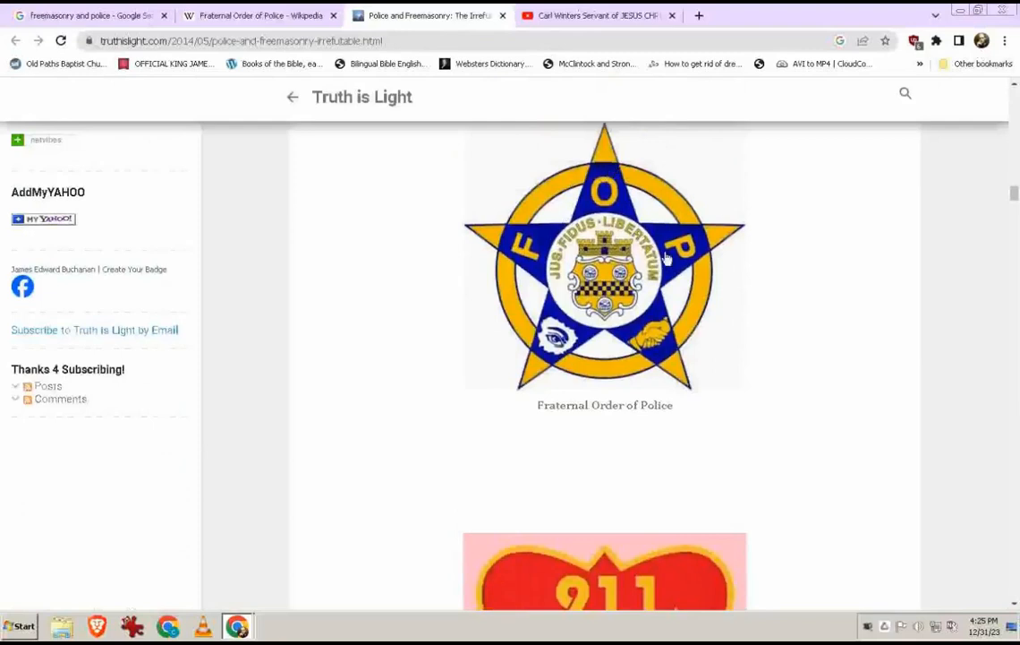
pyautogui.moveTo(523, 258)
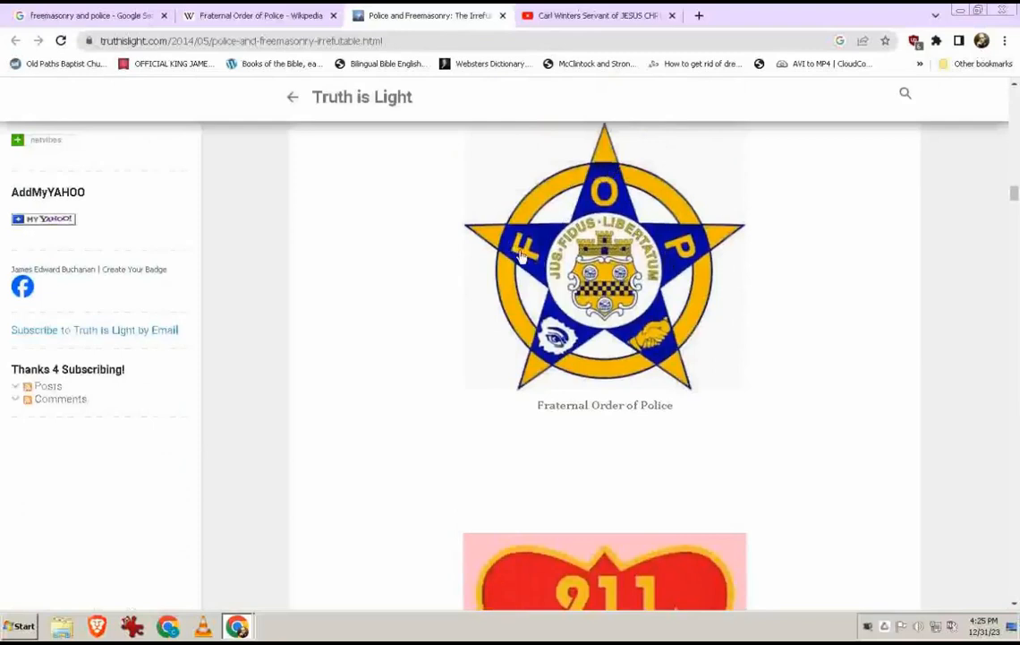
pyautogui.moveTo(678, 197)
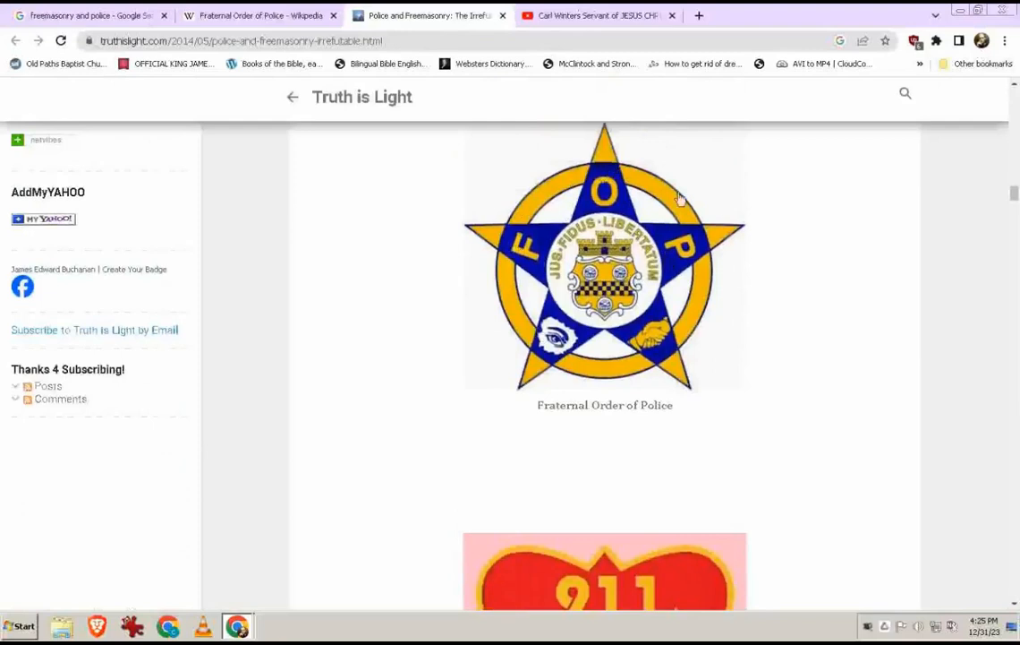
pyautogui.moveTo(528, 221)
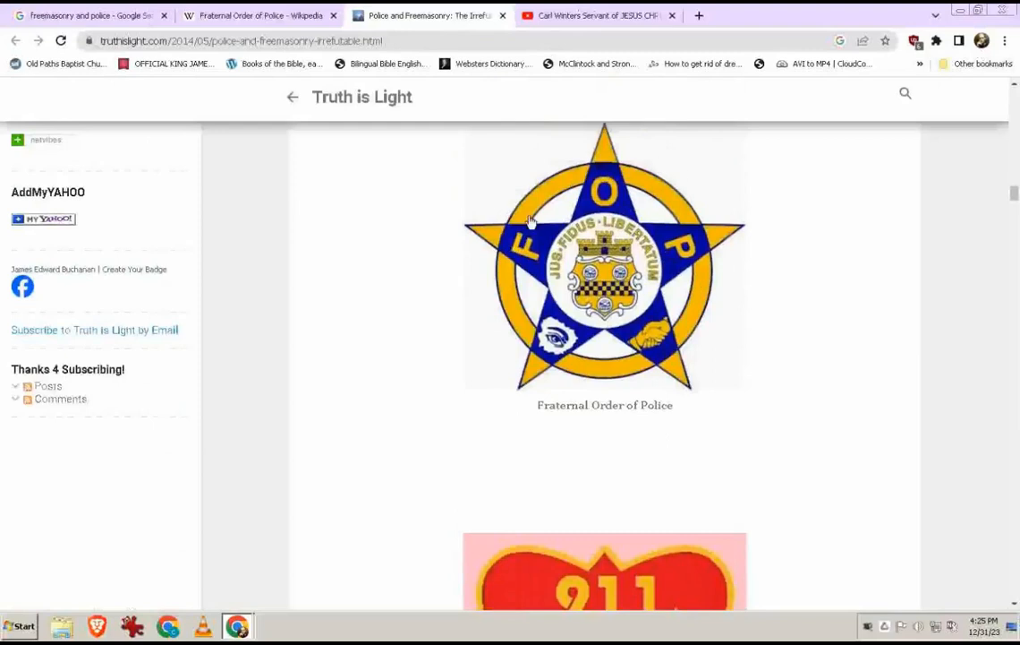
pyautogui.moveTo(828, 569)
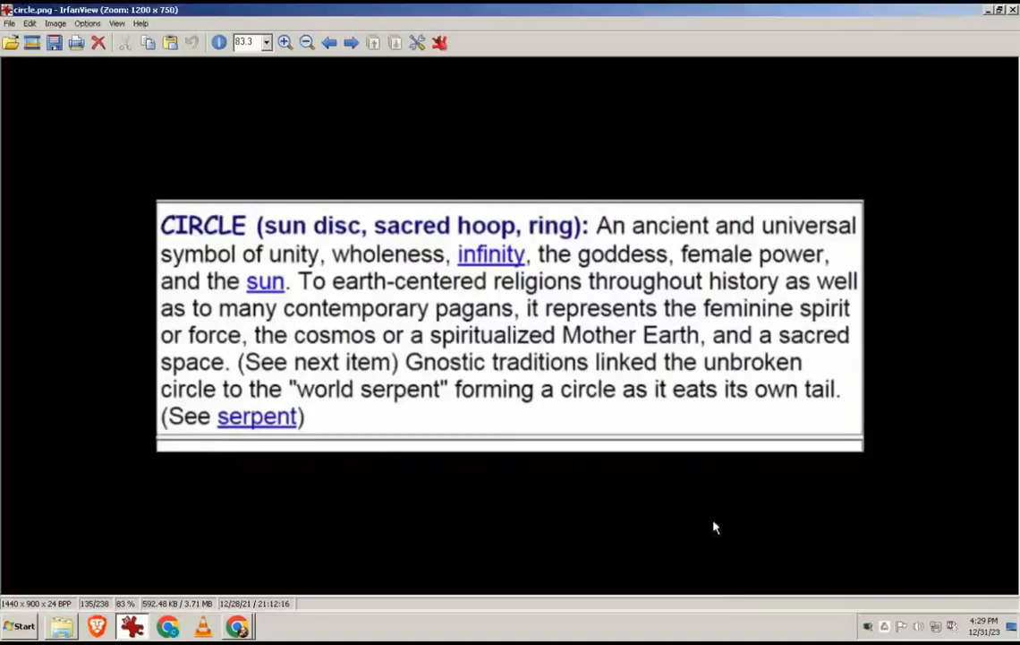
pyautogui.moveTo(680, 214)
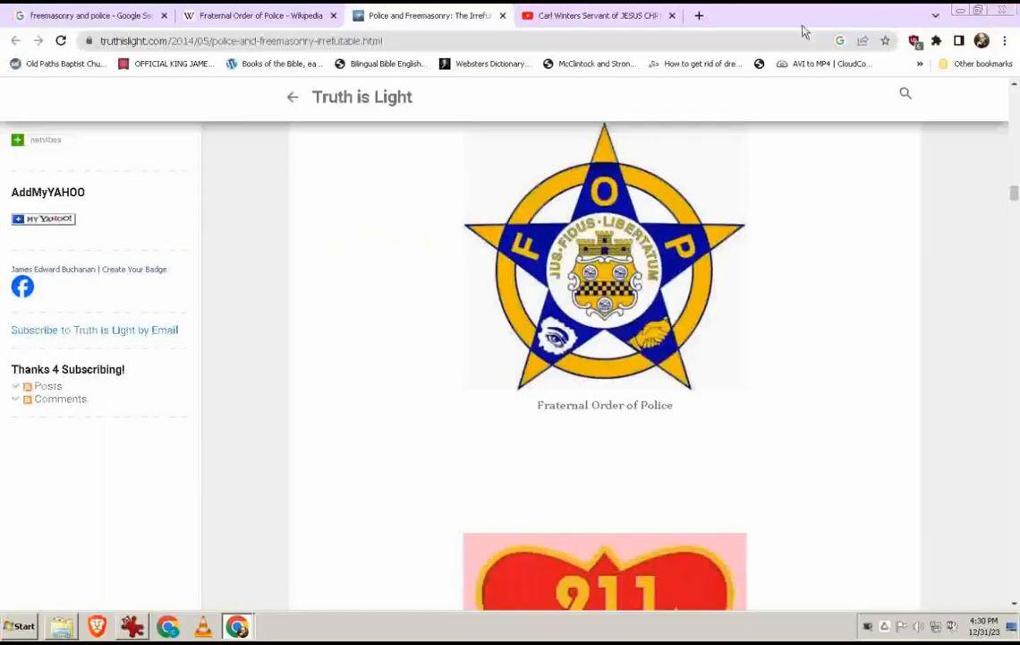
pyautogui.moveTo(734, 124)
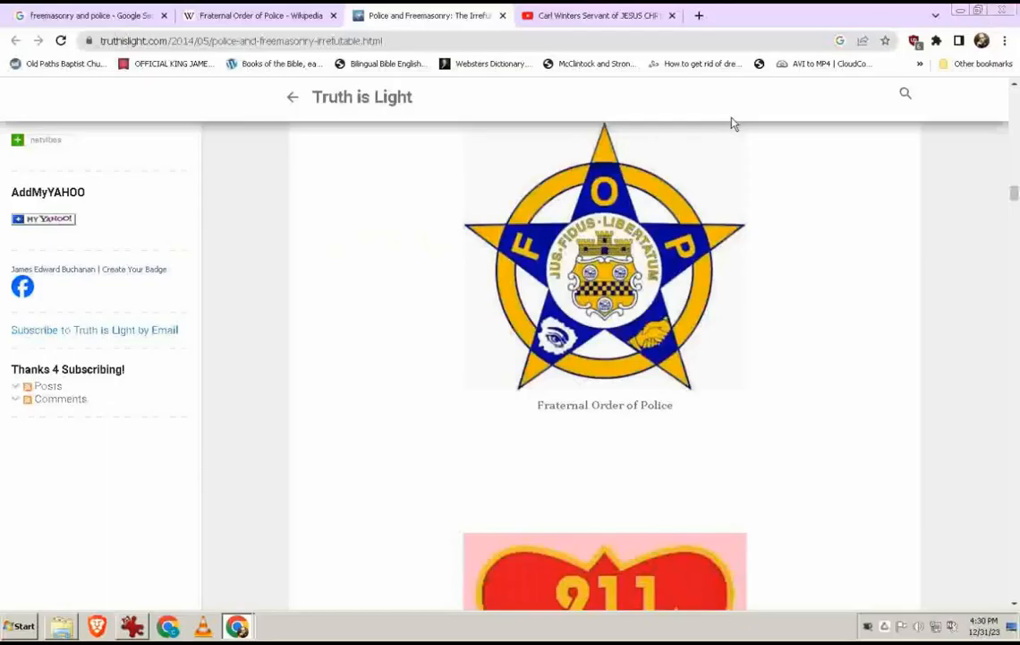
pyautogui.moveTo(555, 277)
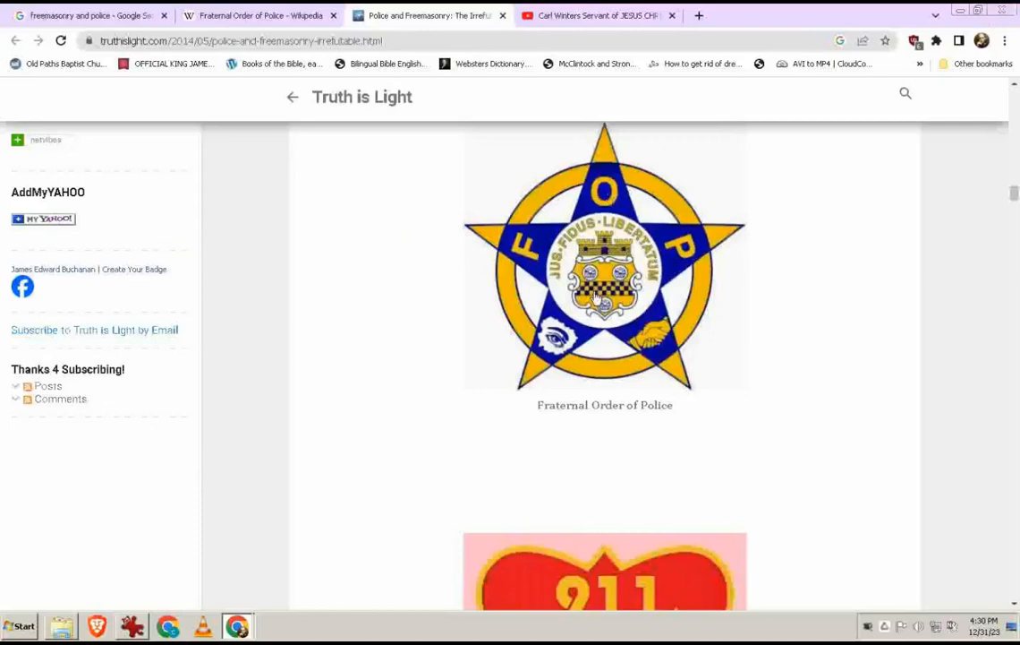
pyautogui.moveTo(626, 297)
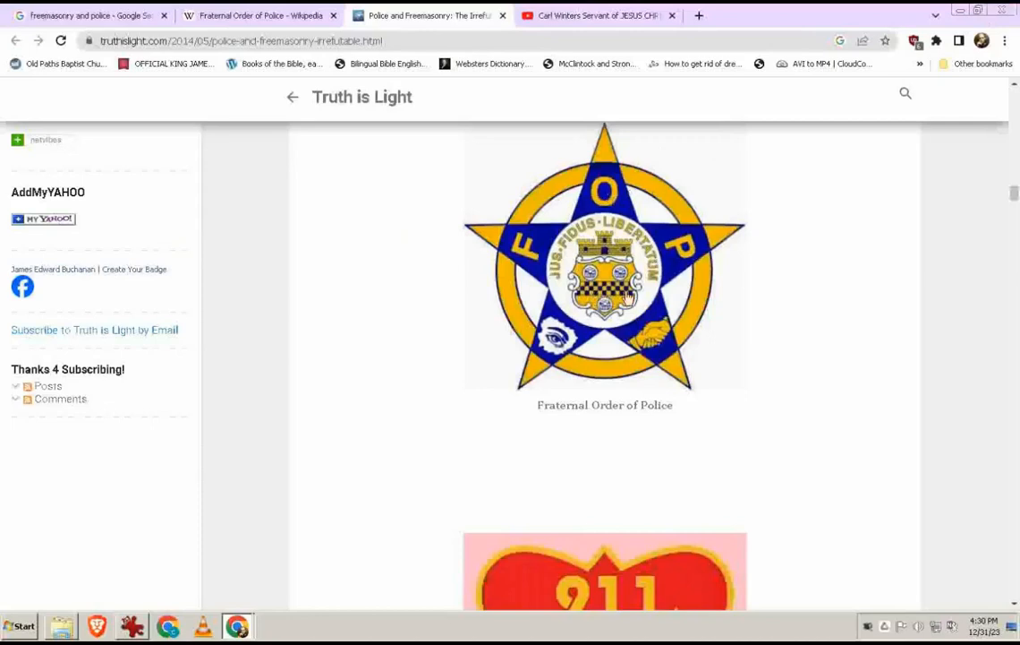
pyautogui.moveTo(630, 297)
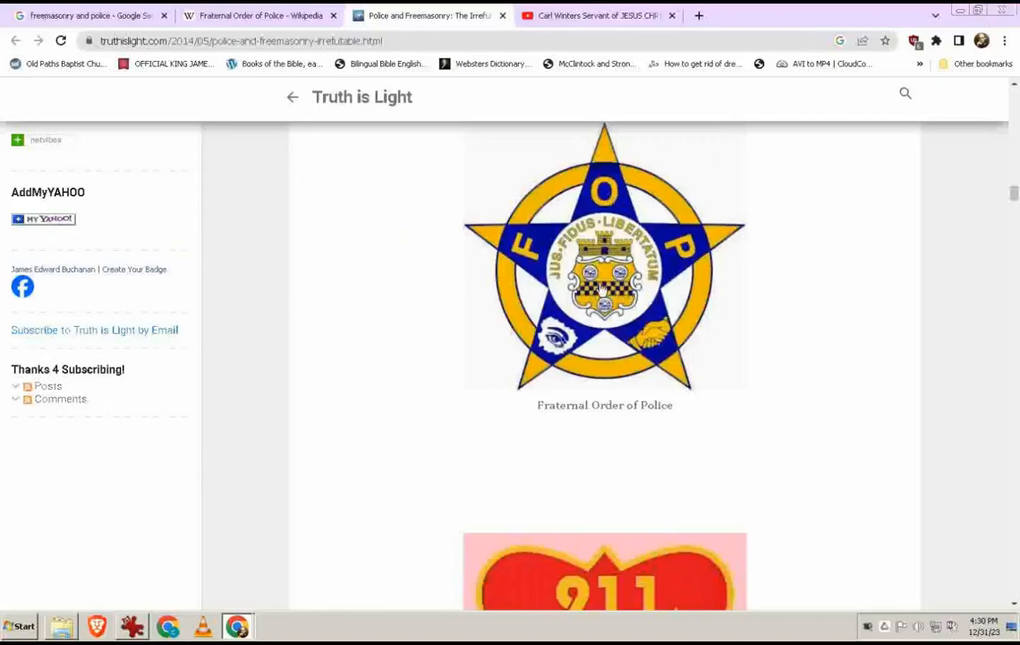
pyautogui.moveTo(528, 316)
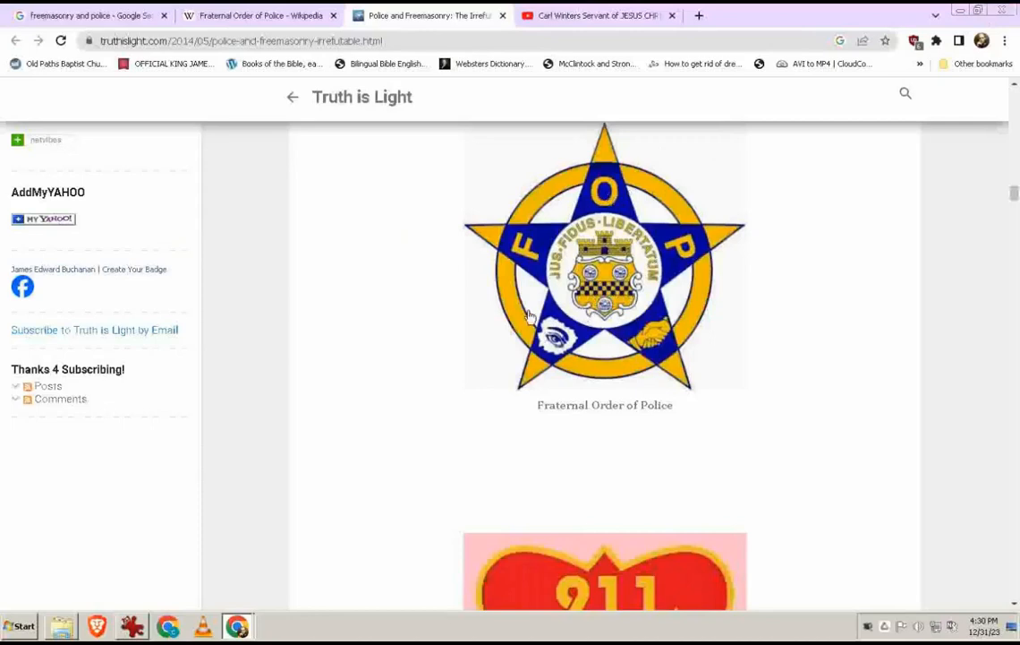
pyautogui.moveTo(595, 348)
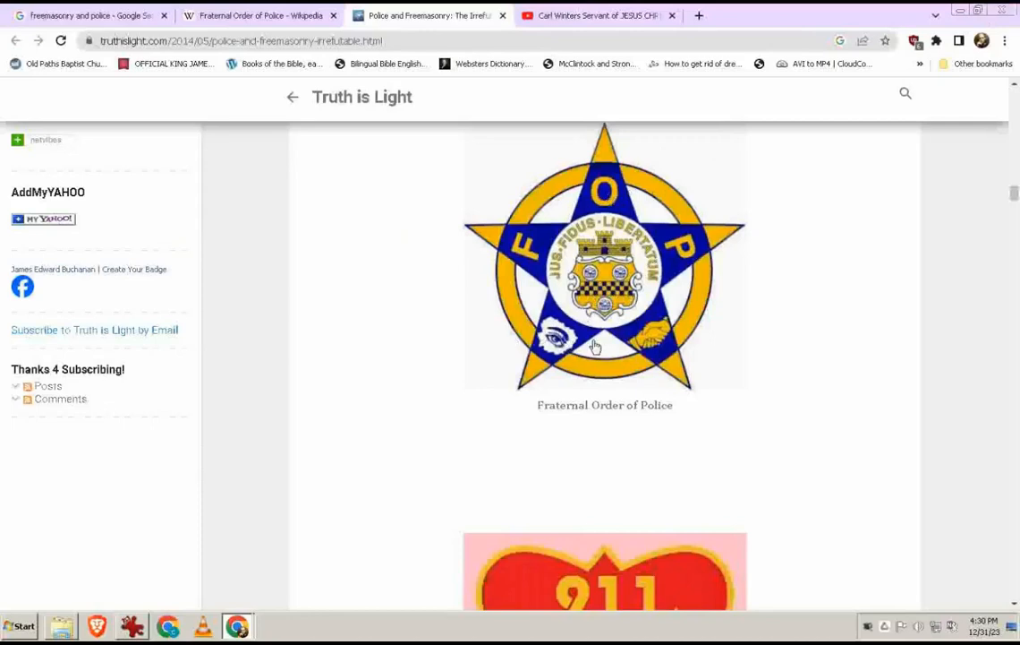
pyautogui.moveTo(675, 335)
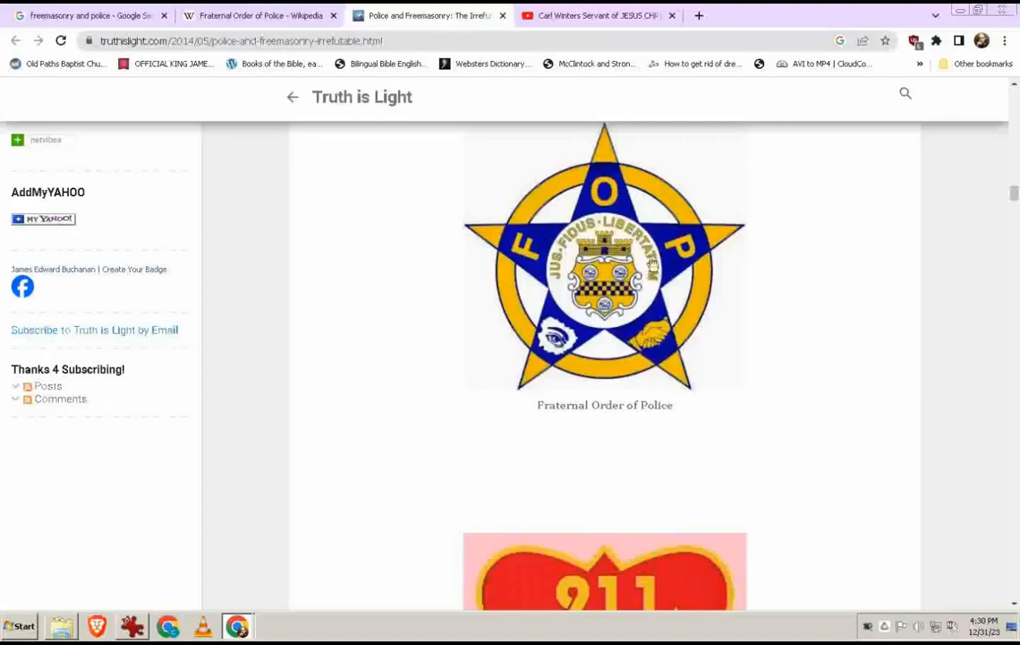
pyautogui.moveTo(630, 300)
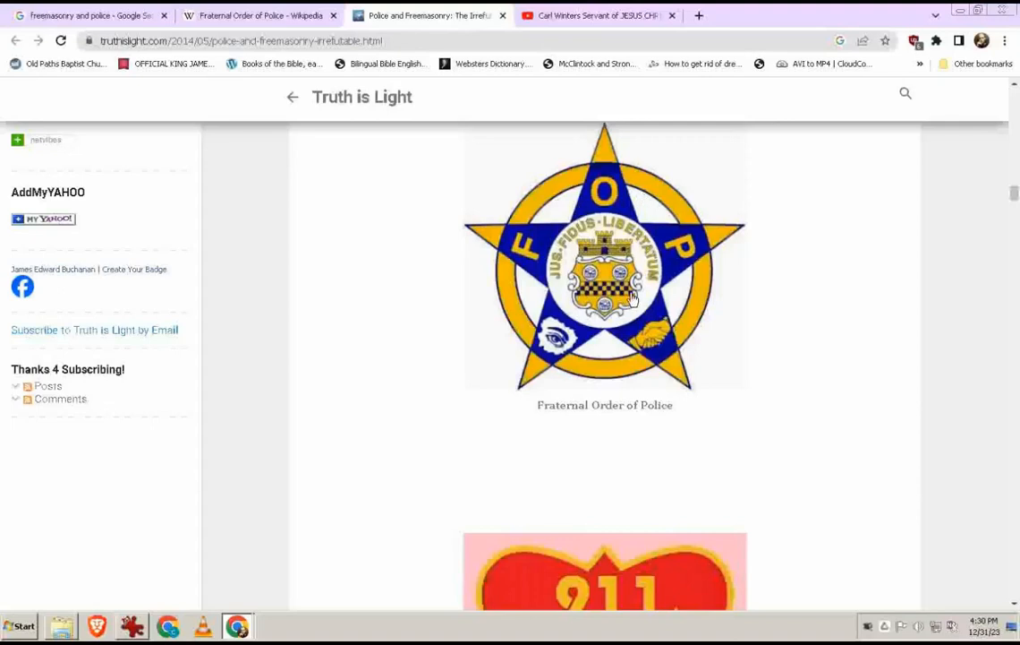
pyautogui.moveTo(715, 275)
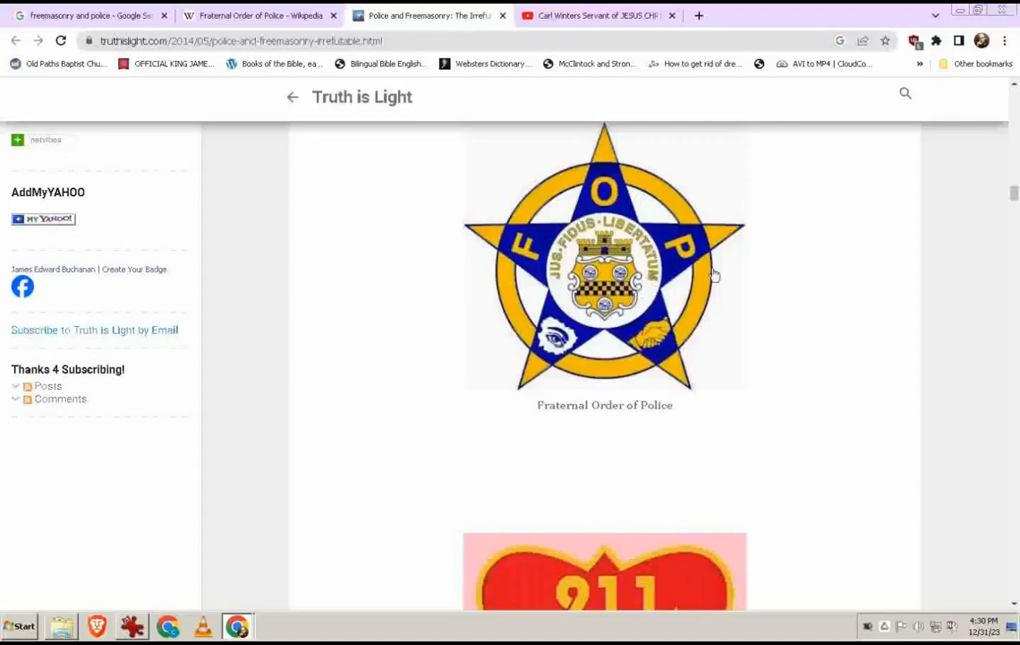
pyautogui.moveTo(673, 200)
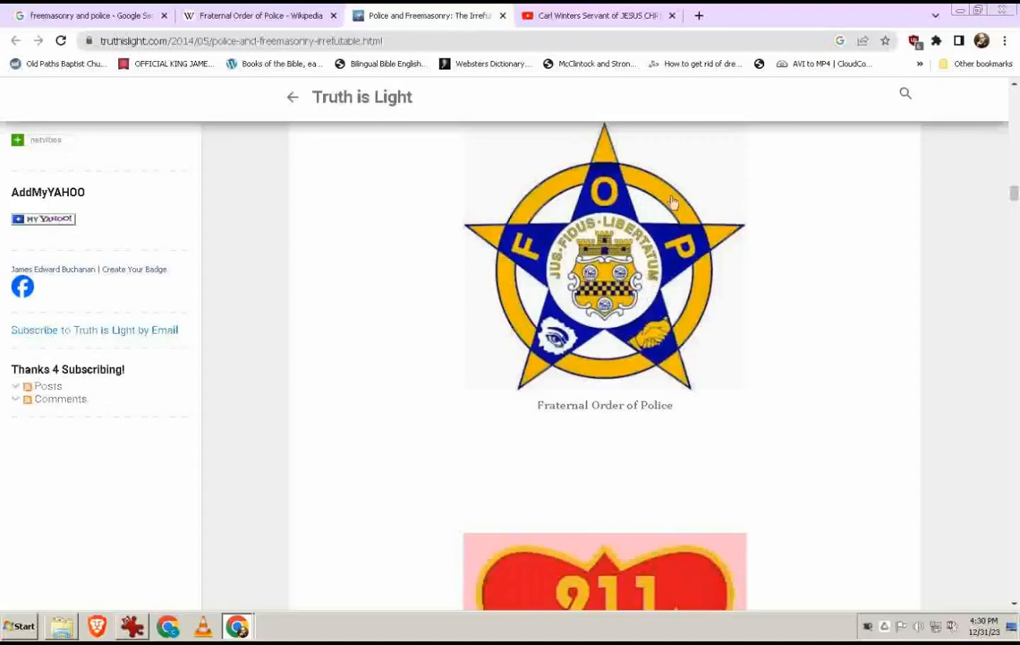
pyautogui.moveTo(605, 222)
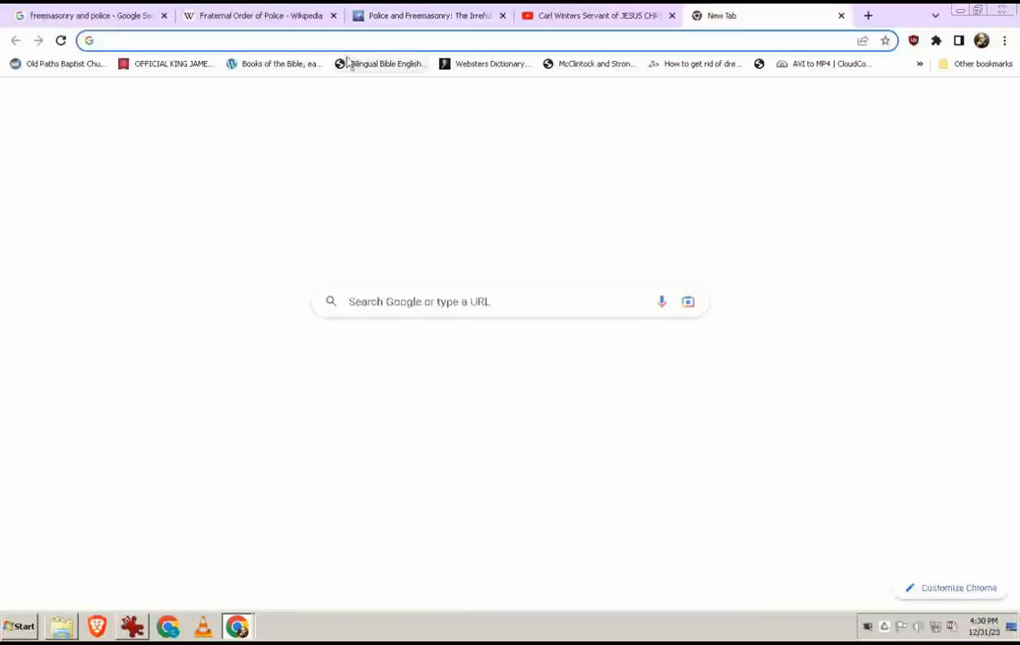
# Step: Search Google Images for 'church of satan star', enlarge the Baphomet flag, and return to the post
pyautogui.write('church of satan star')
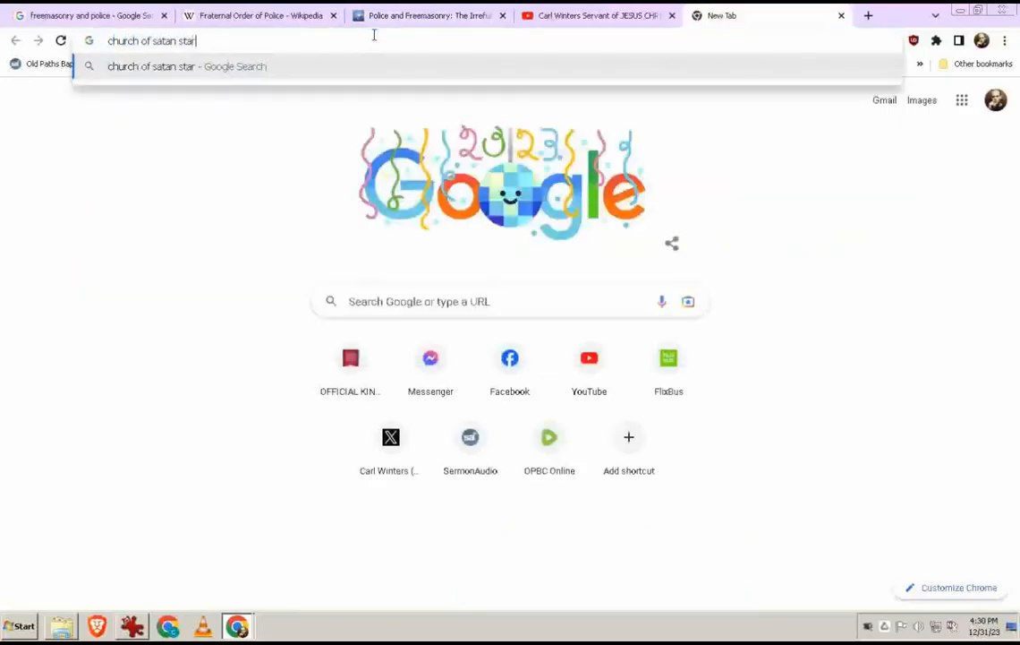
pyautogui.press('Return')
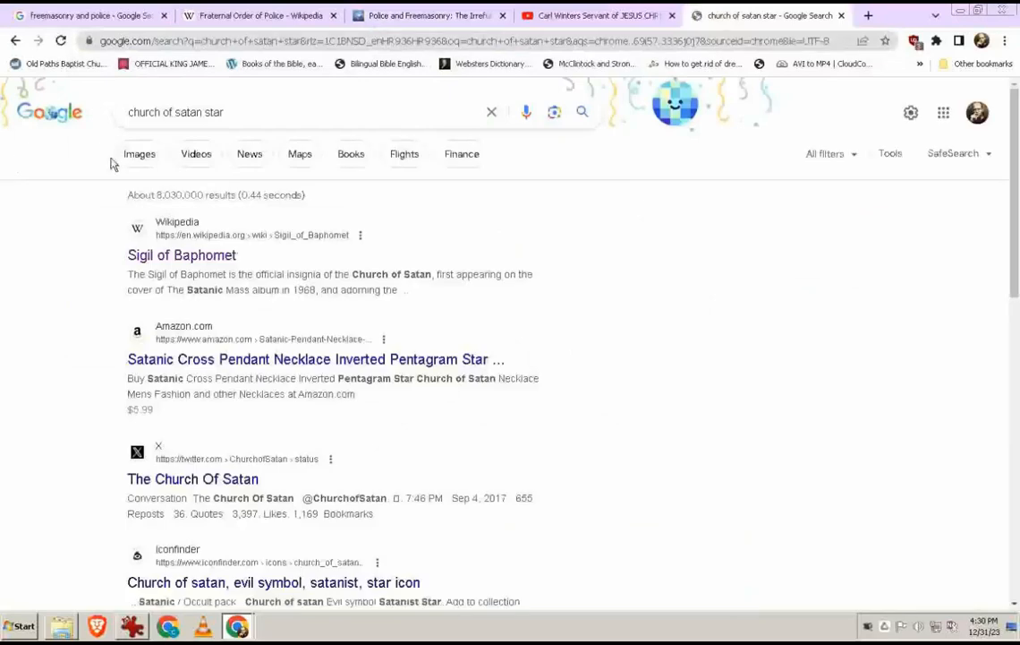
pyautogui.click(190, 154)
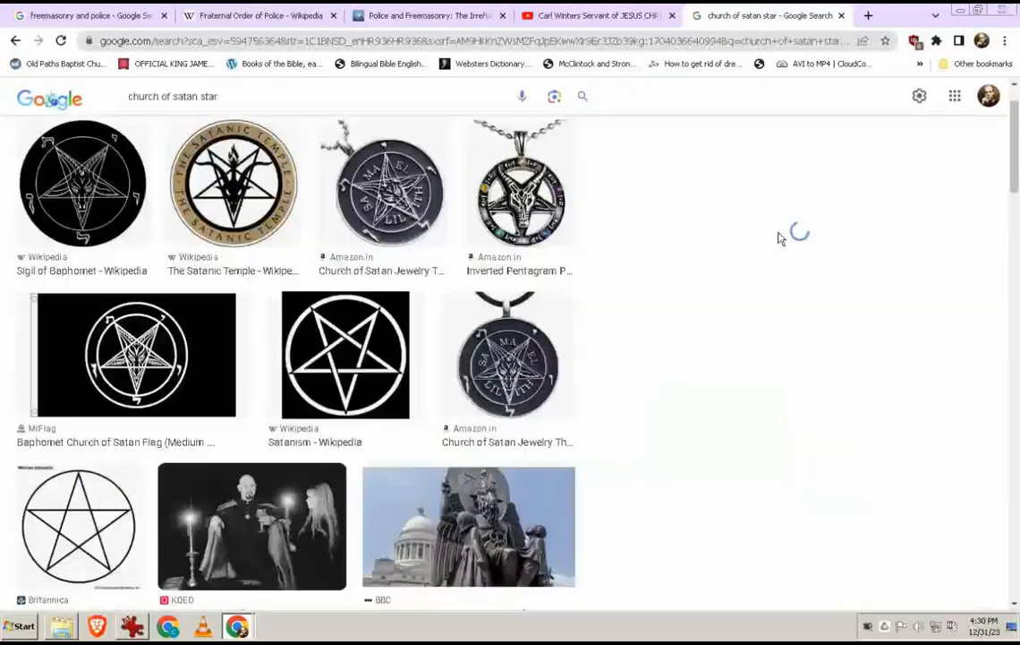
pyautogui.click(132, 354)
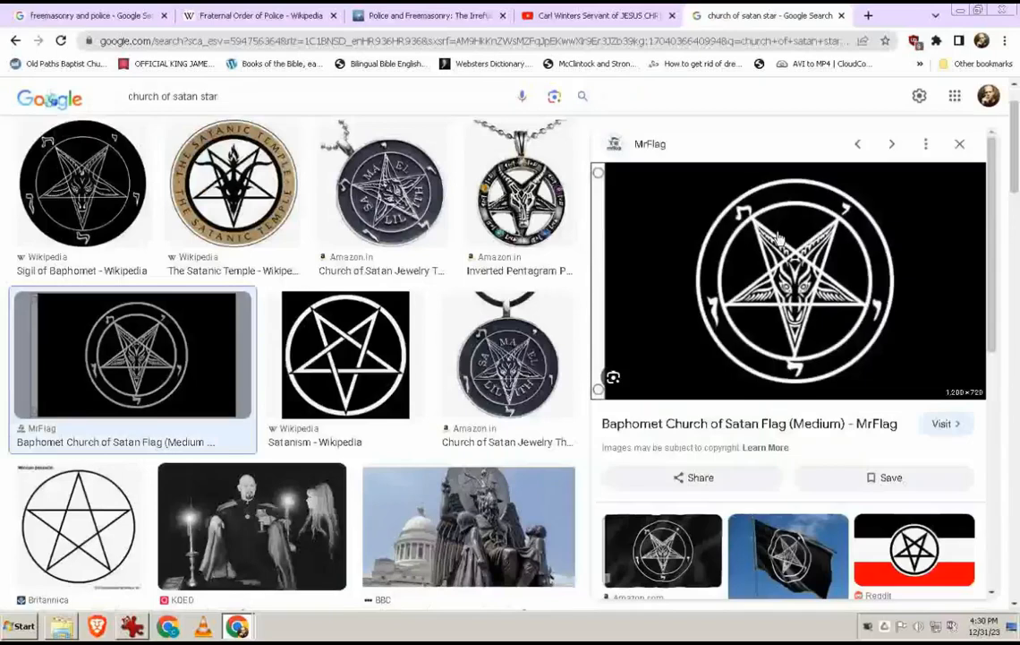
pyautogui.moveTo(805, 338)
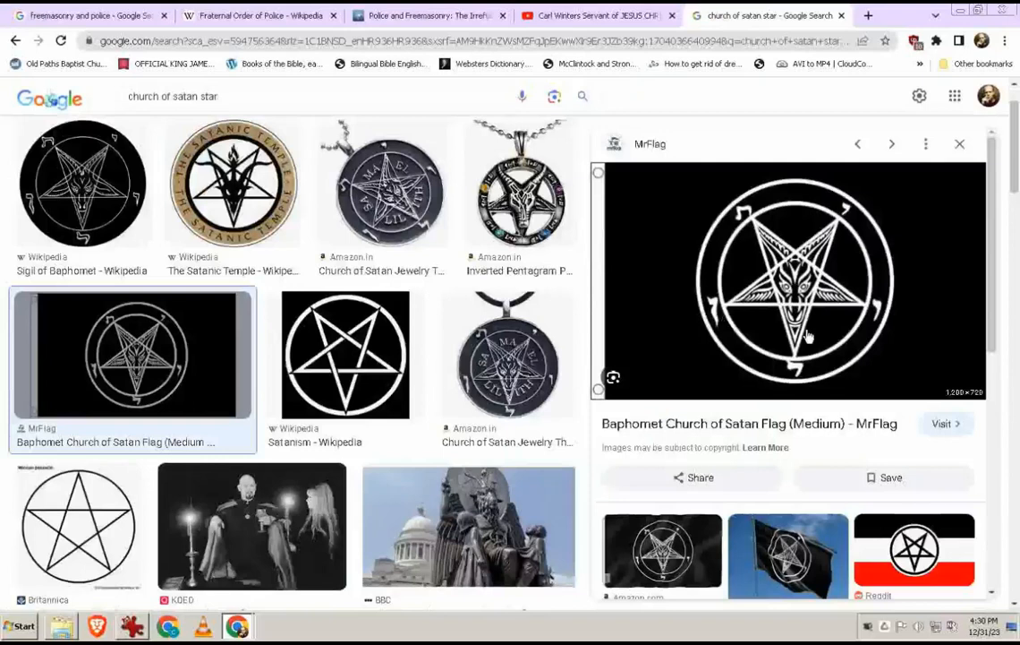
pyautogui.moveTo(795, 215)
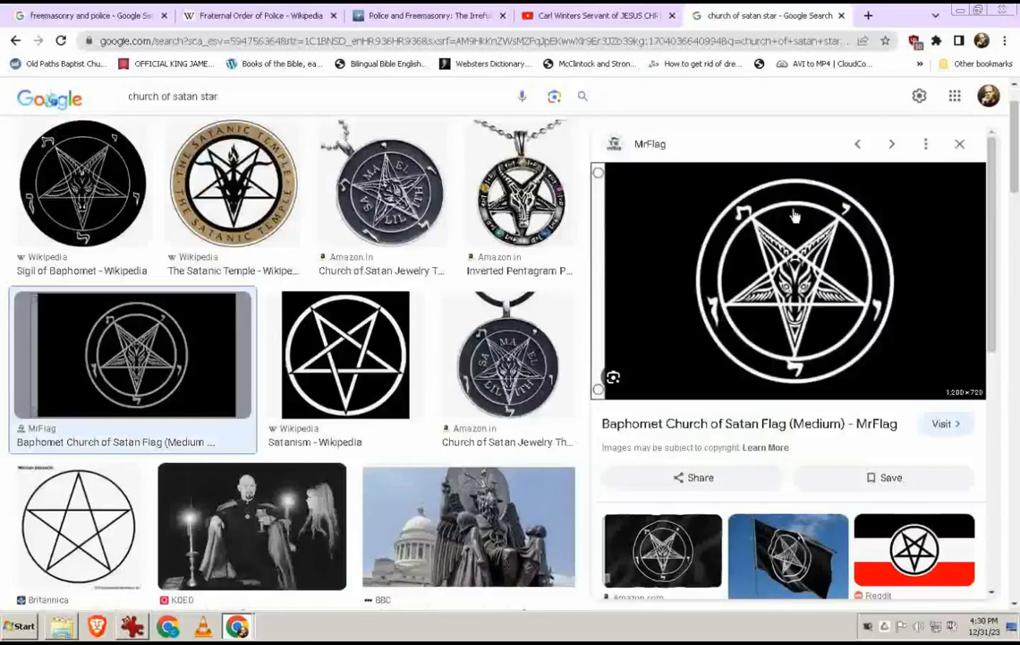
pyautogui.moveTo(766, 279)
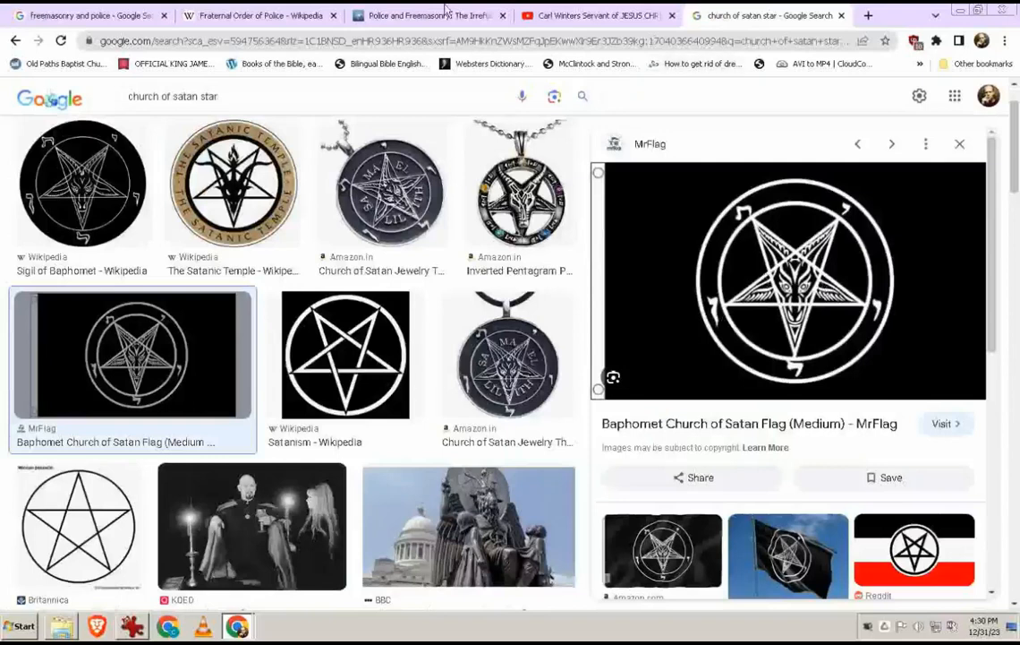
pyautogui.click(430, 15)
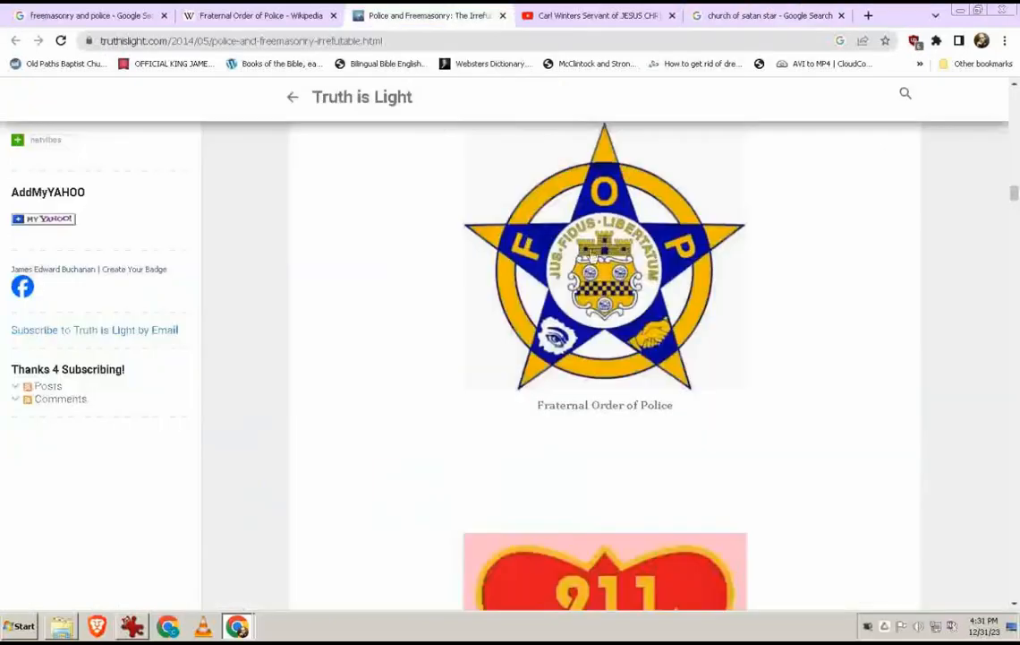
pyautogui.moveTo(746, 9)
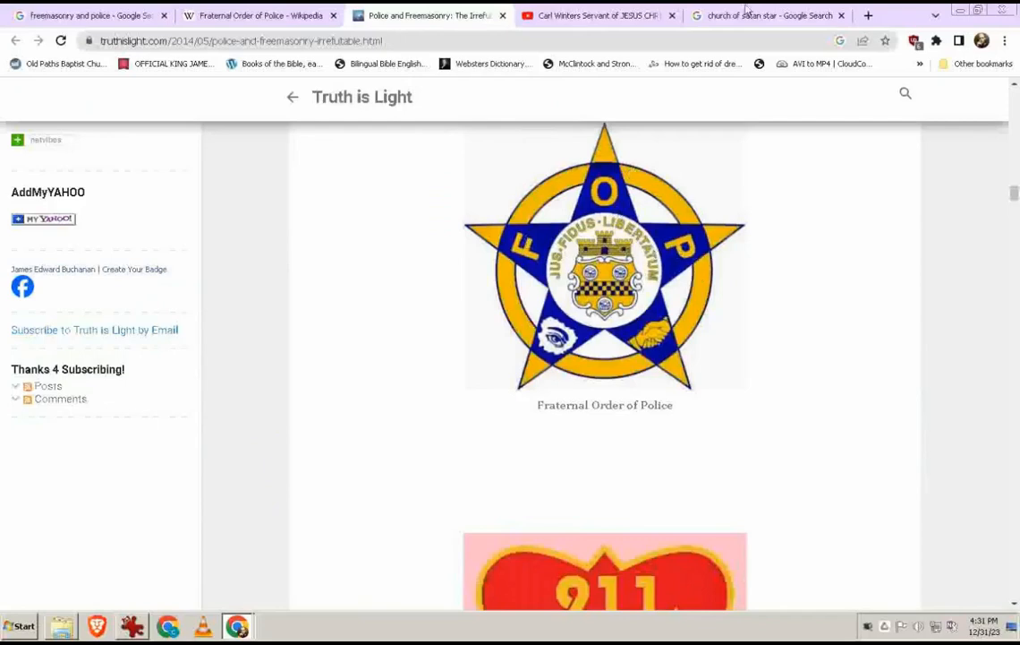
# Step: Glance back at the satanic star image results, then return to the Fraternal Order of Police emblem
pyautogui.click(766, 14)
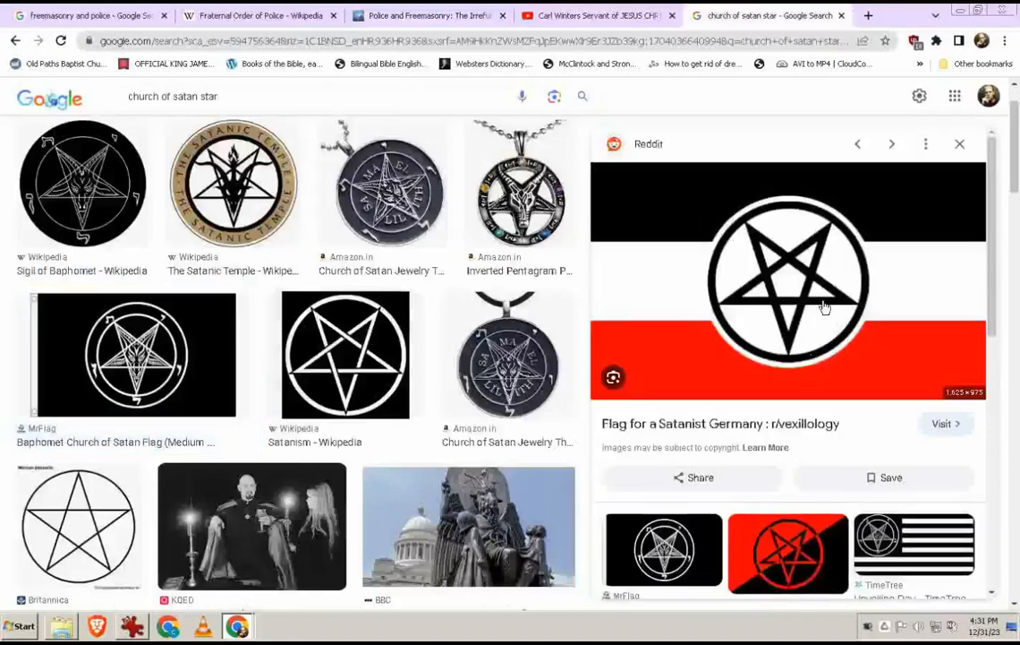
pyautogui.click(428, 14)
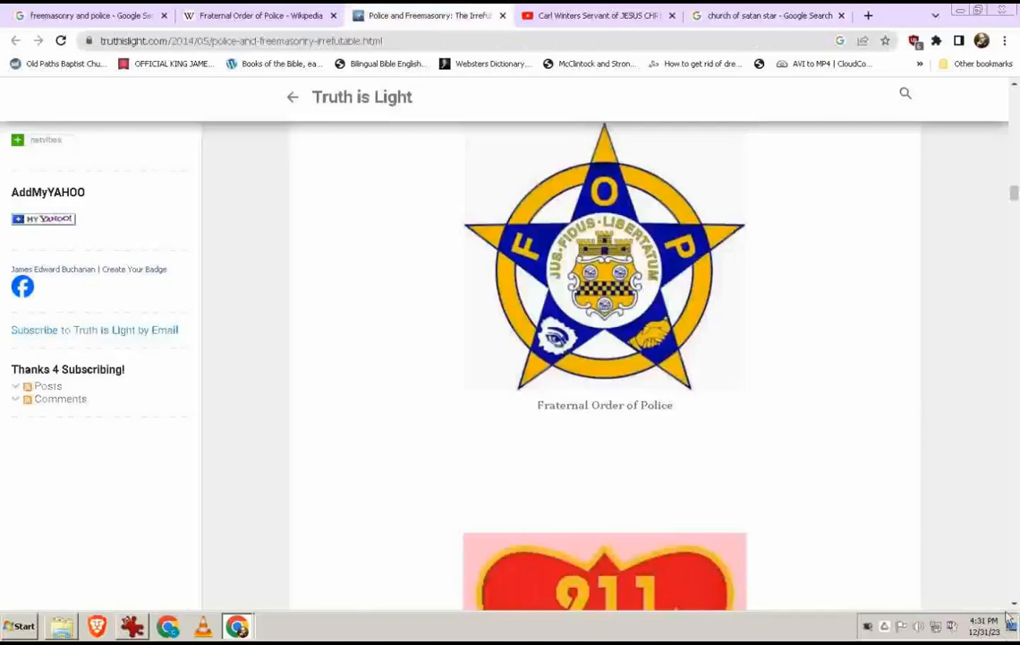
# Step: Scroll the post past the 911 Dispatcher and Customs badges to the NTSB emblem
pyautogui.scroll(-3)
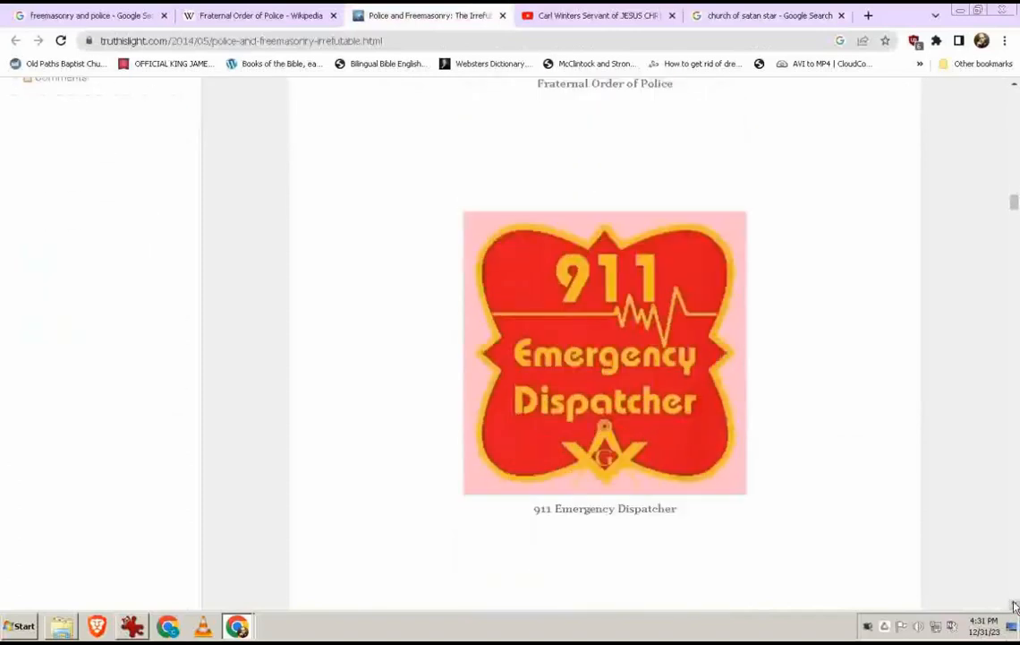
pyautogui.scroll(-3)
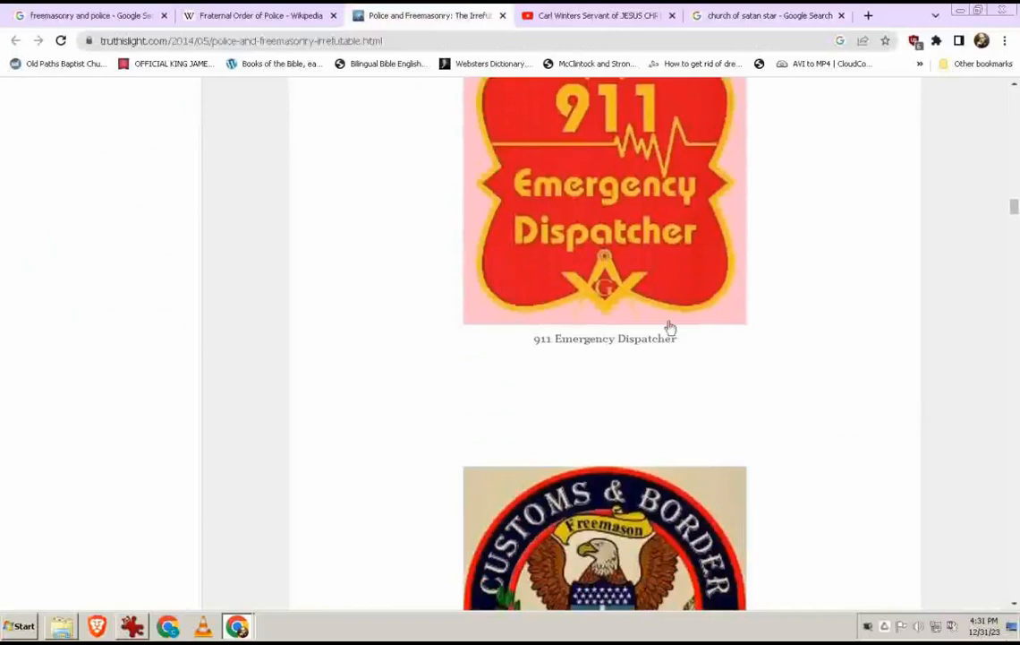
pyautogui.moveTo(725, 279)
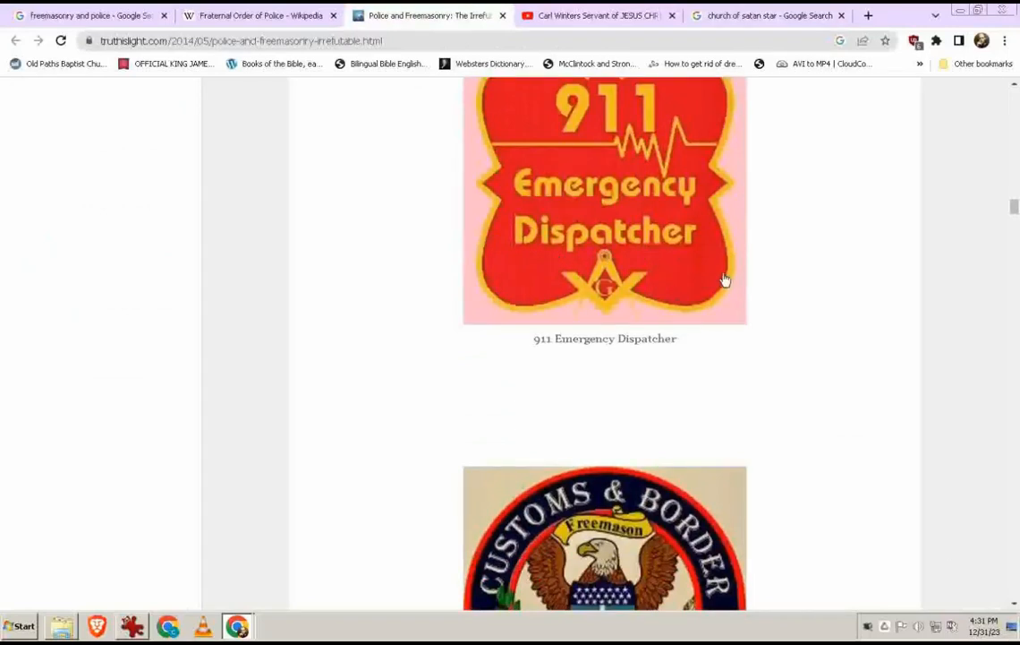
pyautogui.moveTo(910, 283)
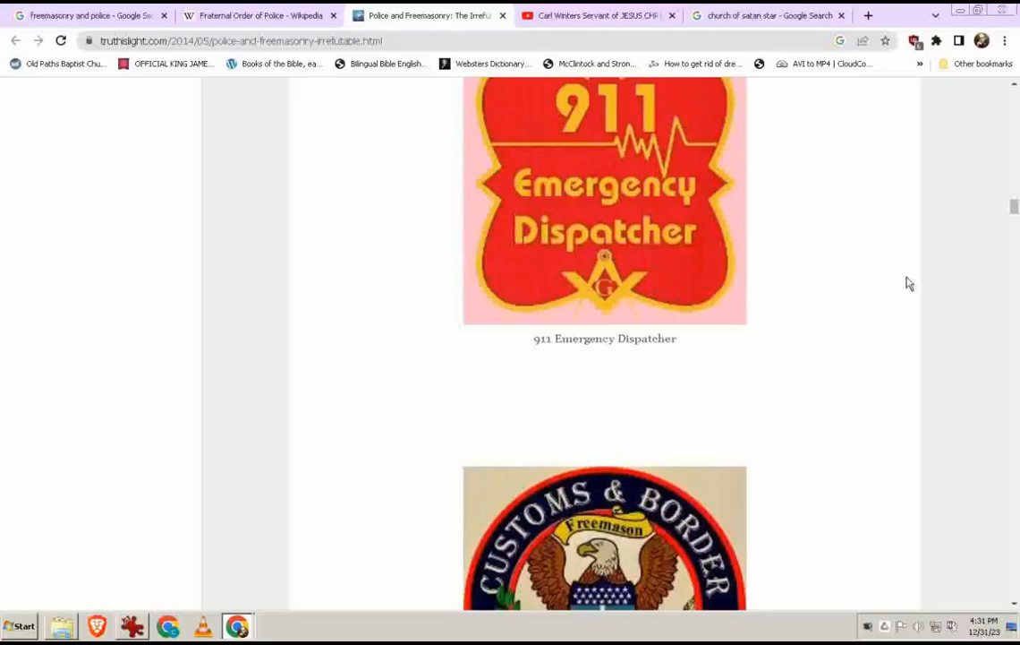
pyautogui.scroll(-3)
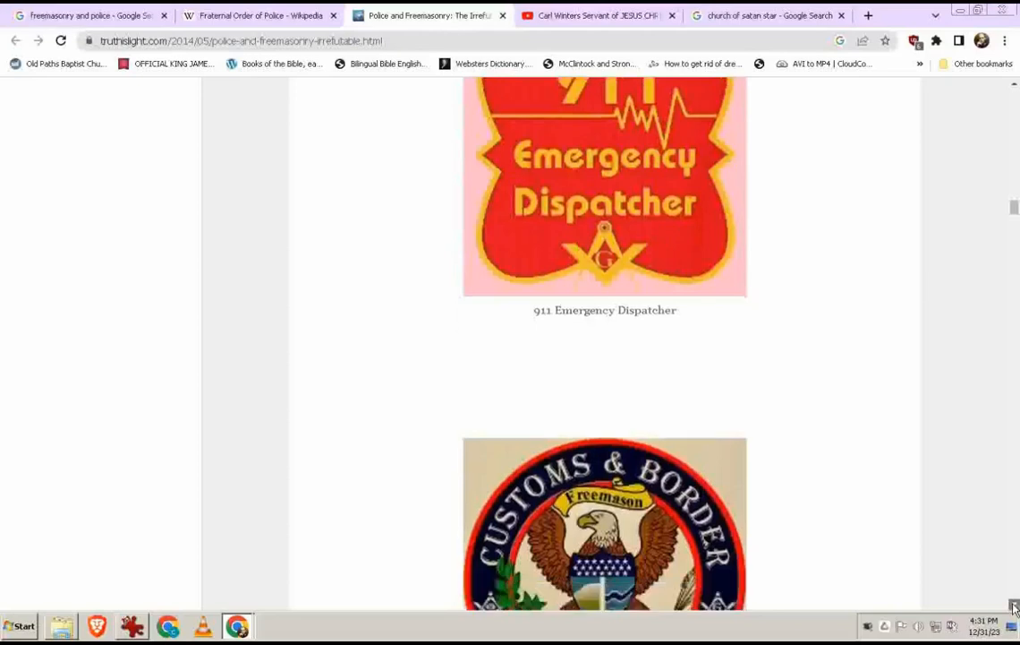
pyautogui.scroll(-3)
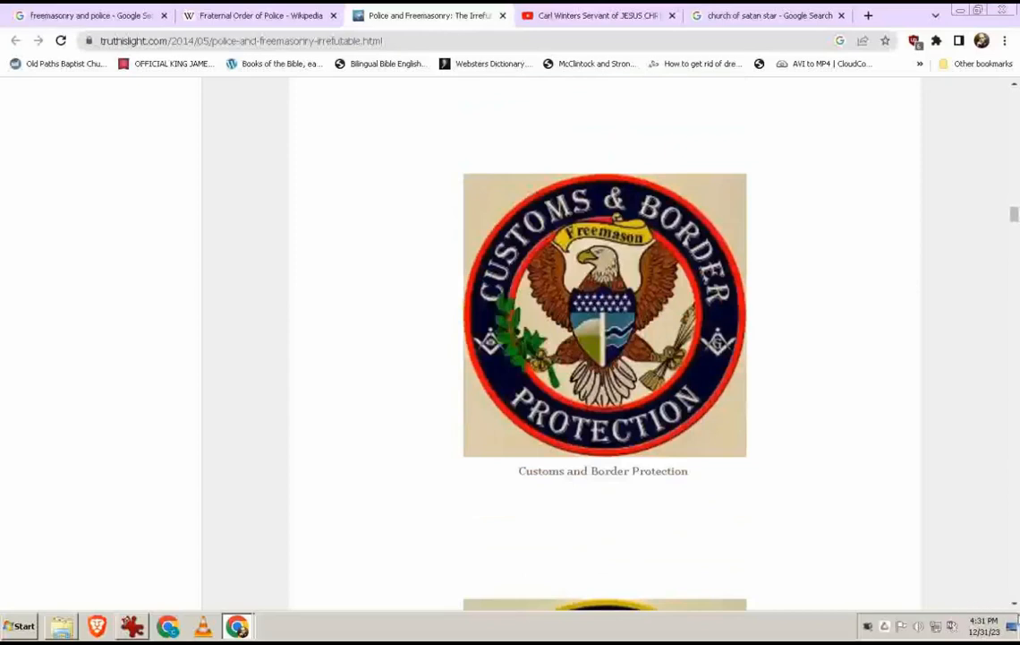
pyautogui.scroll(-3)
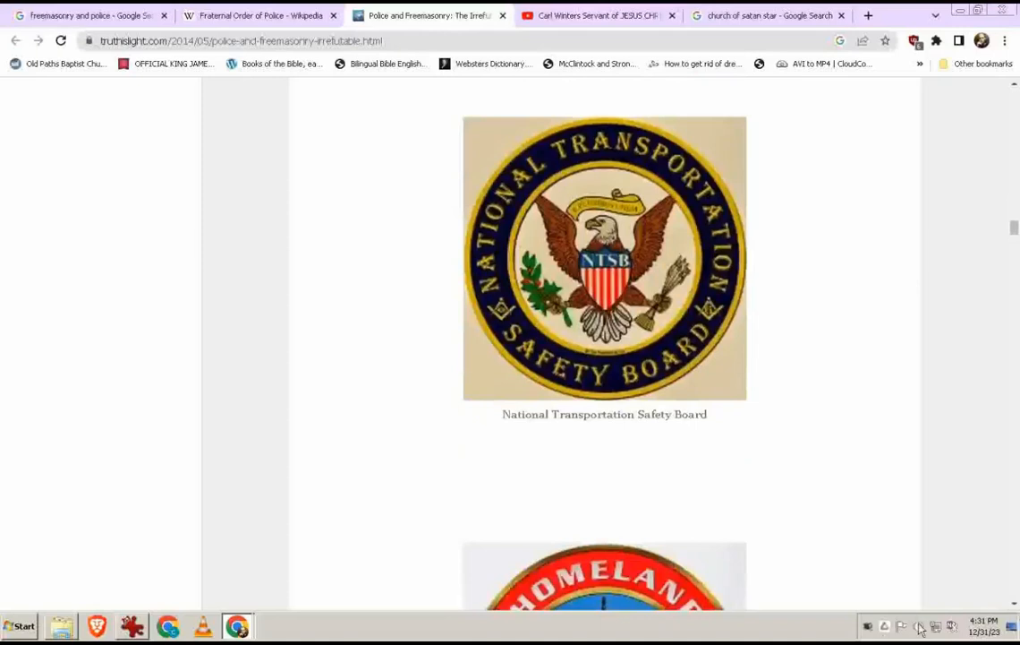
pyautogui.click(920, 625)
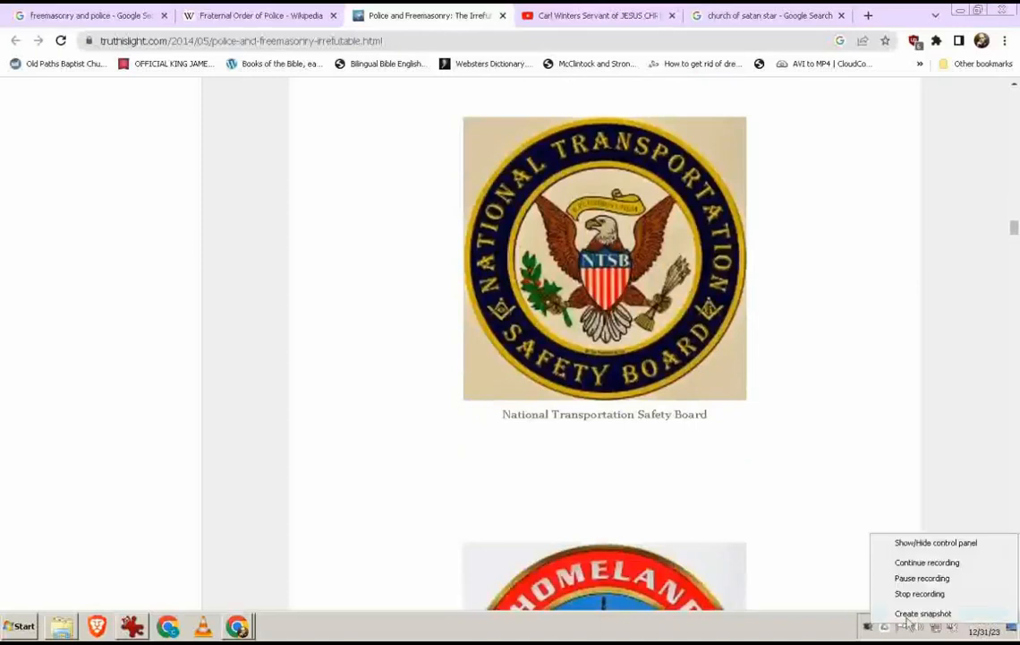
pyautogui.moveTo(922, 577)
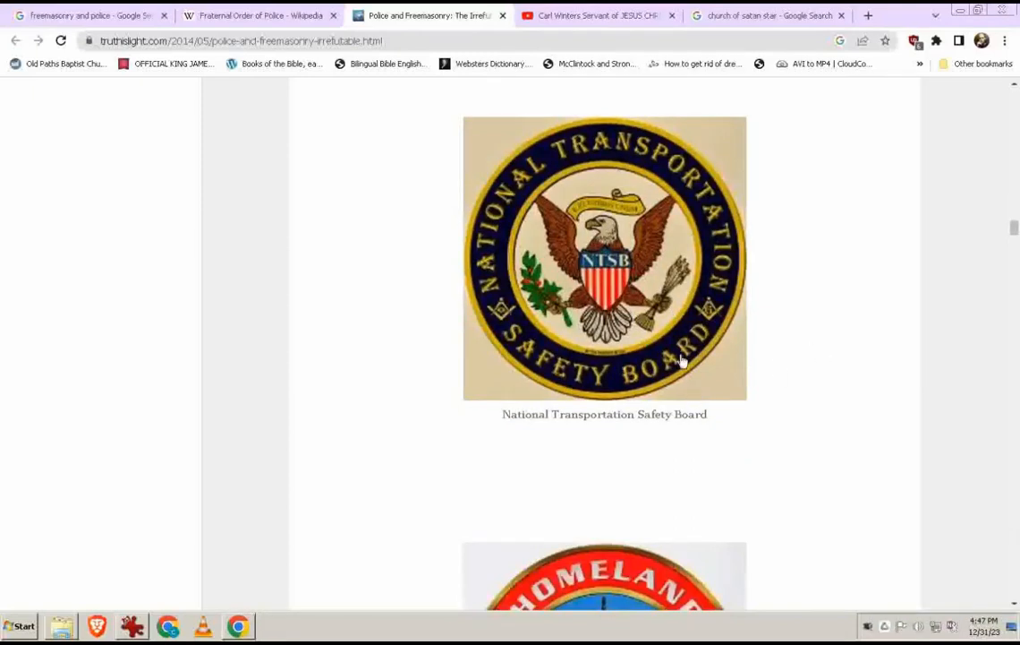
pyautogui.moveTo(730, 423)
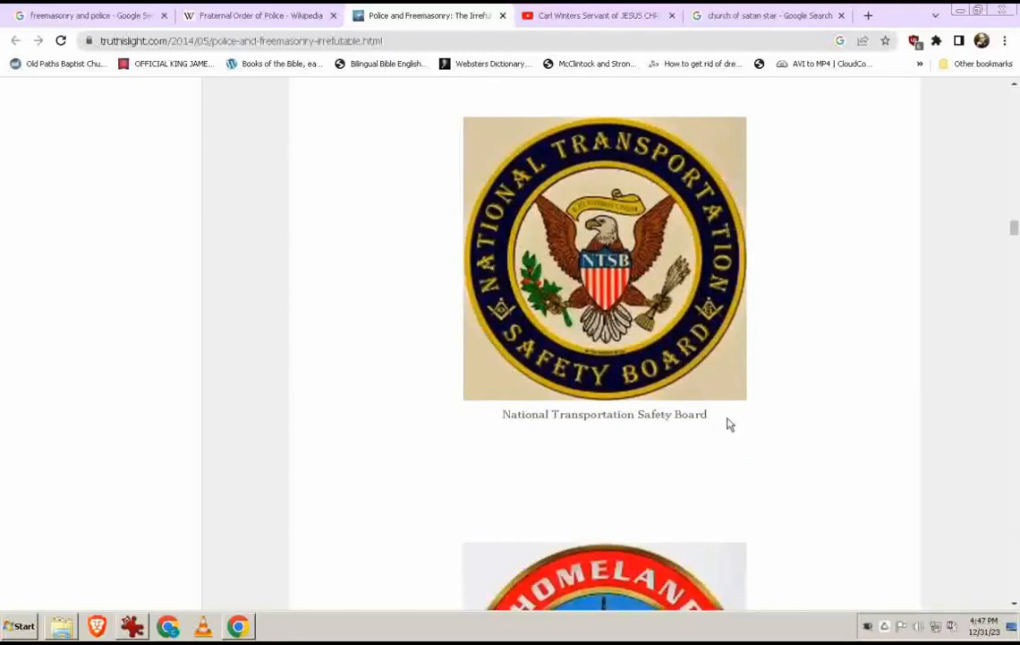
pyautogui.scroll(-3)
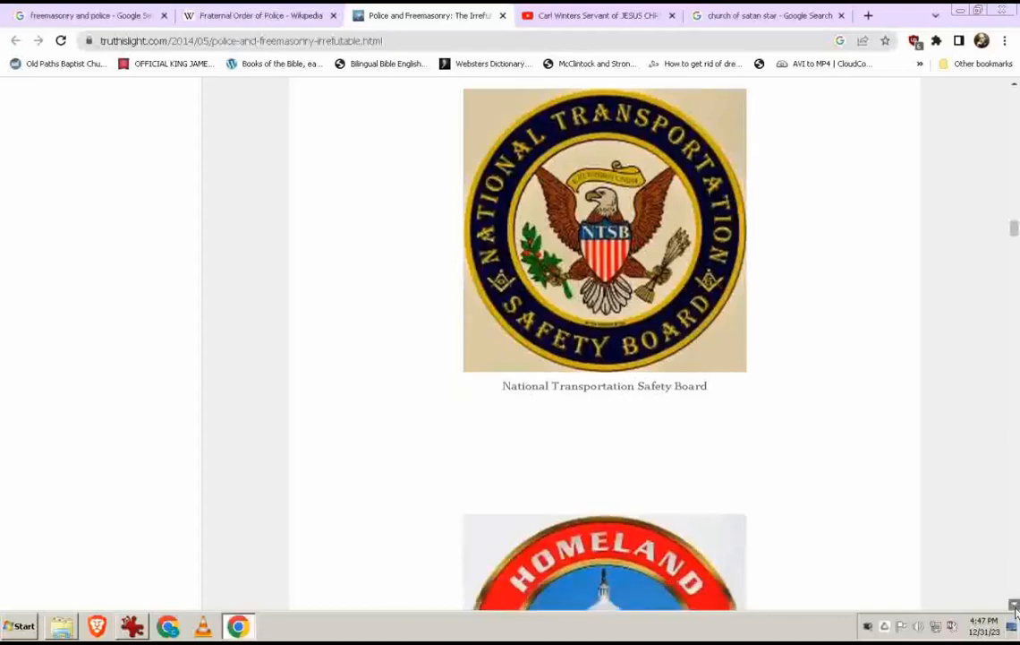
pyautogui.scroll(-3)
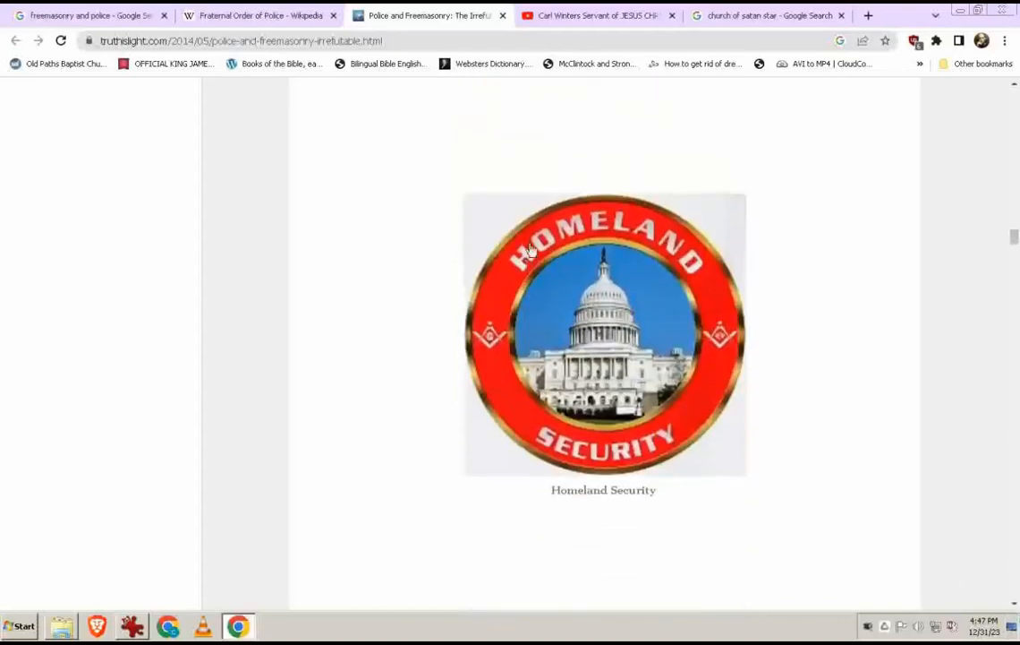
pyautogui.moveTo(725, 280)
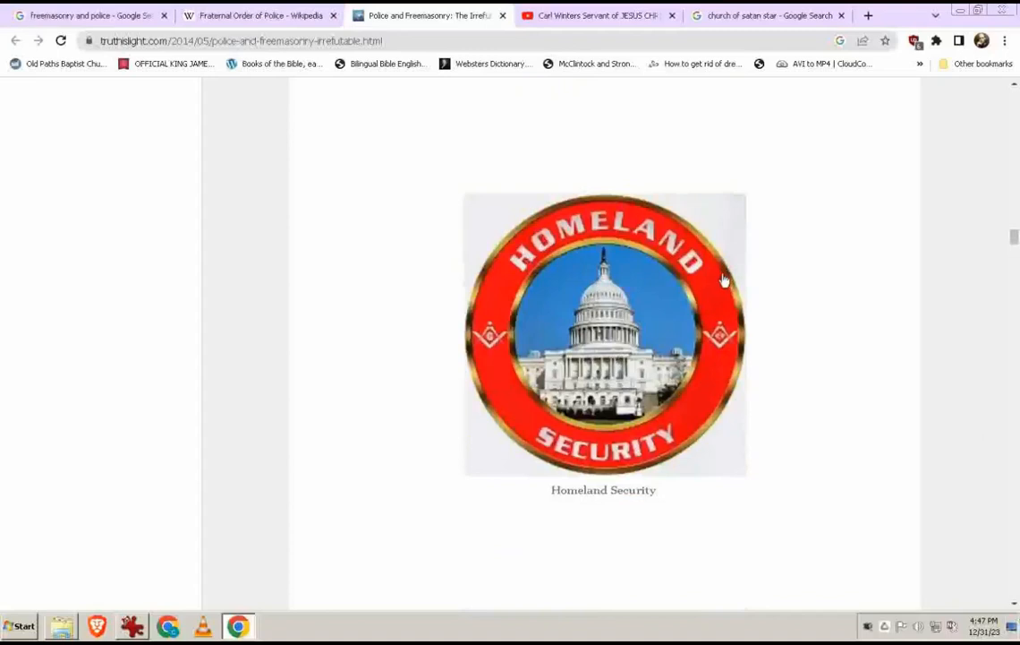
pyautogui.moveTo(750, 302)
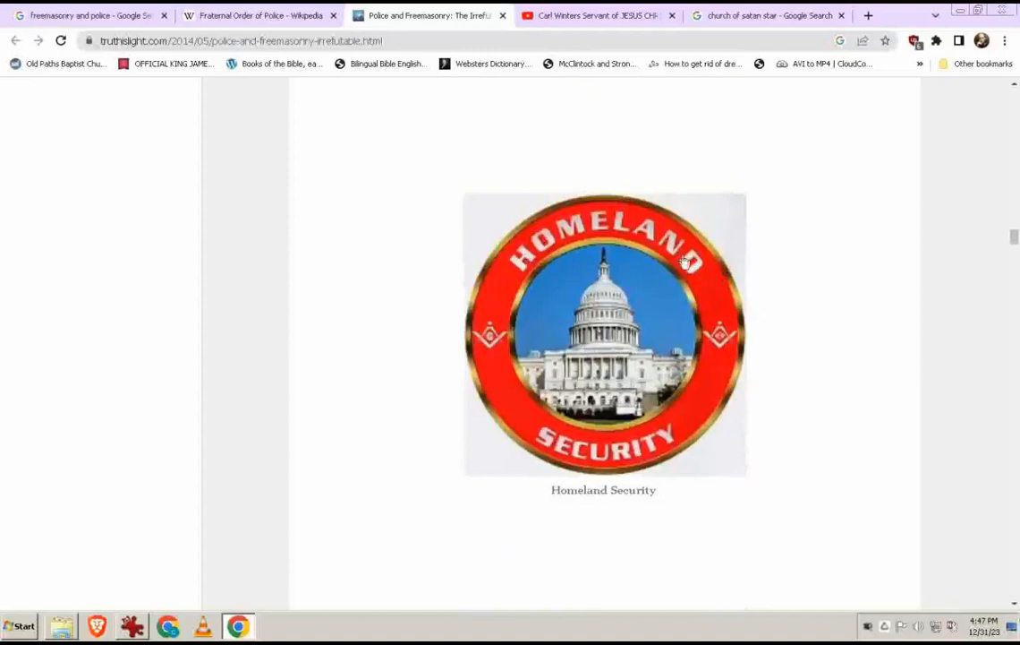
pyautogui.moveTo(623, 354)
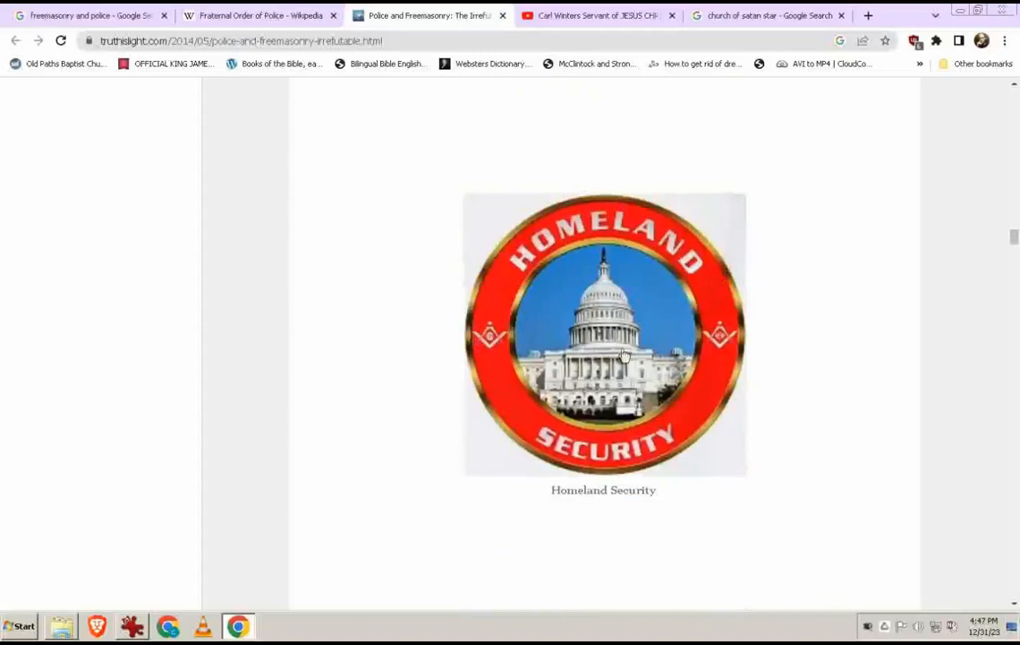
pyautogui.moveTo(631, 367)
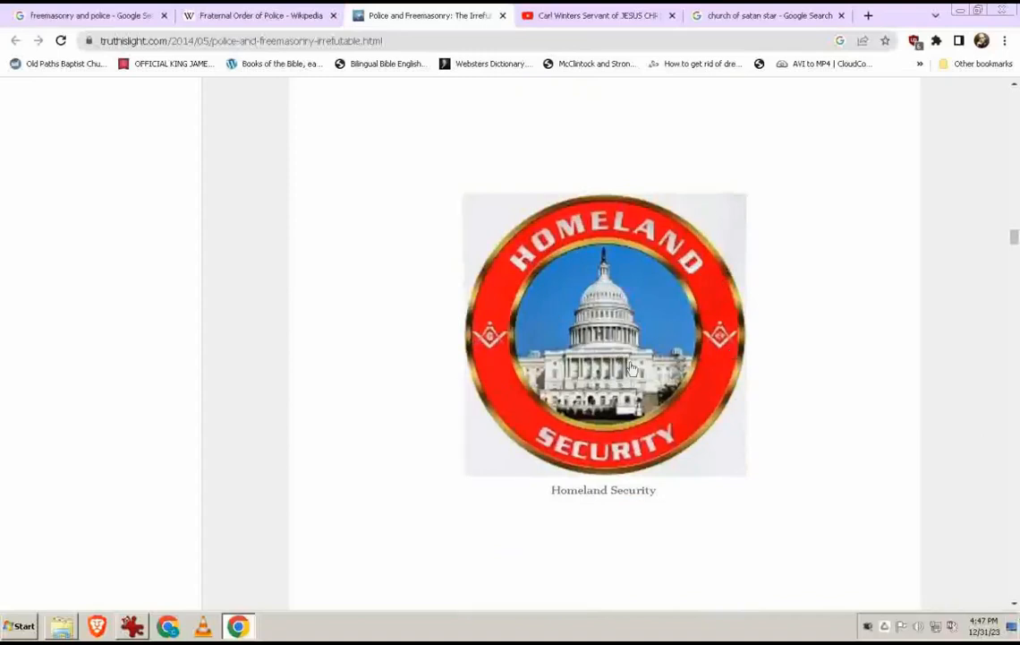
pyautogui.moveTo(504, 339)
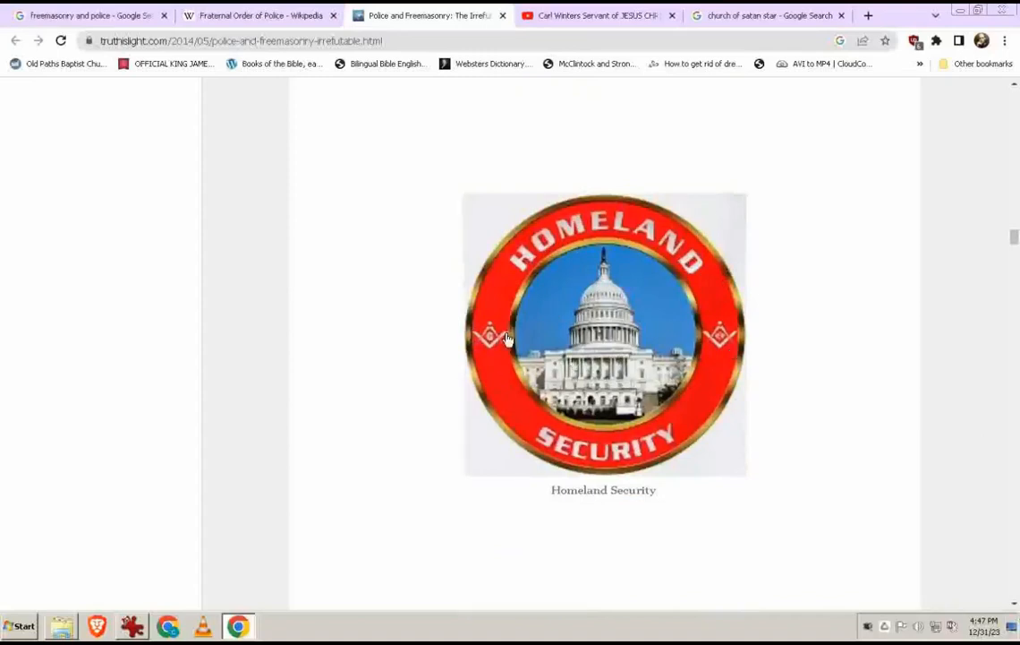
# Step: Scroll down to the Homeland Security emblem with the Capitol building
pyautogui.scroll(-3)
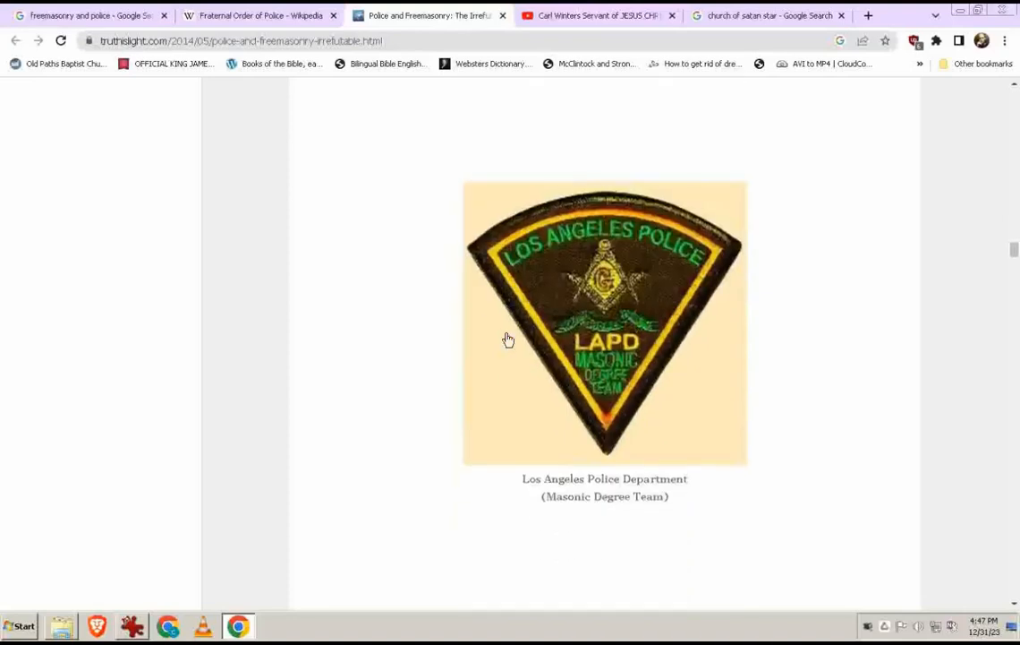
pyautogui.scroll(-3)
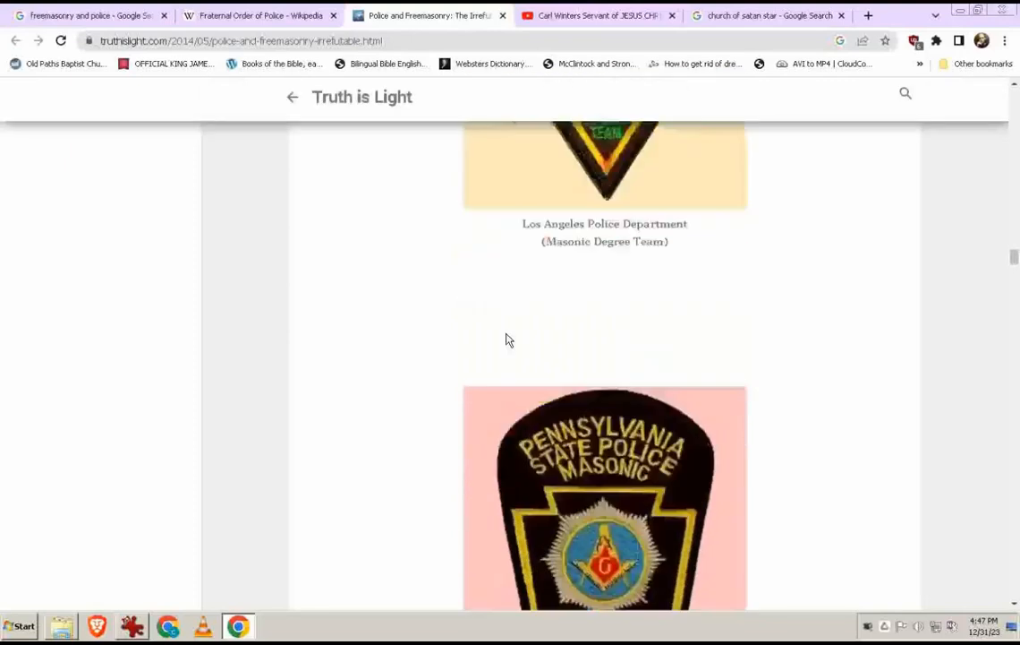
pyautogui.scroll(-3)
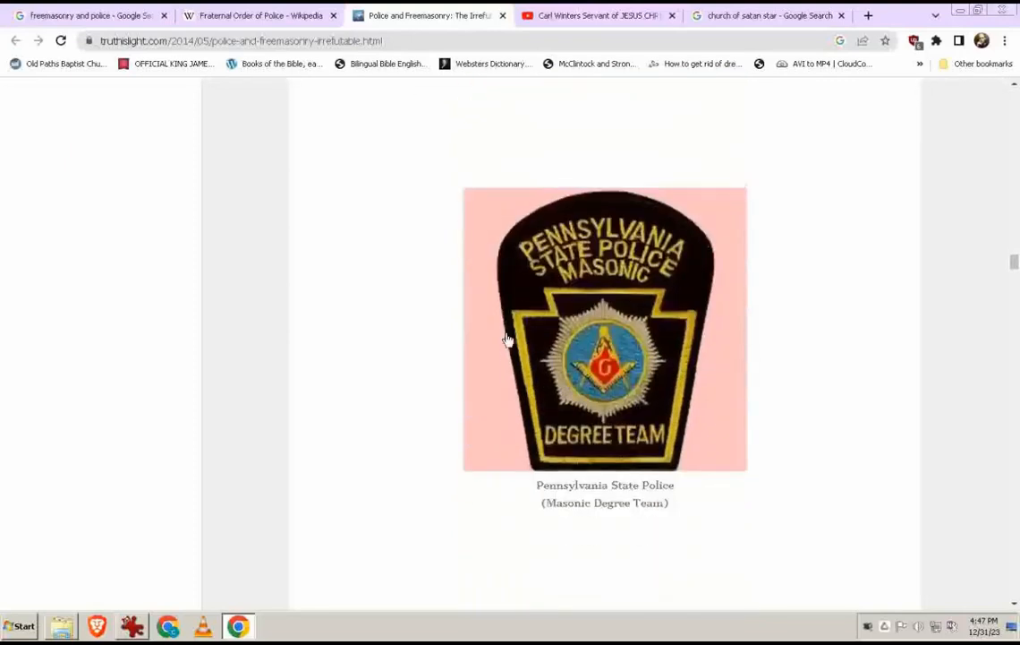
pyautogui.scroll(-3)
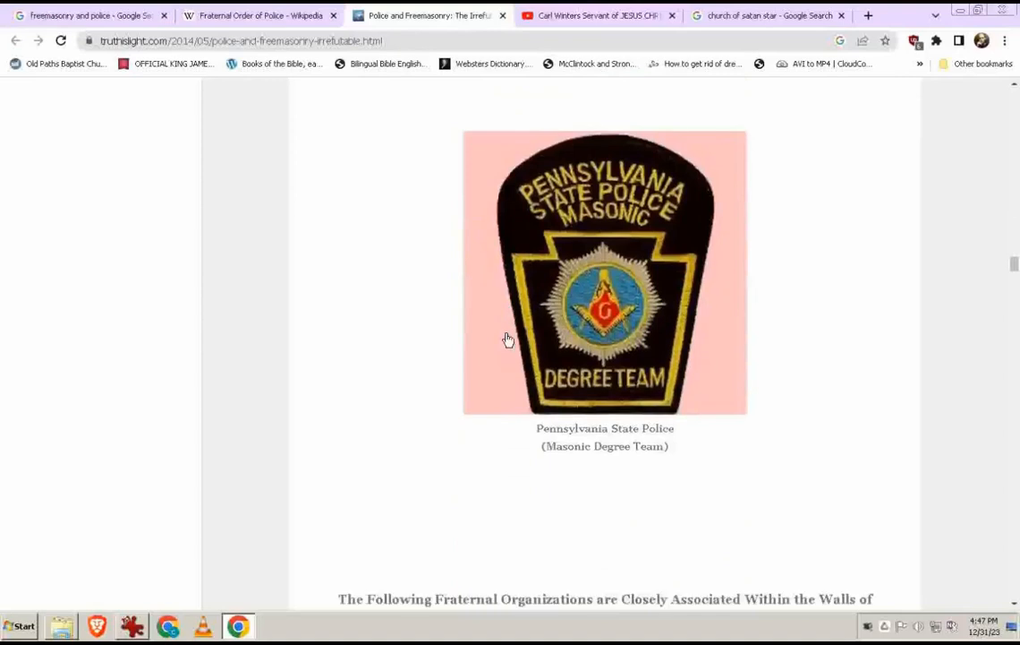
pyautogui.scroll(-3)
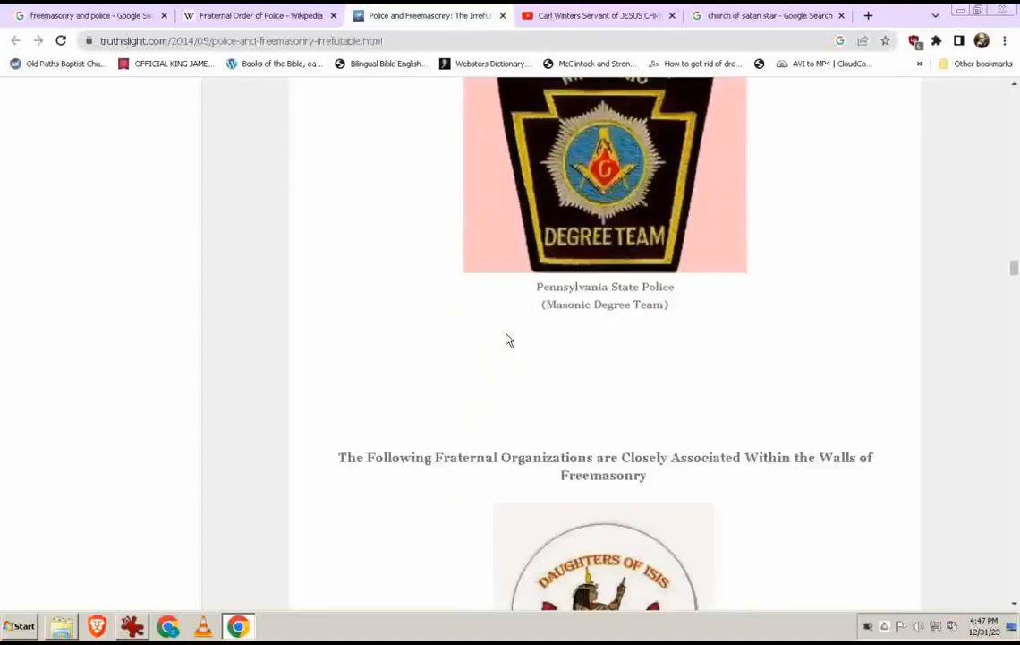
pyautogui.scroll(-3)
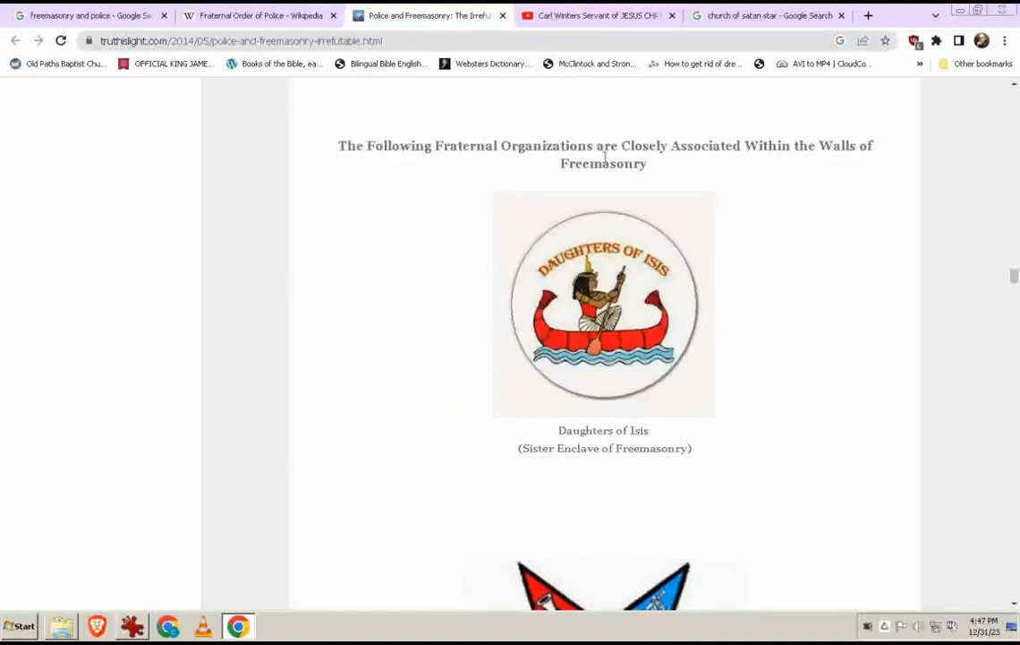
pyautogui.moveTo(827, 168)
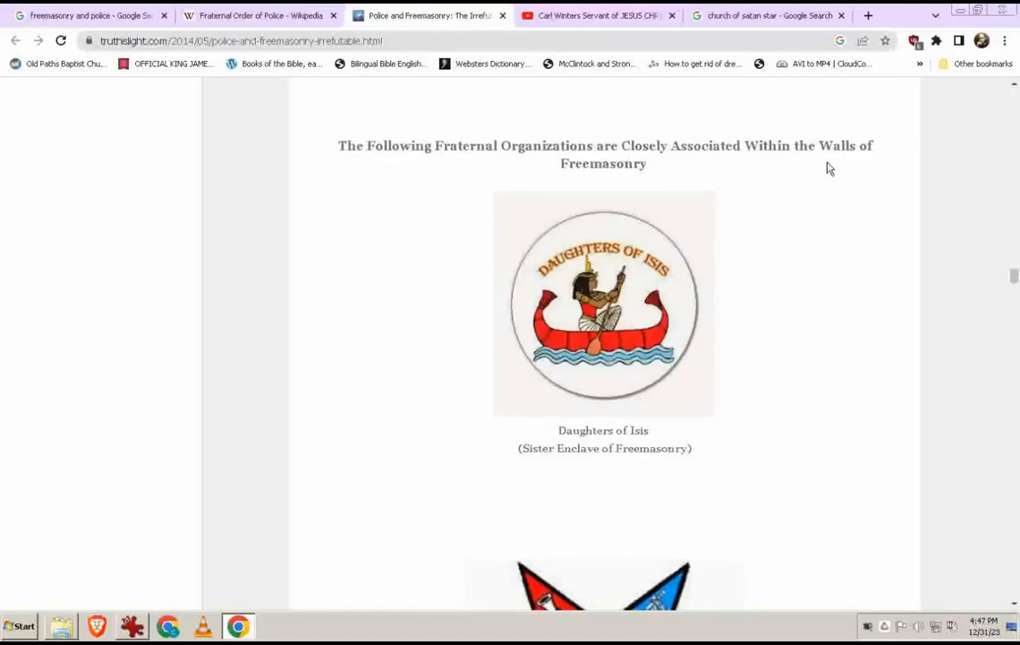
pyautogui.moveTo(636, 229)
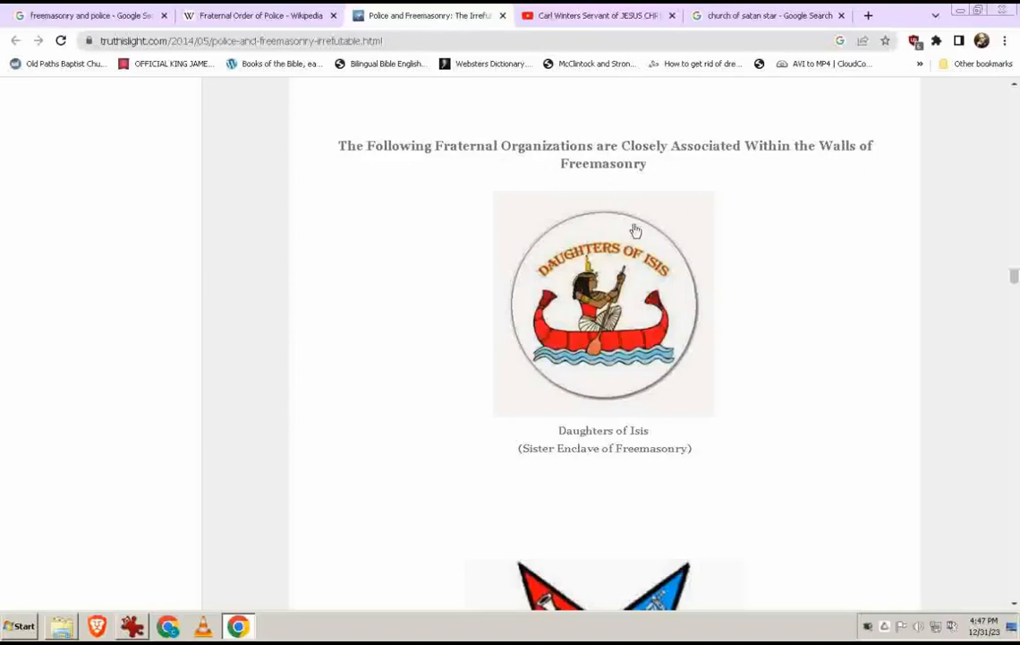
pyautogui.moveTo(644, 444)
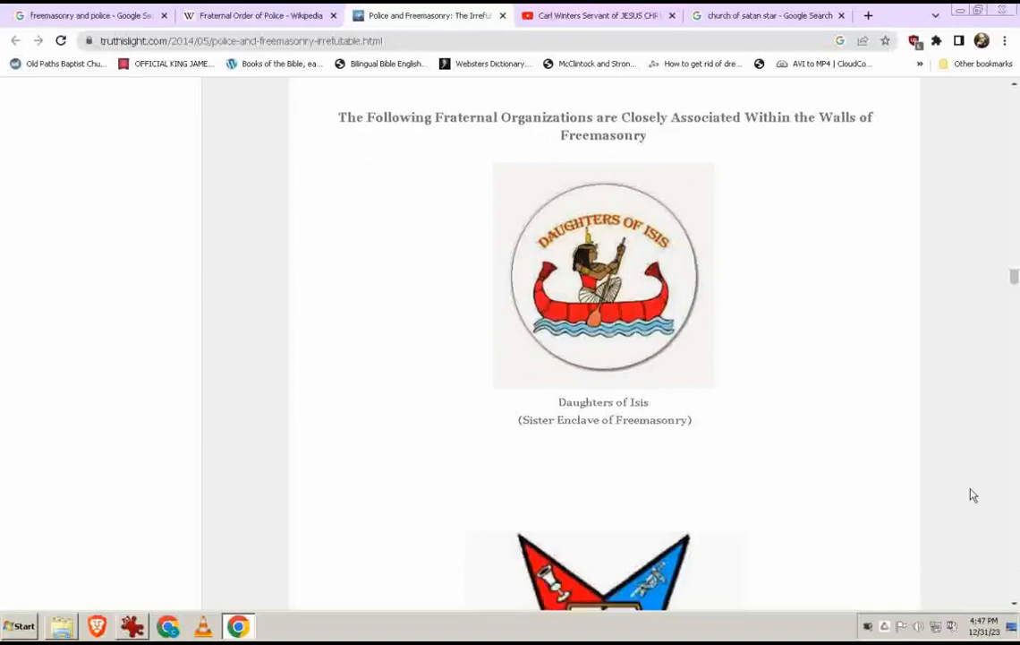
pyautogui.scroll(-3)
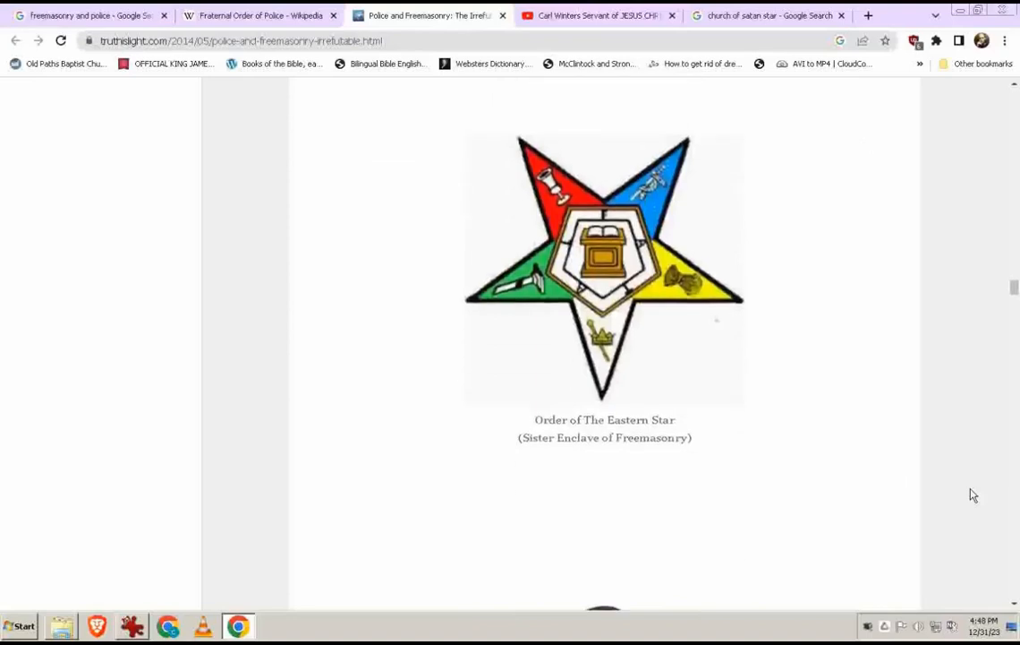
pyautogui.moveTo(707, 11)
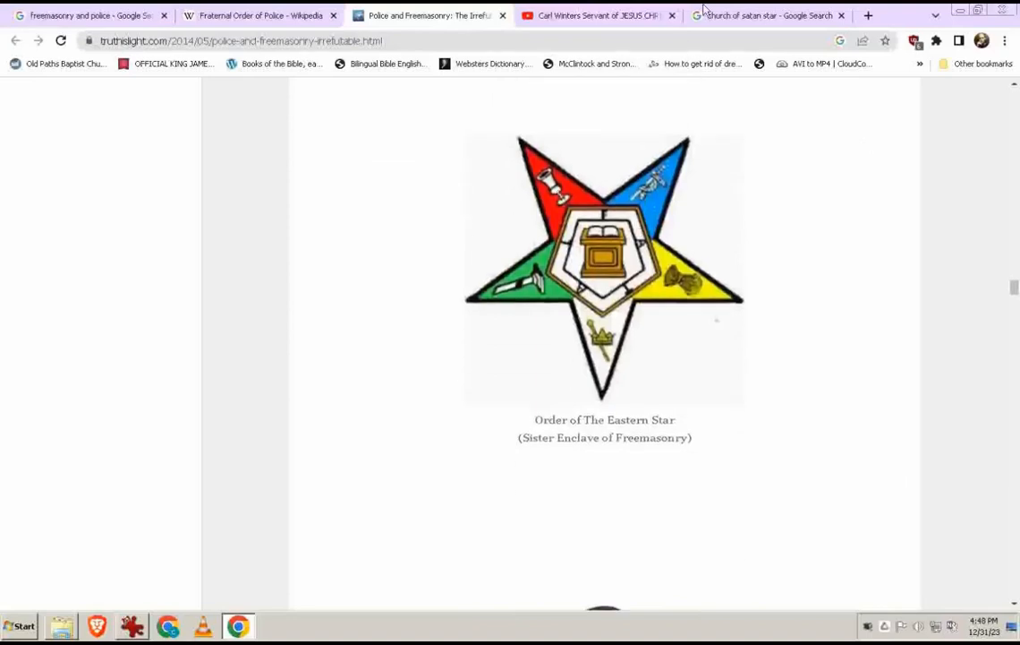
# Step: Preview the Sigil of Baphomet in the 'church of satan star' results, then return to the blog post
pyautogui.click(766, 15)
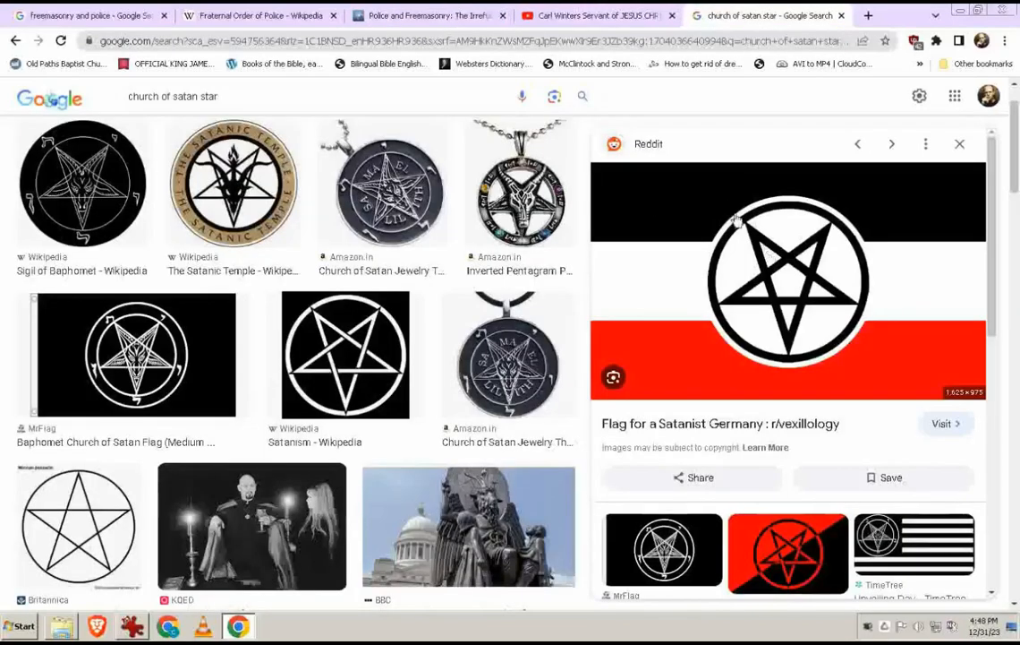
pyautogui.click(82, 184)
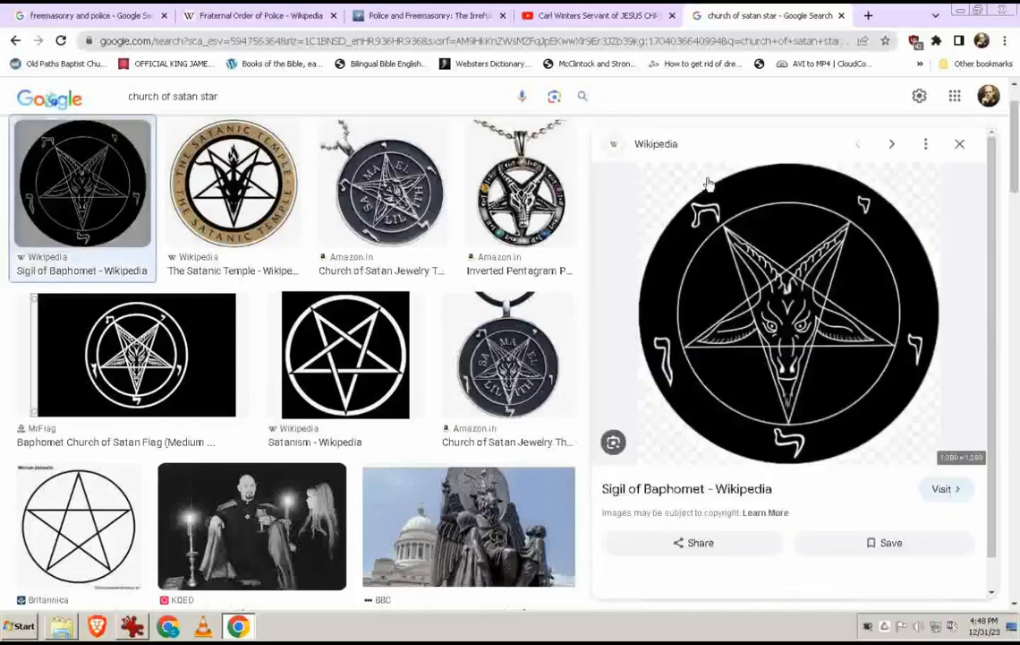
pyautogui.scroll(-3)
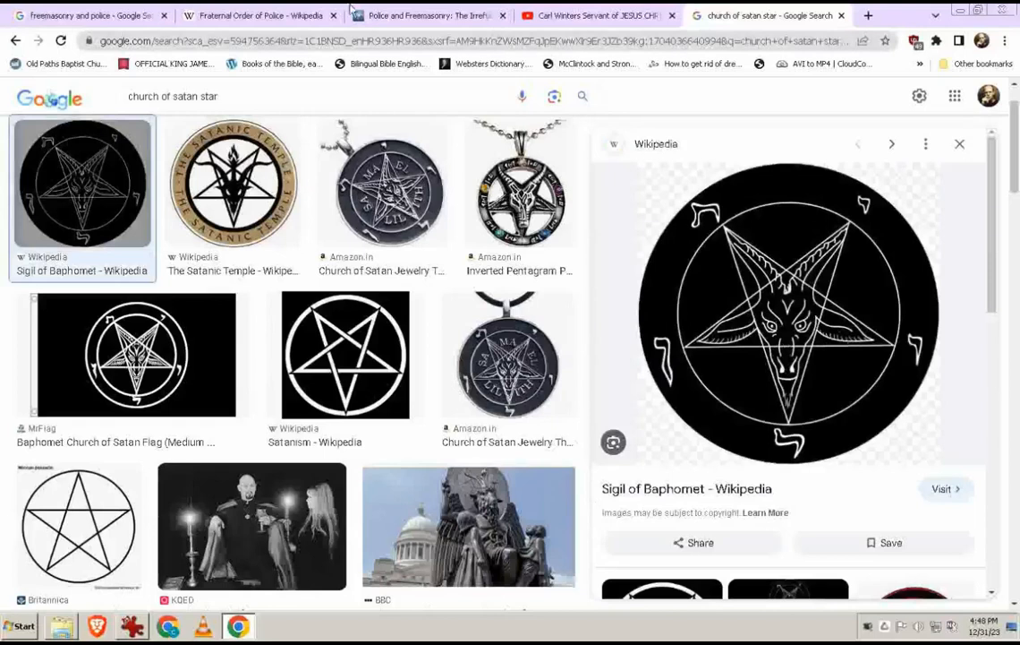
pyautogui.click(427, 14)
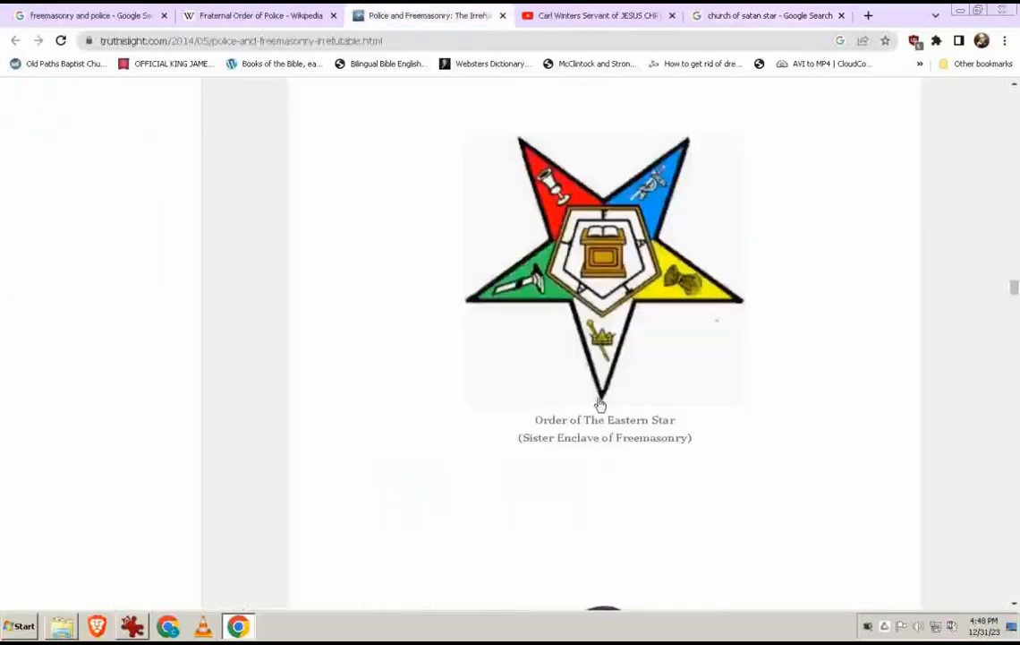
pyautogui.moveTo(667, 416)
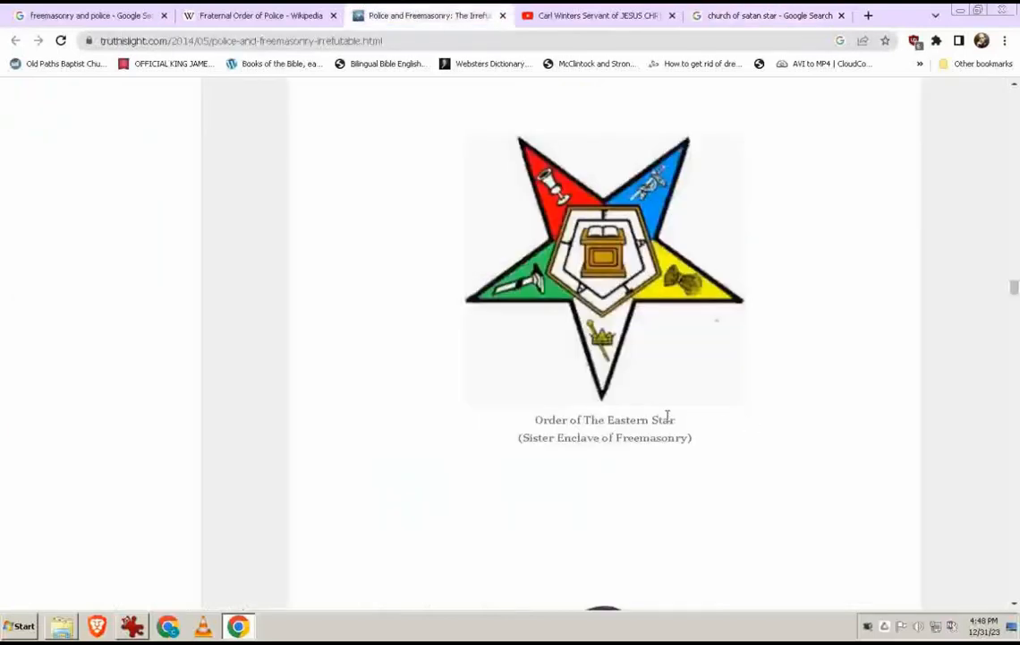
# Step: Scroll the post down through the PSYOPS badges to the NASA DELTA-352 mission badge
pyautogui.scroll(-3)
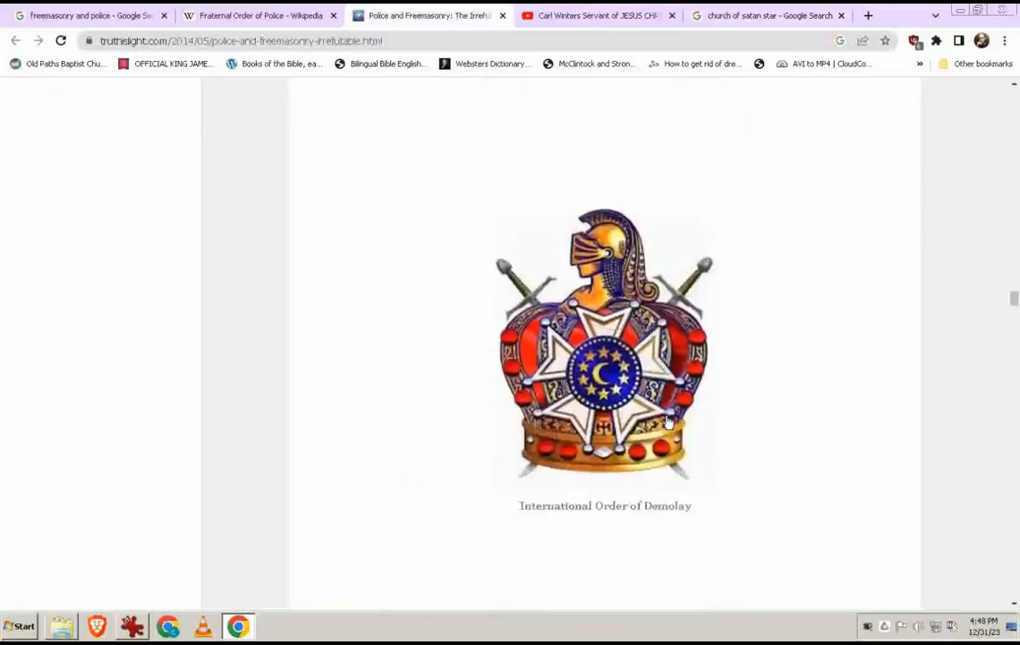
pyautogui.scroll(-3)
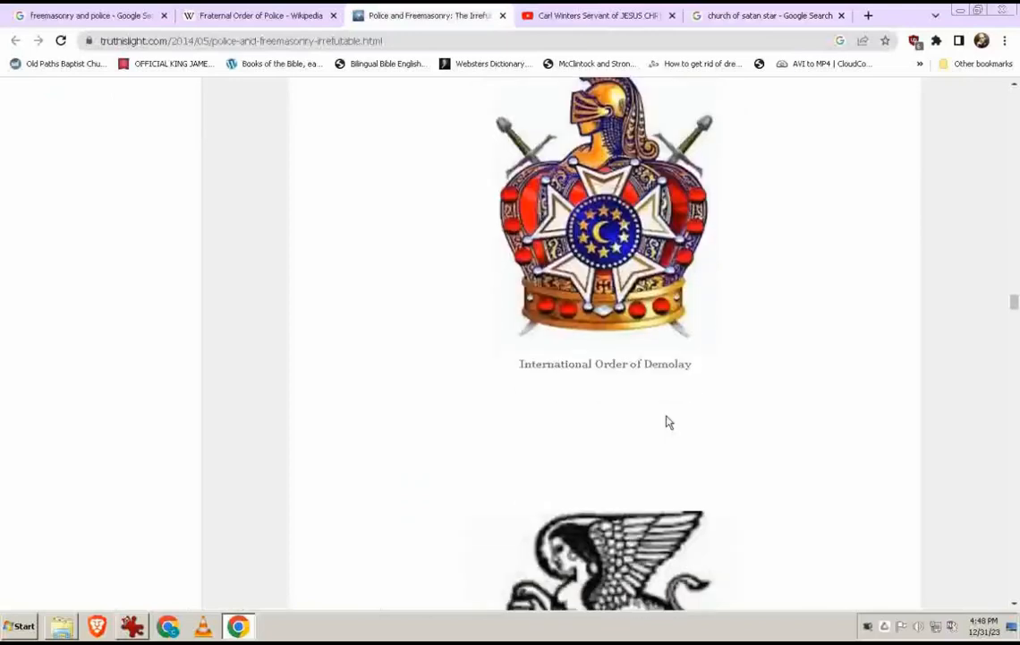
pyautogui.scroll(-3)
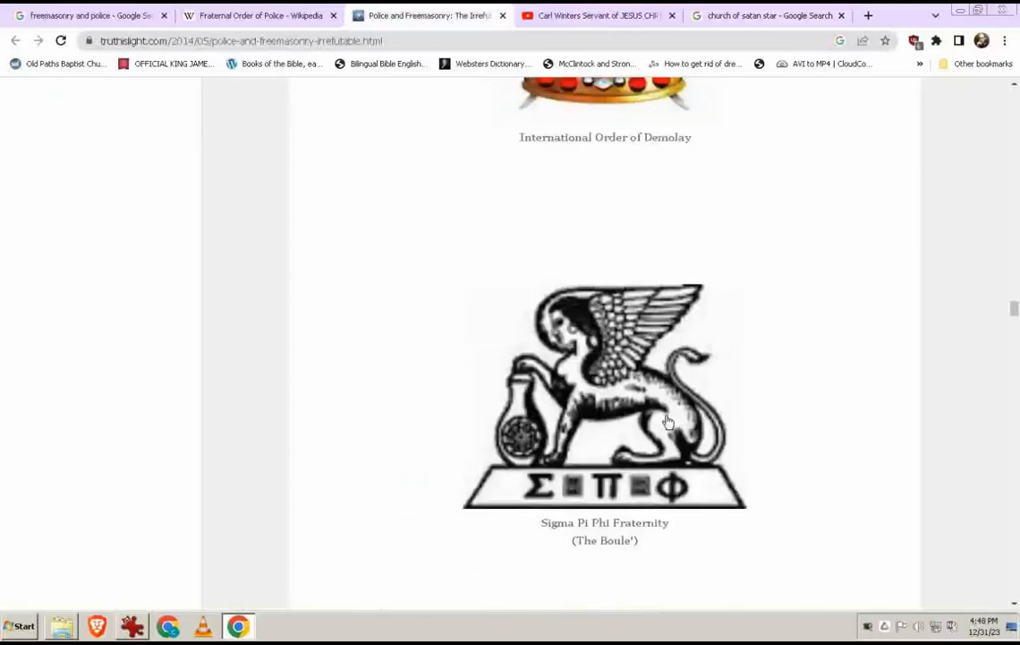
pyautogui.scroll(-3)
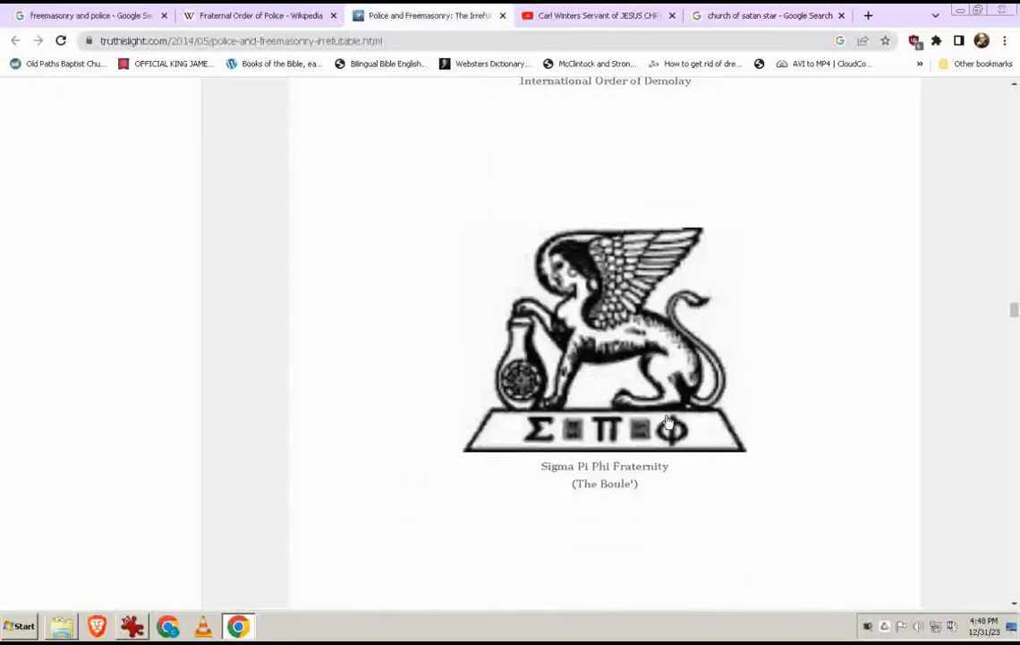
pyautogui.scroll(-3)
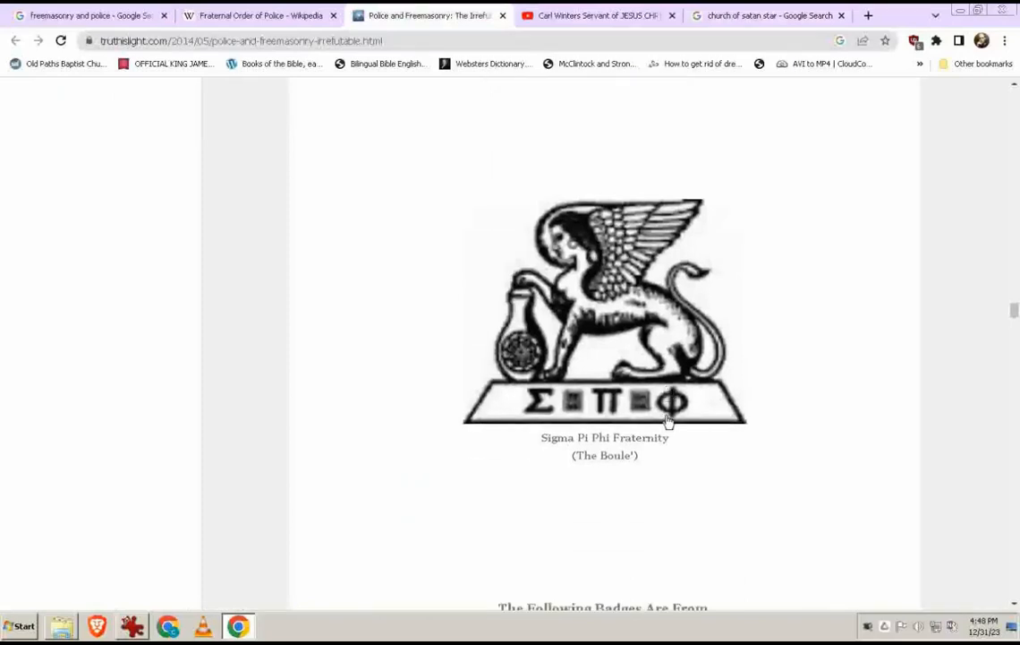
pyautogui.scroll(-3)
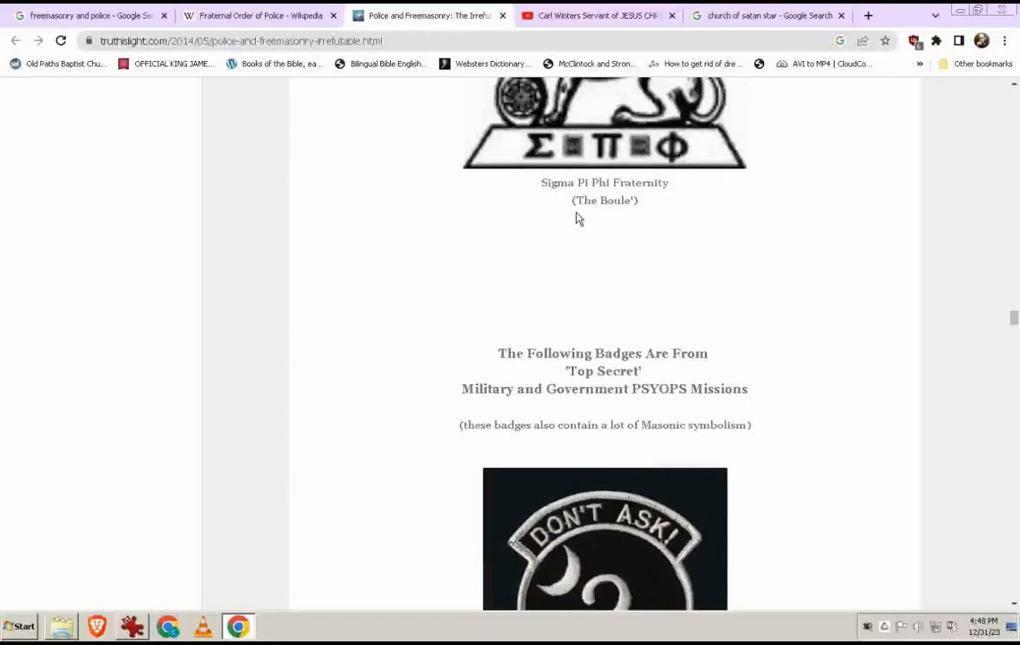
pyautogui.moveTo(746, 222)
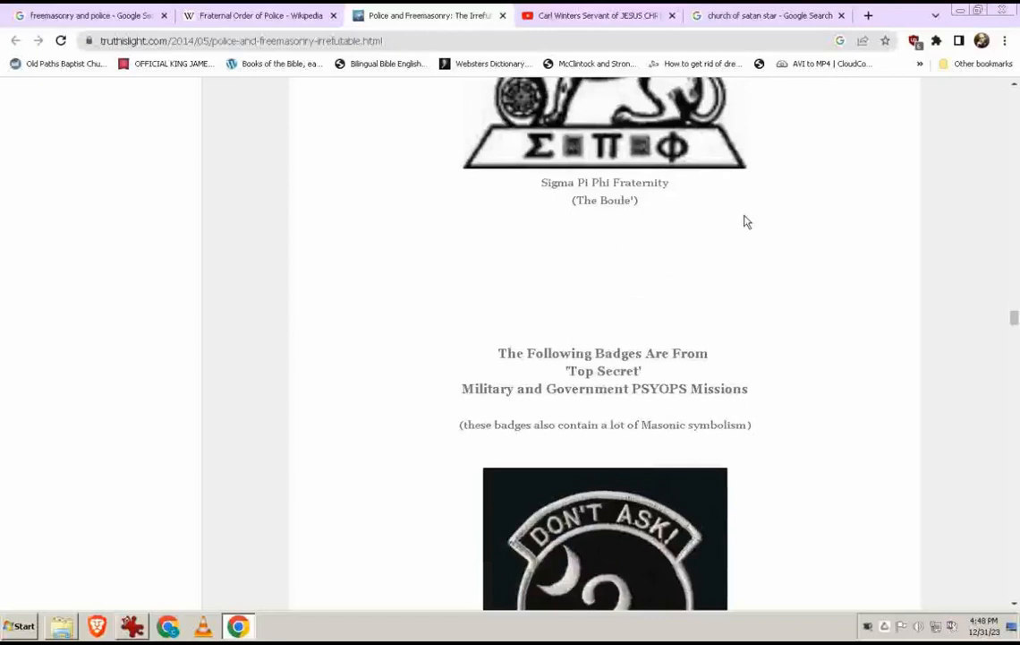
pyautogui.scroll(-3)
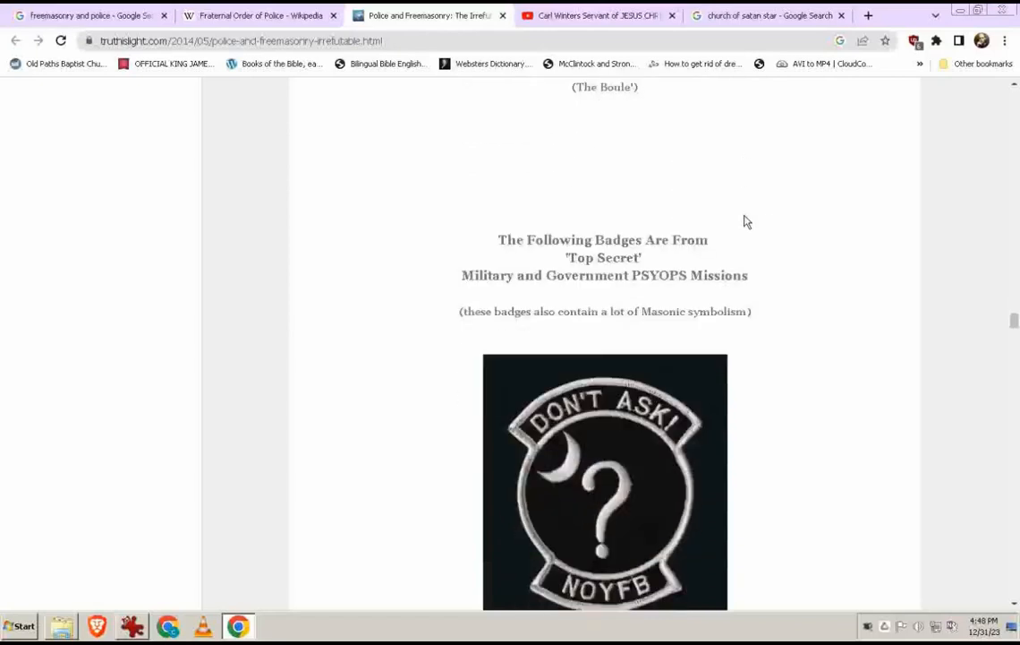
pyautogui.scroll(-3)
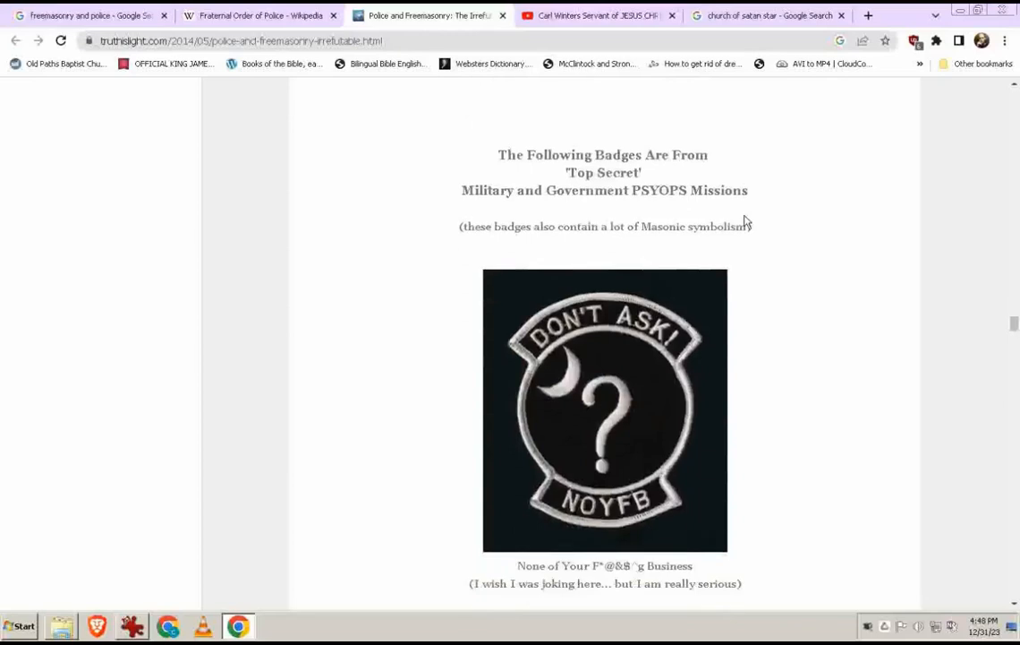
pyautogui.scroll(-3)
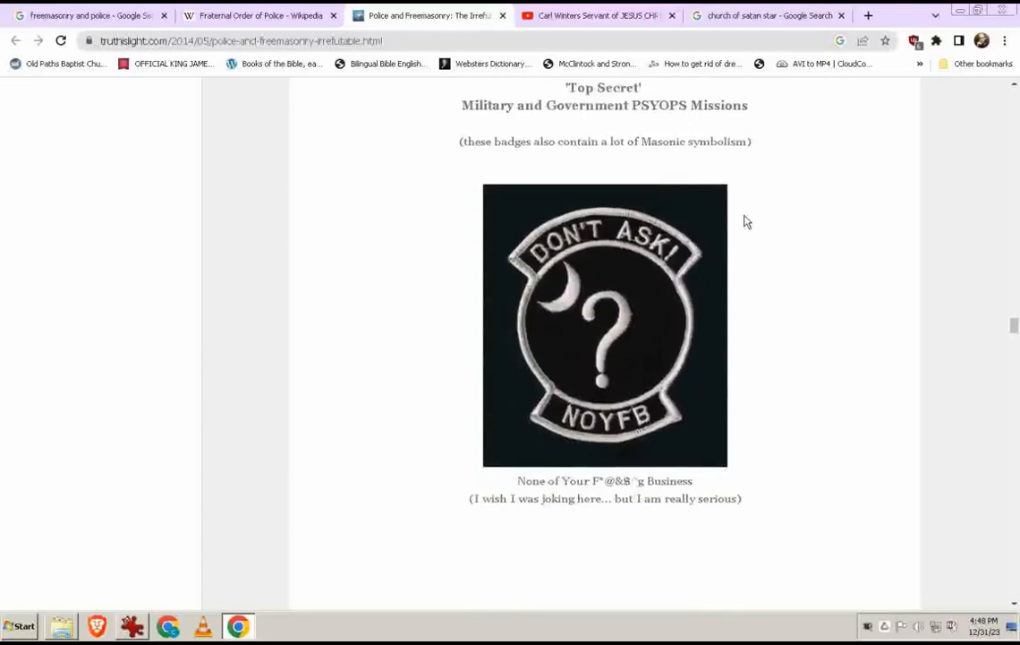
pyautogui.scroll(-3)
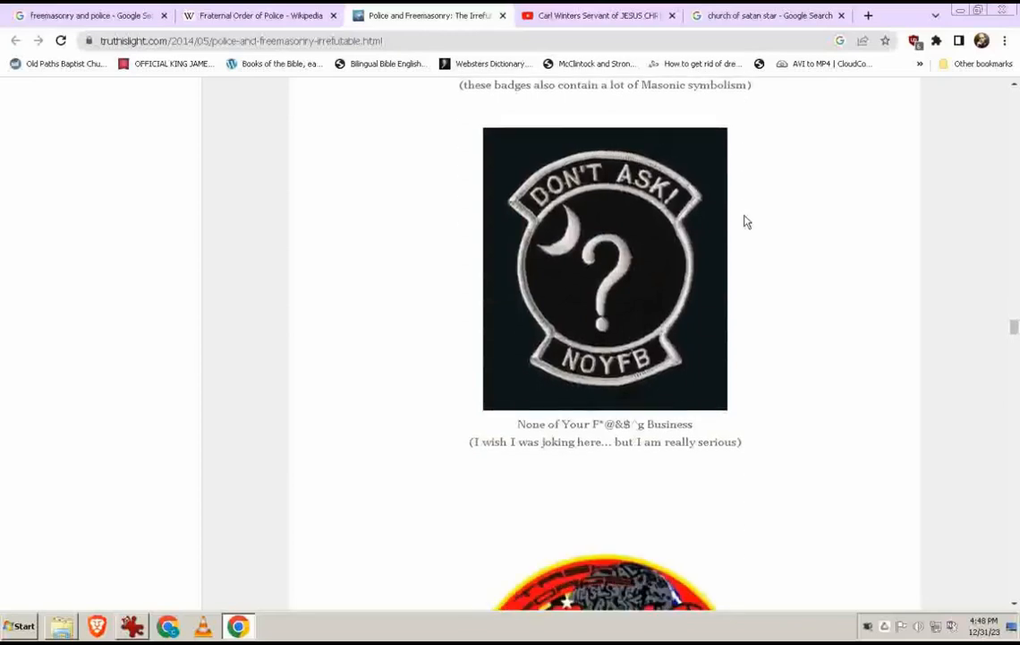
pyautogui.scroll(-3)
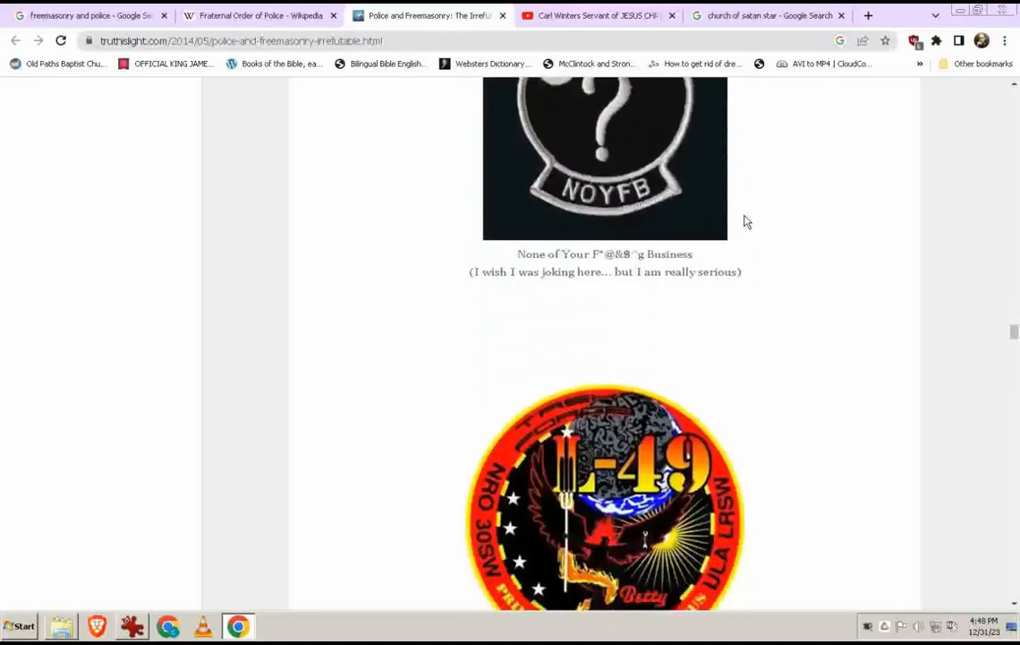
pyautogui.scroll(-3)
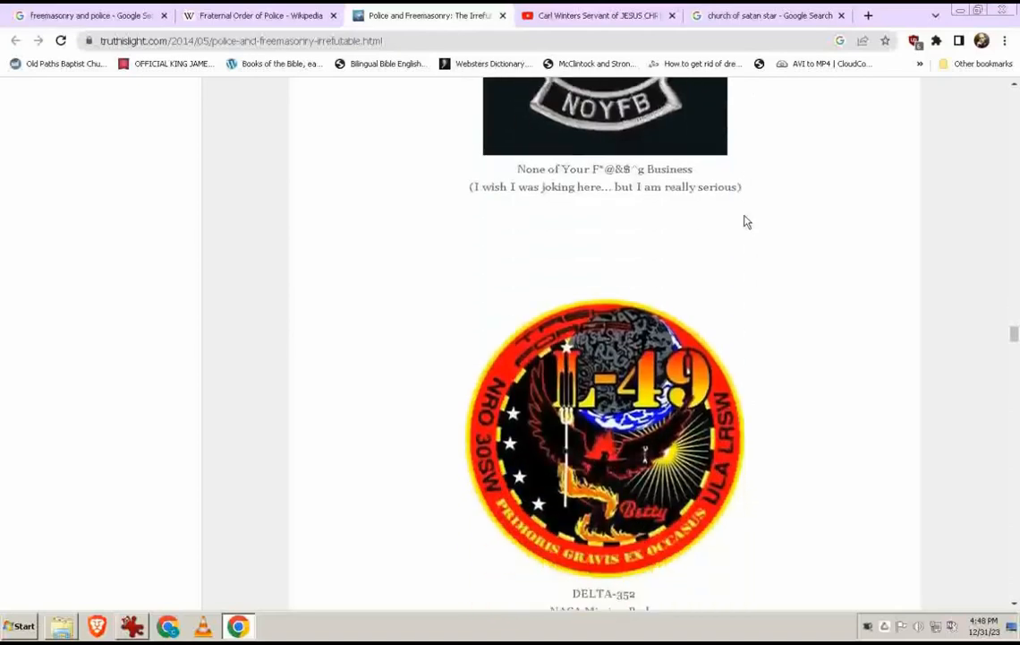
pyautogui.scroll(-3)
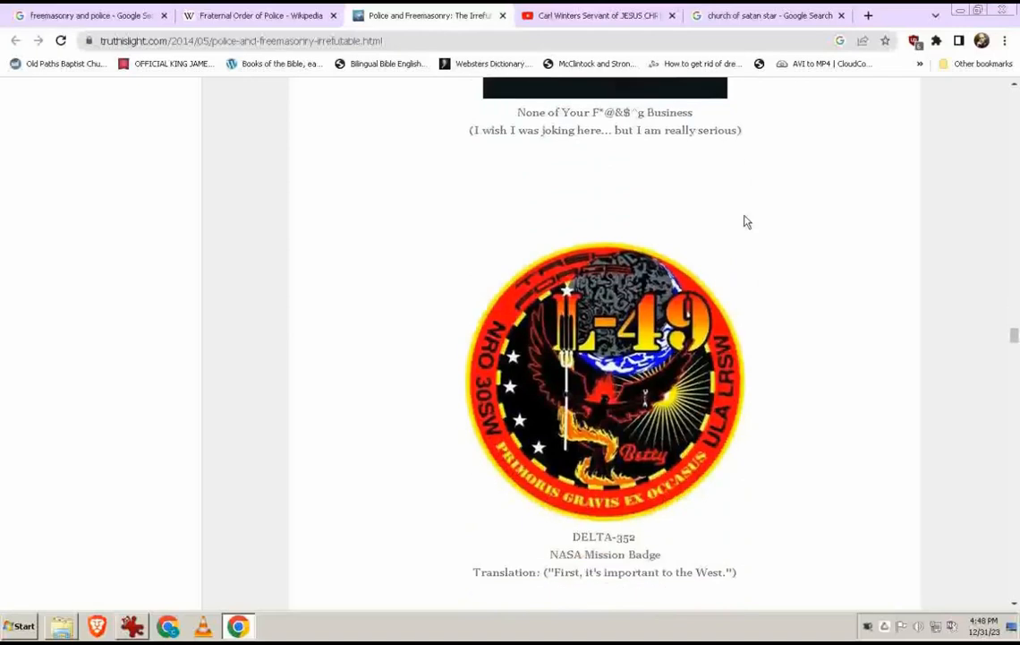
pyautogui.scroll(-3)
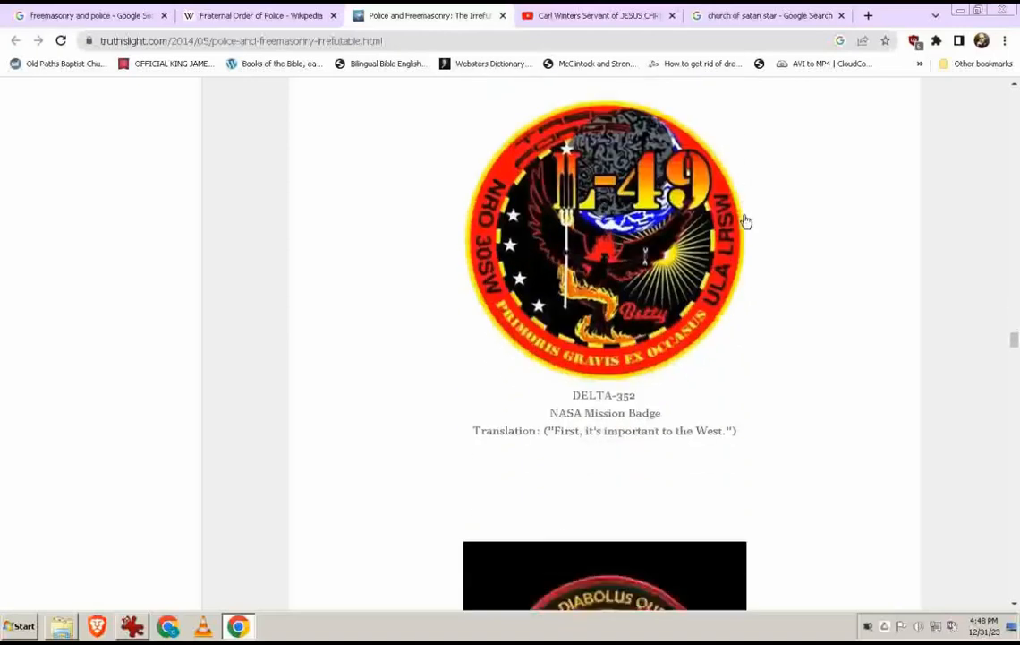
pyautogui.scroll(-3)
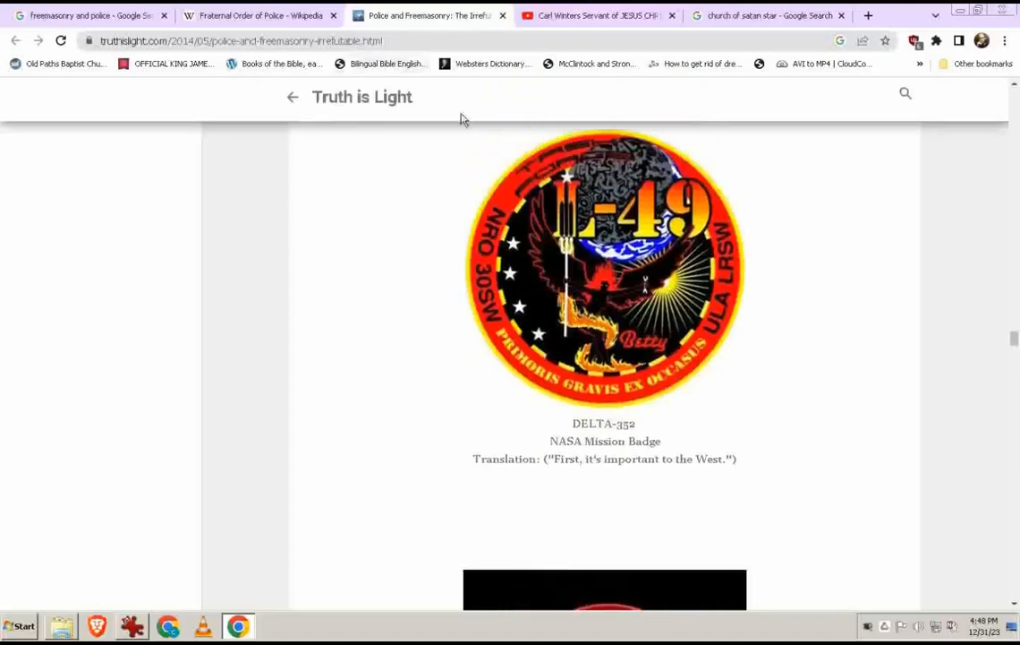
pyautogui.moveTo(601, 240)
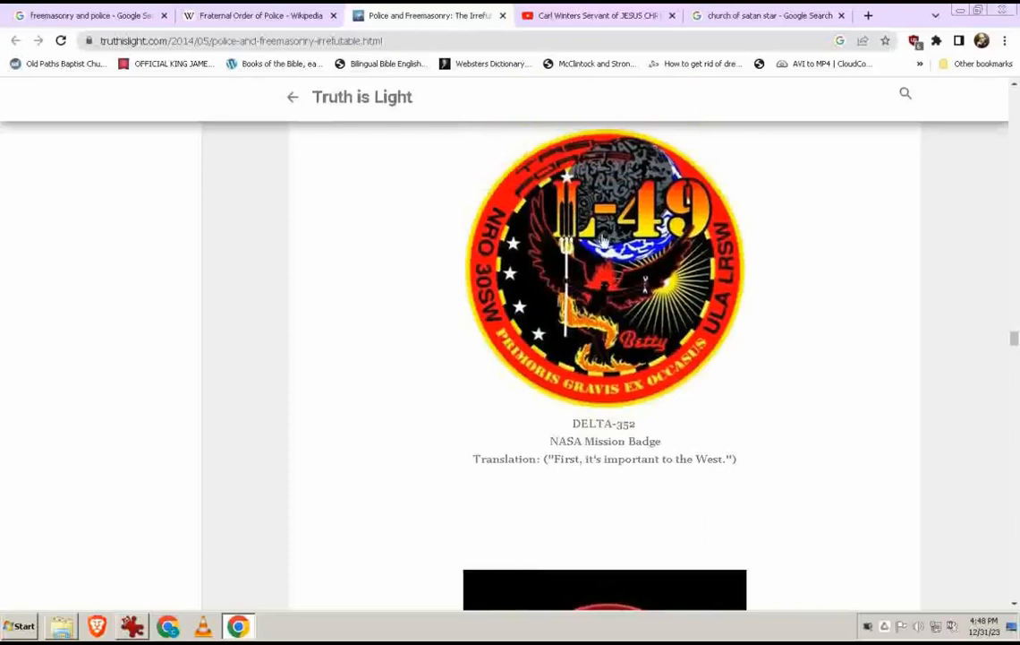
pyautogui.moveTo(576, 211)
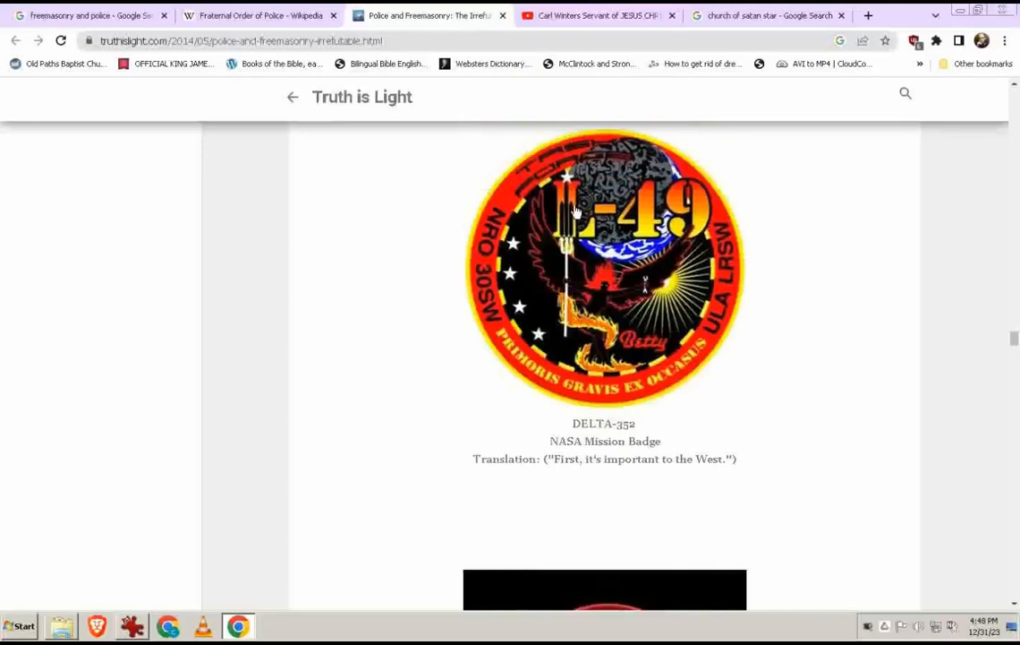
pyautogui.moveTo(636, 222)
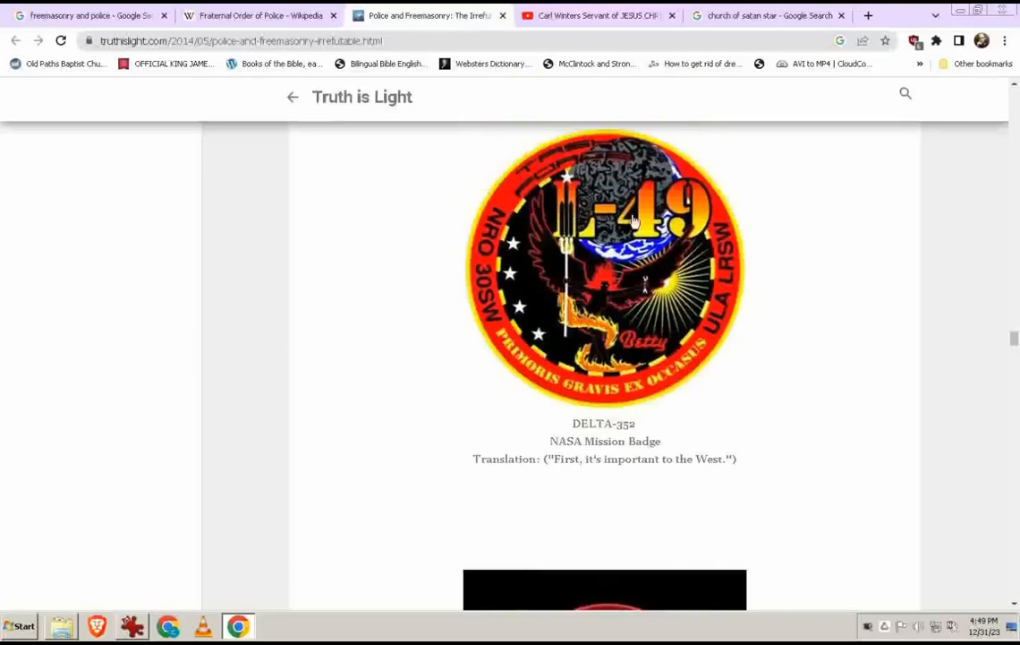
pyautogui.moveTo(684, 231)
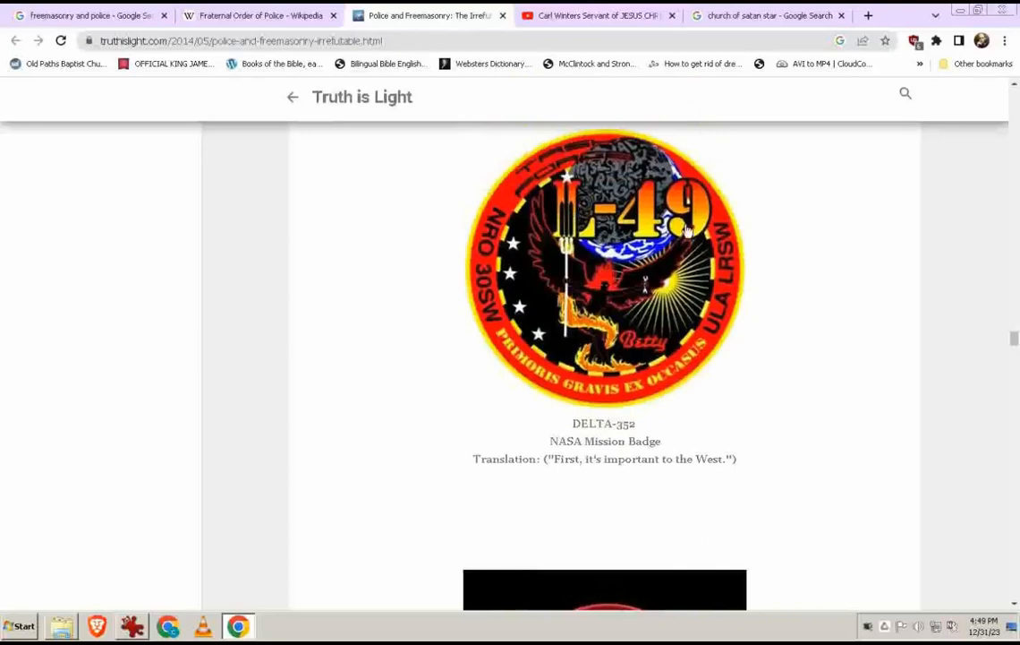
pyautogui.moveTo(644, 419)
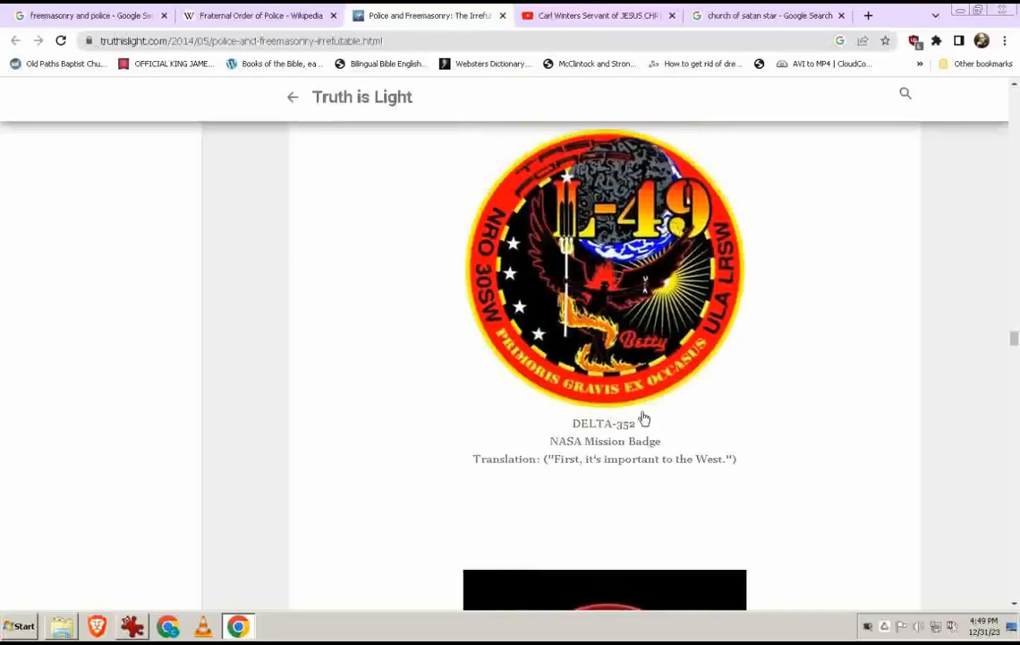
pyautogui.moveTo(634, 437)
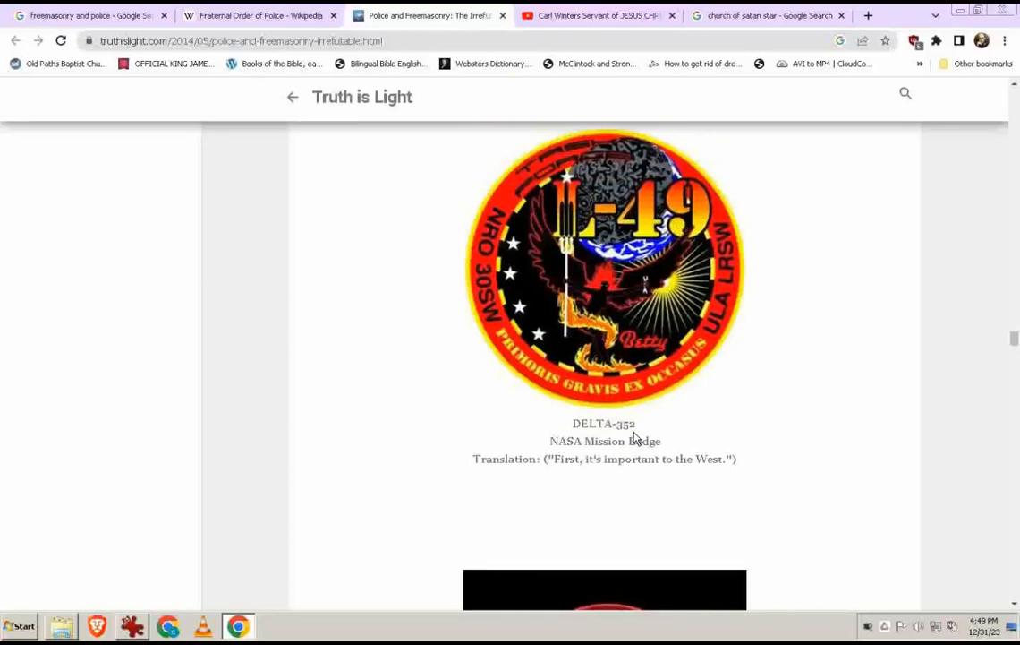
pyautogui.moveTo(638, 431)
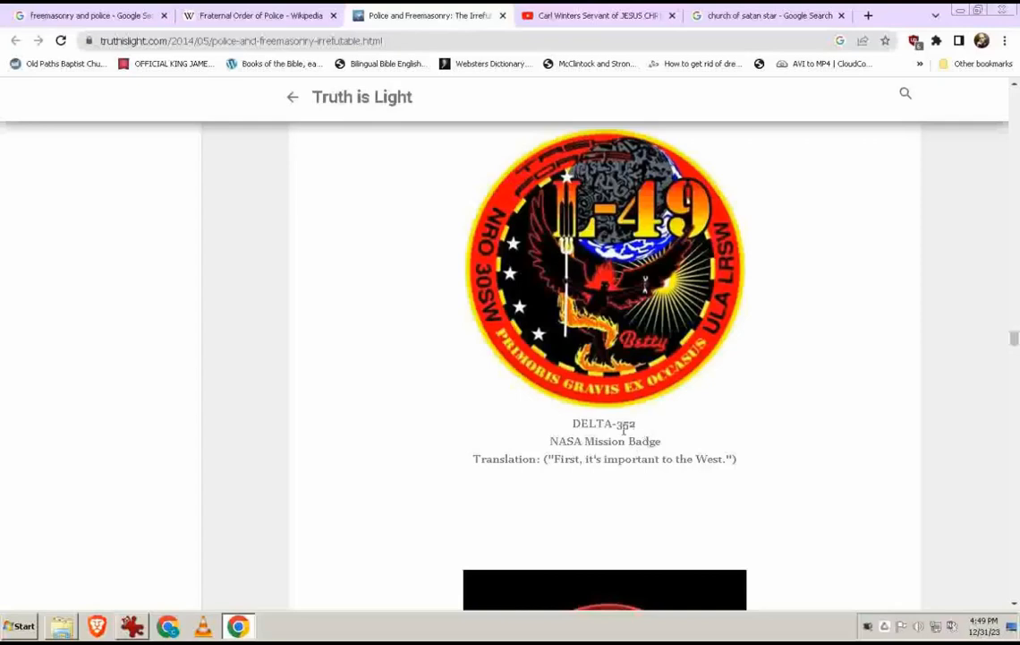
# Step: Open a new blank tab beside the blog article
pyautogui.click(881, 15)
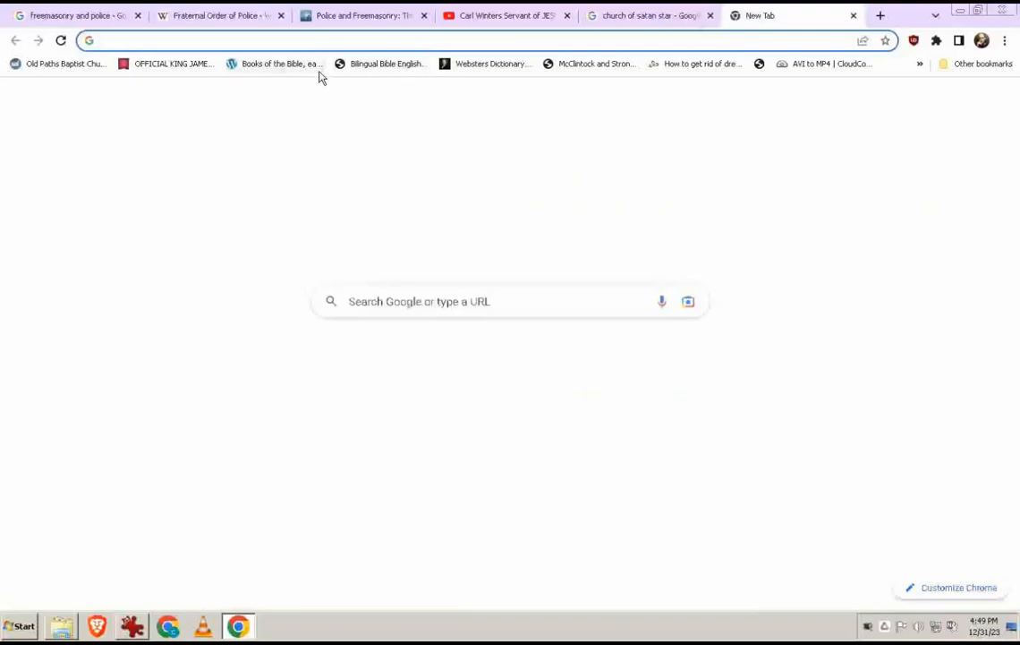
# Step: Search '777', preview the Liber 777 and Wikipedia Crowley book covers in Images, then return to the blog
pyautogui.write('777')
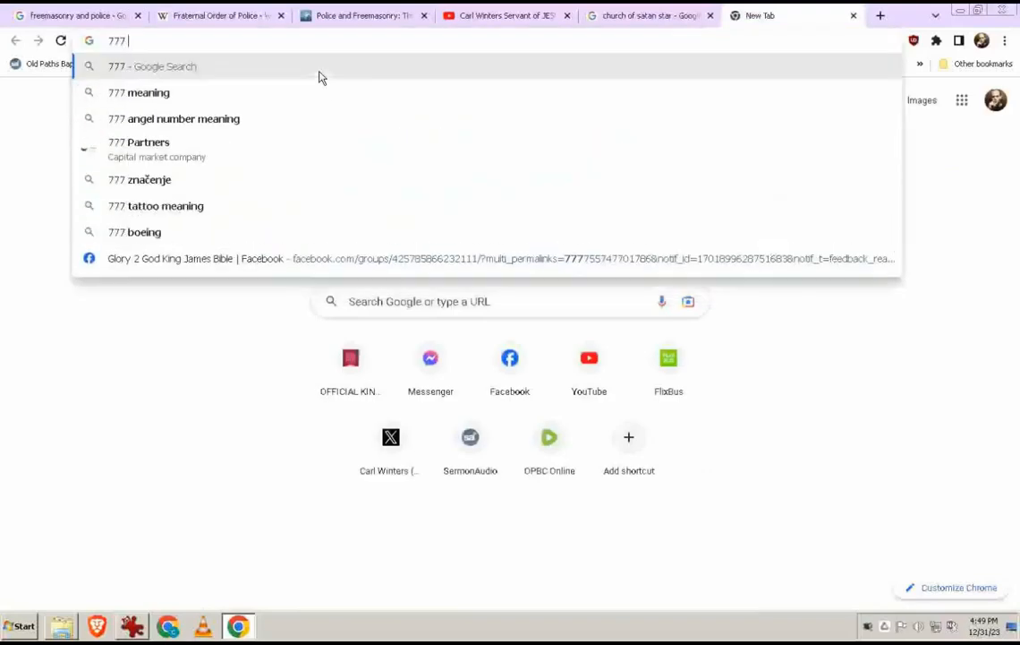
pyautogui.press('Return')
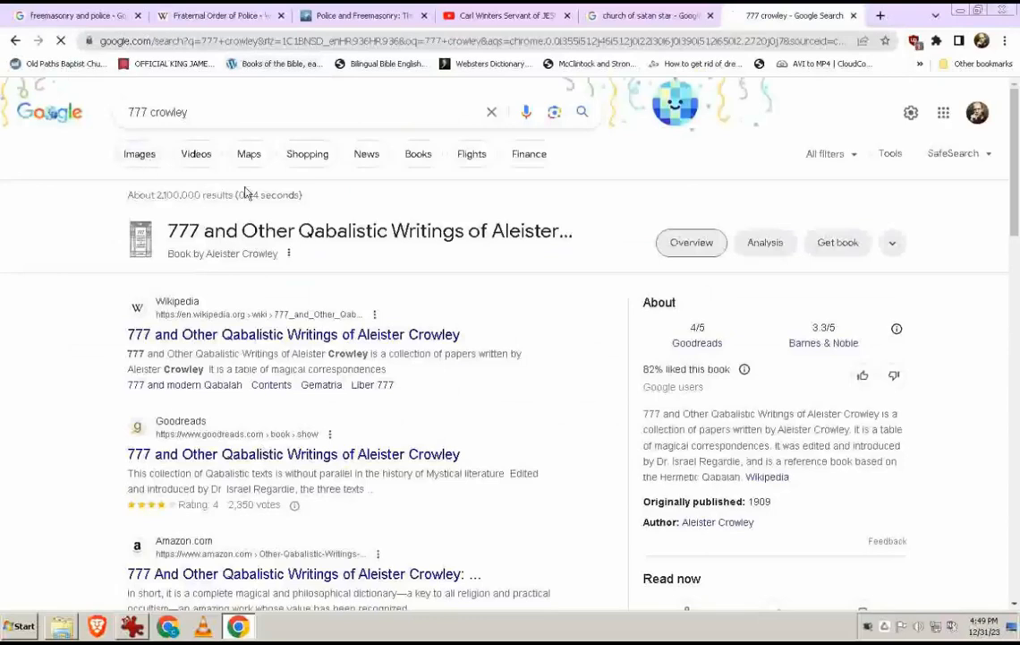
pyautogui.click(140, 154)
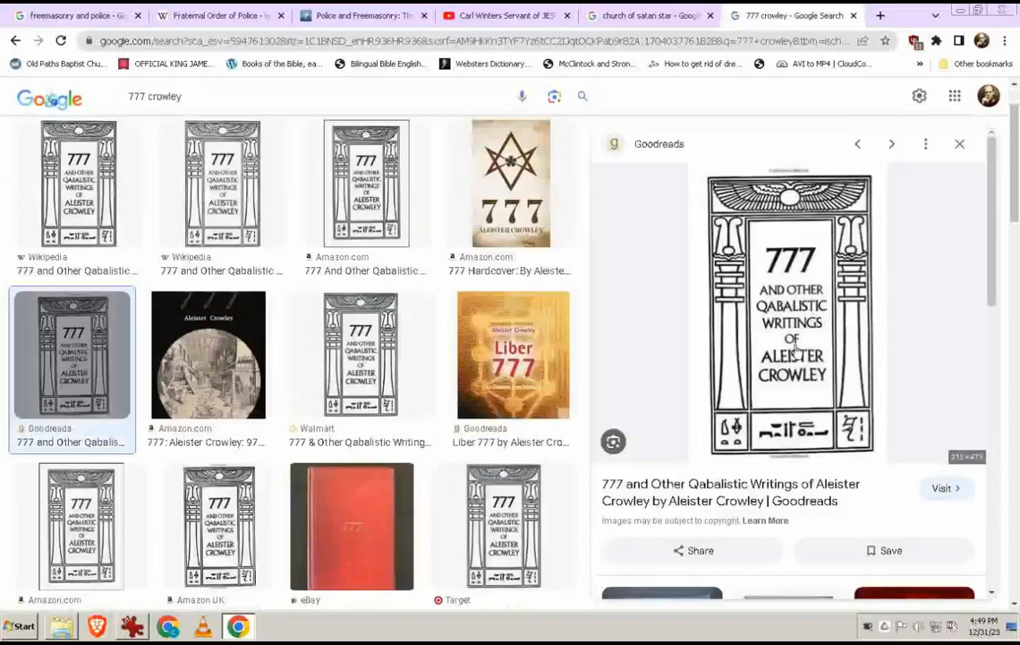
pyautogui.moveTo(815, 367)
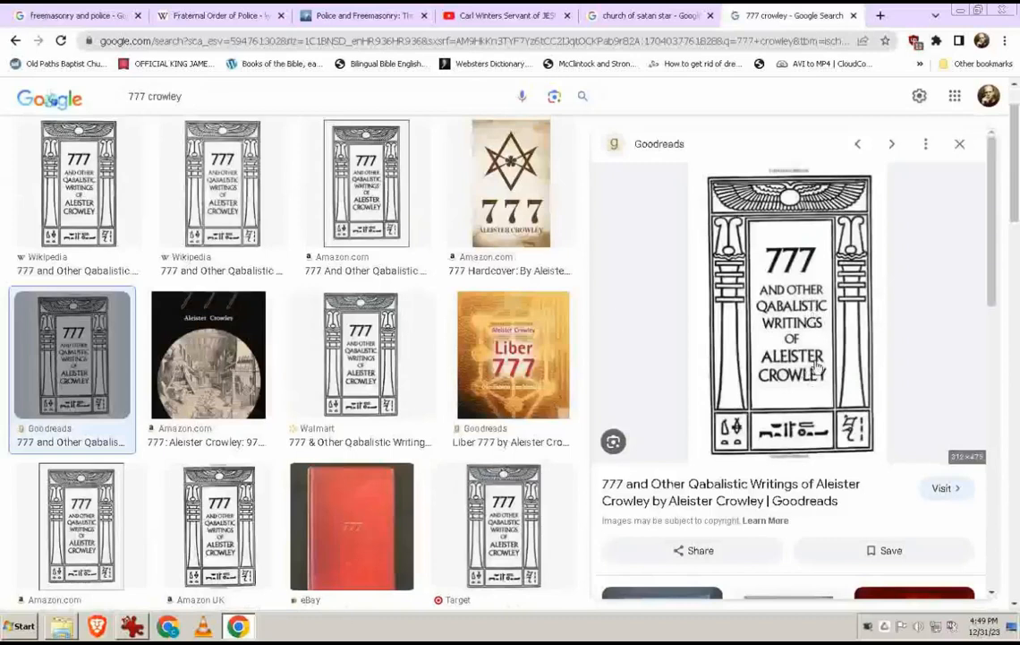
pyautogui.click(512, 354)
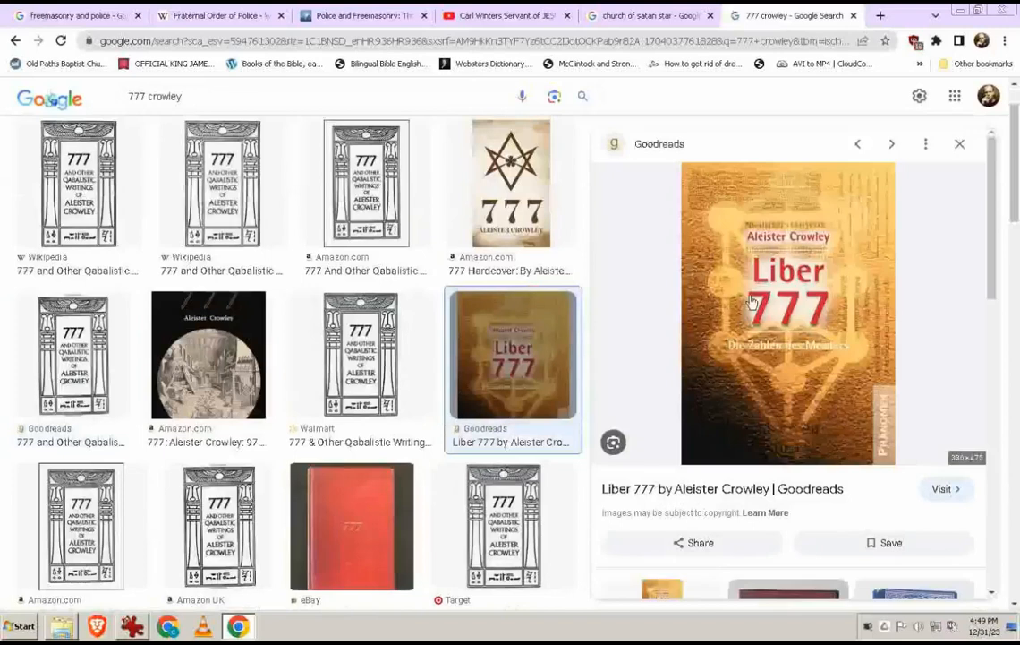
pyautogui.moveTo(196, 175)
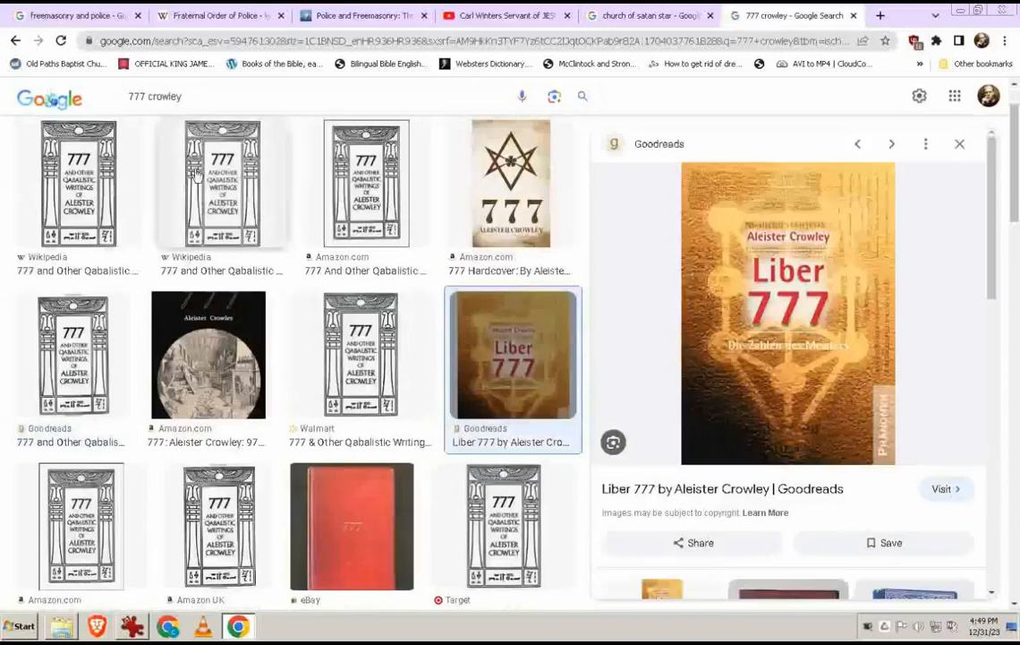
pyautogui.click(79, 183)
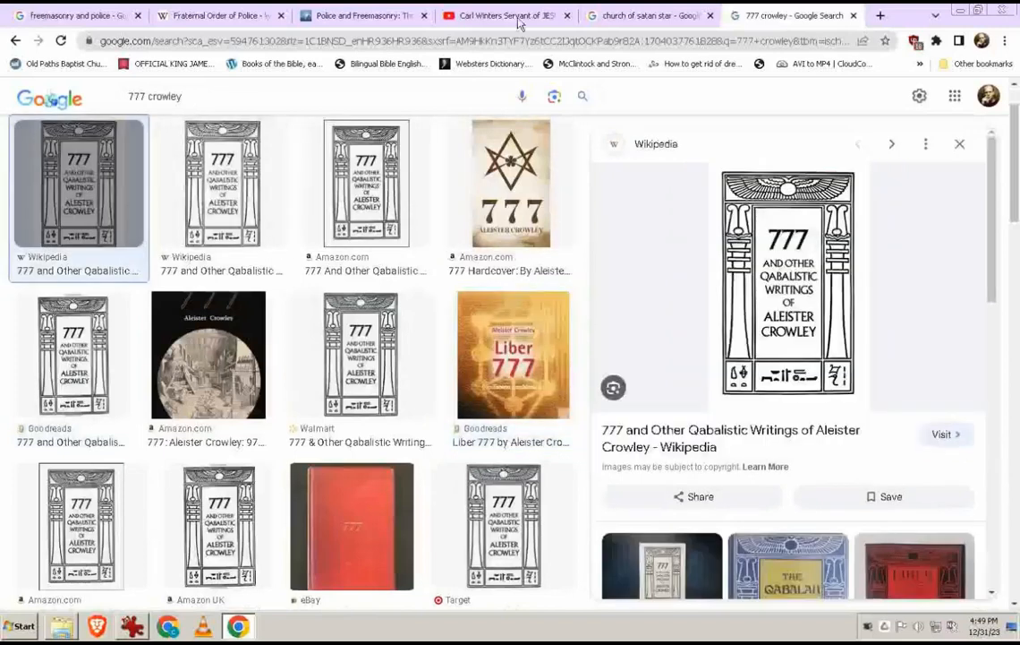
pyautogui.click(362, 15)
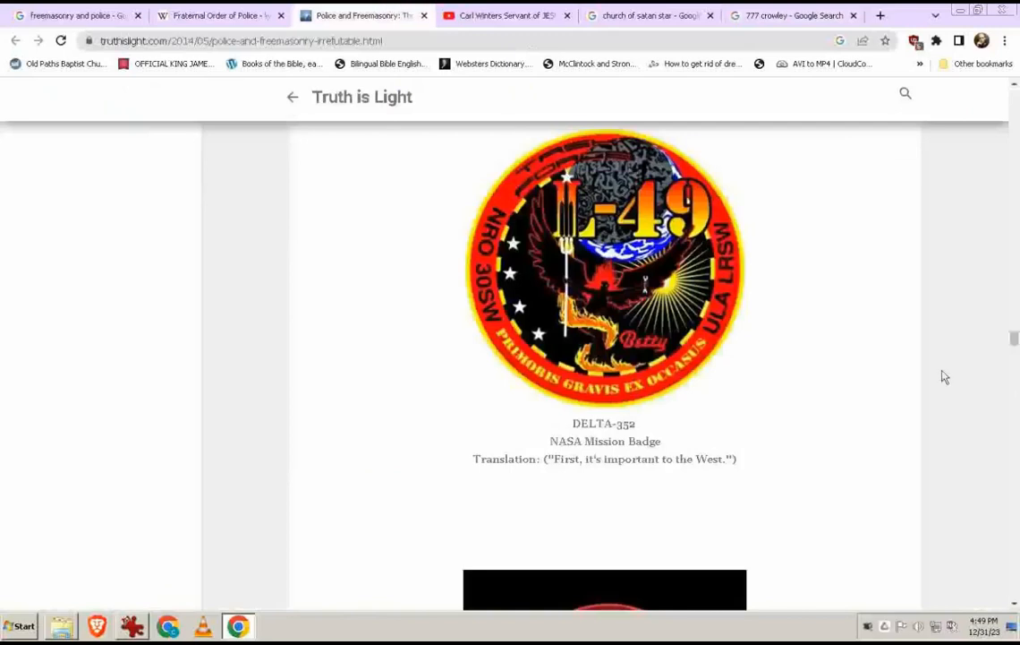
pyautogui.moveTo(884, 626)
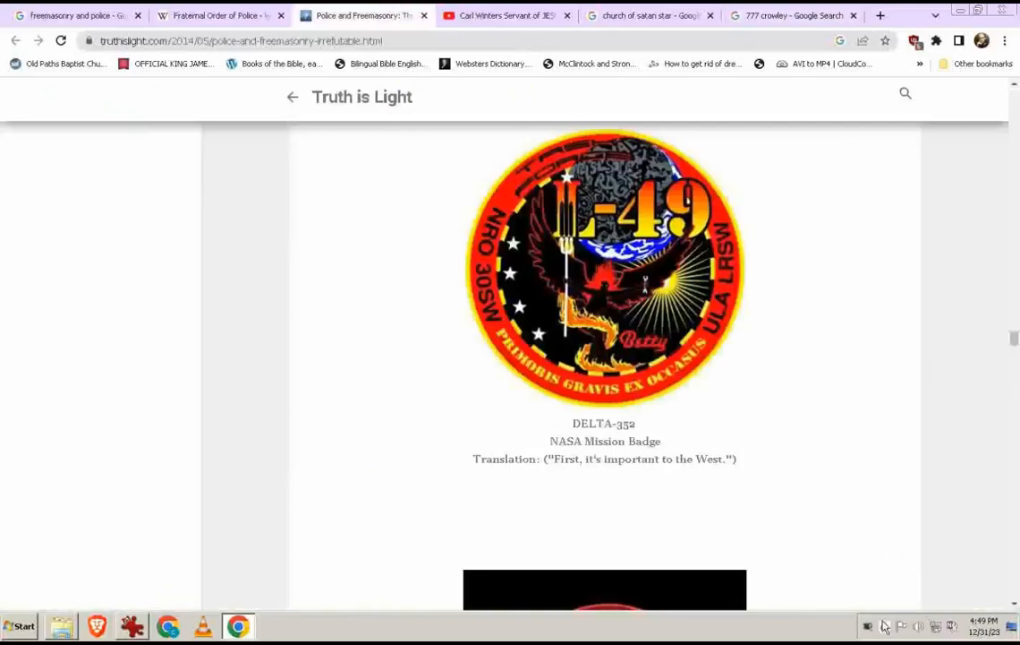
# Step: Launch the Numerology Calculator over the blog article
pyautogui.click(867, 627)
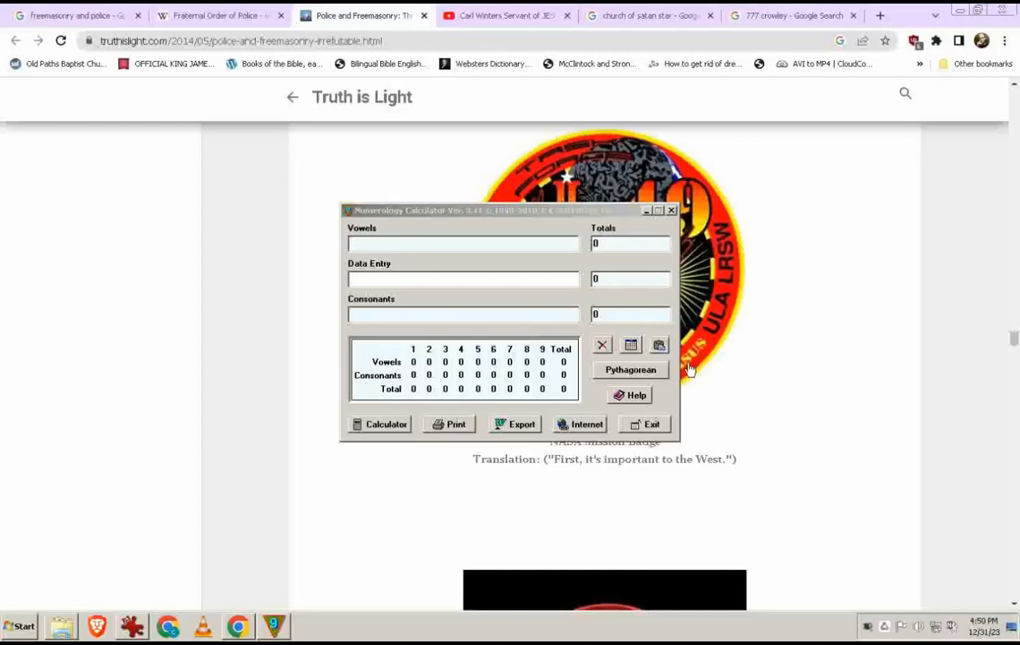
pyautogui.moveTo(483, 295)
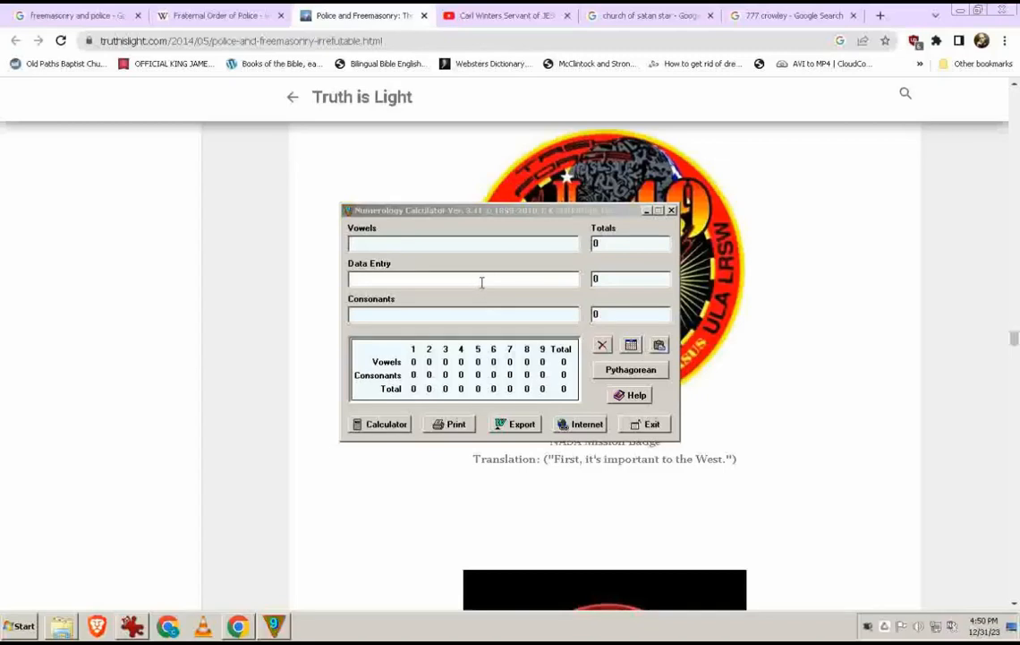
pyautogui.write('PO')
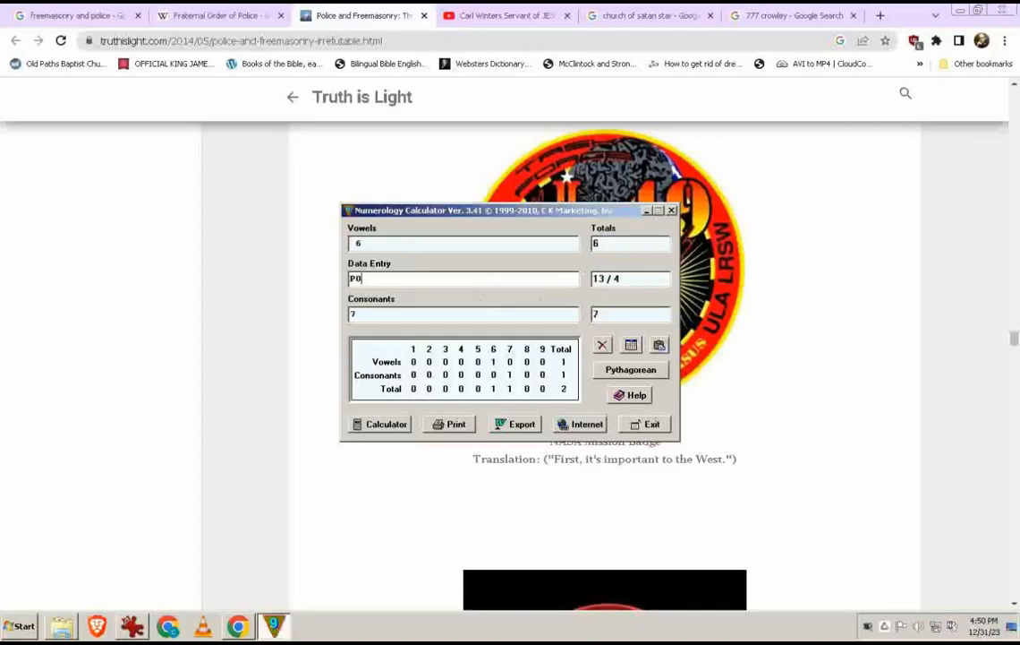
pyautogui.write('LICE')
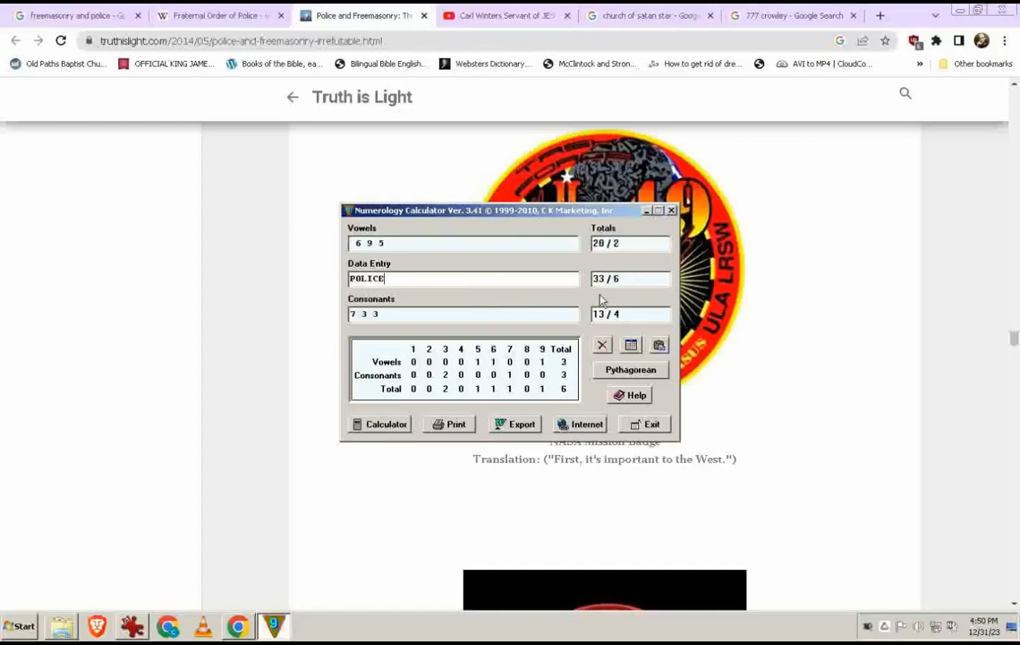
pyautogui.moveTo(641, 376)
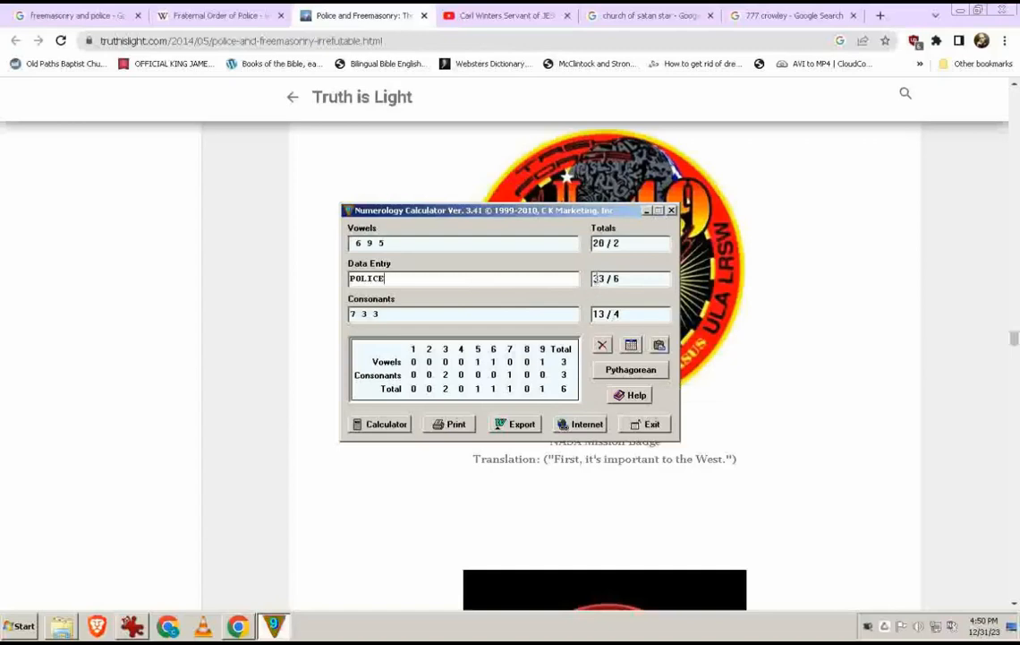
pyautogui.doubleClick(598, 279)
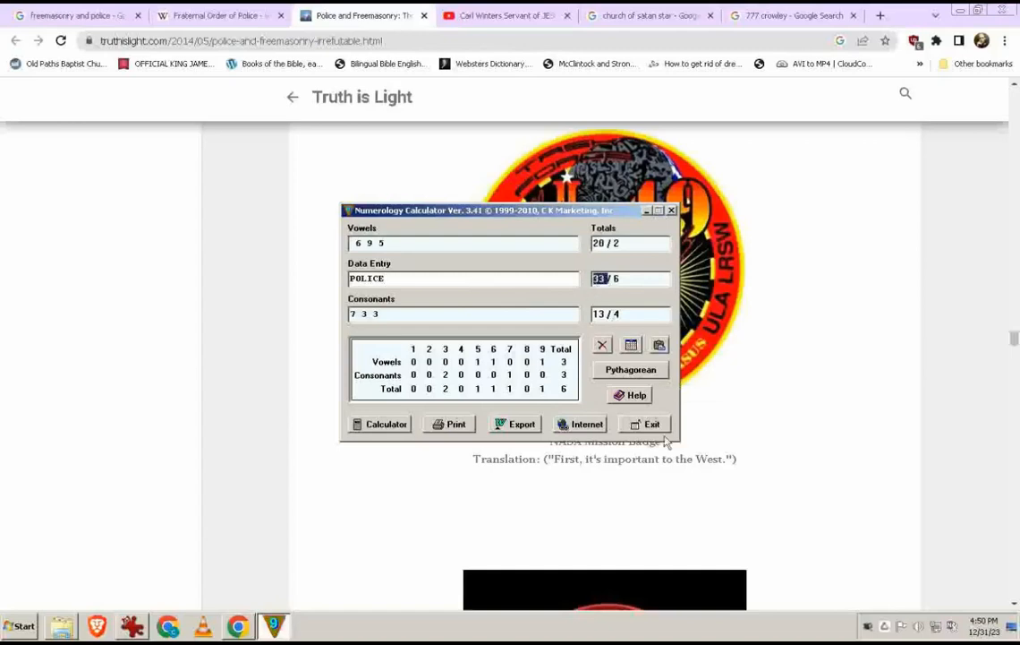
pyautogui.click(462, 279)
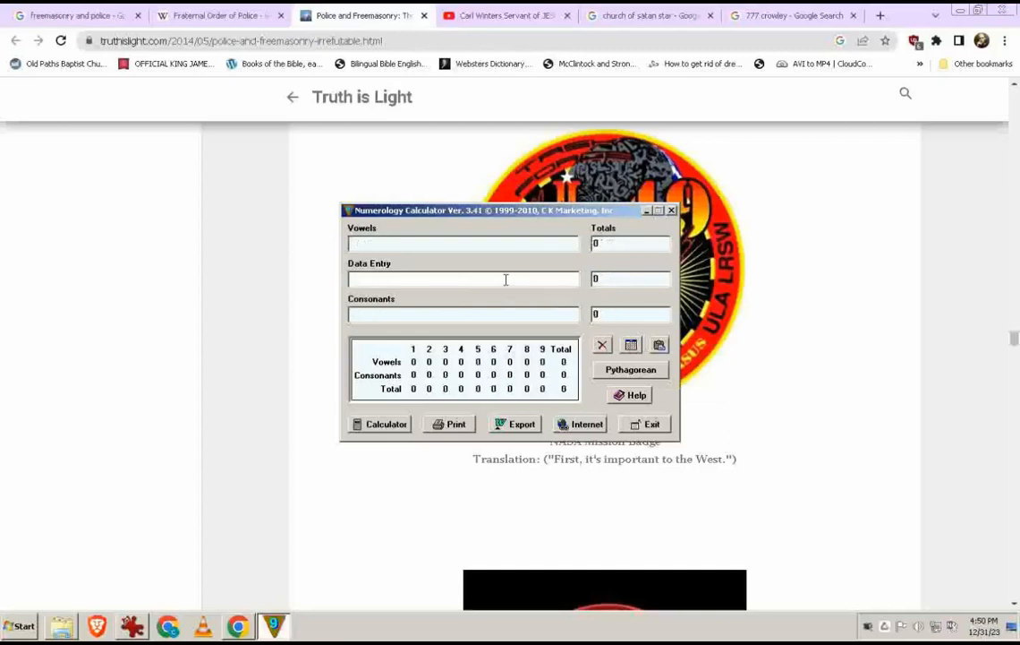
# Step: Score ALEXJONES and GLENBECK, toggle Pythagorean/Chaldean values, clear and begin a new entry with L
pyautogui.write('ALE')
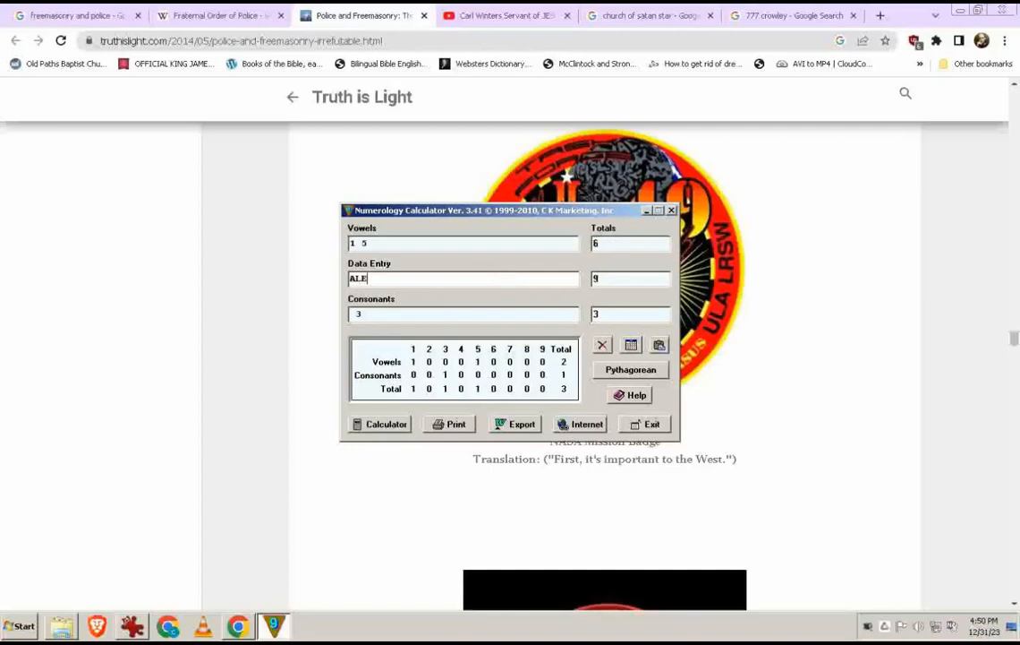
pyautogui.write('XJONES')
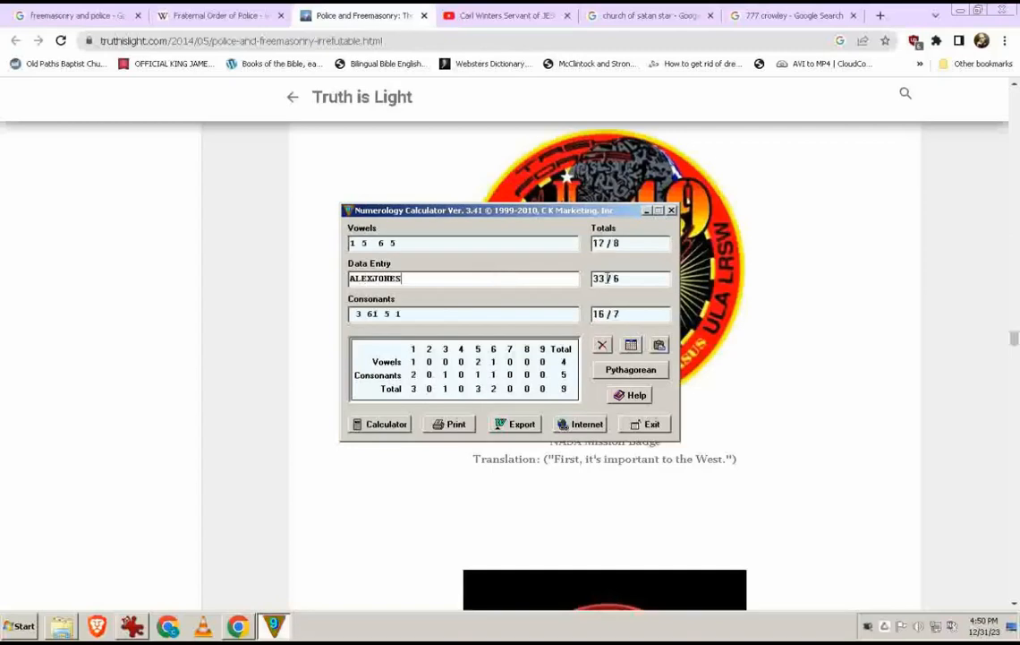
pyautogui.moveTo(530, 279)
pyautogui.write('GLENBEC')
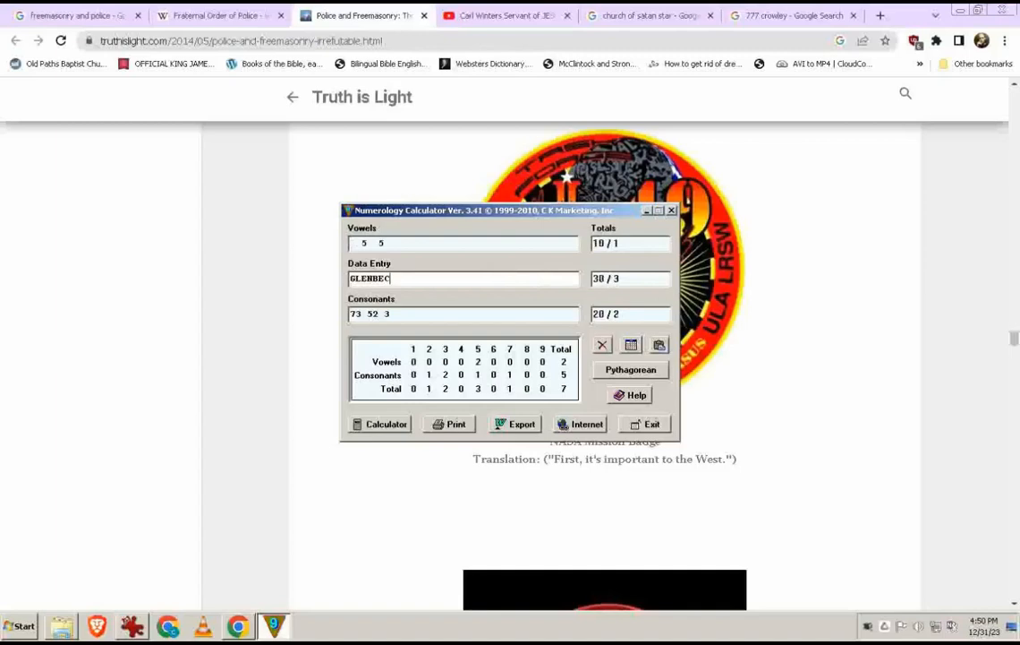
pyautogui.write('K')
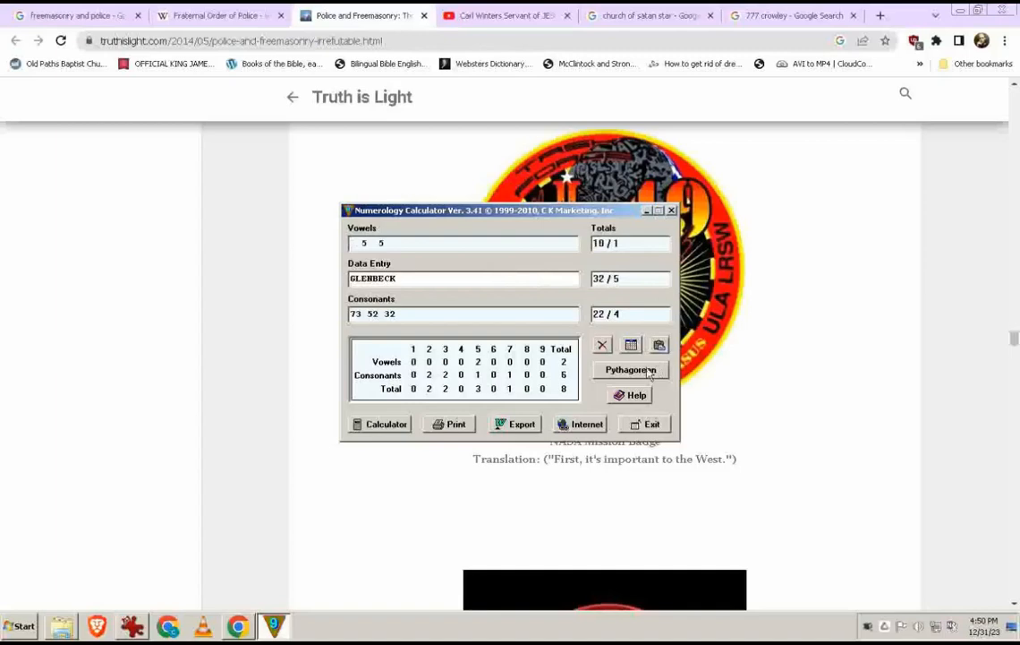
pyautogui.click(630, 369)
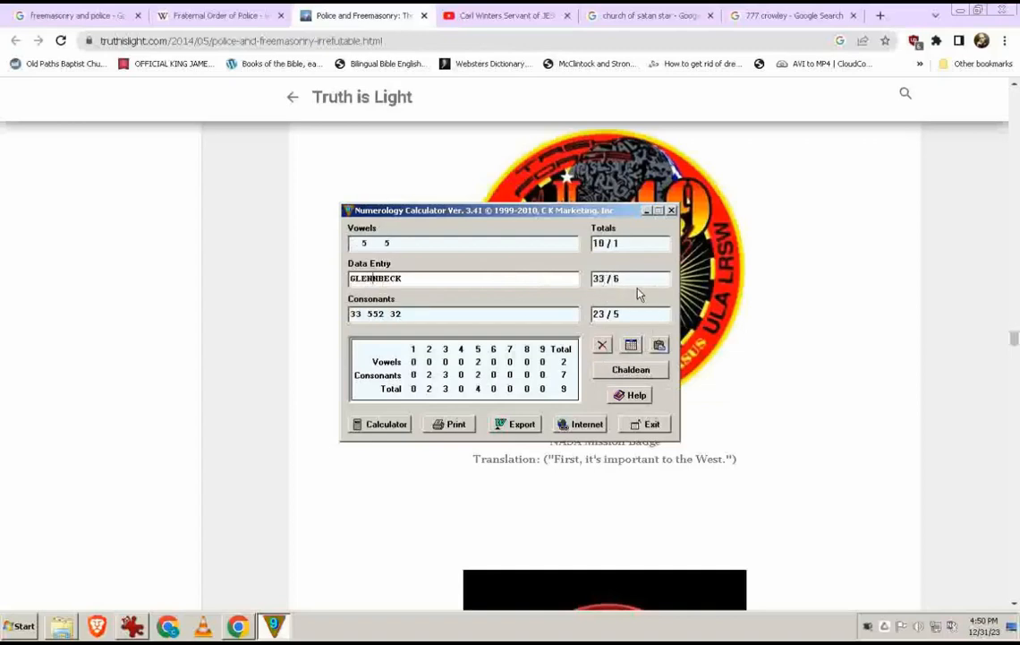
pyautogui.click(602, 344)
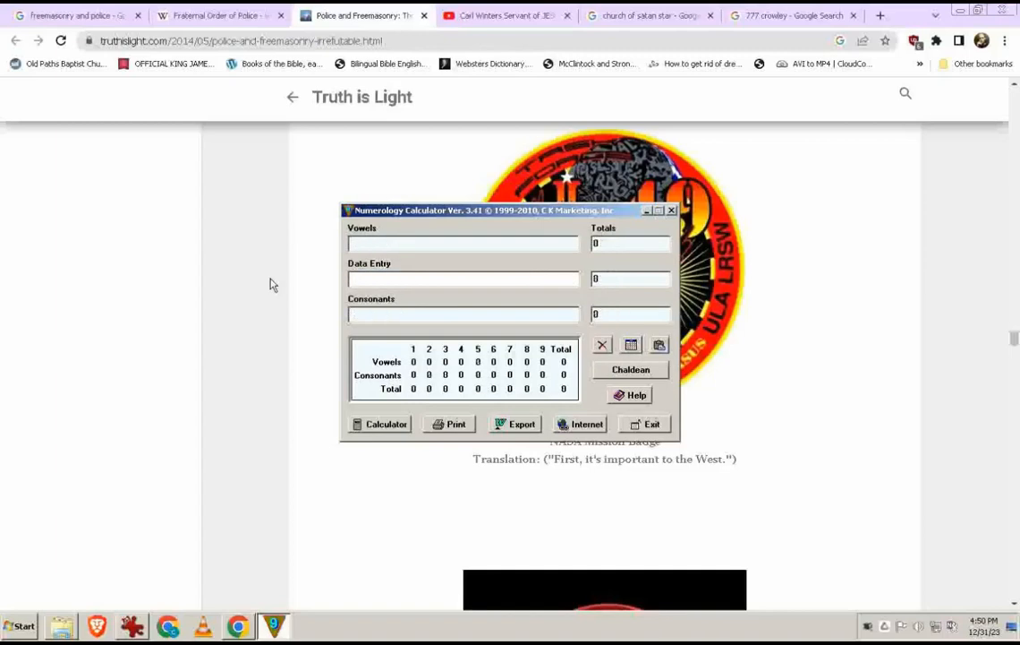
pyautogui.write('L')
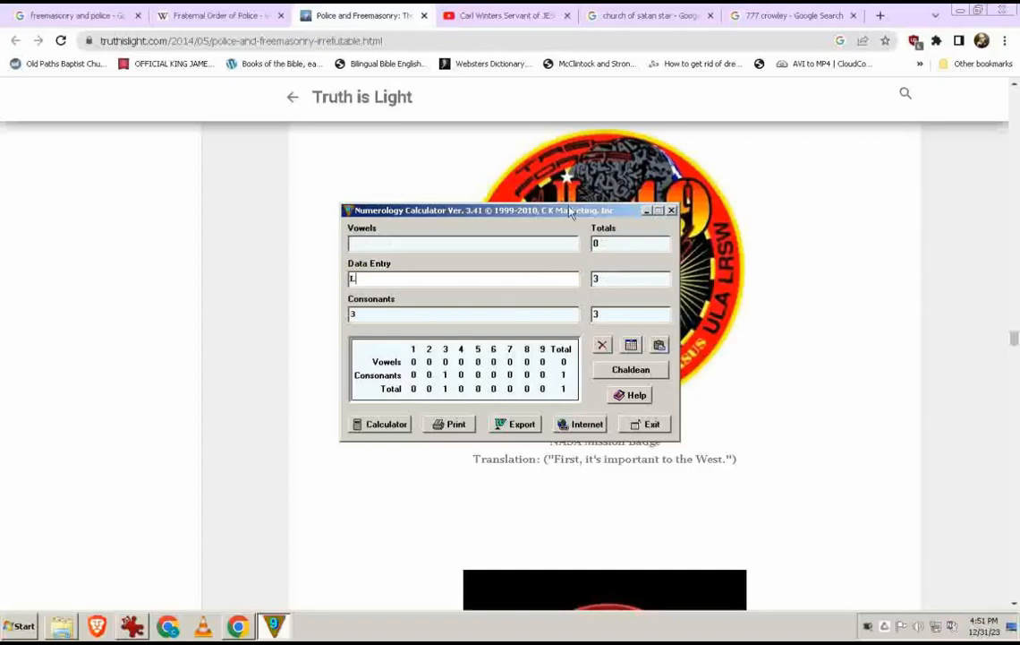
# Step: Calculate DELTA352 and switch the letter-value system, giving 25/7
pyautogui.moveTo(483, 211); pyautogui.dragTo(286, 212)
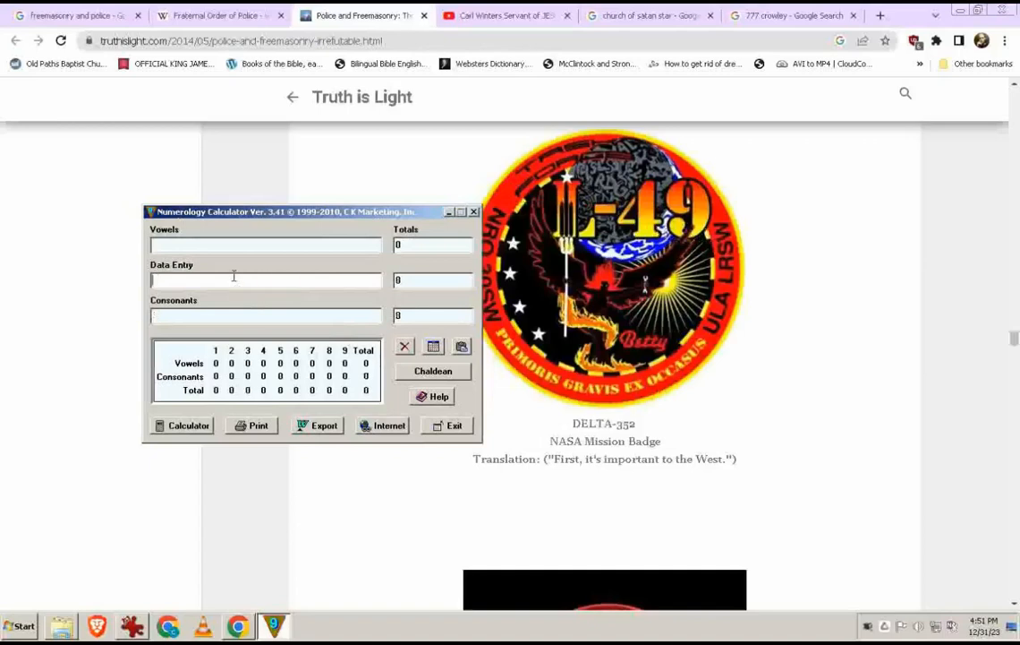
pyautogui.write('DELTA')
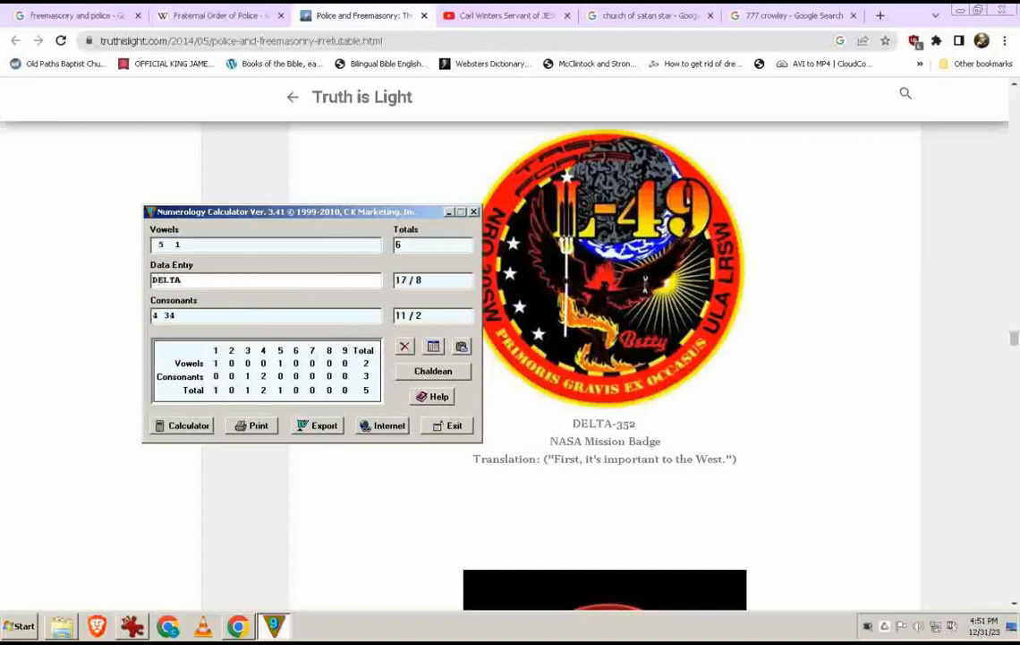
pyautogui.write('352')
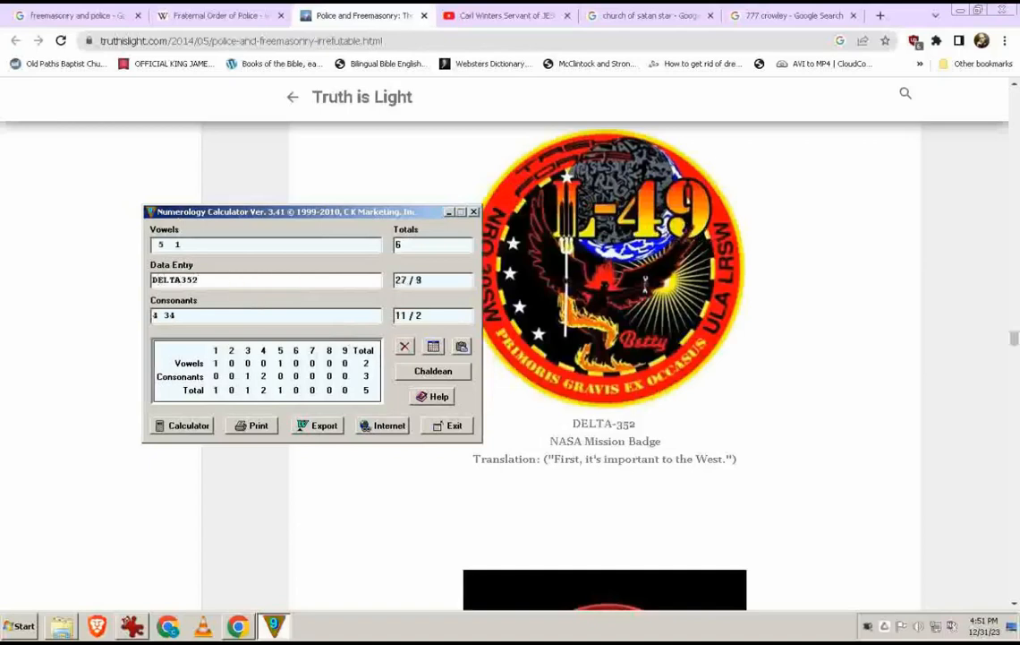
pyautogui.moveTo(401, 272)
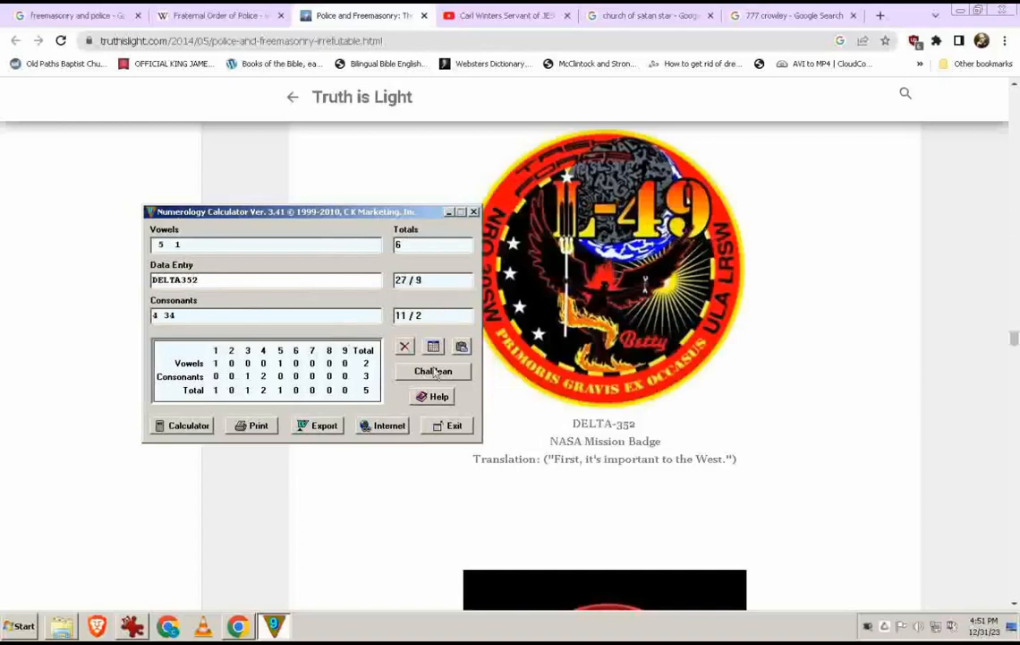
pyautogui.click(434, 371)
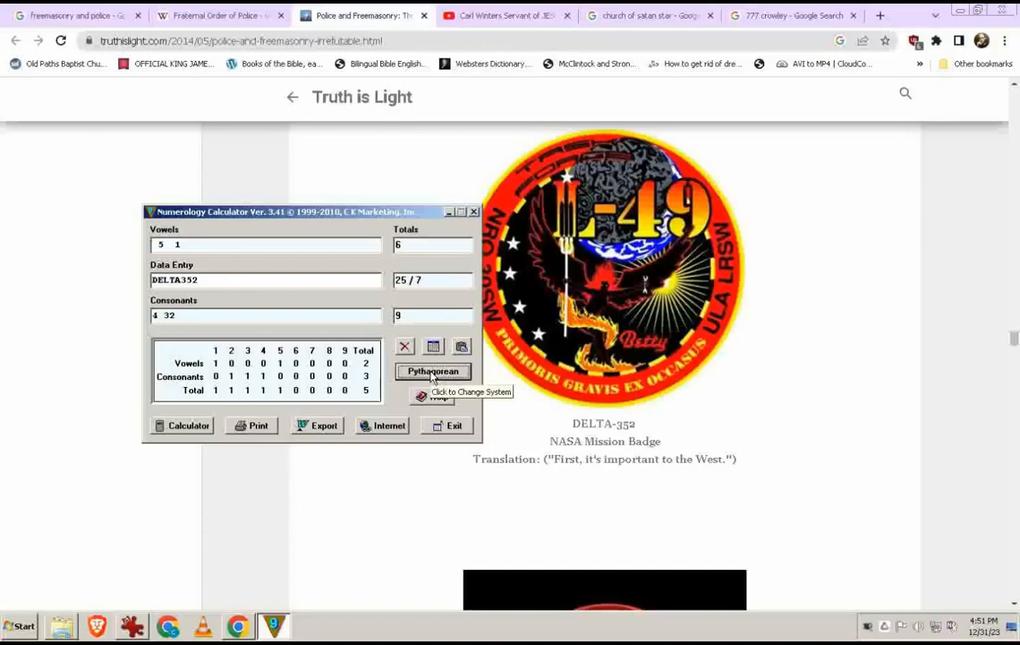
pyautogui.moveTo(416, 315)
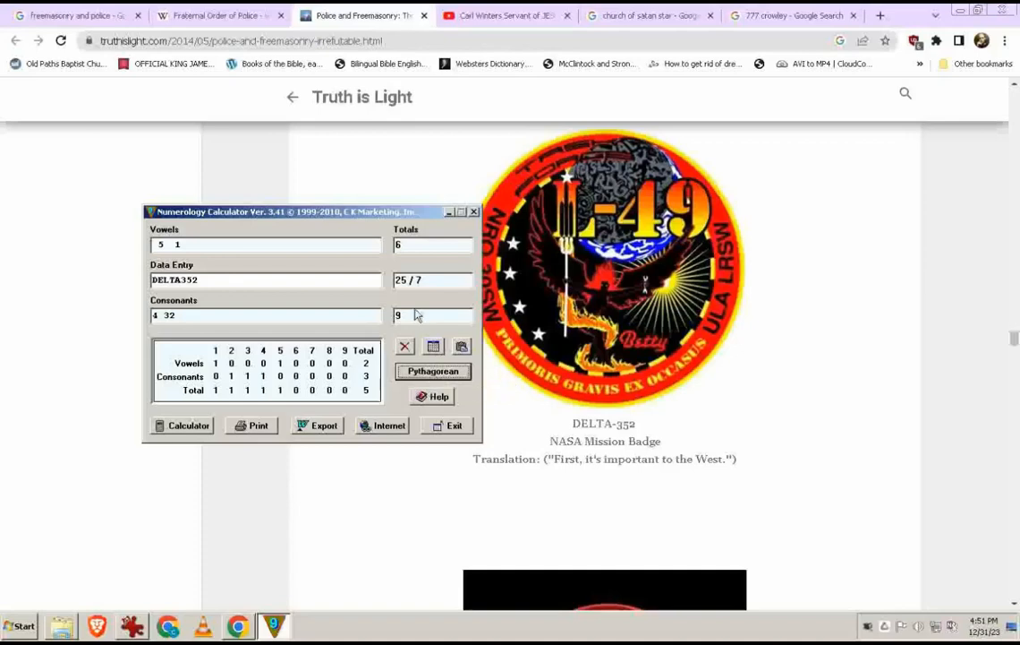
pyautogui.moveTo(421, 279)
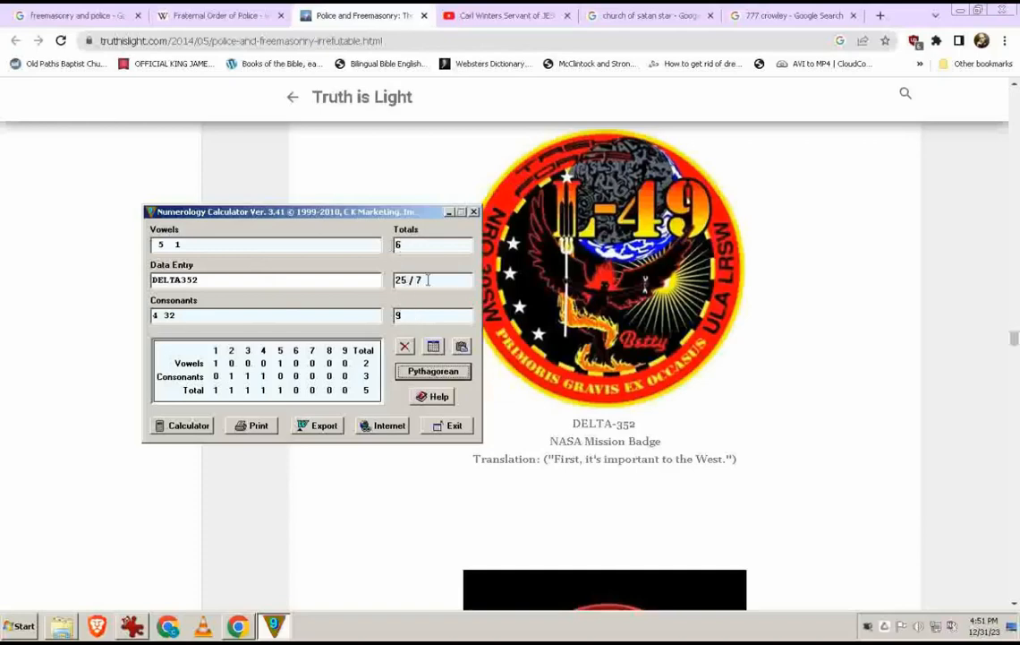
pyautogui.moveTo(863, 334)
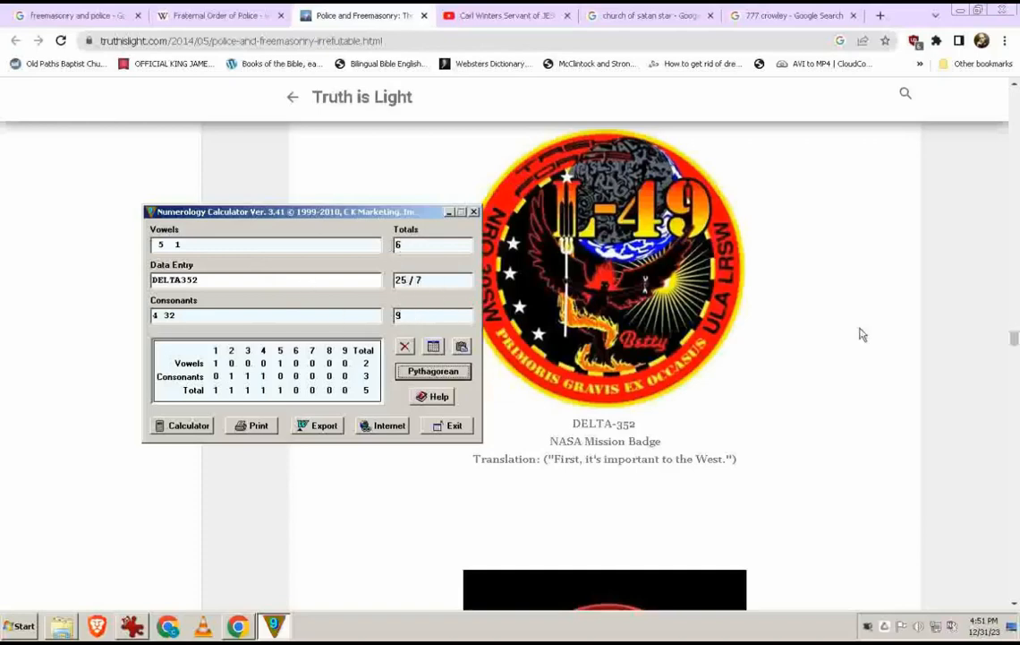
pyautogui.moveTo(910, 311)
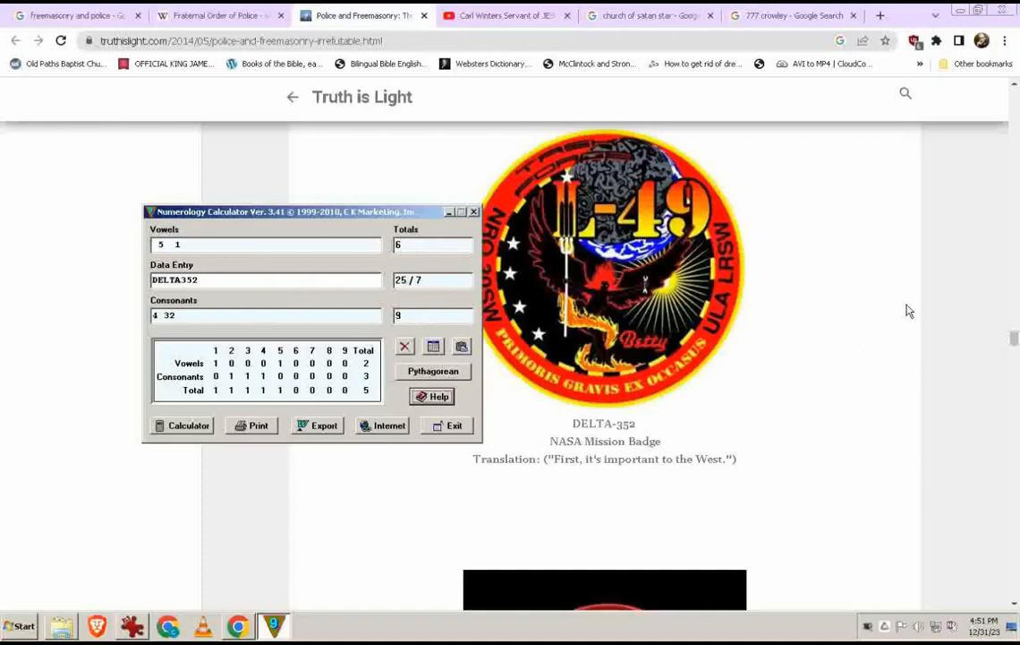
# Step: Scroll past the NROL-49 badge to the Minotaur NRO and NASA: Mission Unknown badges
pyautogui.scroll(-3)
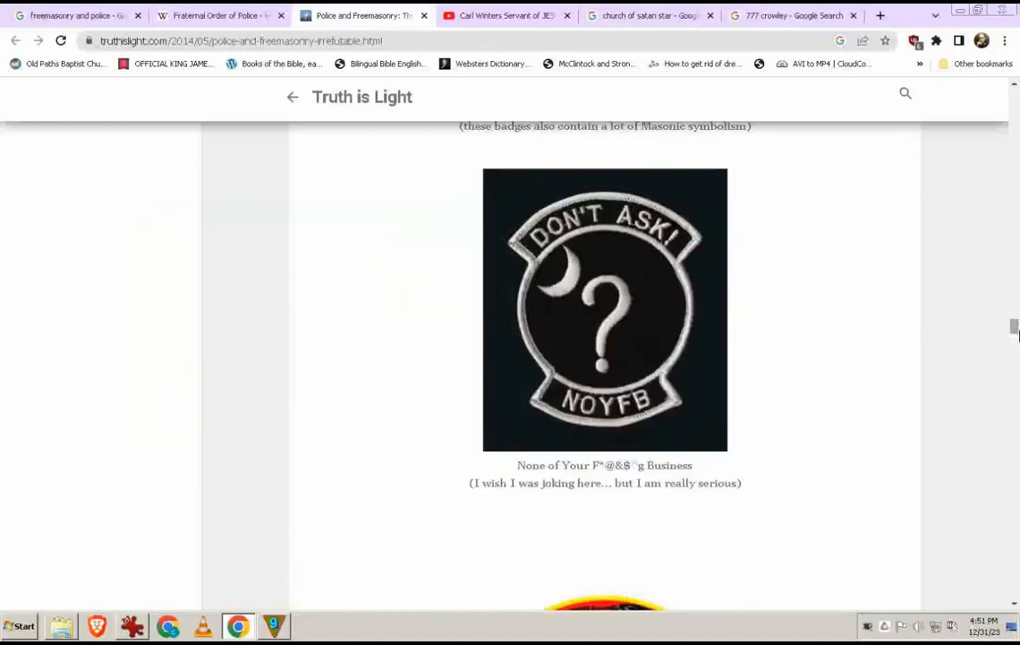
pyautogui.scroll(-3)
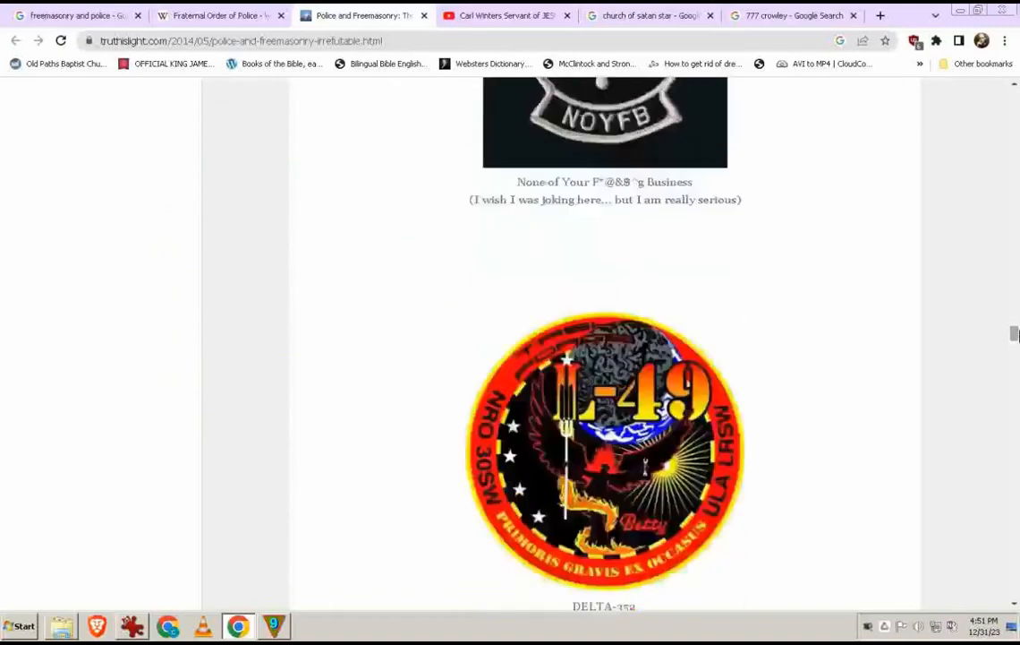
pyautogui.scroll(-3)
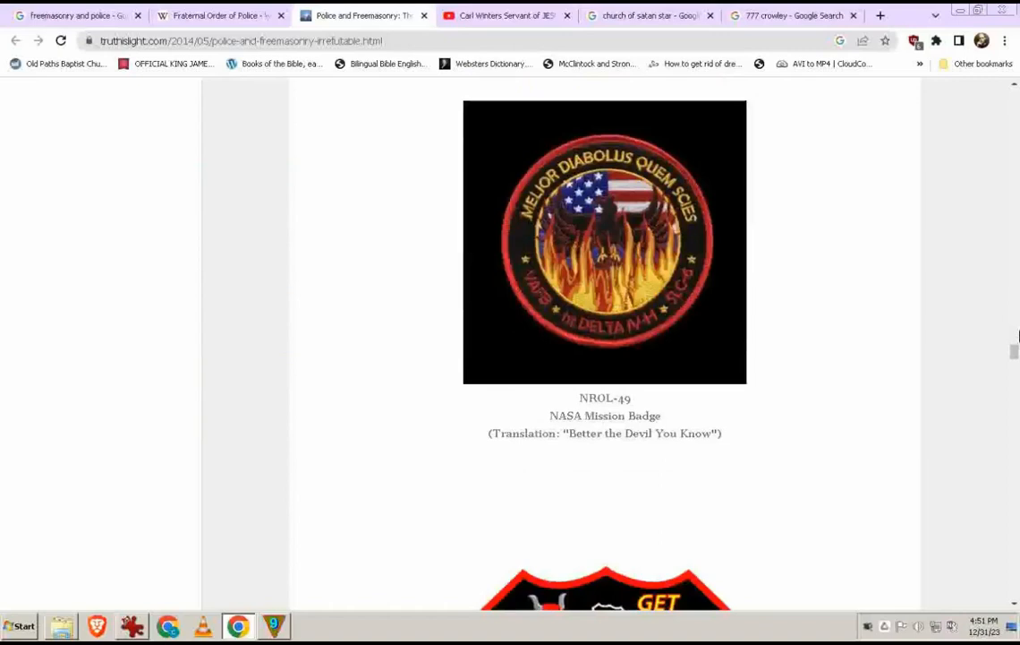
pyautogui.scroll(-3)
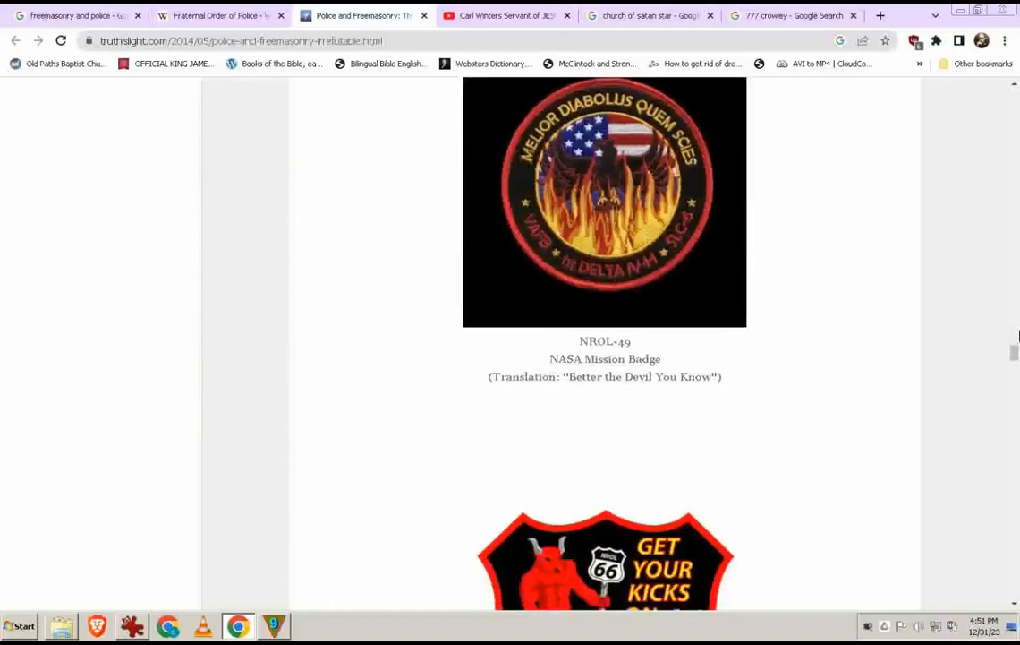
pyautogui.scroll(-3)
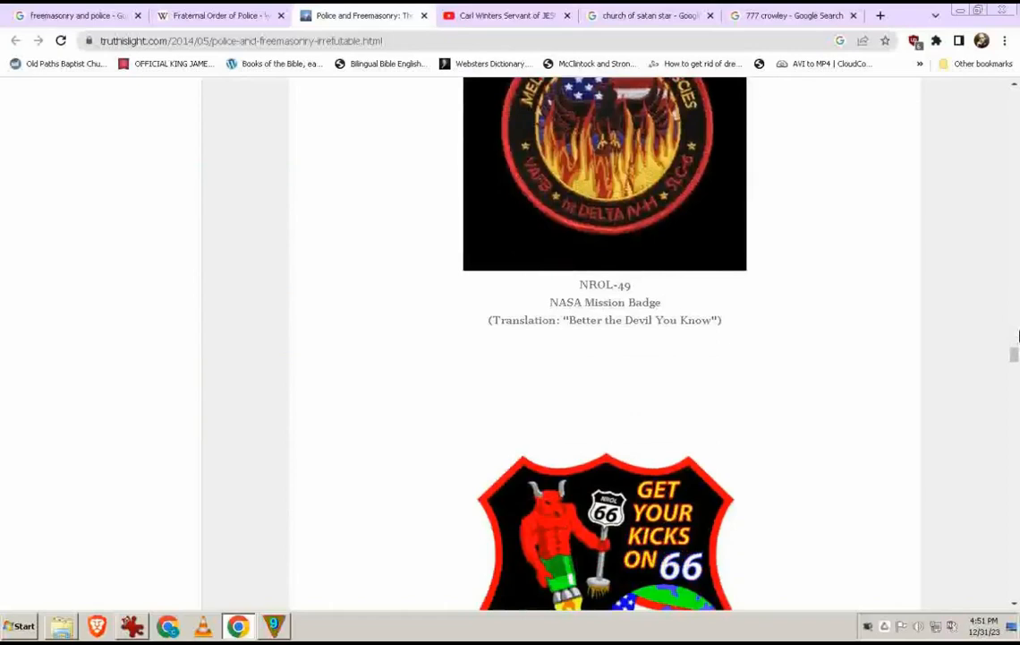
pyautogui.scroll(-3)
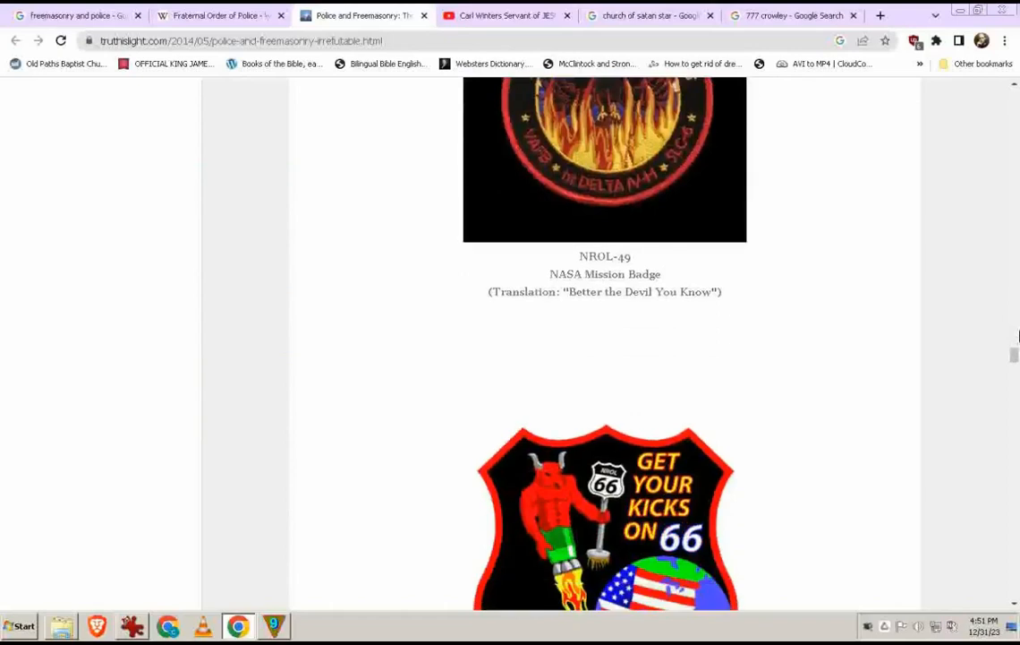
pyautogui.scroll(-3)
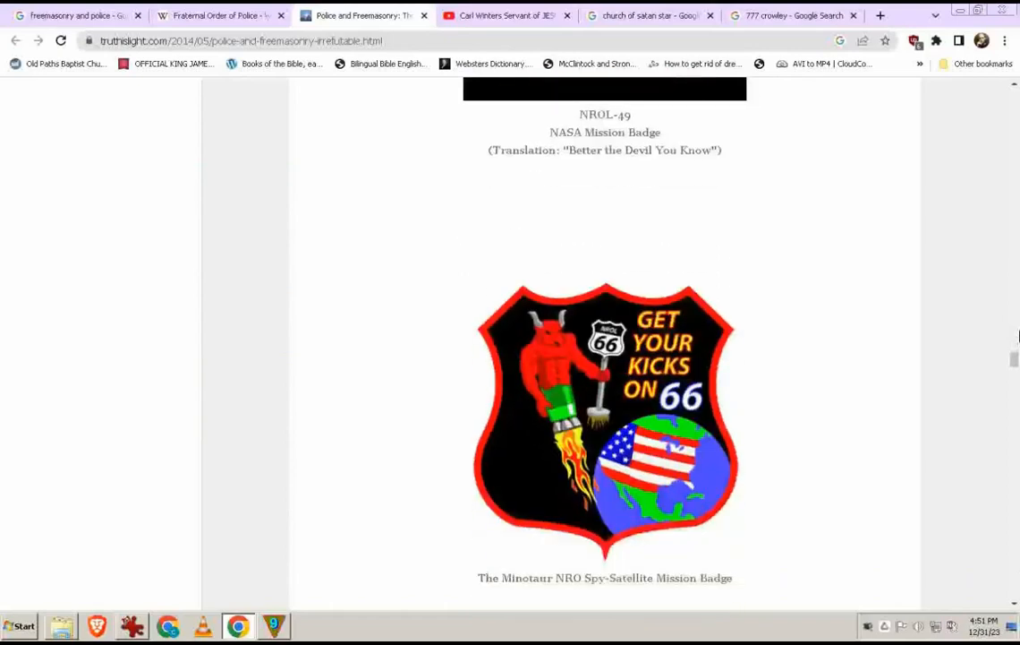
pyautogui.scroll(-3)
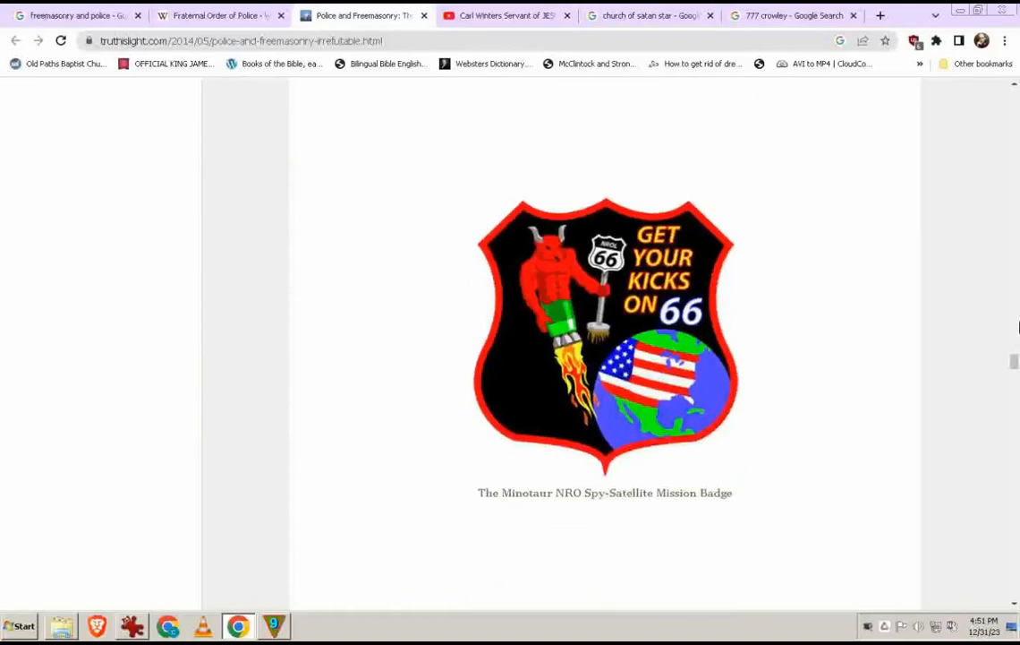
pyautogui.moveTo(615, 311)
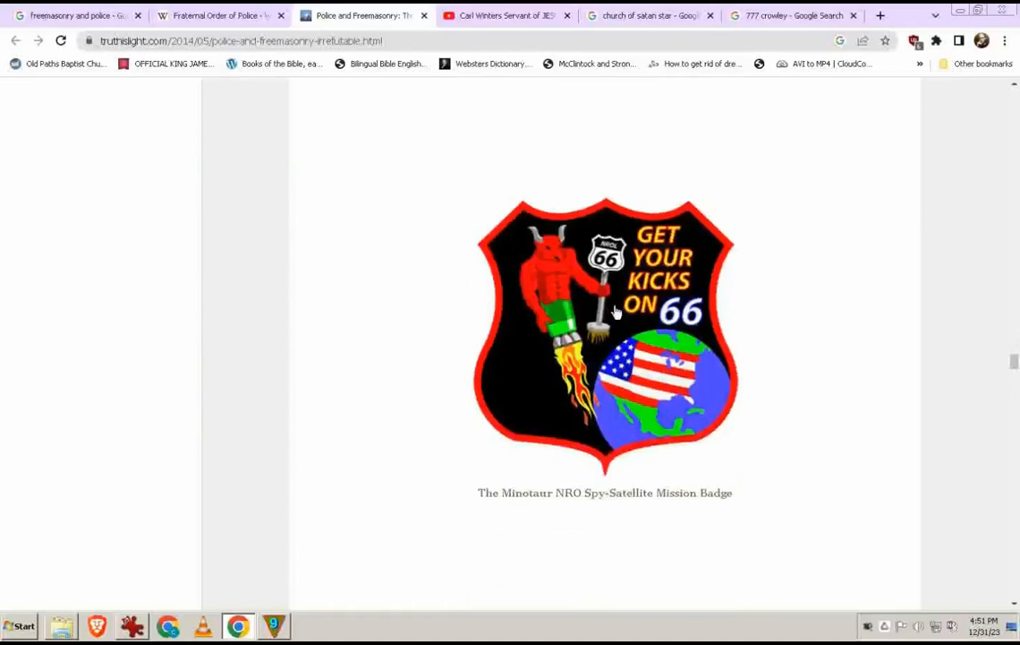
pyautogui.moveTo(641, 379)
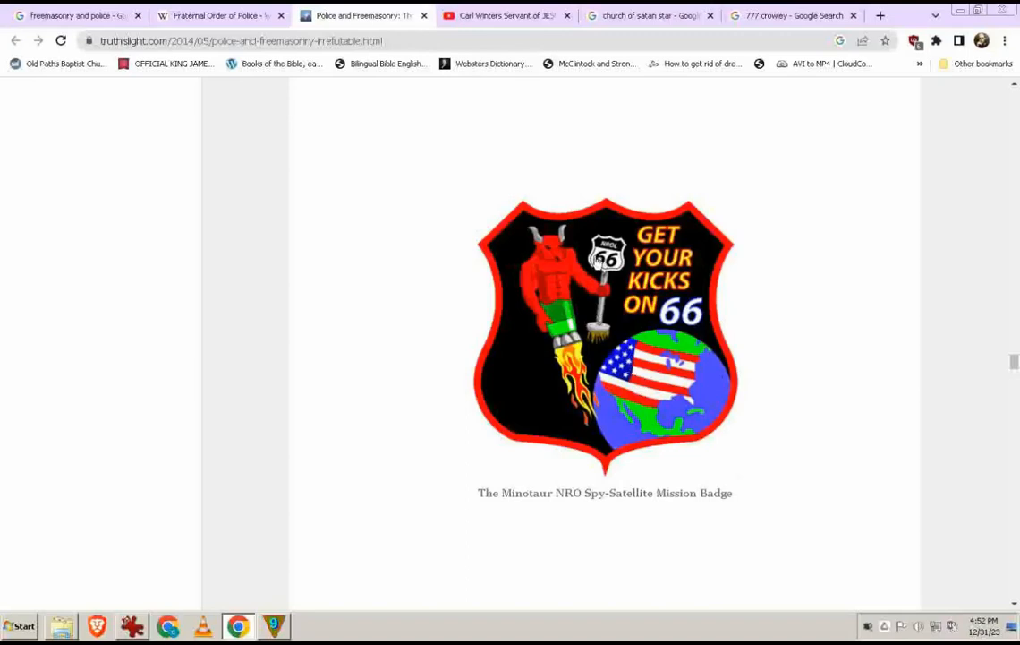
pyautogui.moveTo(666, 311)
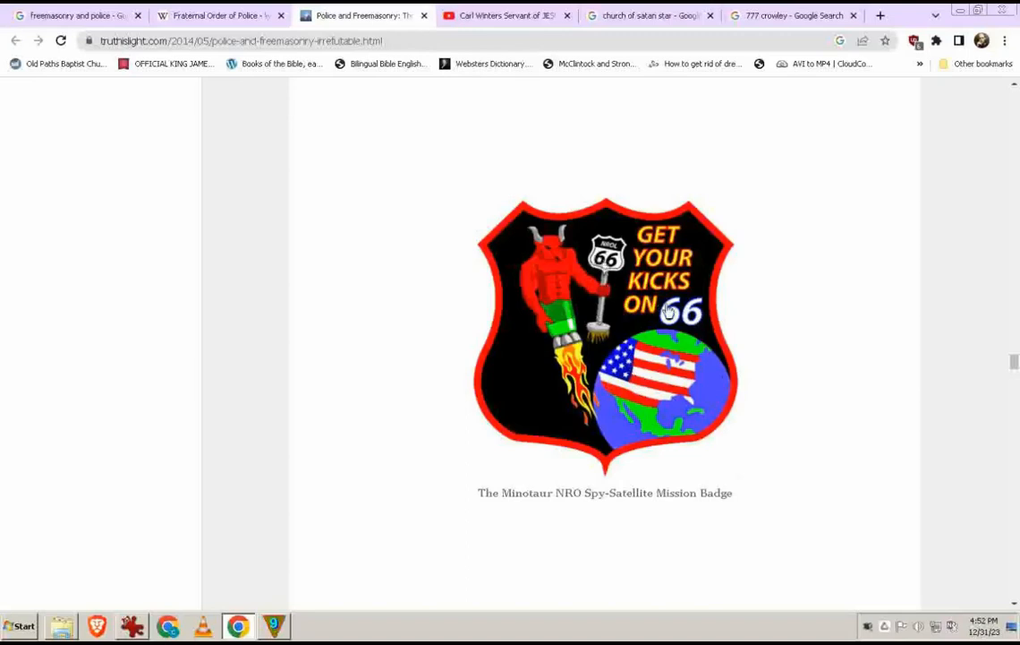
pyautogui.moveTo(634, 304)
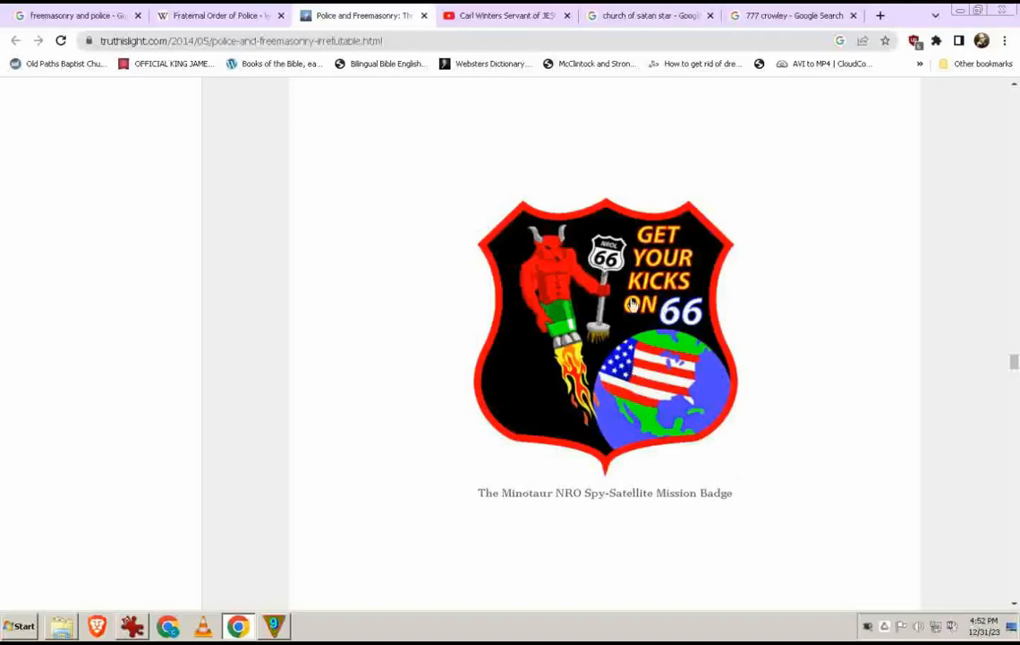
pyautogui.moveTo(577, 234)
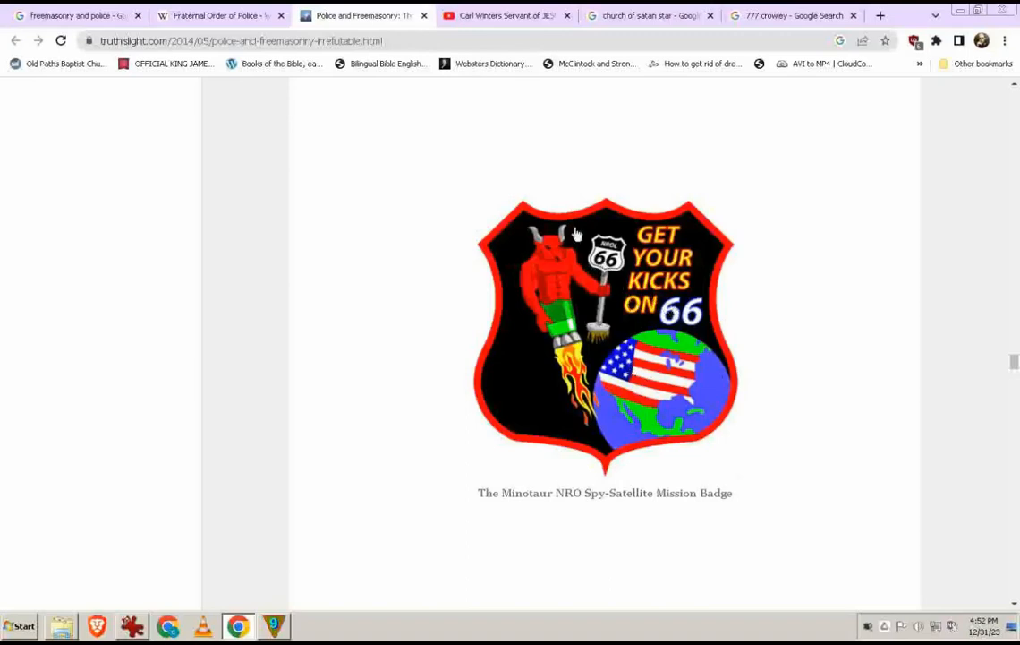
pyautogui.moveTo(544, 276)
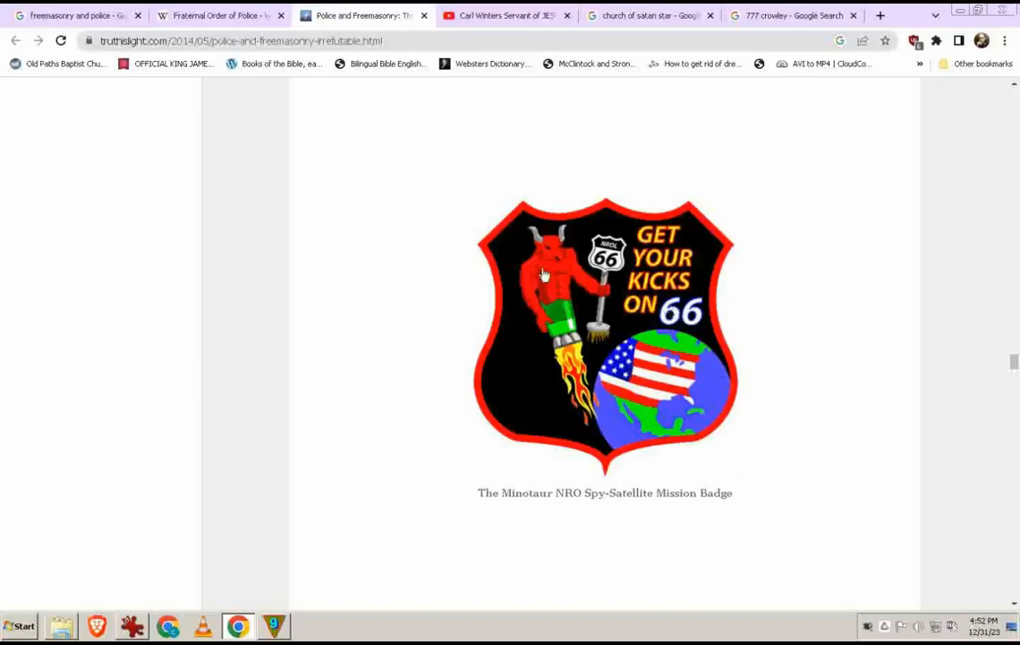
pyautogui.moveTo(577, 264)
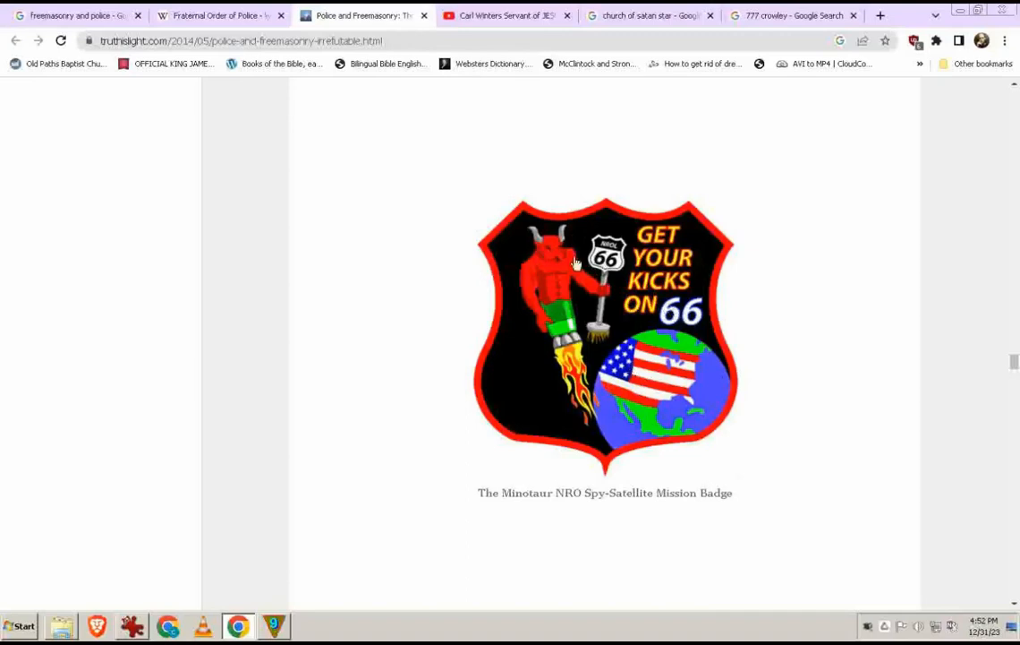
pyautogui.moveTo(548, 504)
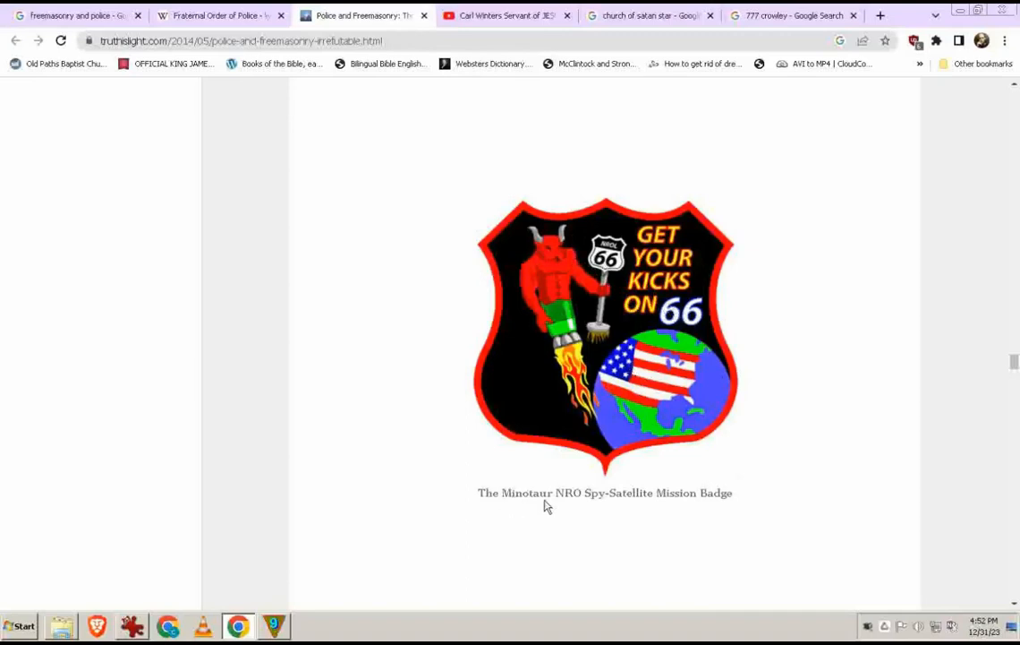
pyautogui.moveTo(587, 494)
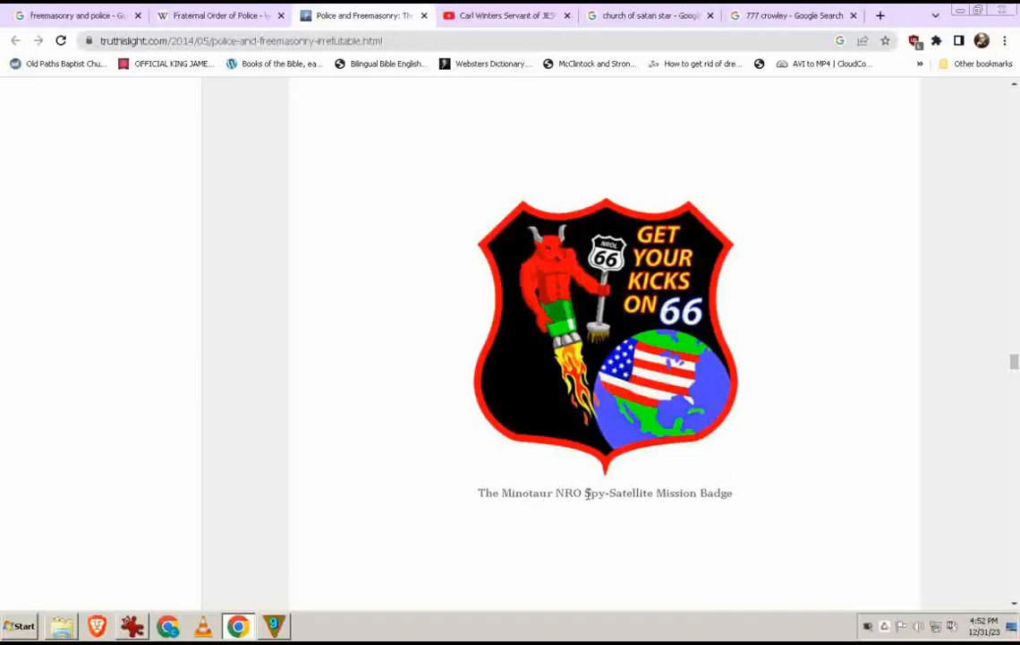
pyautogui.scroll(-3)
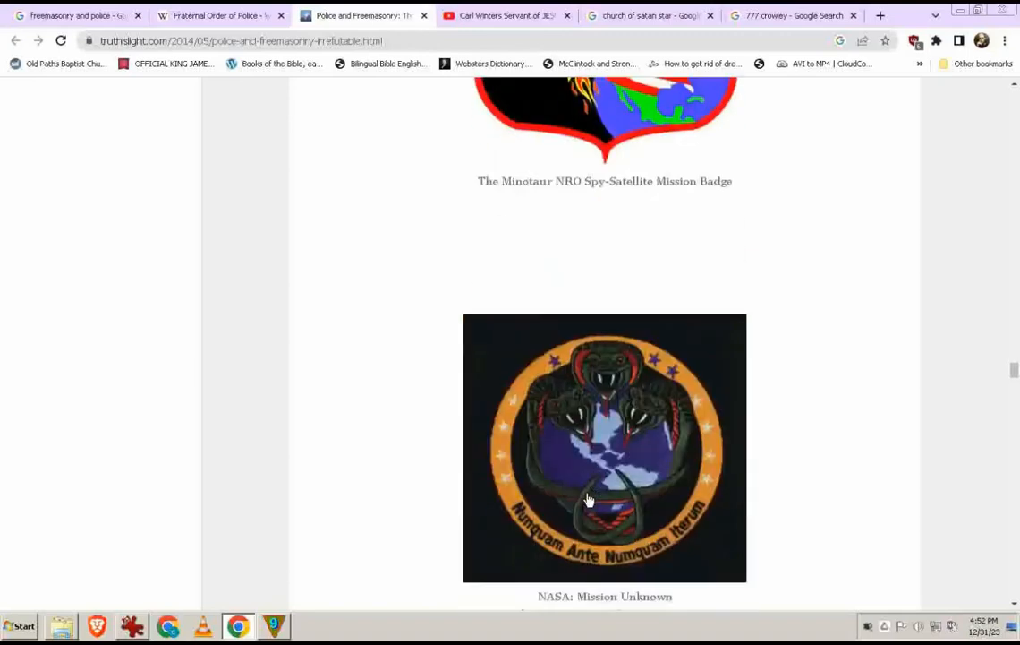
# Step: Scroll to the NASA: Mission Unknown patch and its translation
pyautogui.scroll(-3)
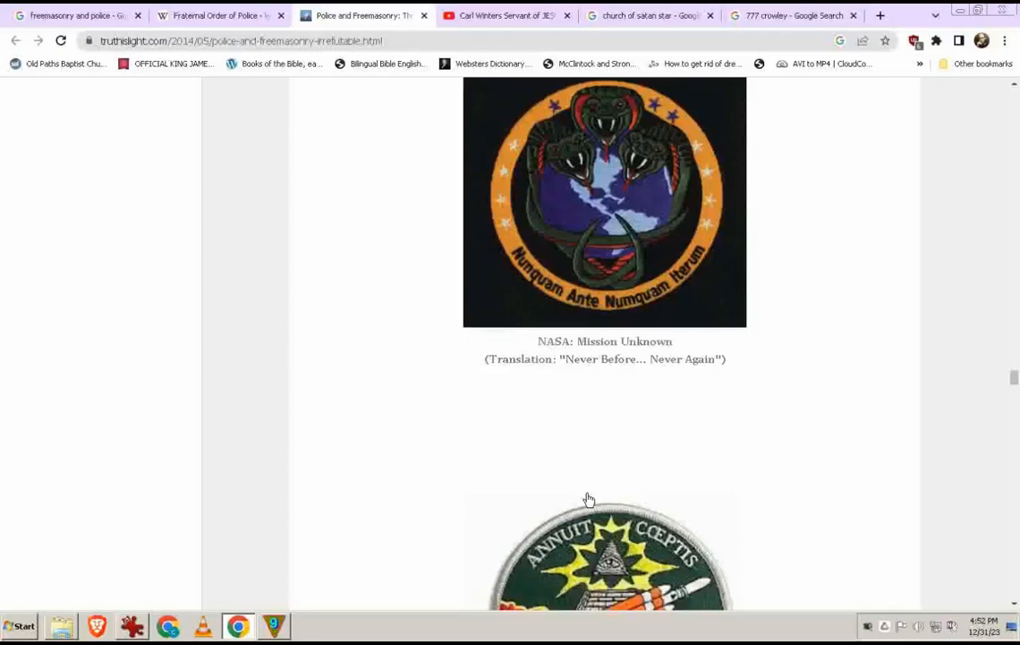
pyautogui.moveTo(639, 430)
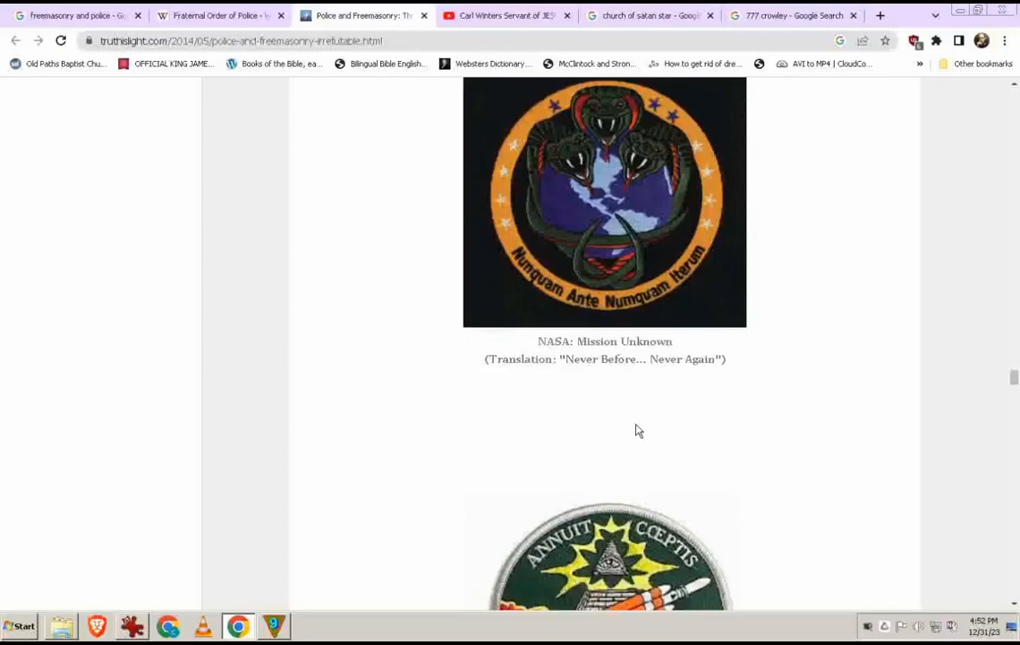
pyautogui.moveTo(666, 290)
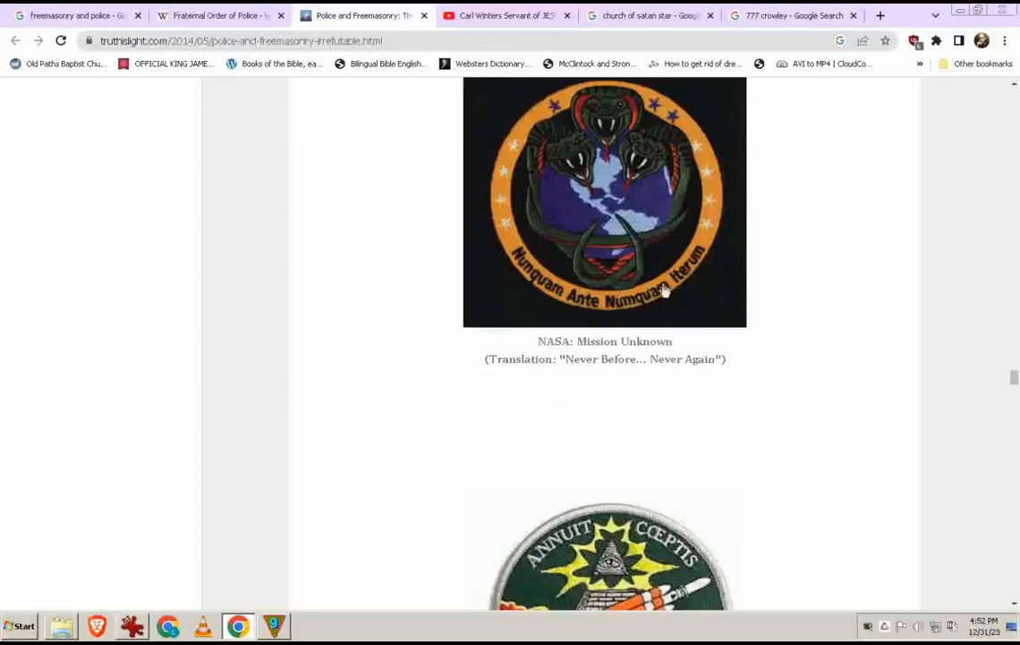
pyautogui.moveTo(707, 360)
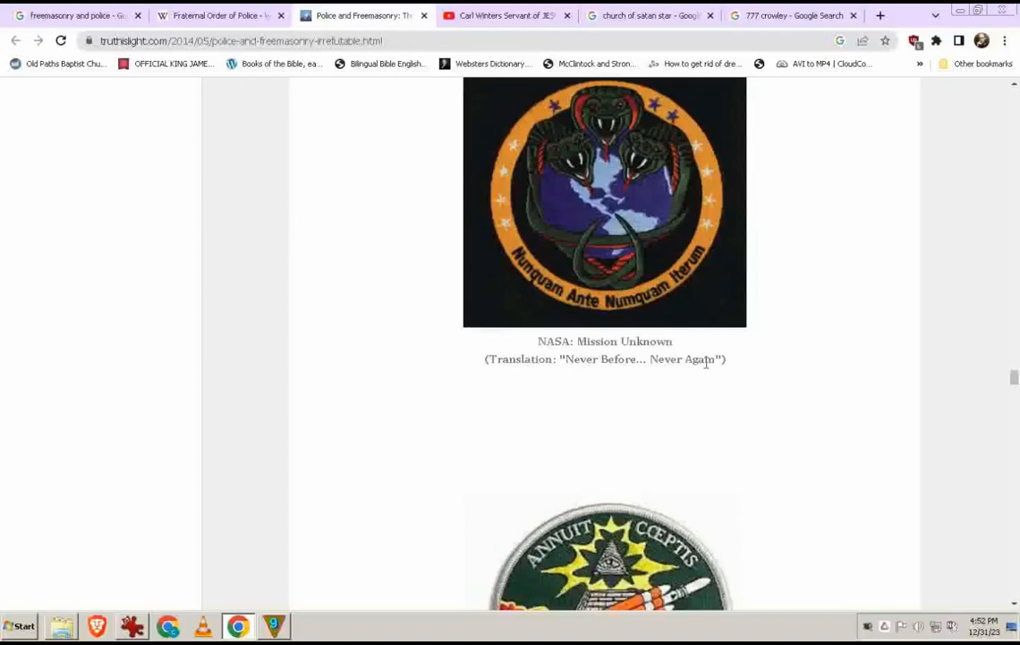
pyautogui.moveTo(663, 136)
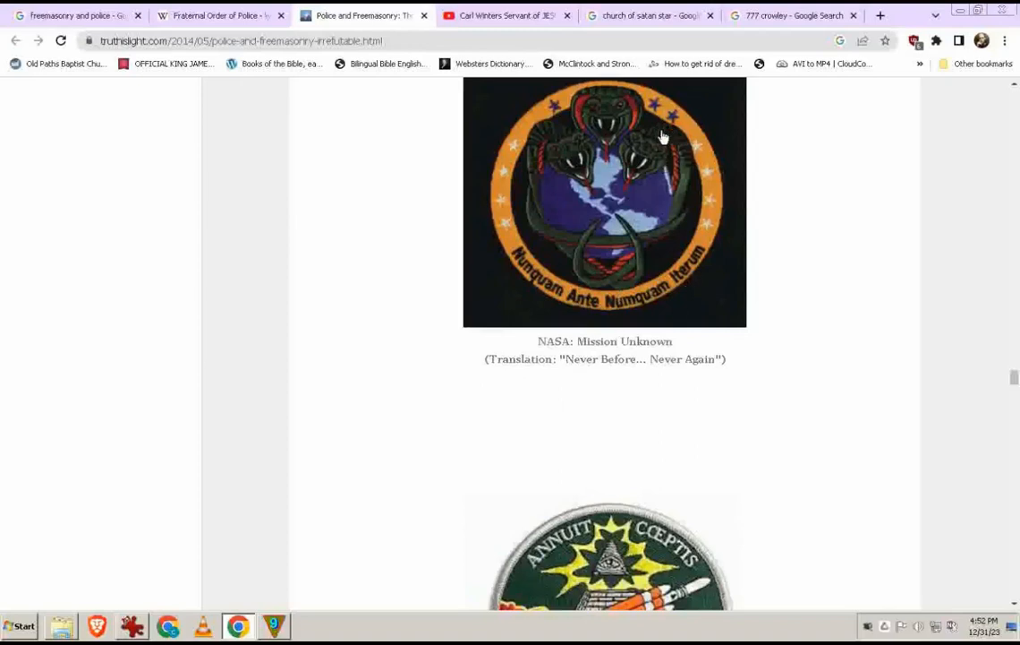
pyautogui.moveTo(577, 163)
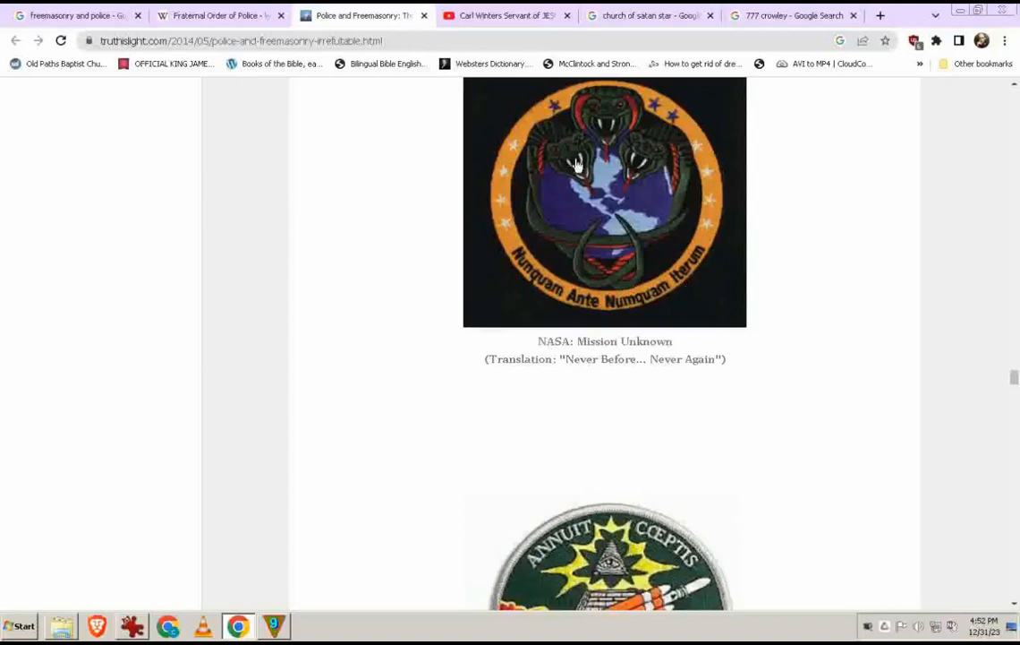
pyautogui.moveTo(651, 100)
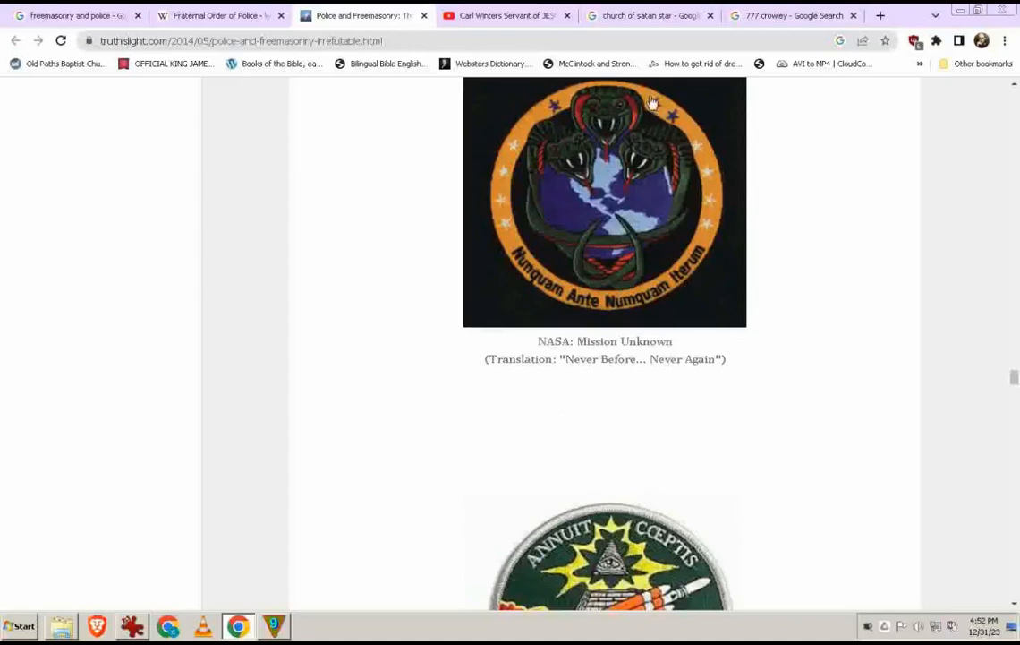
pyautogui.moveTo(661, 152)
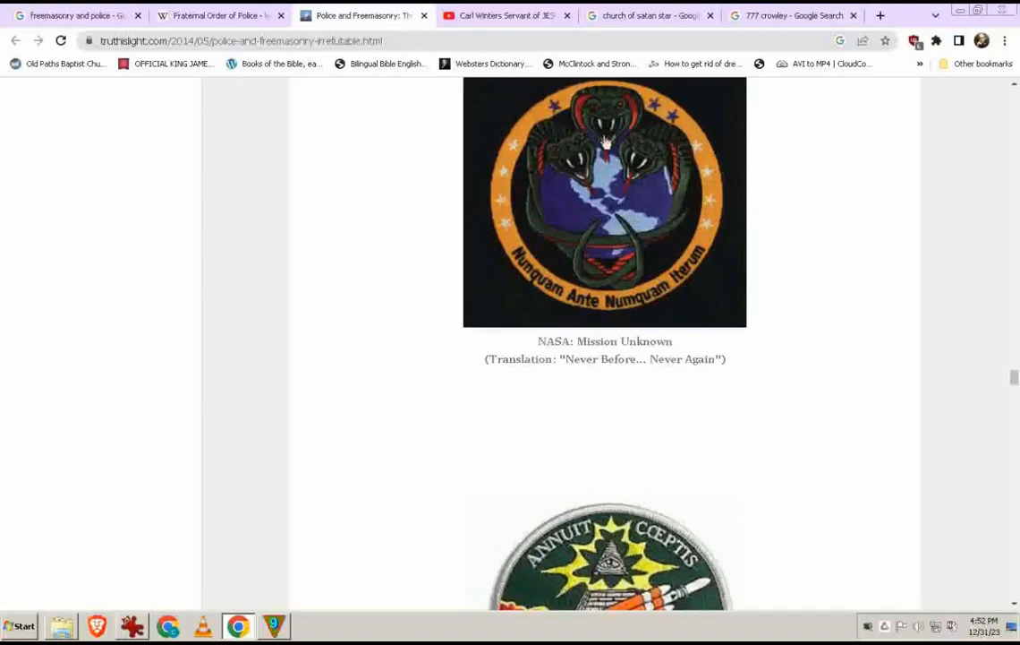
pyautogui.moveTo(648, 106)
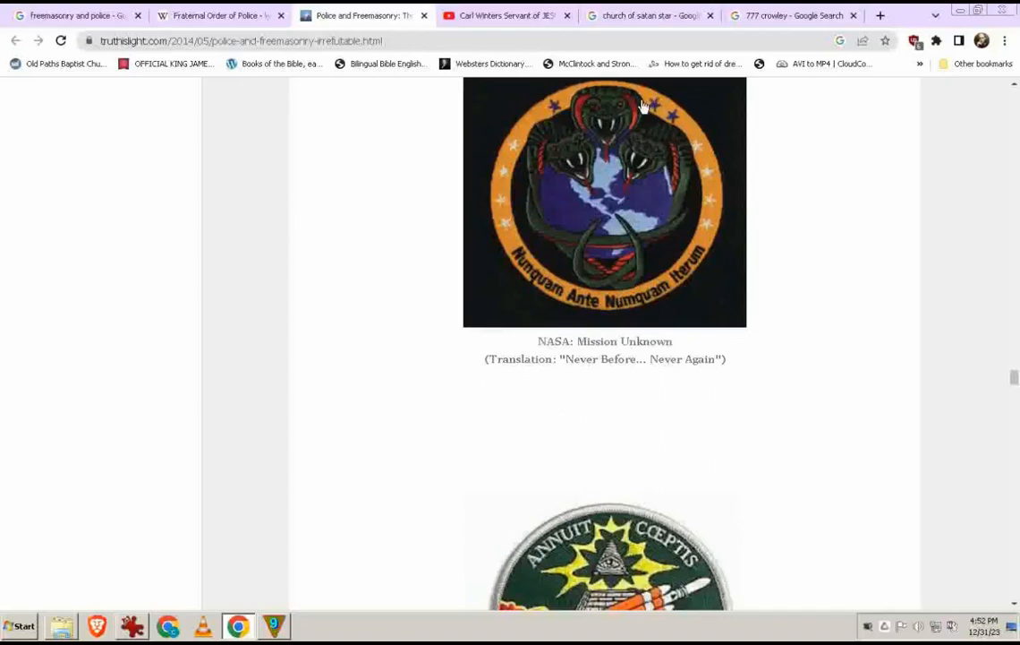
pyautogui.moveTo(690, 218)
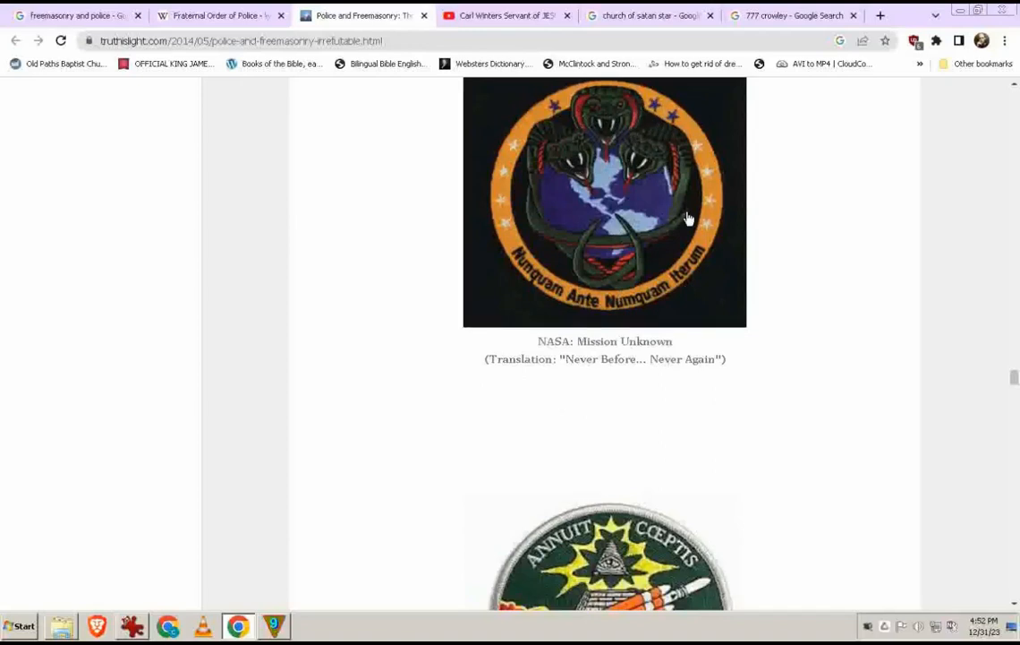
# Step: Scroll the Truth is Light post down to the NROL-32 Annuit Coeptis patch
pyautogui.scroll(-3)
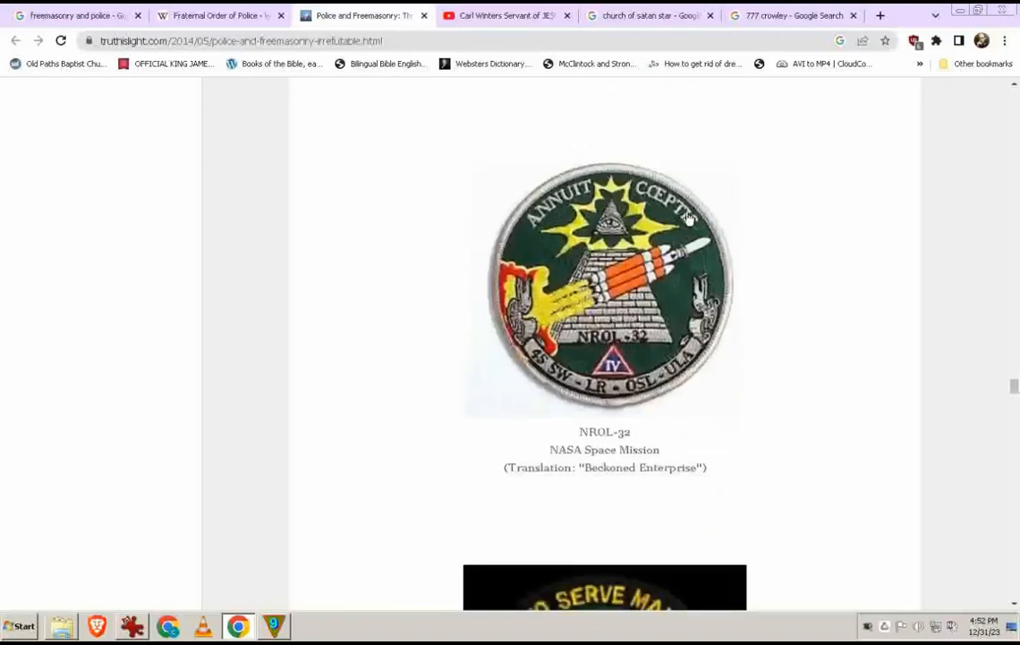
pyautogui.moveTo(672, 466)
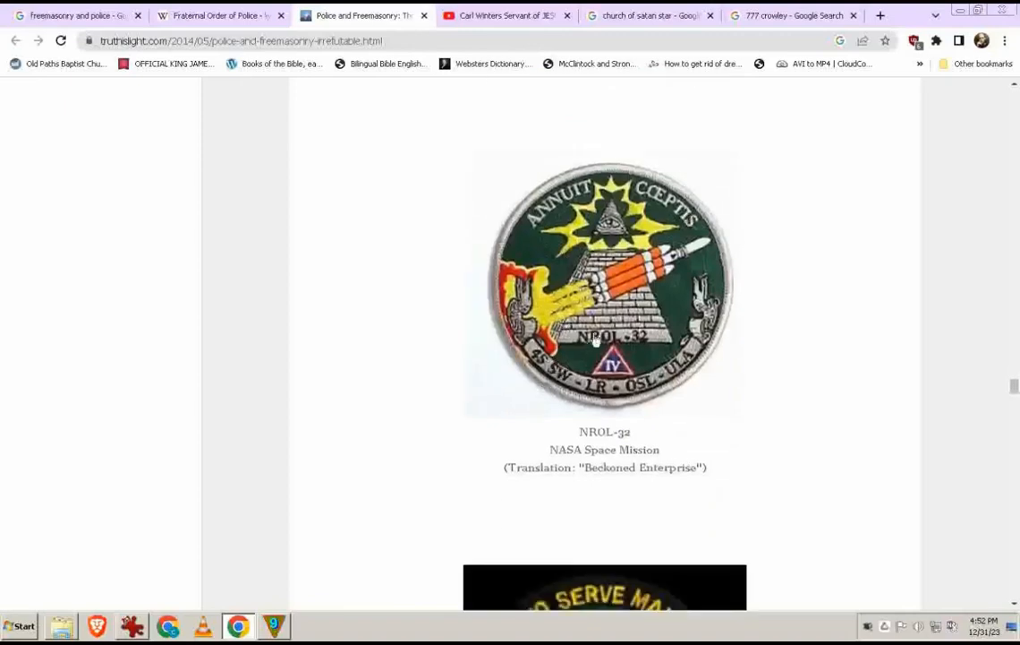
pyautogui.moveTo(563, 280)
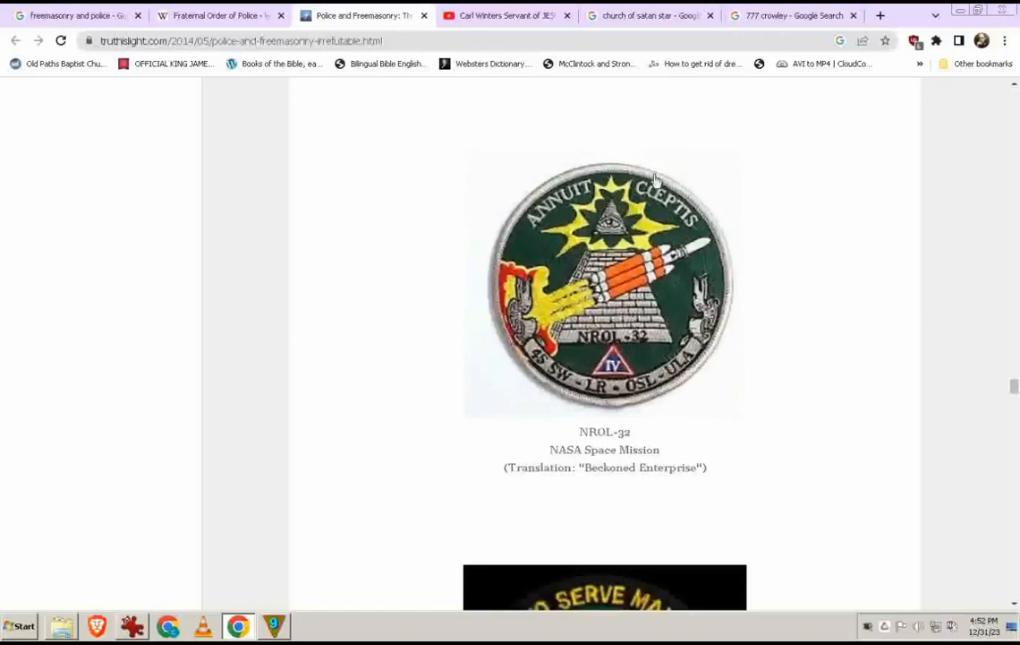
pyautogui.moveTo(689, 224)
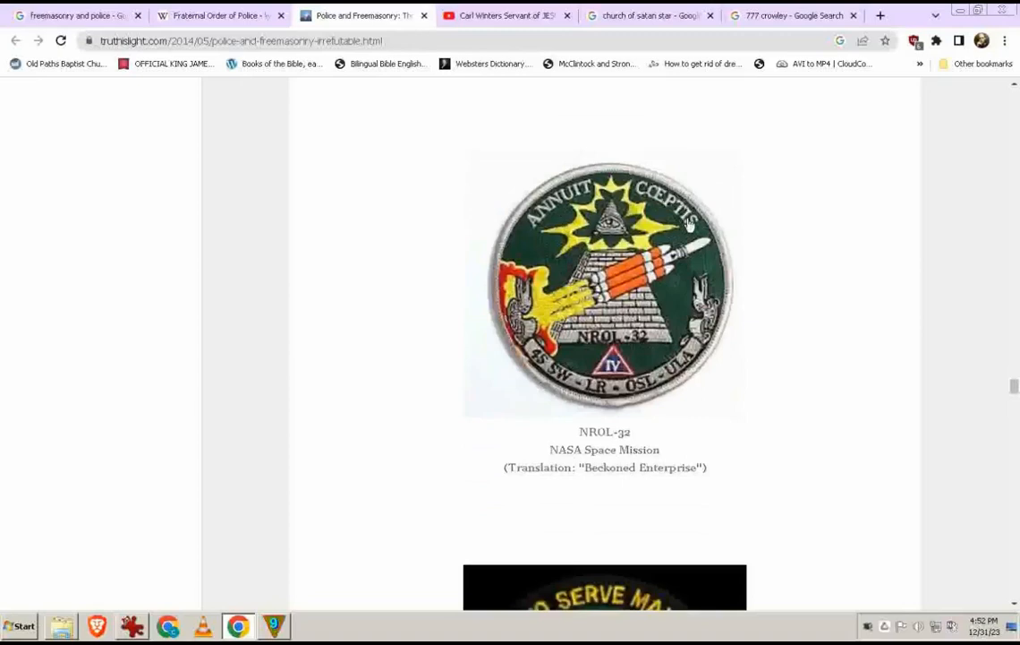
pyautogui.moveTo(714, 385)
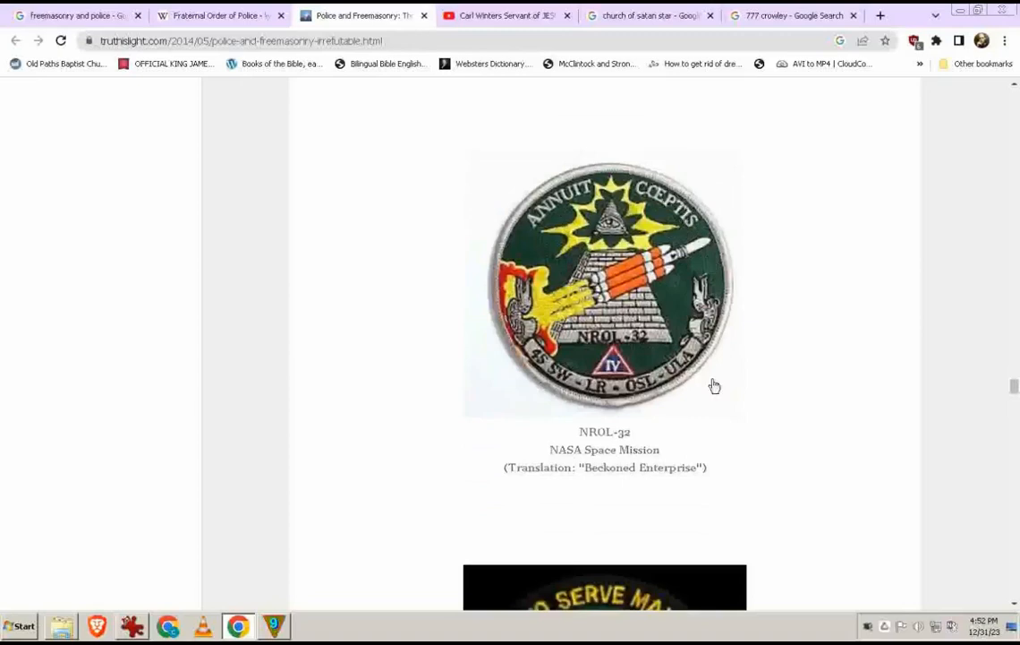
pyautogui.moveTo(589, 431)
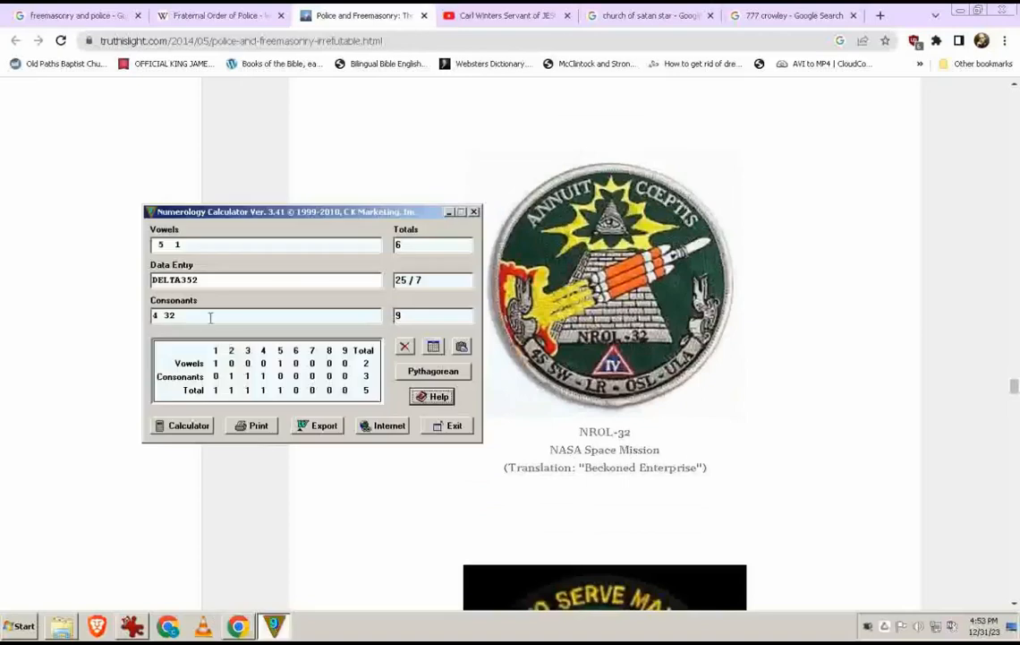
# Step: Clear the entry and score NROL 32: 28/10/1 Pythagorean, then 22/4 Chaldean
pyautogui.click(405, 348)
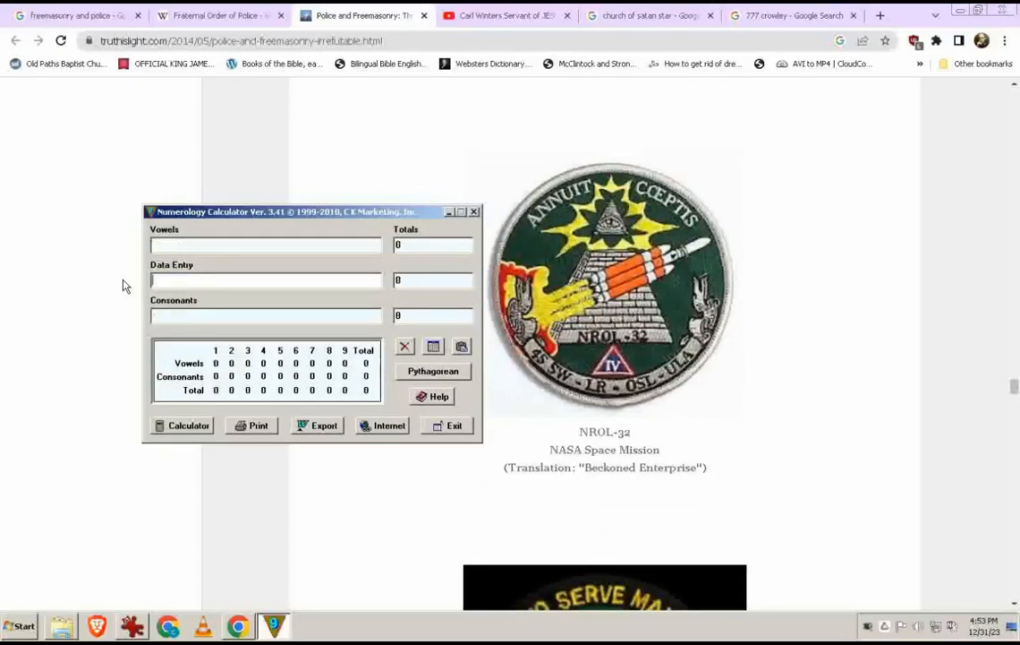
pyautogui.write('NROL 32')
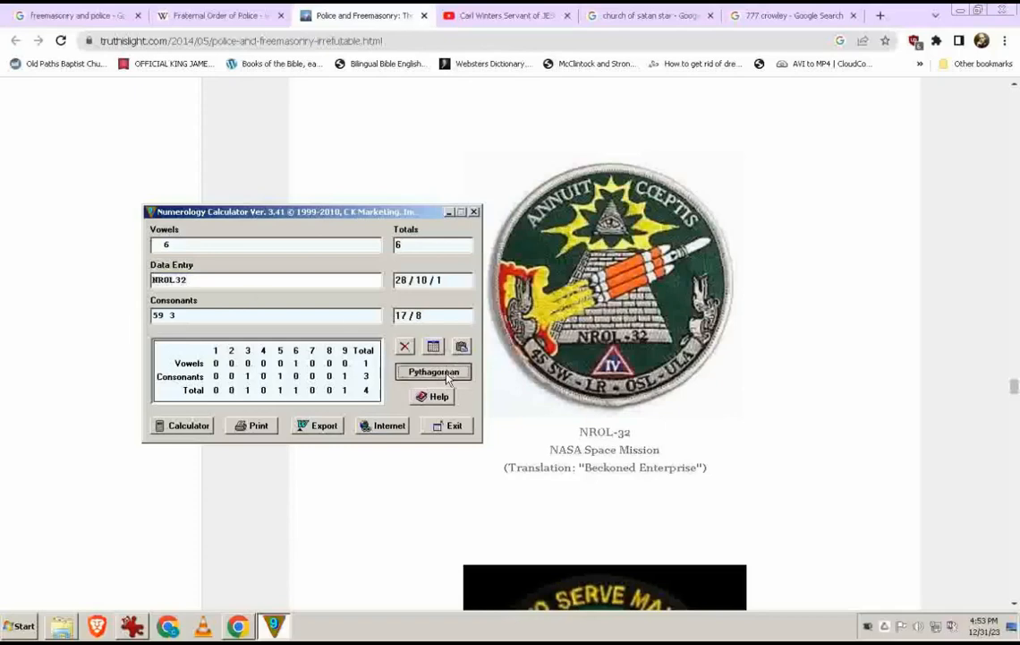
pyautogui.click(433, 371)
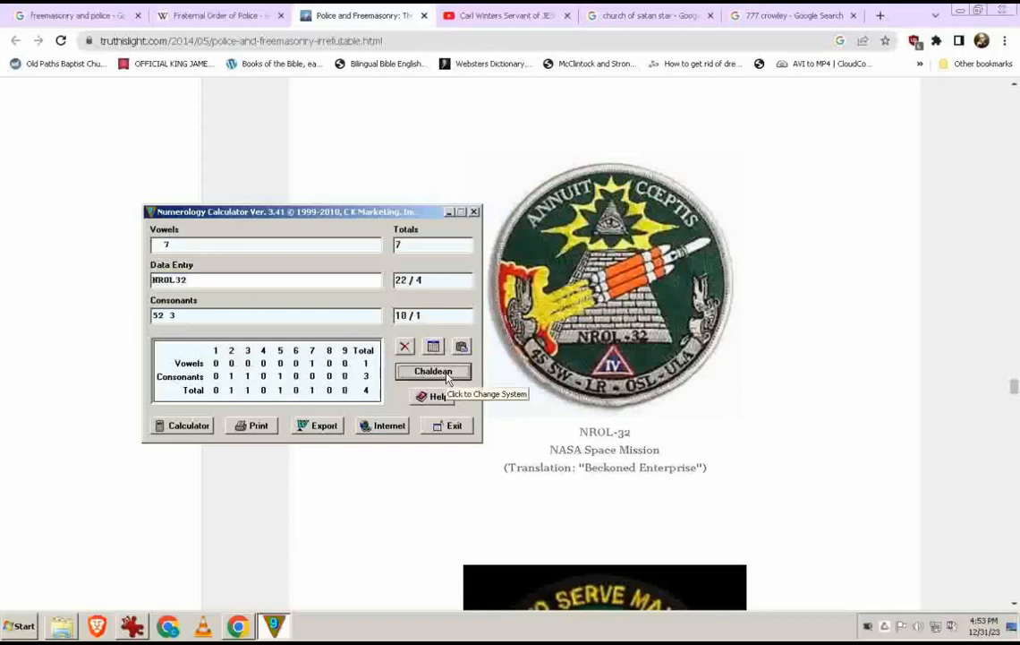
pyautogui.click(433, 370)
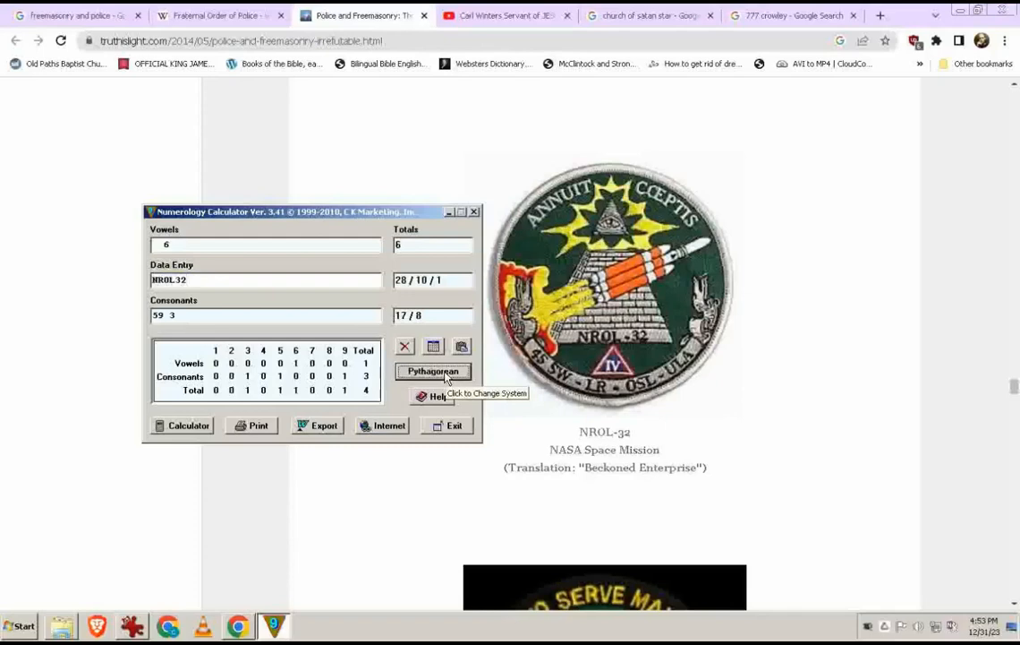
pyautogui.moveTo(433, 279)
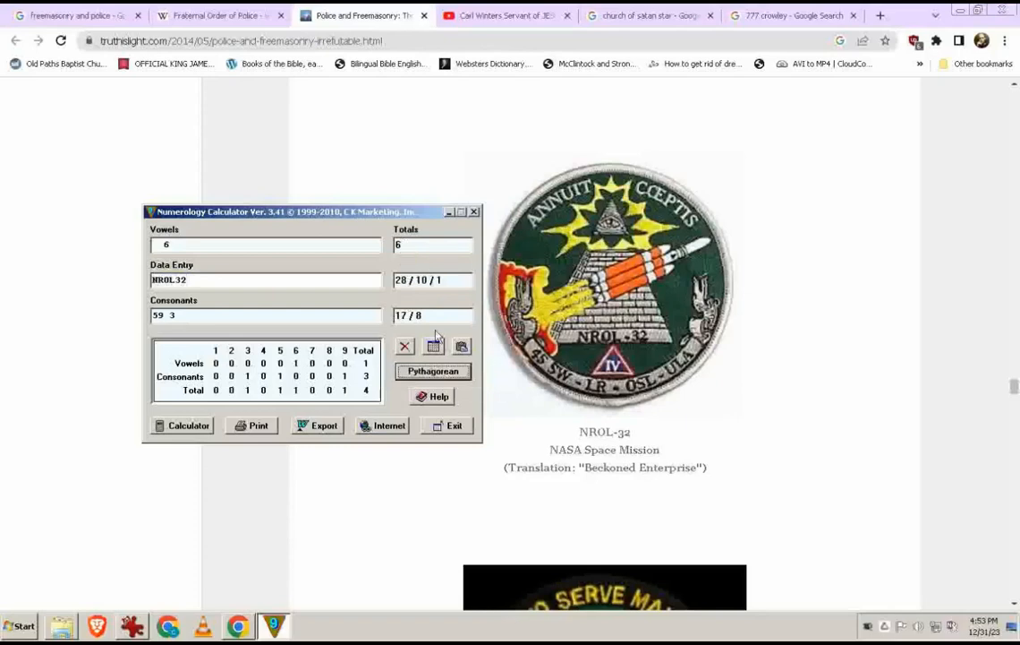
pyautogui.moveTo(376, 361)
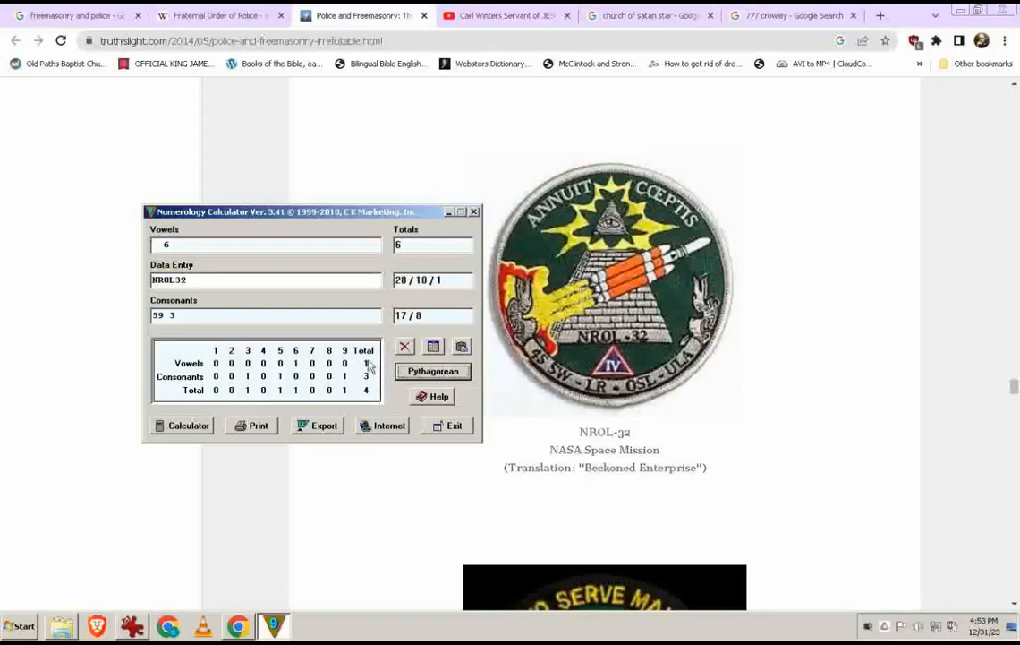
pyautogui.click(434, 370)
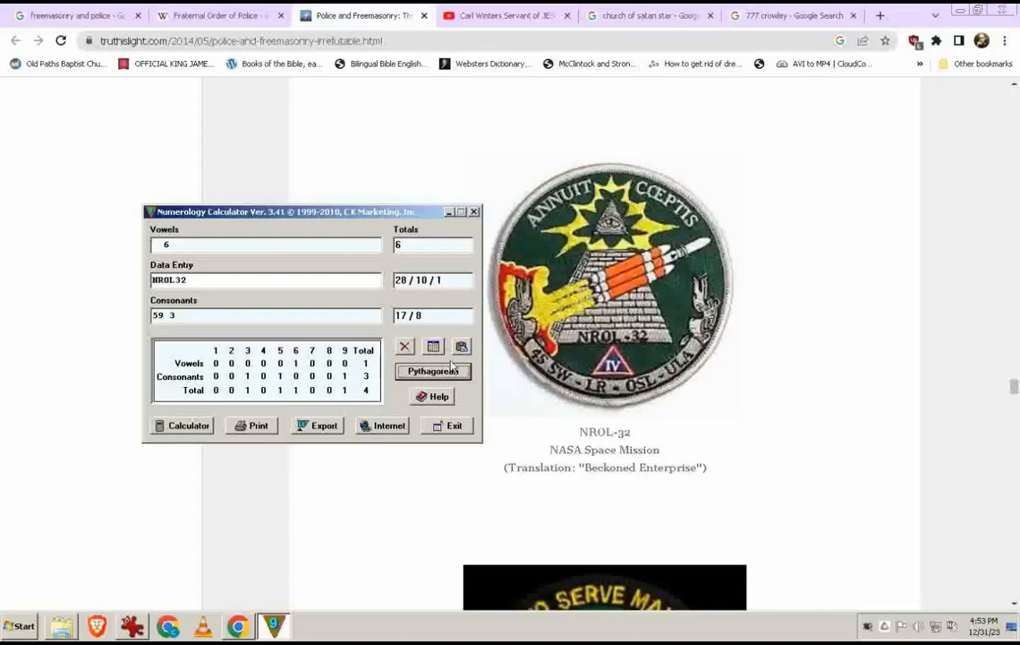
pyautogui.moveTo(434, 371)
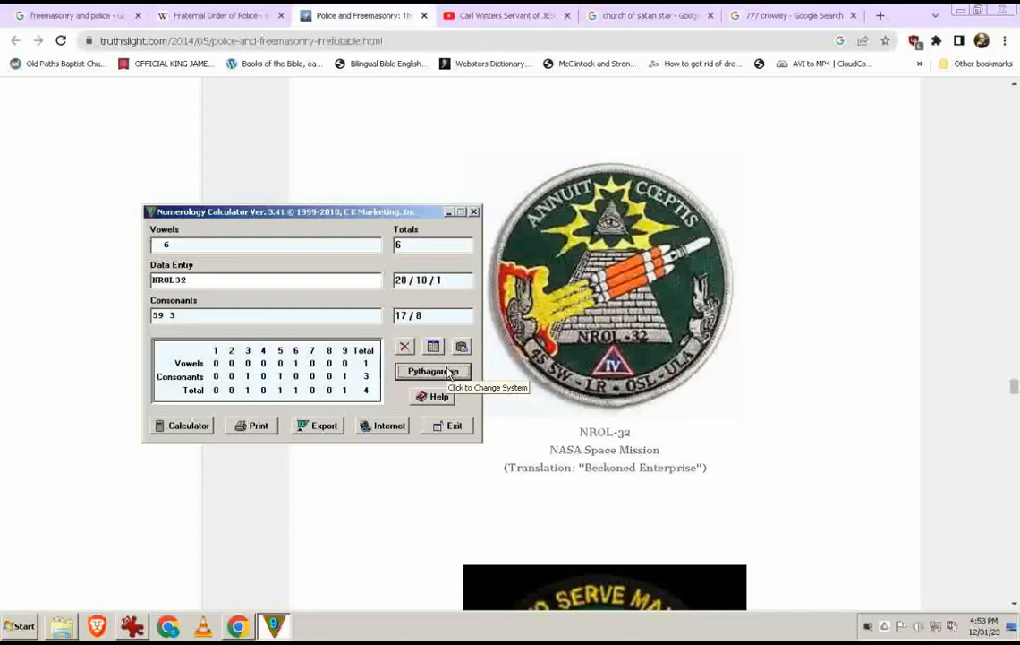
pyautogui.click(434, 371)
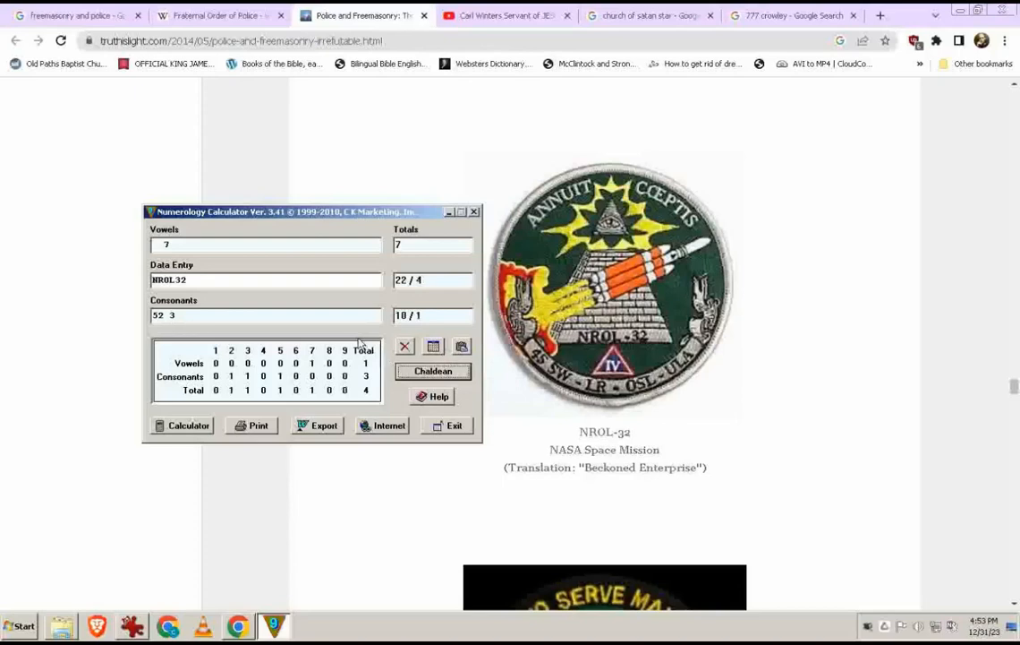
pyautogui.moveTo(367, 366)
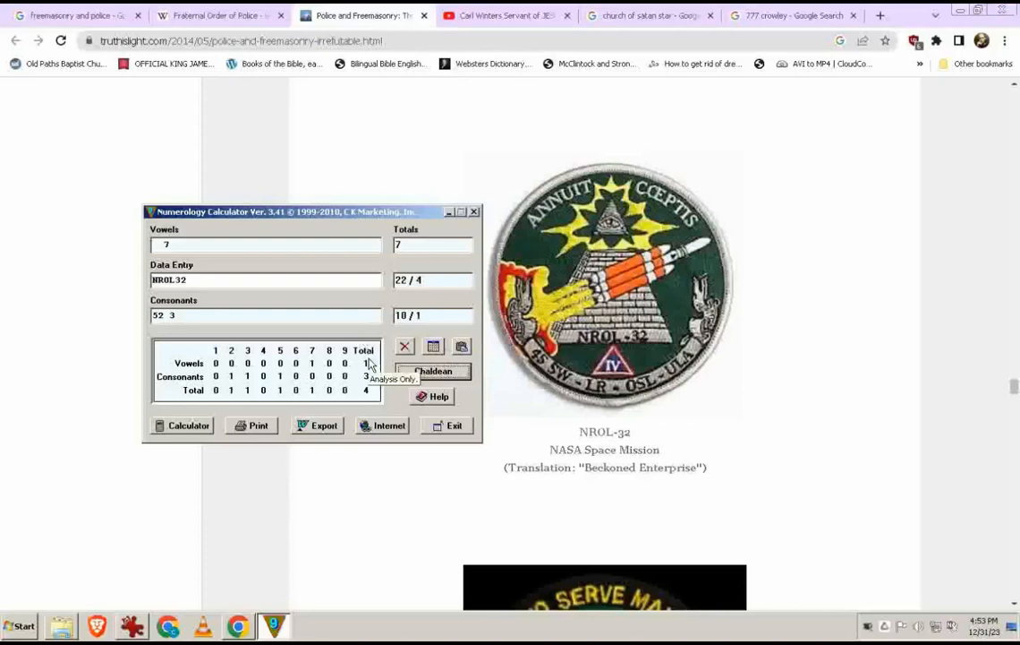
pyautogui.moveTo(265, 279)
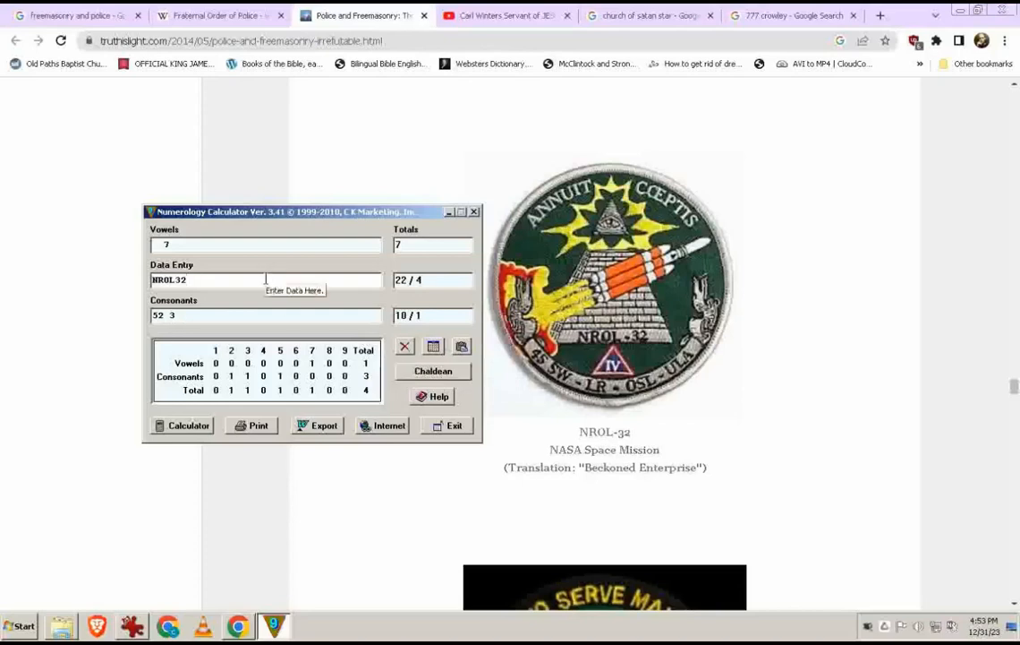
# Step: Score CIA as 13/4 and 5 under both systems, then minimize the calculator
pyautogui.write('CIA')
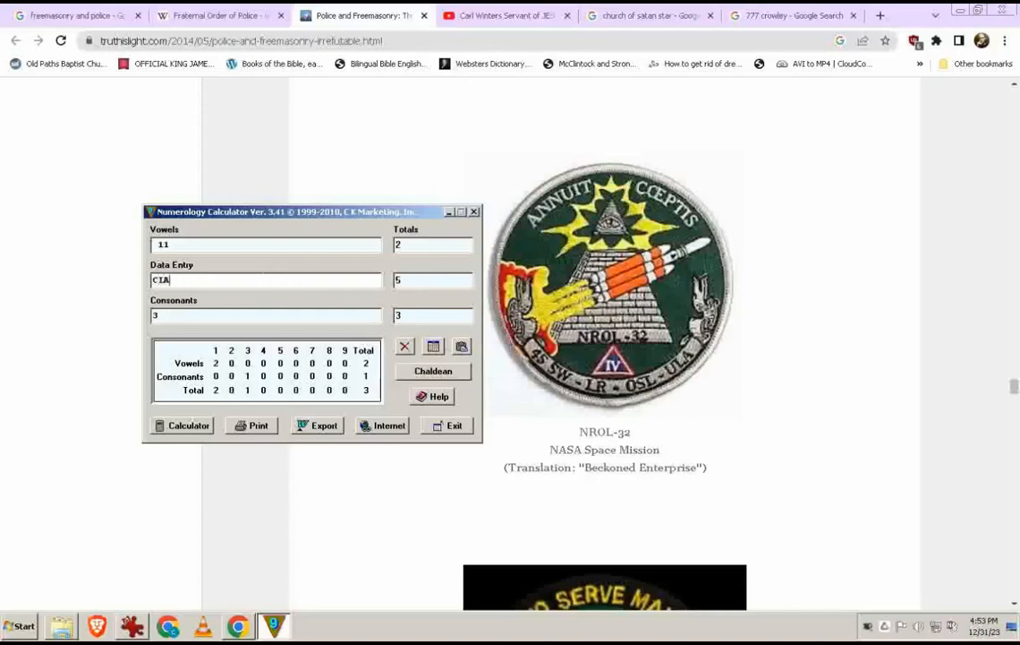
pyautogui.click(433, 371)
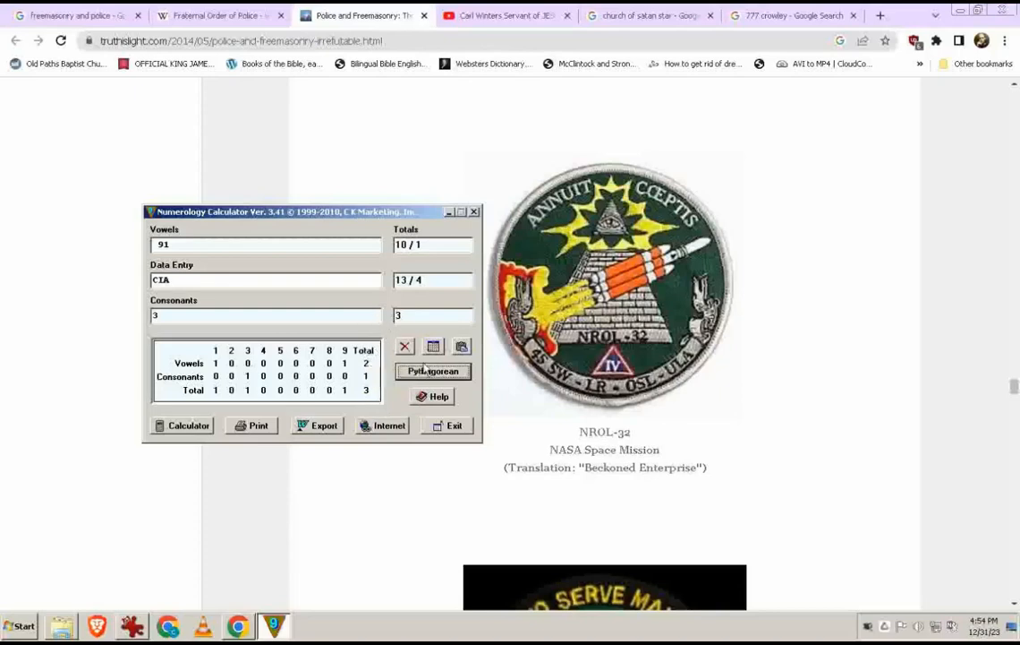
pyautogui.click(433, 370)
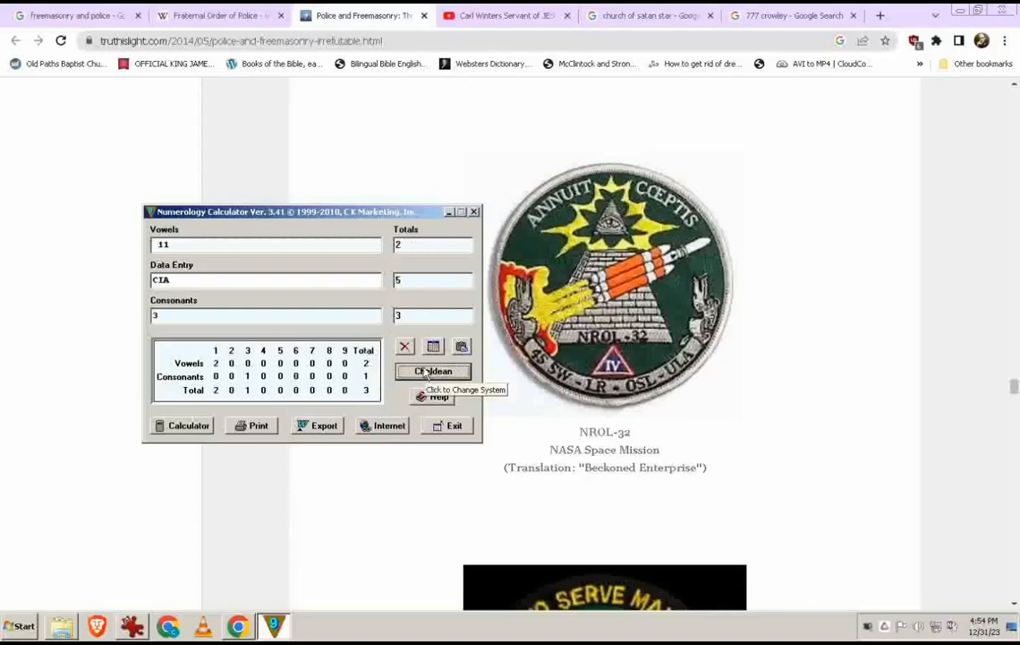
pyautogui.moveTo(415, 358)
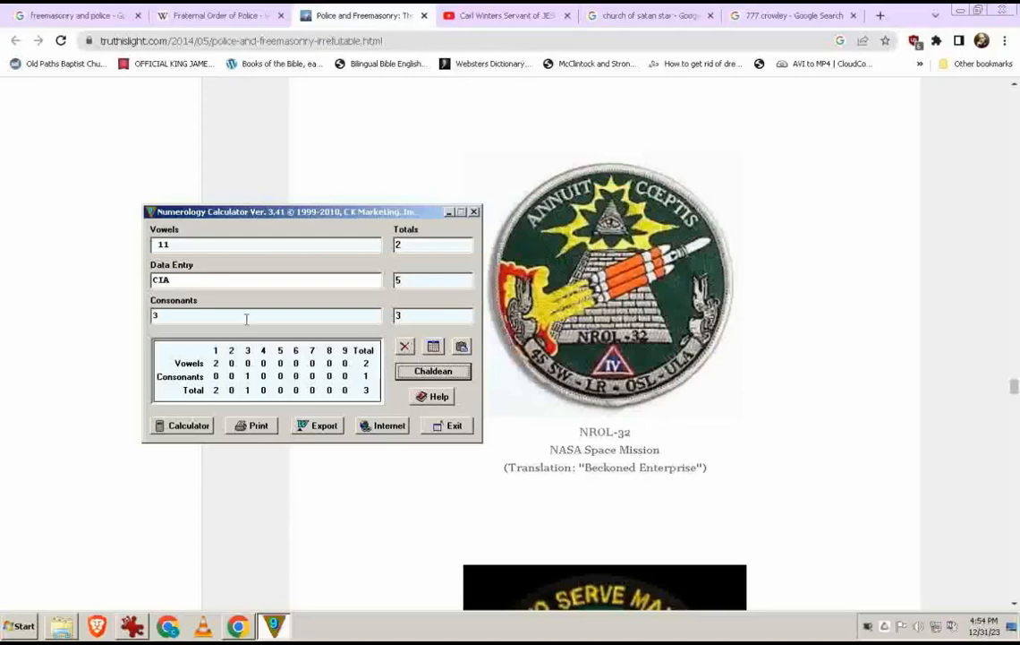
pyautogui.moveTo(190, 319)
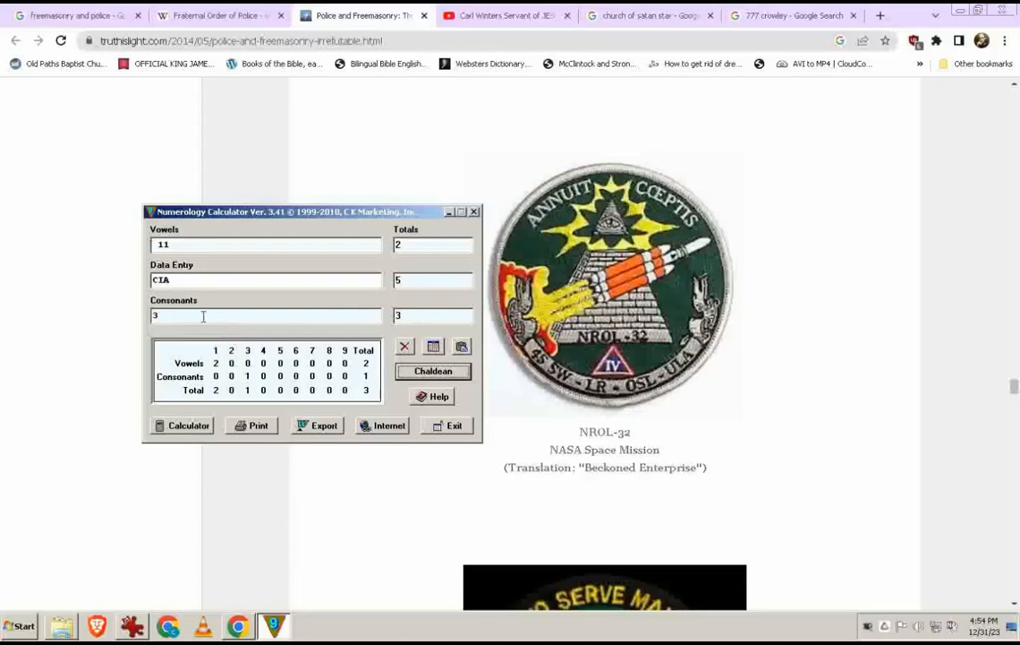
pyautogui.moveTo(362, 362)
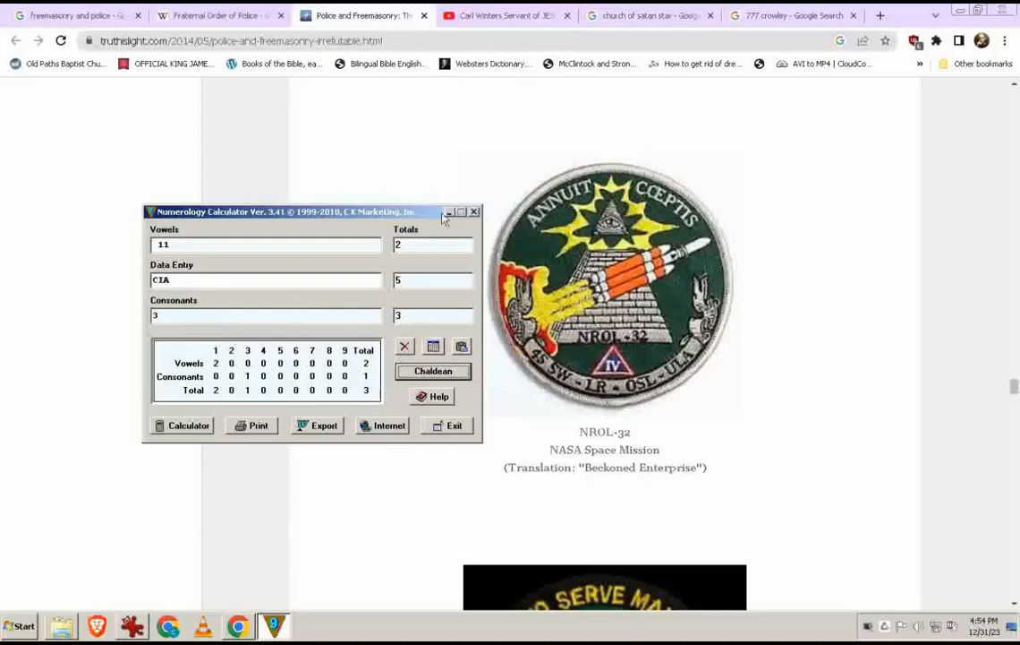
pyautogui.click(460, 211)
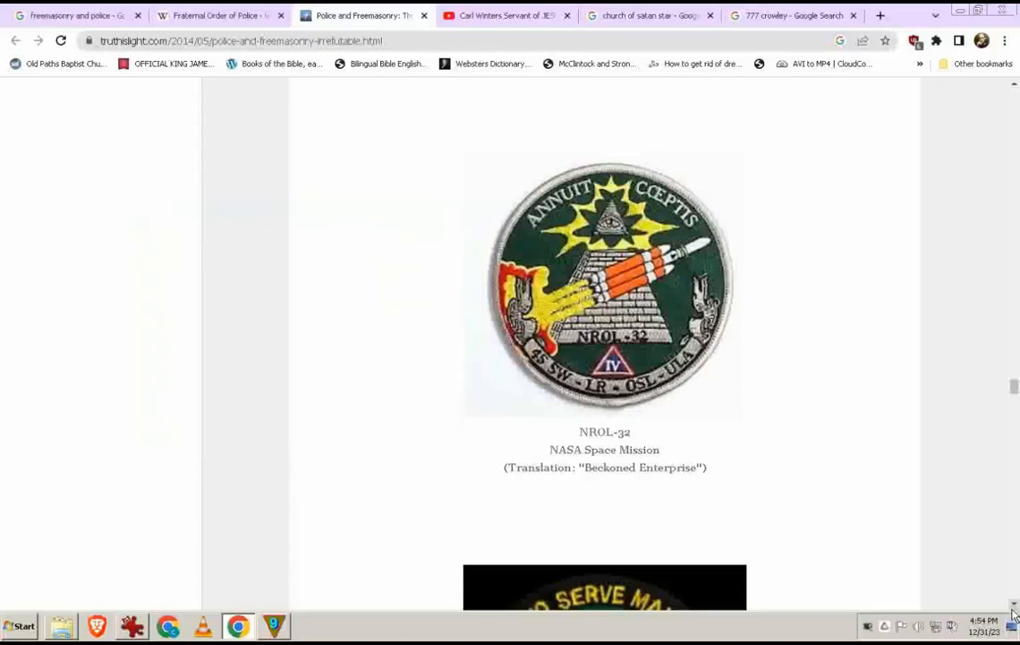
# Step: Scroll past the 509th Bomb Wing patch down to the ATOP Flight Test Team patch
pyautogui.scroll(-3)
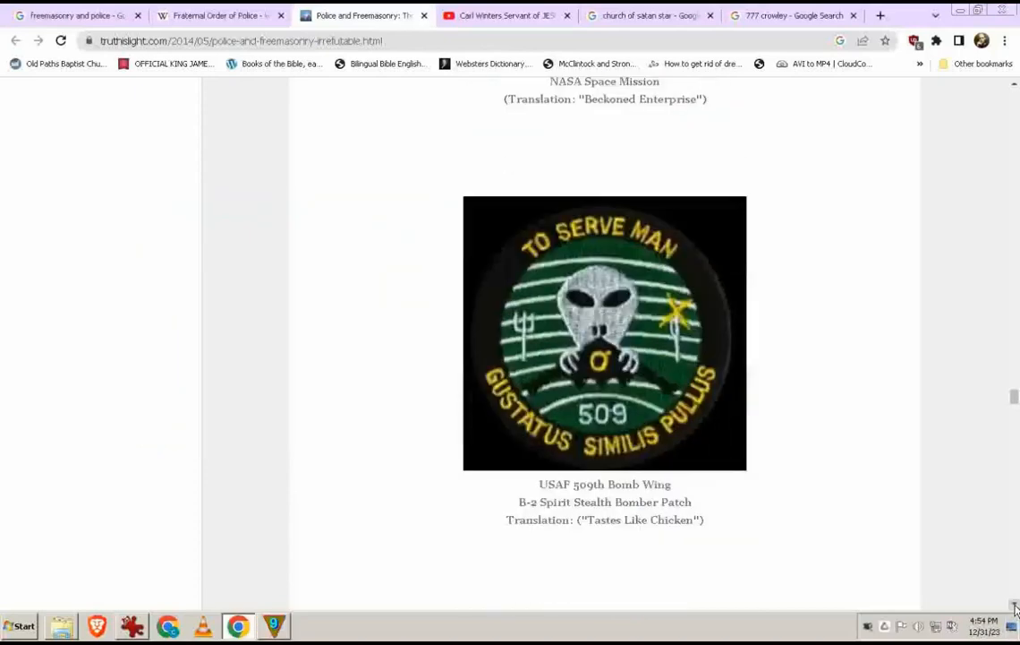
pyautogui.scroll(-3)
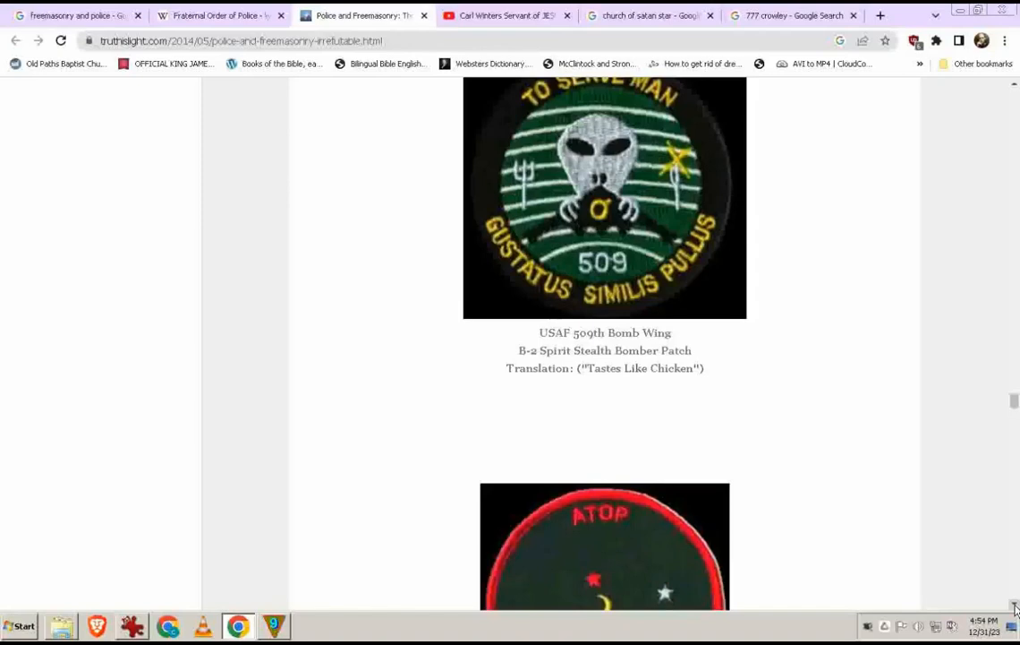
pyautogui.moveTo(607, 169)
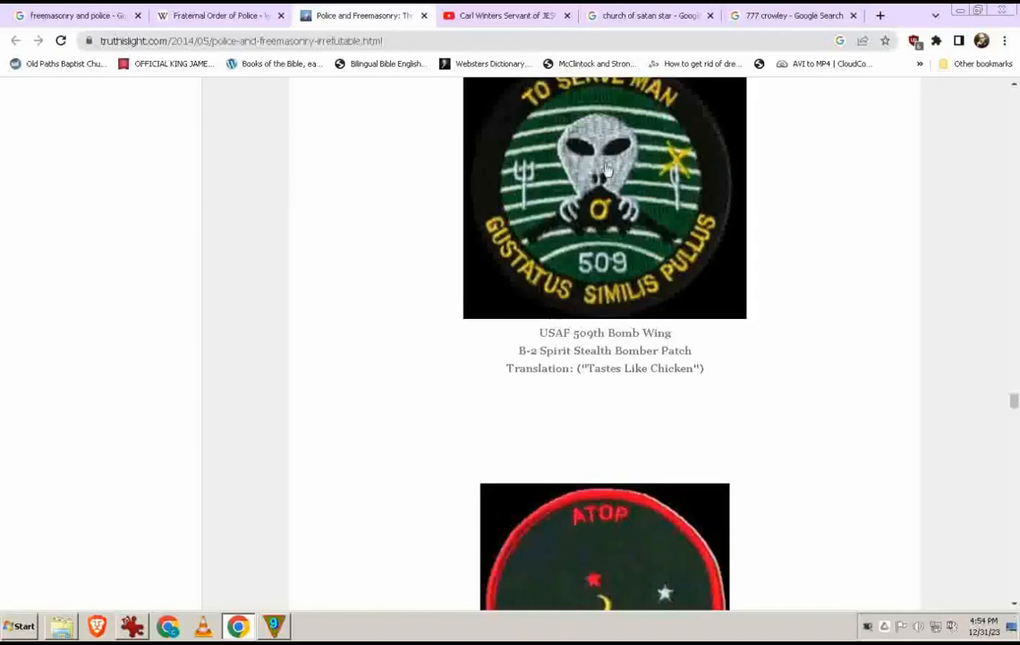
pyautogui.moveTo(527, 177)
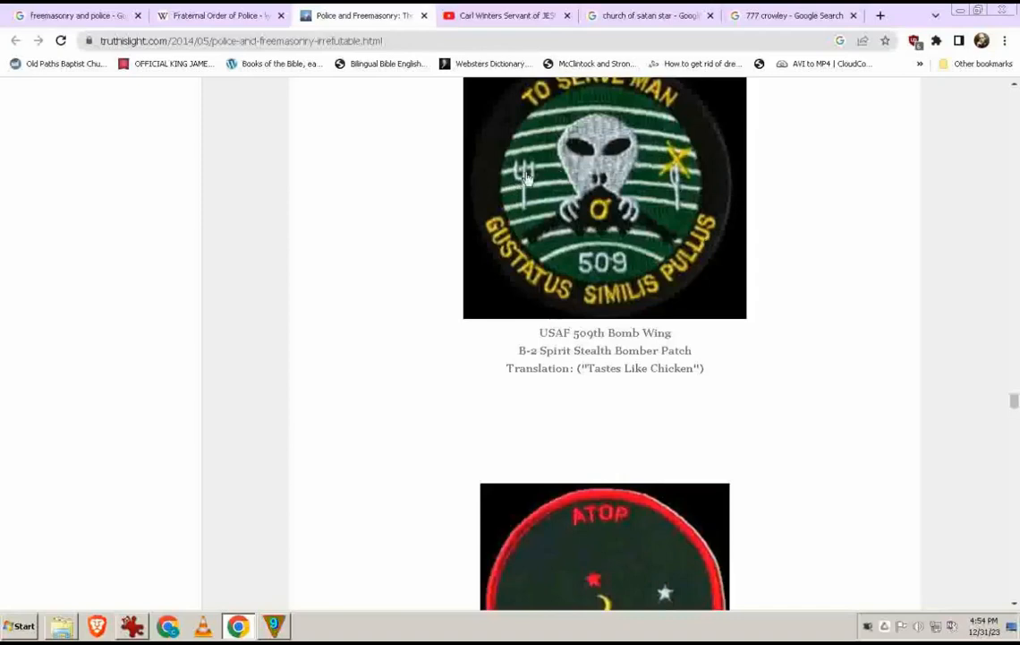
pyautogui.moveTo(623, 349)
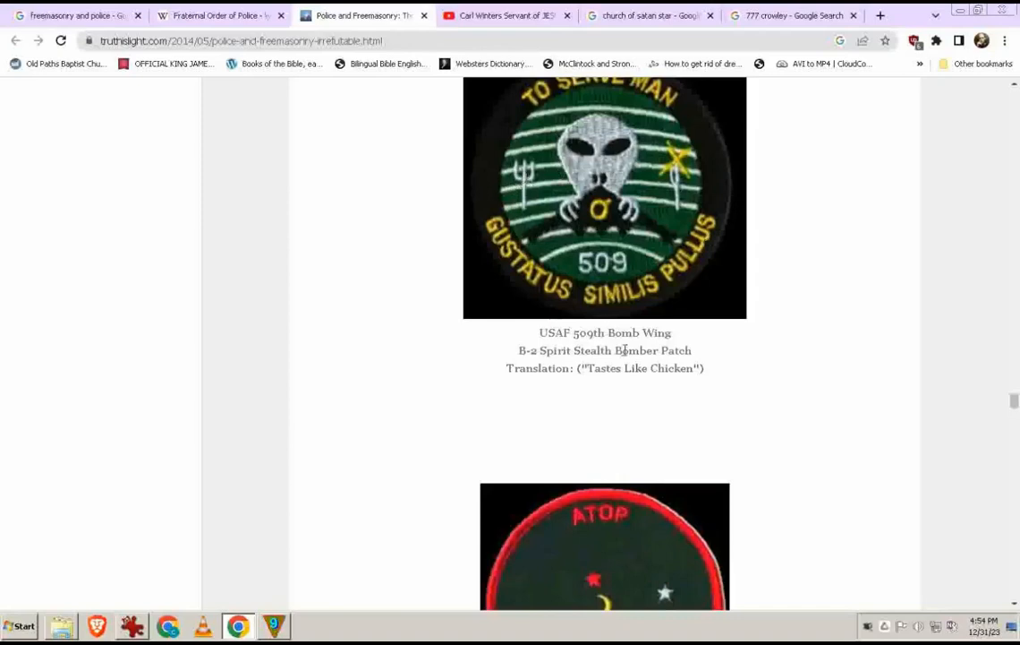
pyautogui.moveTo(580, 349)
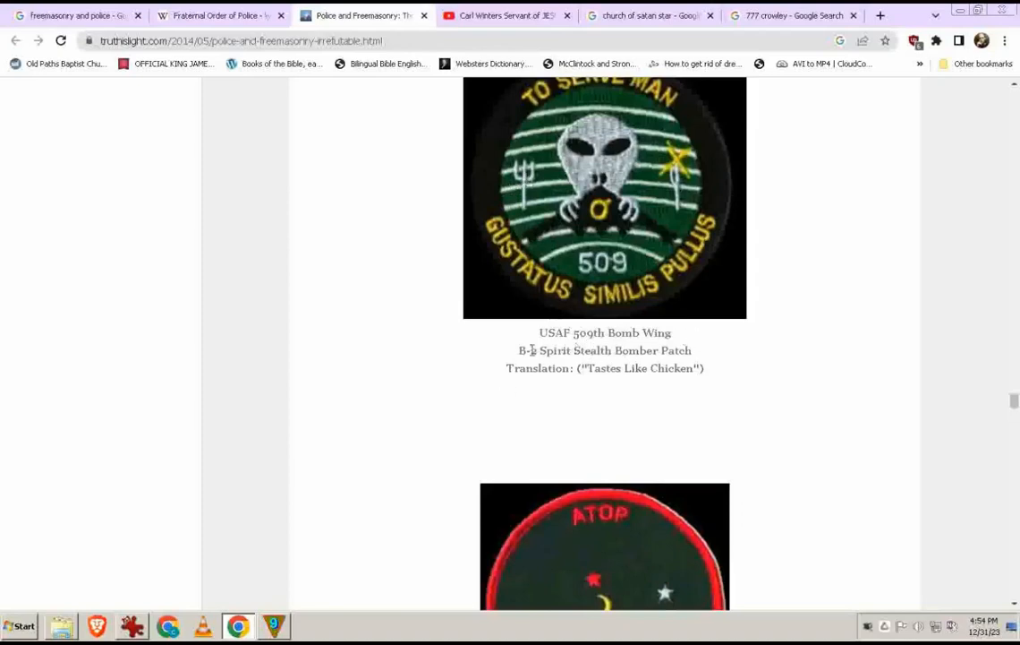
pyautogui.moveTo(623, 406)
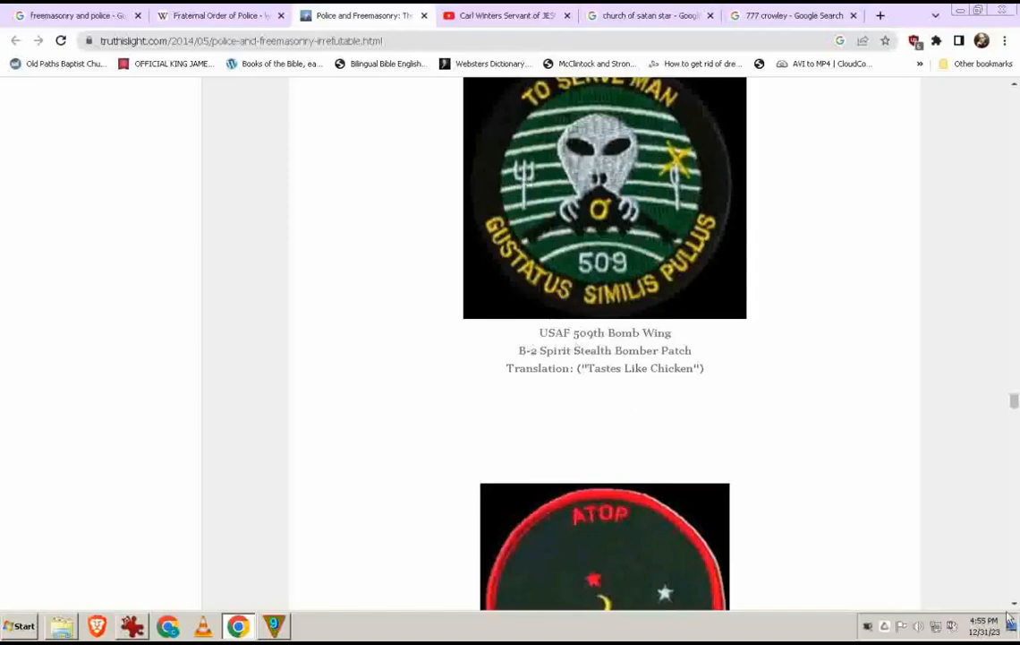
pyautogui.scroll(-3)
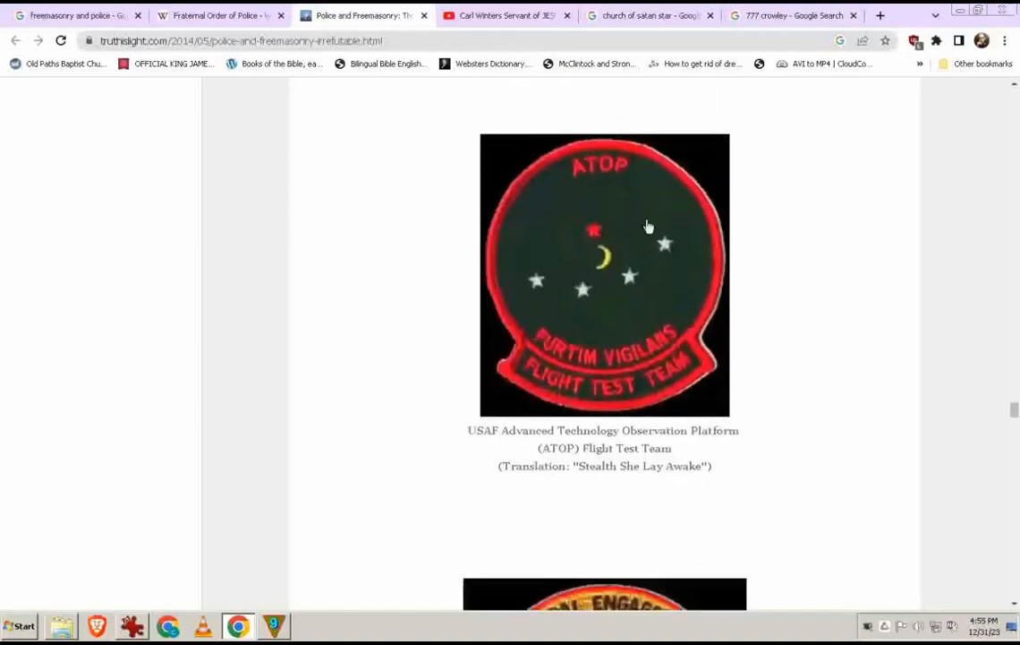
pyautogui.moveTo(587, 368)
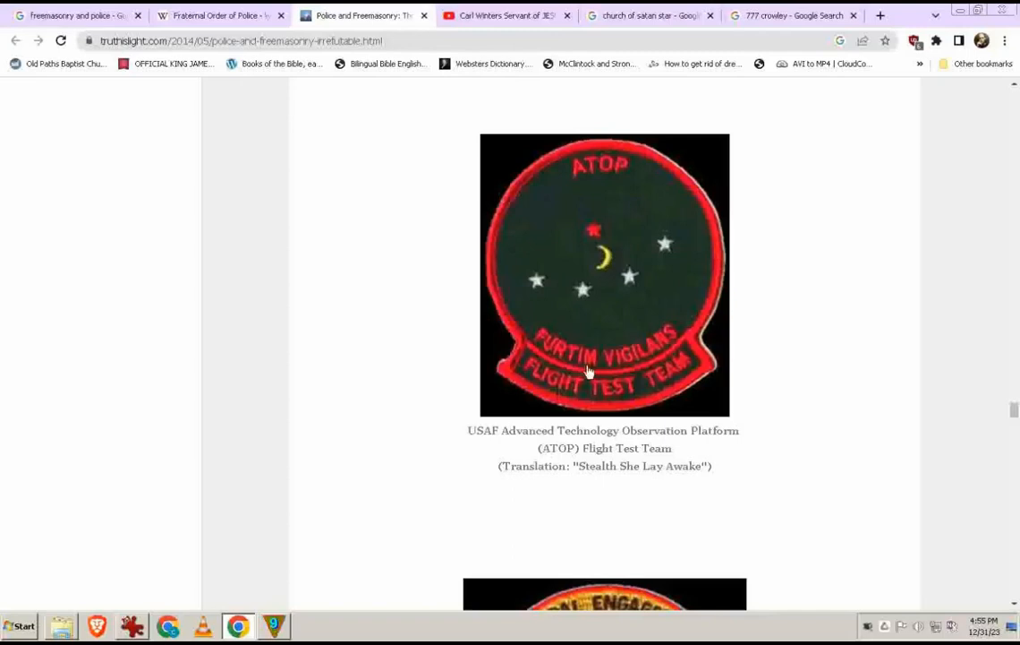
pyautogui.moveTo(628, 401)
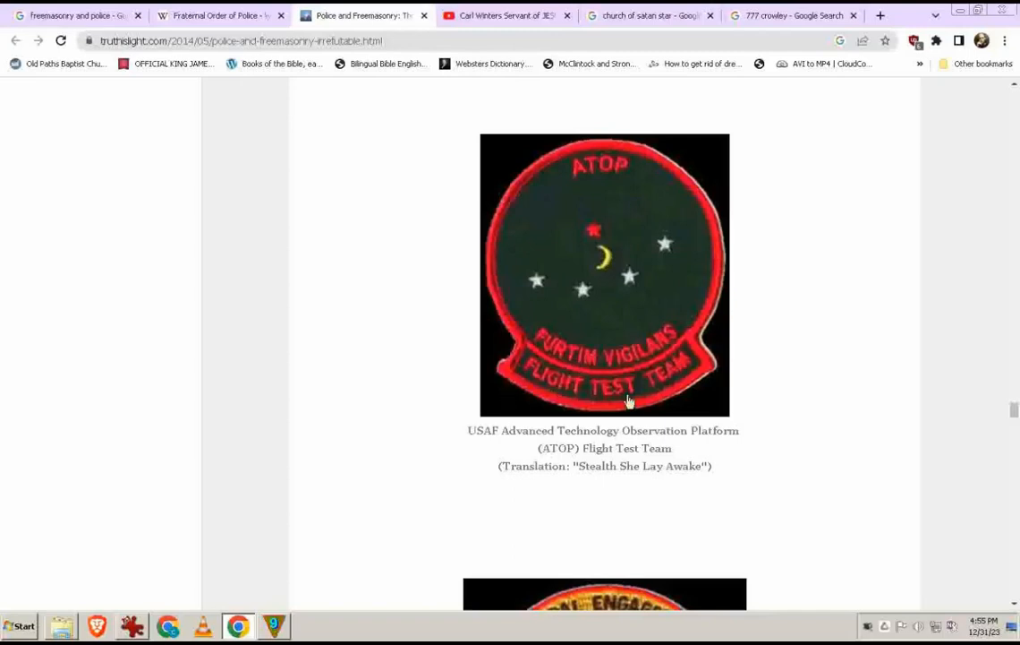
pyautogui.moveTo(618, 429)
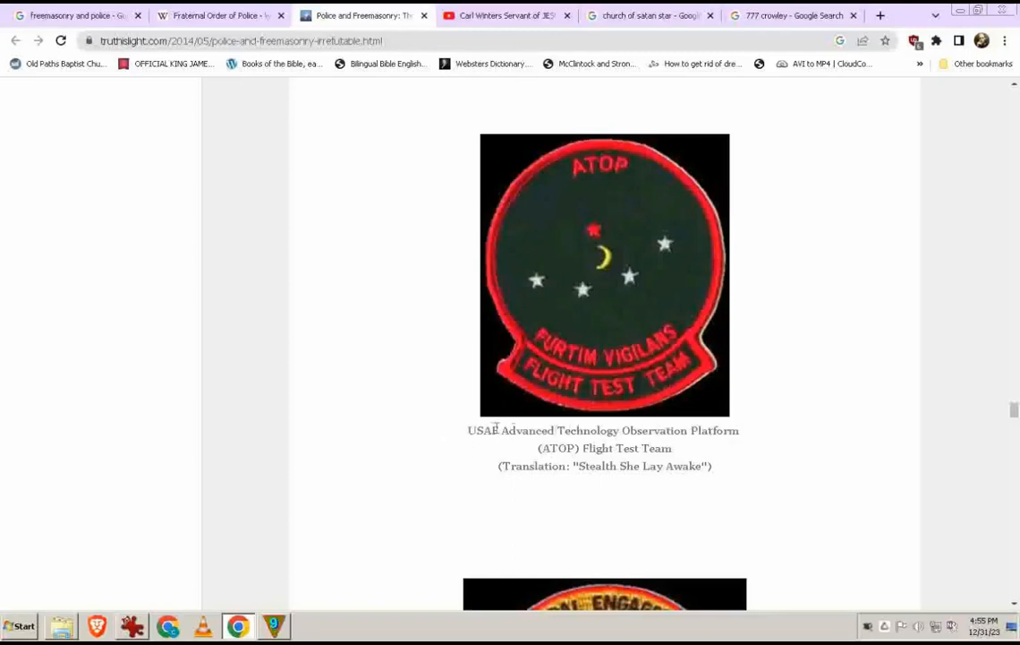
pyautogui.moveTo(742, 405)
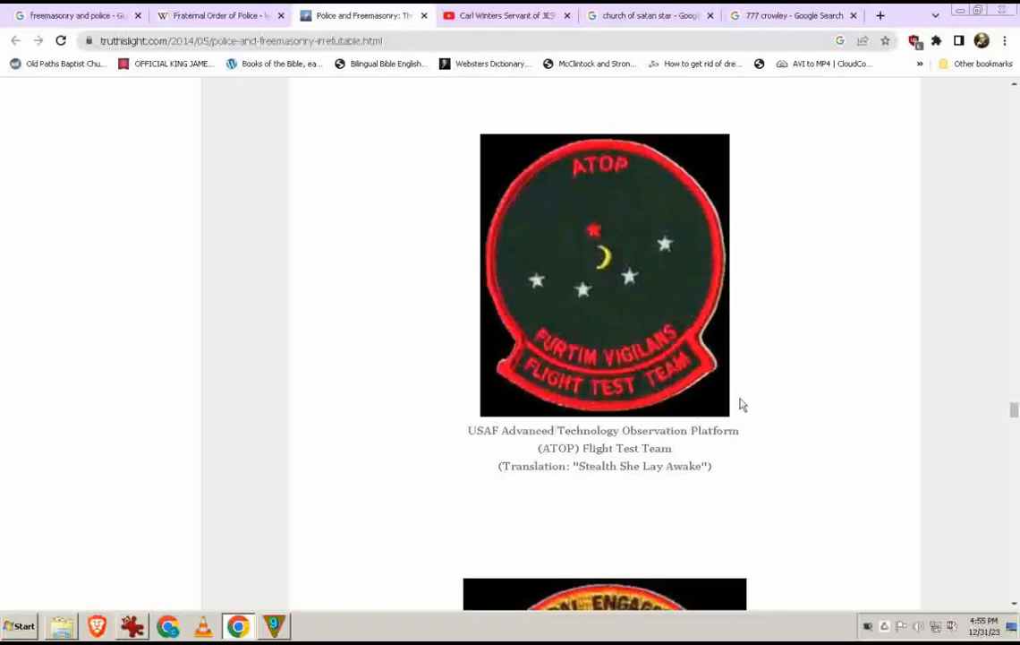
pyautogui.moveTo(637, 496)
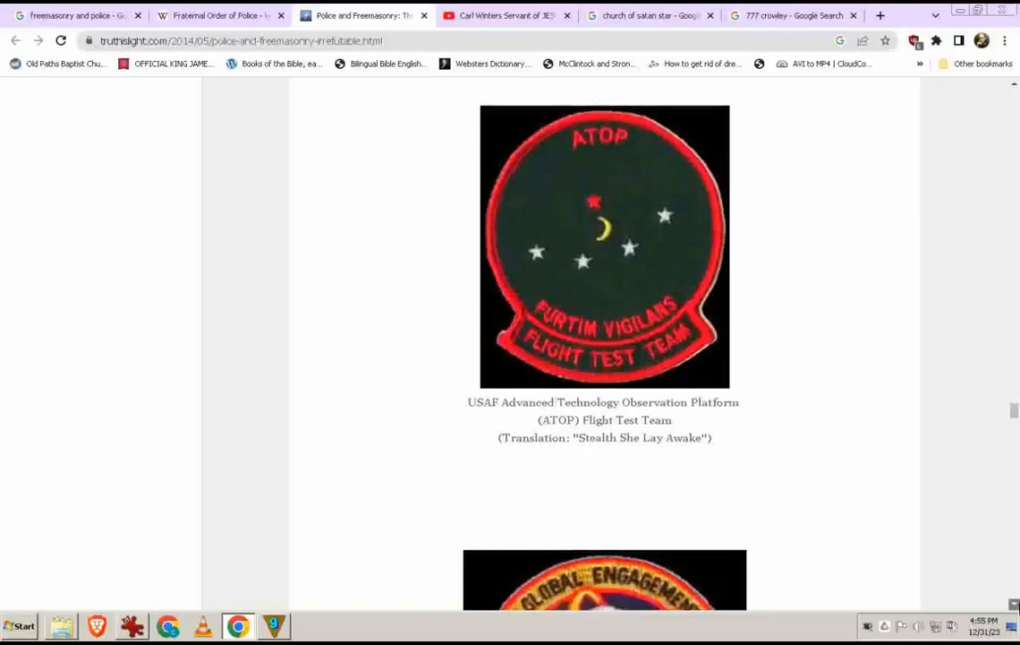
# Step: Scroll past the ATOP patch to the USAF Military Spaceplane Technology patch
pyautogui.scroll(-3)
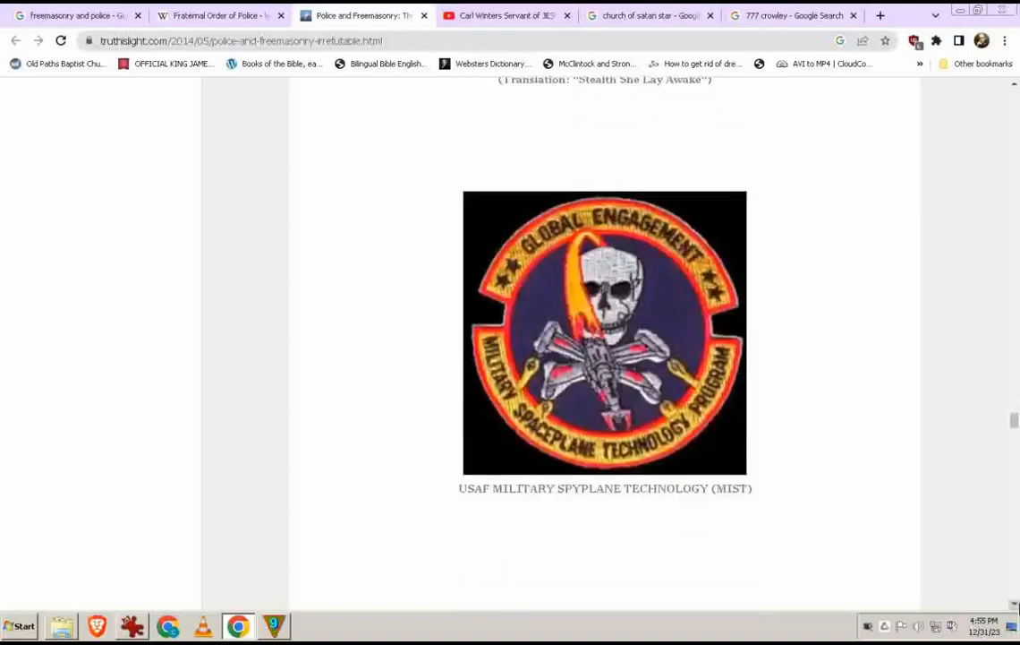
# Step: Scroll past the MIST patch to the NRO Electronic Warfare Directorate patch
pyautogui.scroll(-3)
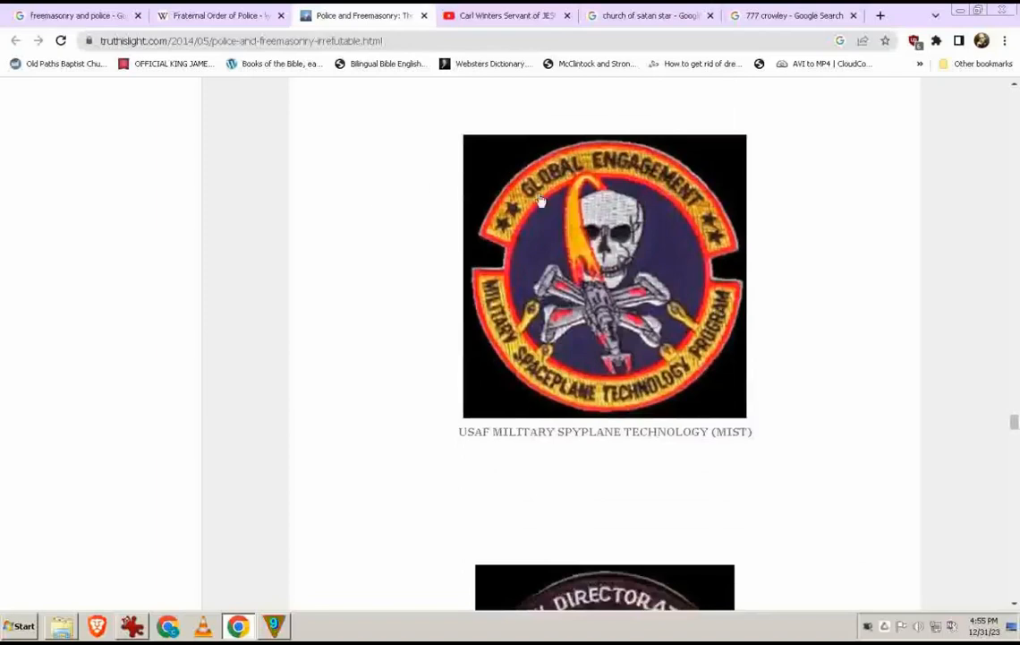
pyautogui.moveTo(559, 319)
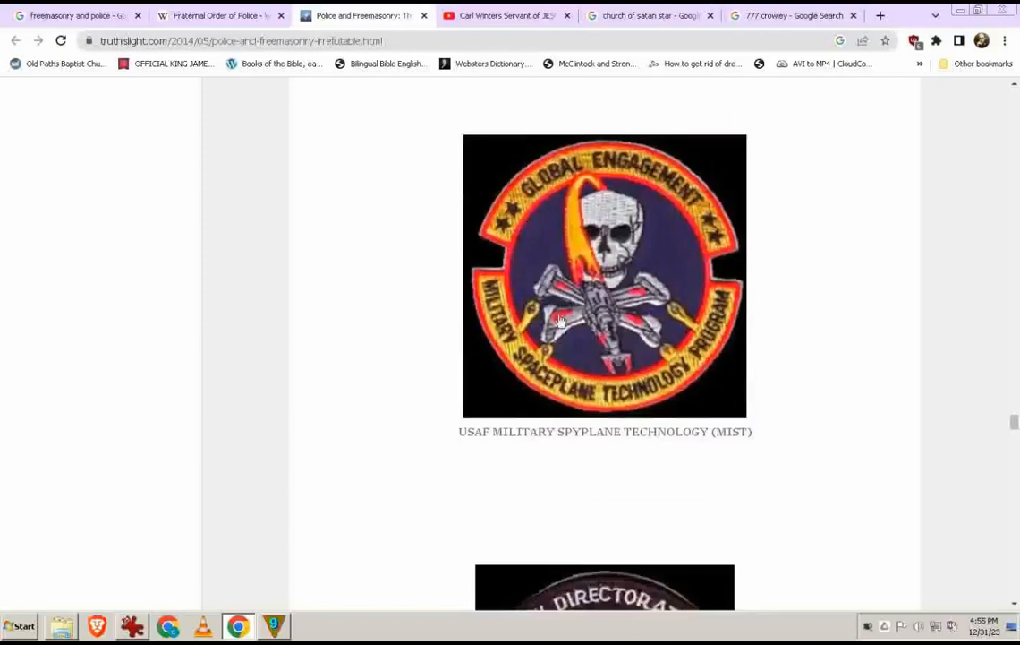
pyautogui.moveTo(616, 247)
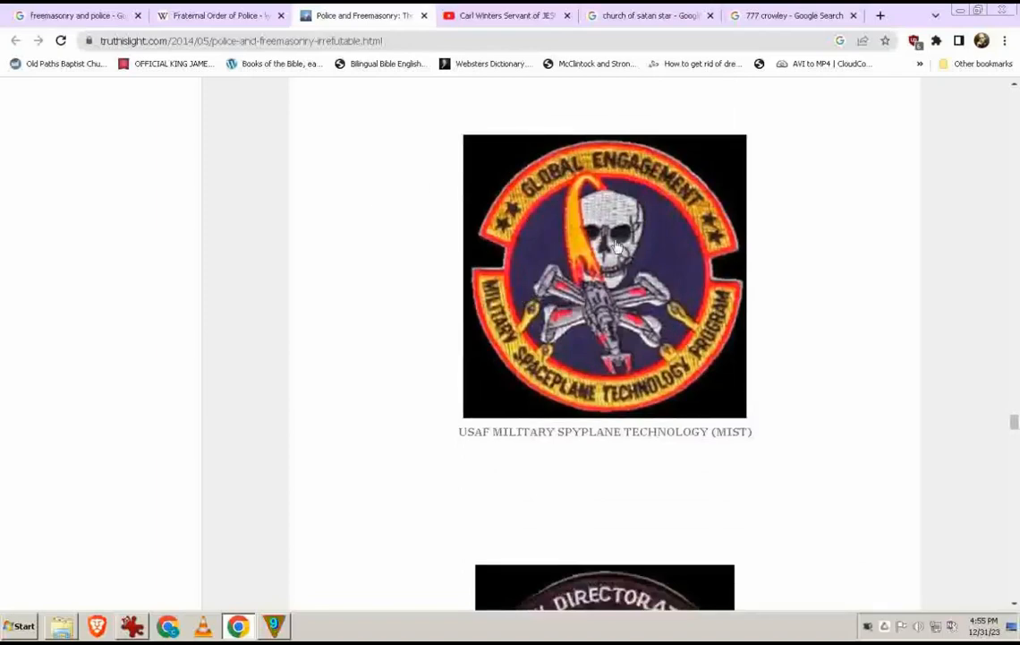
pyautogui.moveTo(527, 374)
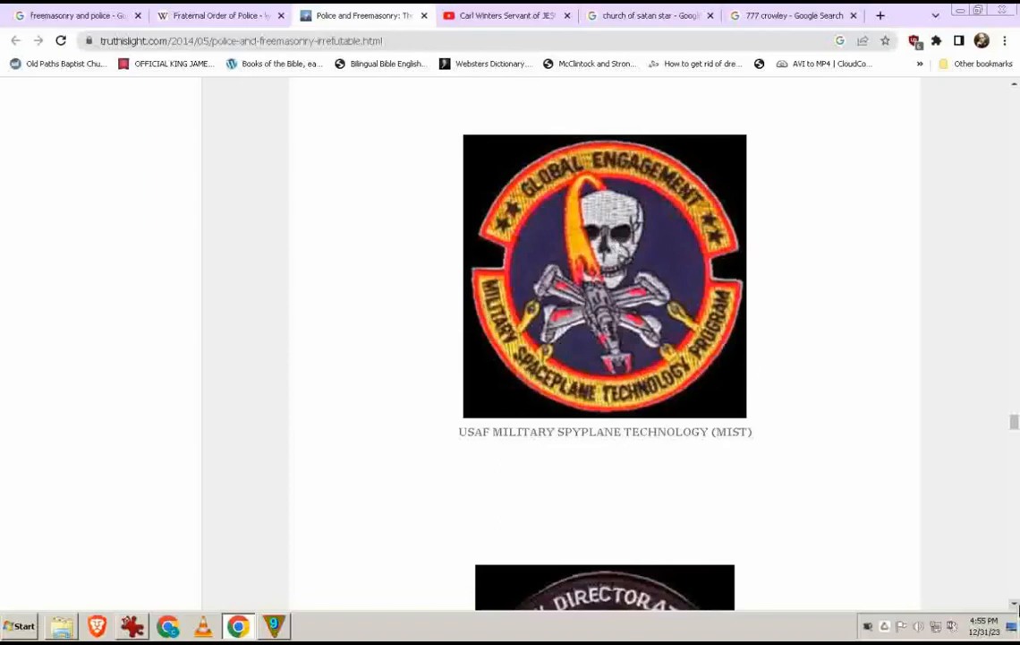
pyautogui.scroll(-3)
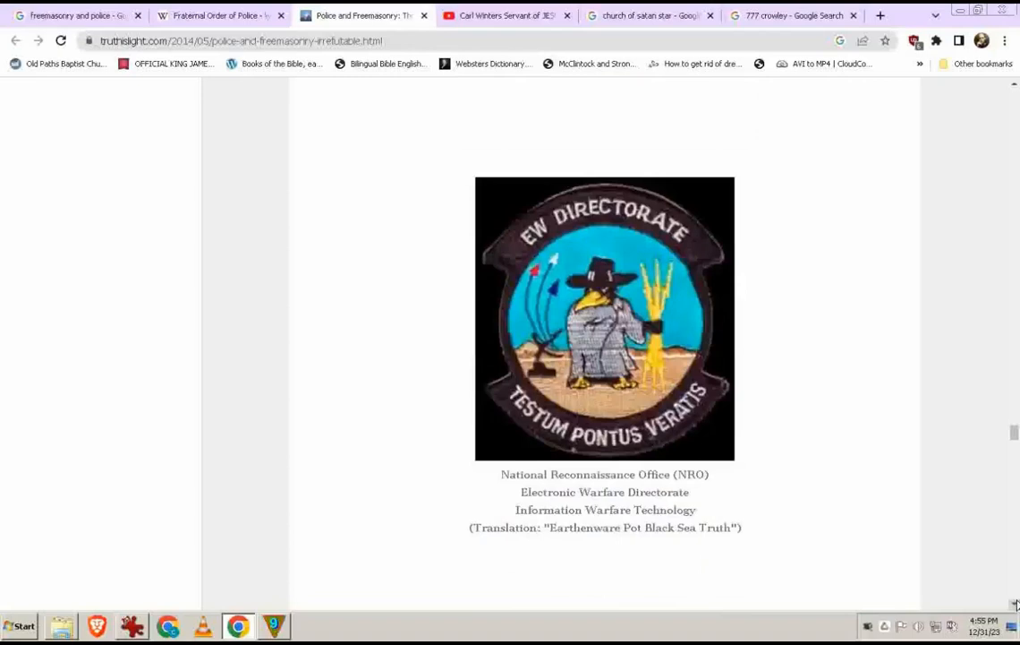
pyautogui.moveTo(399, 426)
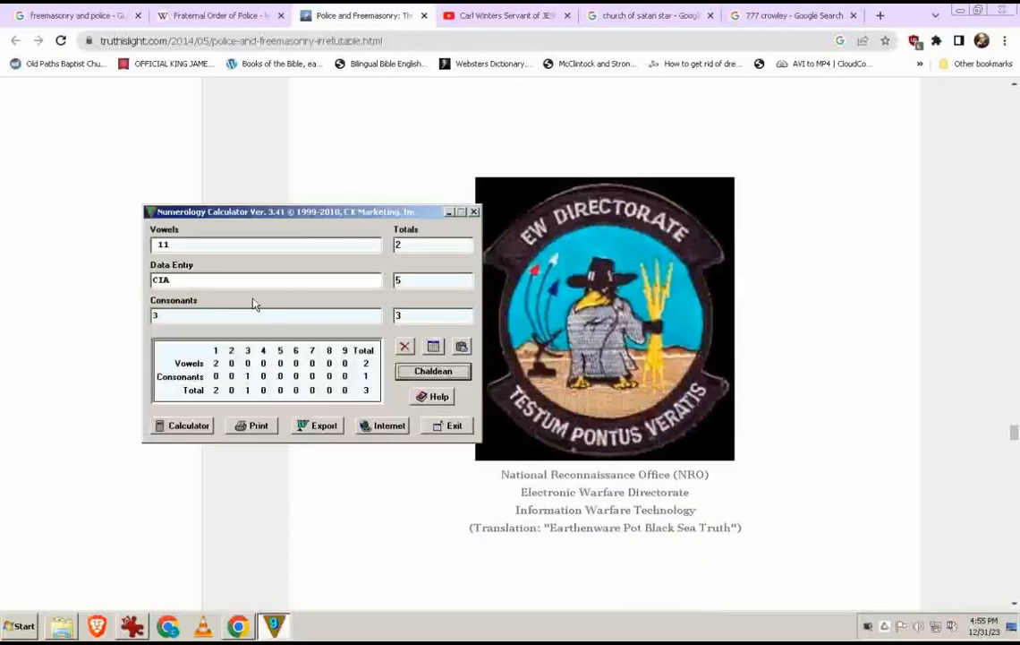
# Step: Enter PITCHFORK, scoring 48/4, then switch systems to get 52/7
pyautogui.write('P')
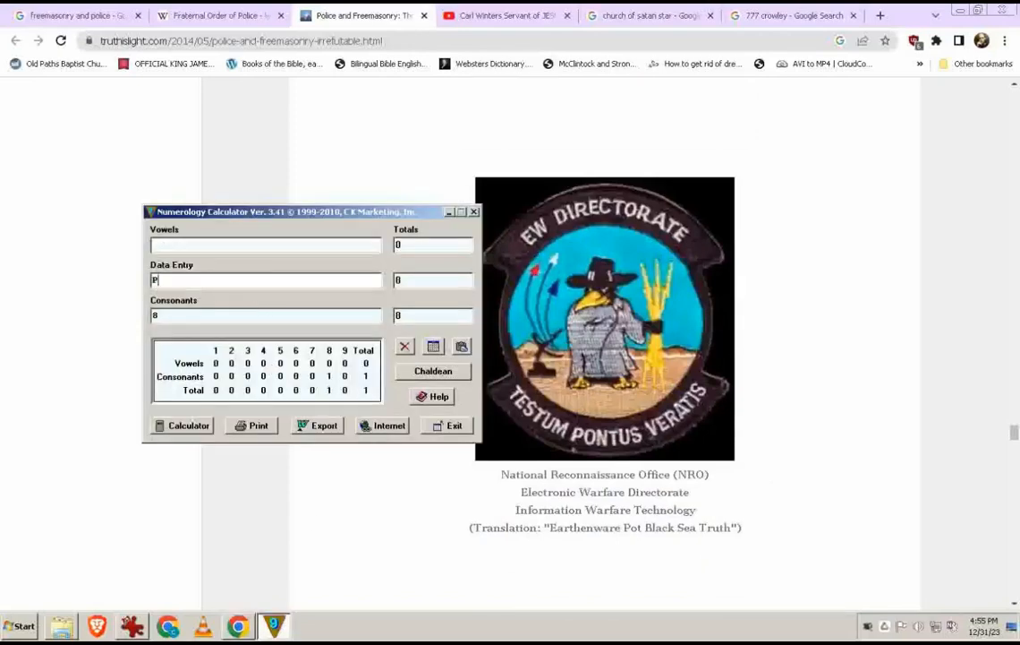
pyautogui.write('ITC')
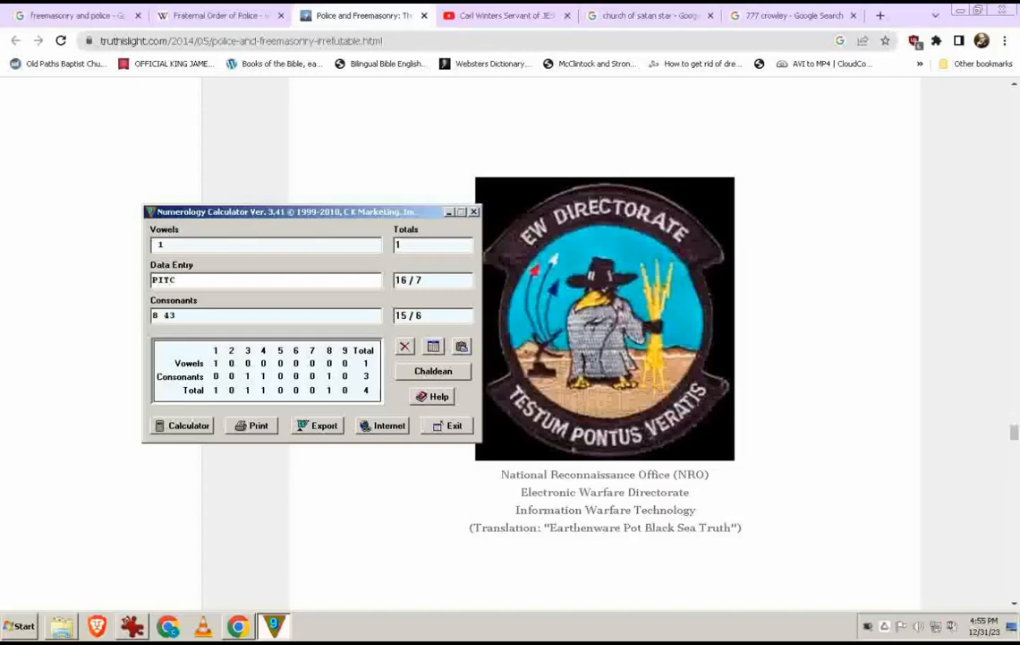
pyautogui.write('HFORK')
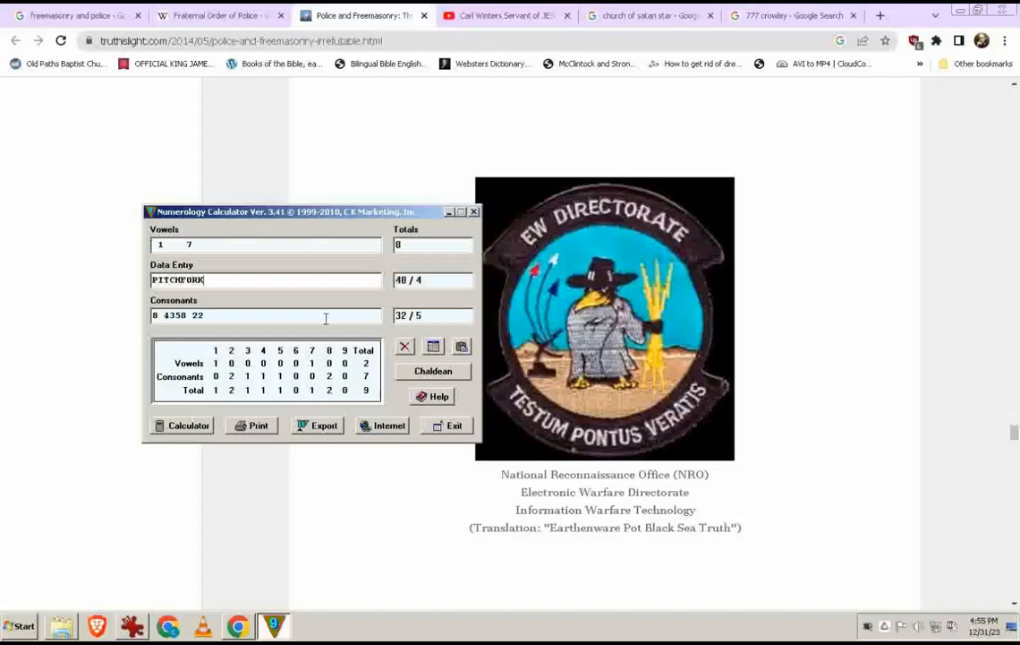
pyautogui.click(434, 371)
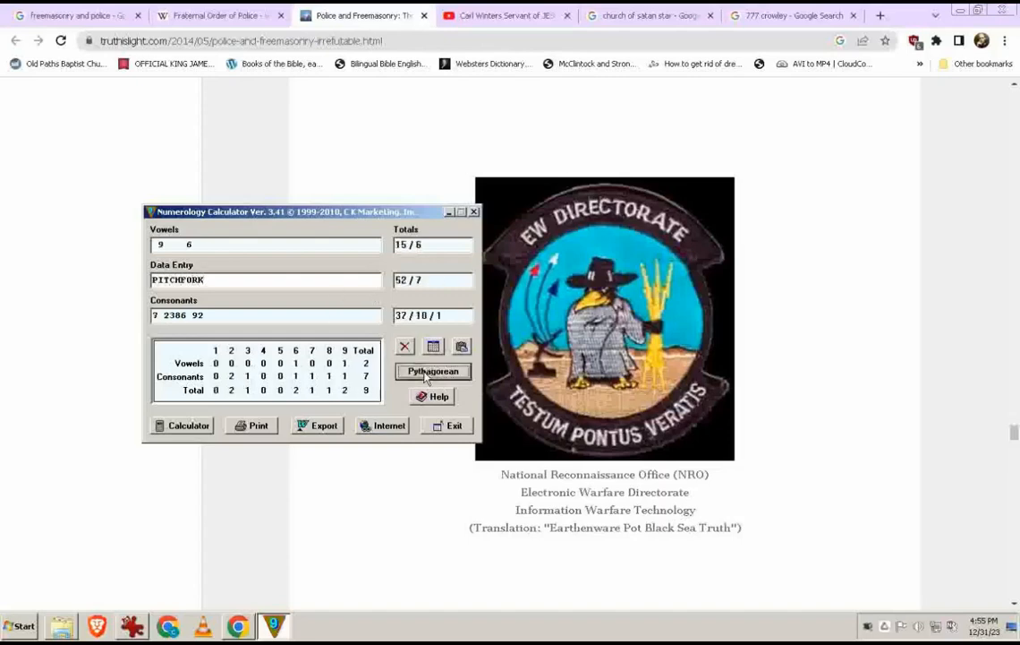
pyautogui.moveTo(459, 231)
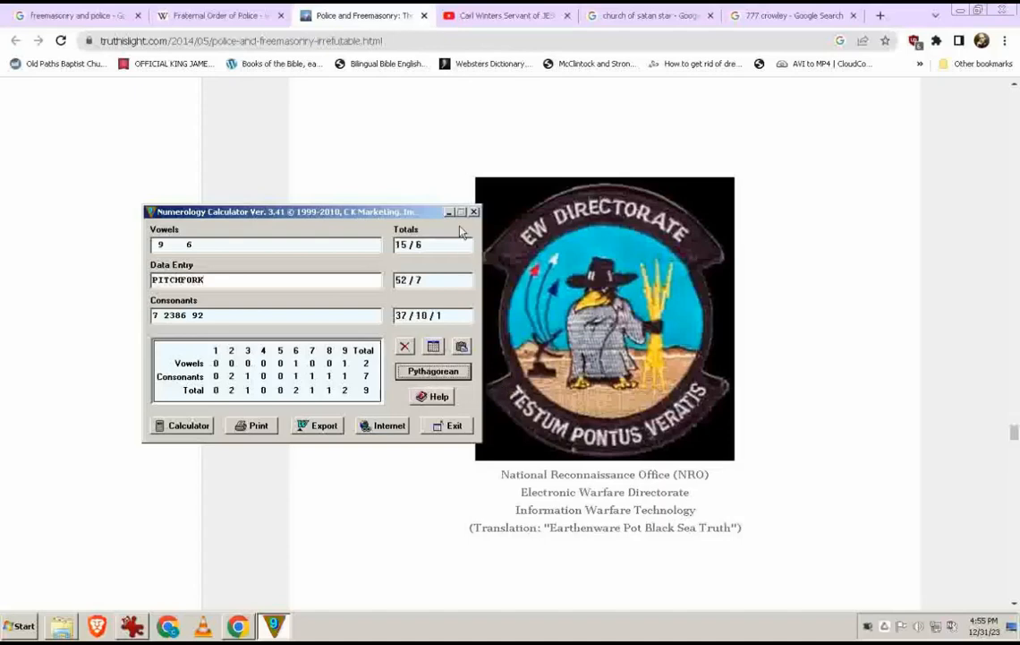
pyautogui.moveTo(458, 231)
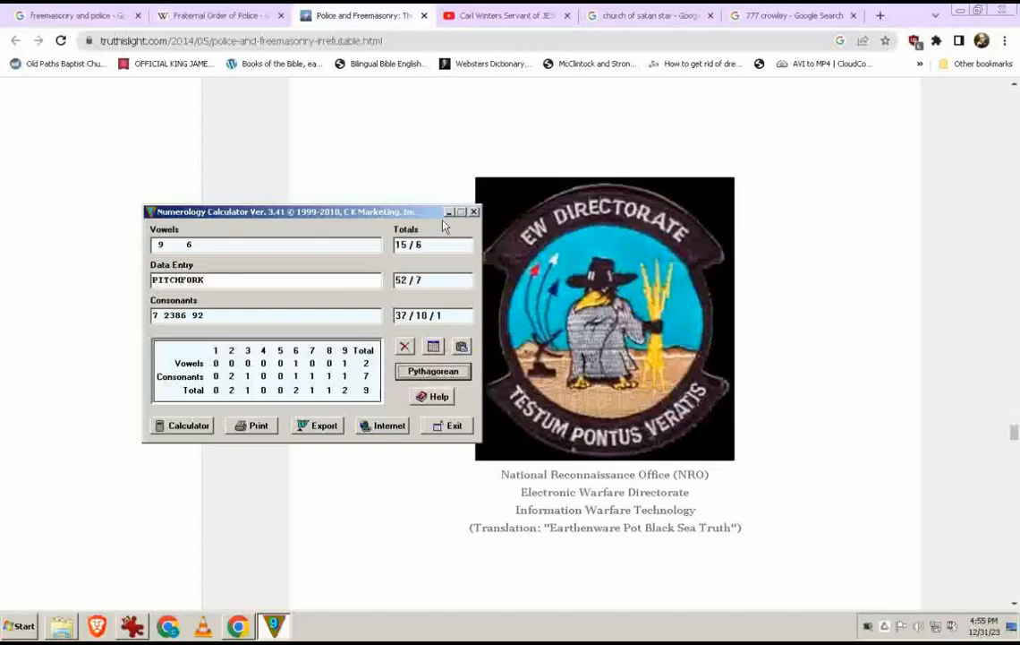
pyautogui.moveTo(392, 265)
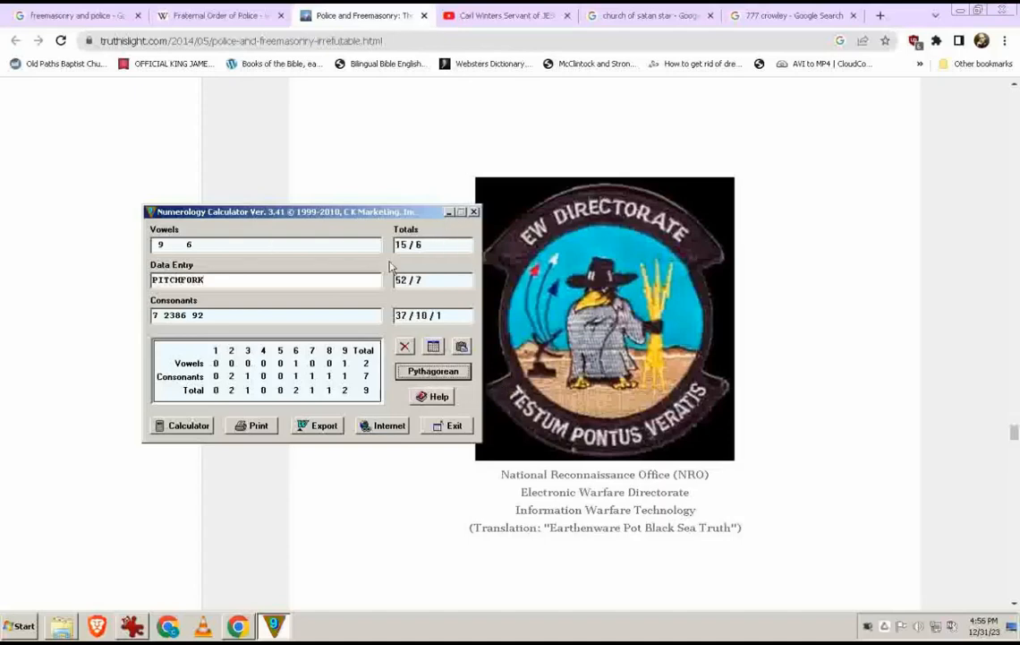
pyautogui.moveTo(420, 251)
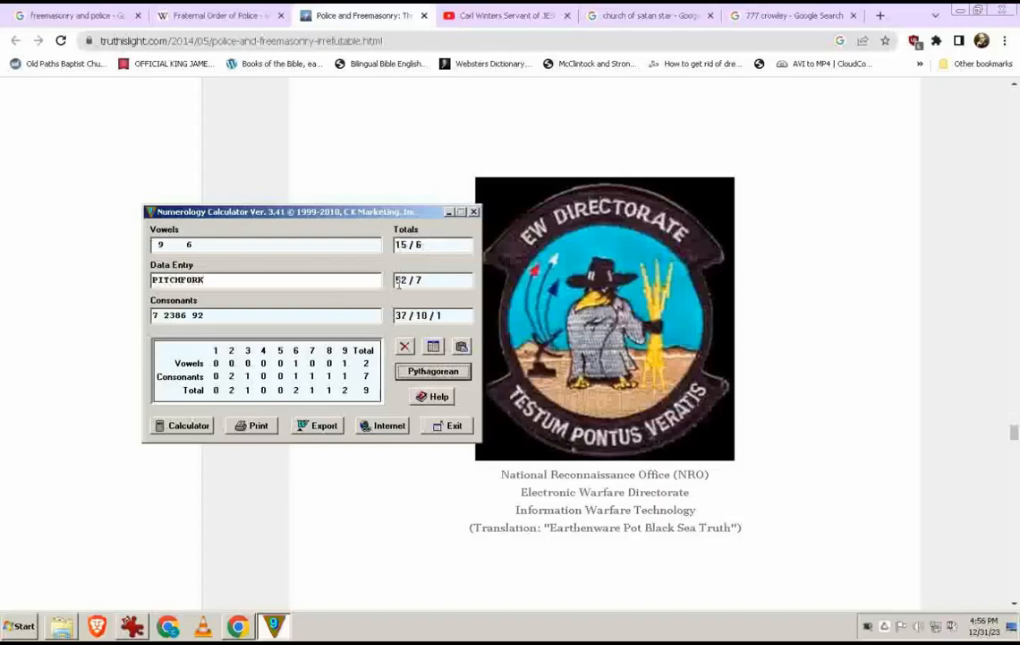
pyautogui.moveTo(416, 279)
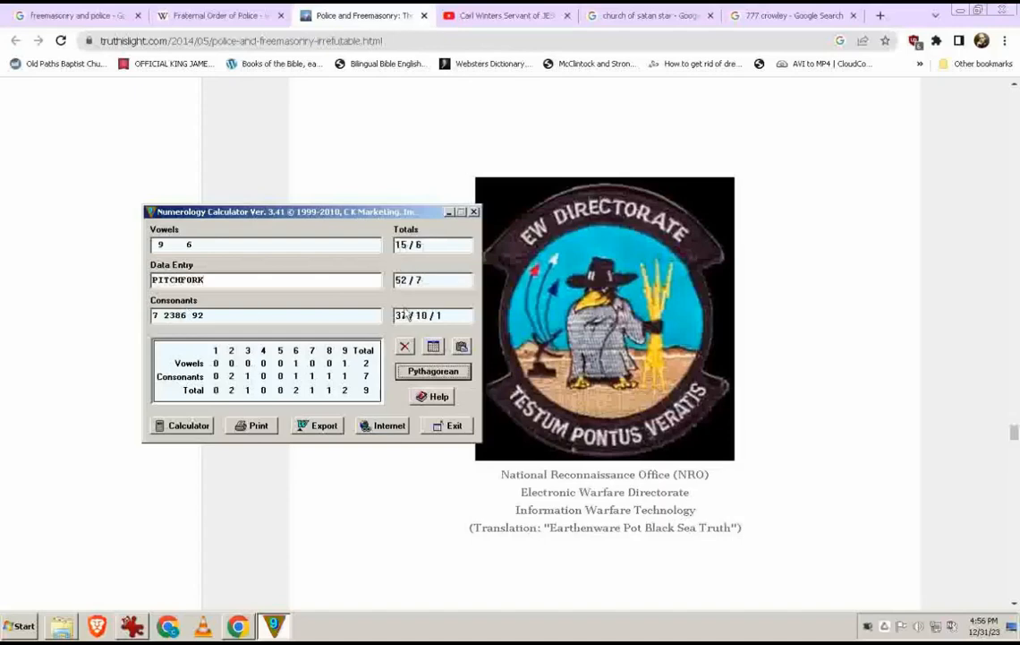
pyautogui.moveTo(434, 315)
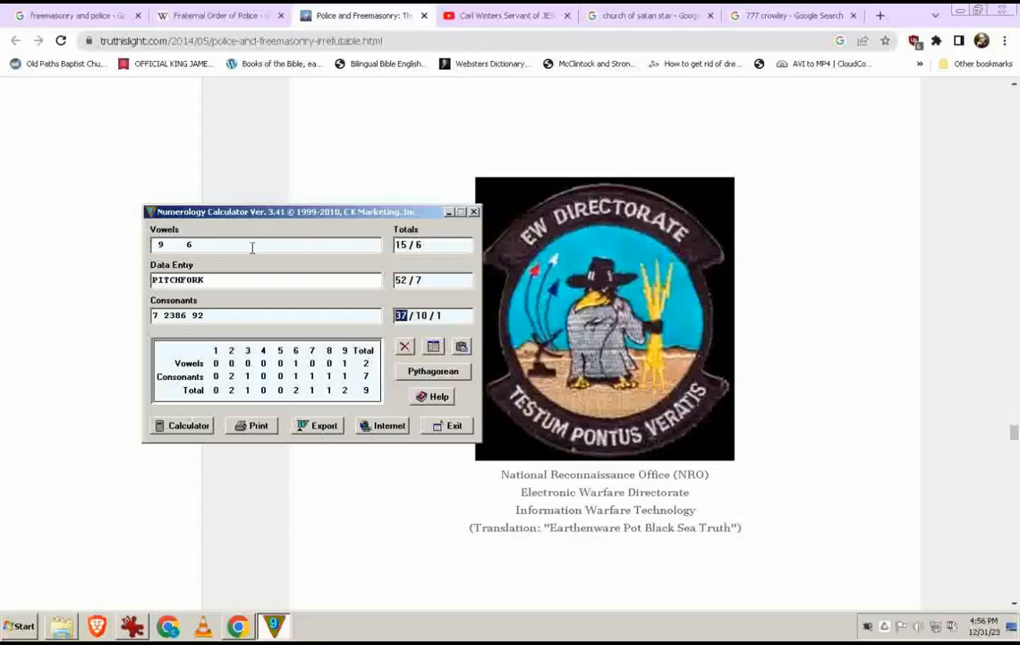
pyautogui.moveTo(240, 329)
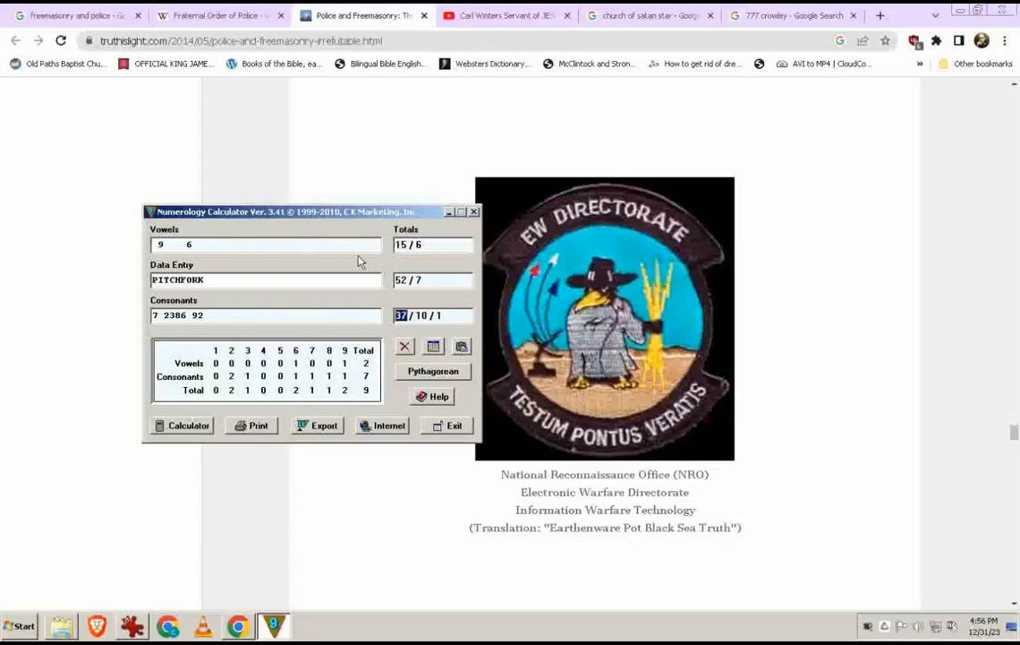
pyautogui.moveTo(358, 251)
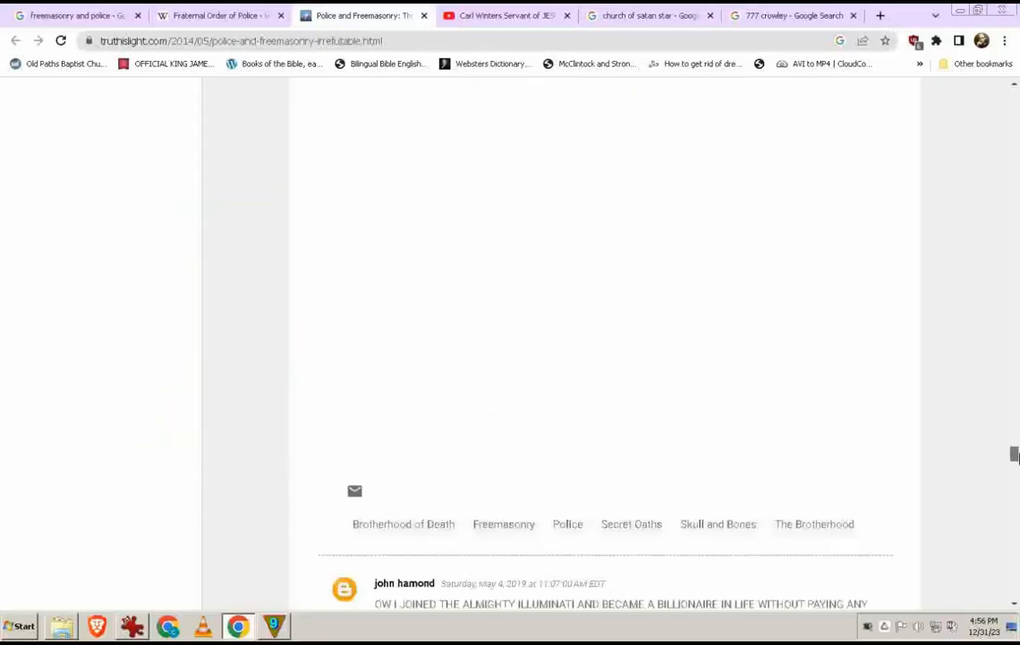
# Step: Revisit the Homeland Security and LAPD patches, then switch to the Fraternal Order of Police Wikipedia tab
pyautogui.scroll(3)
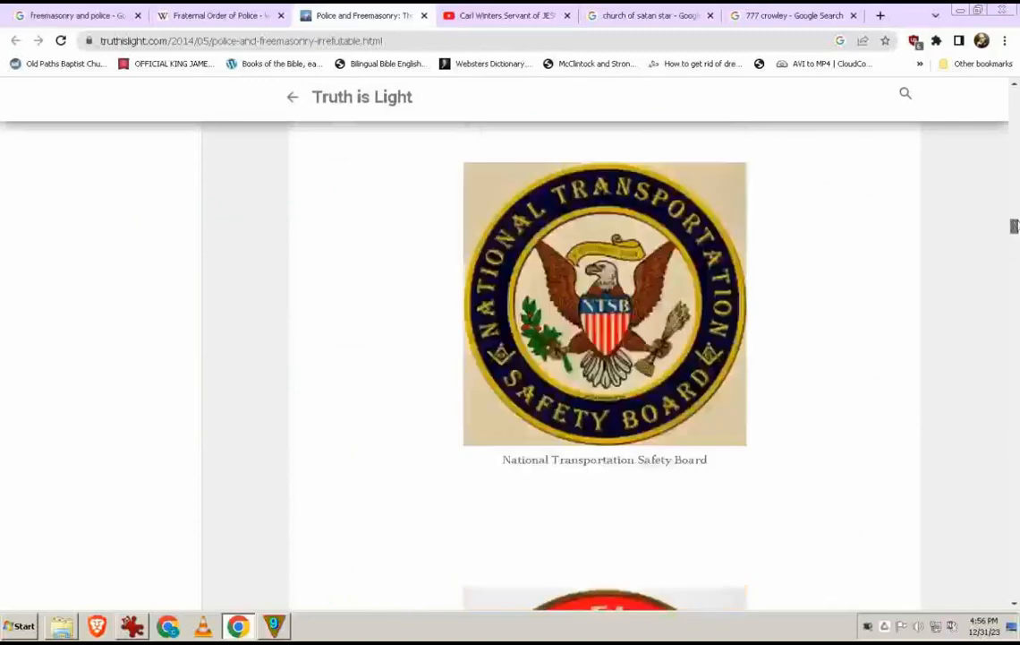
pyautogui.scroll(3)
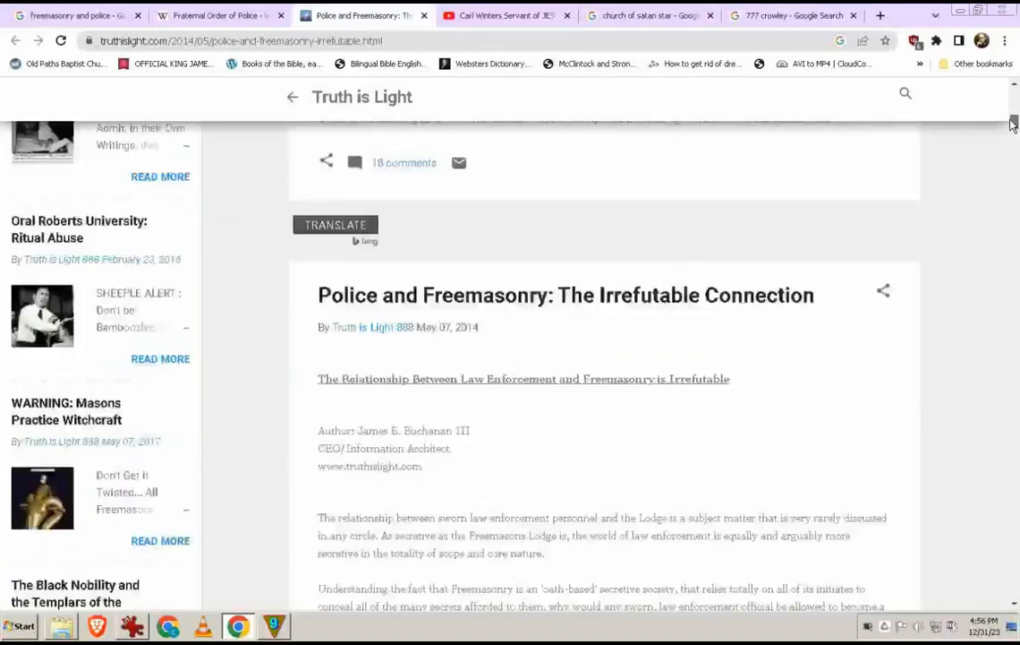
pyautogui.scroll(3)
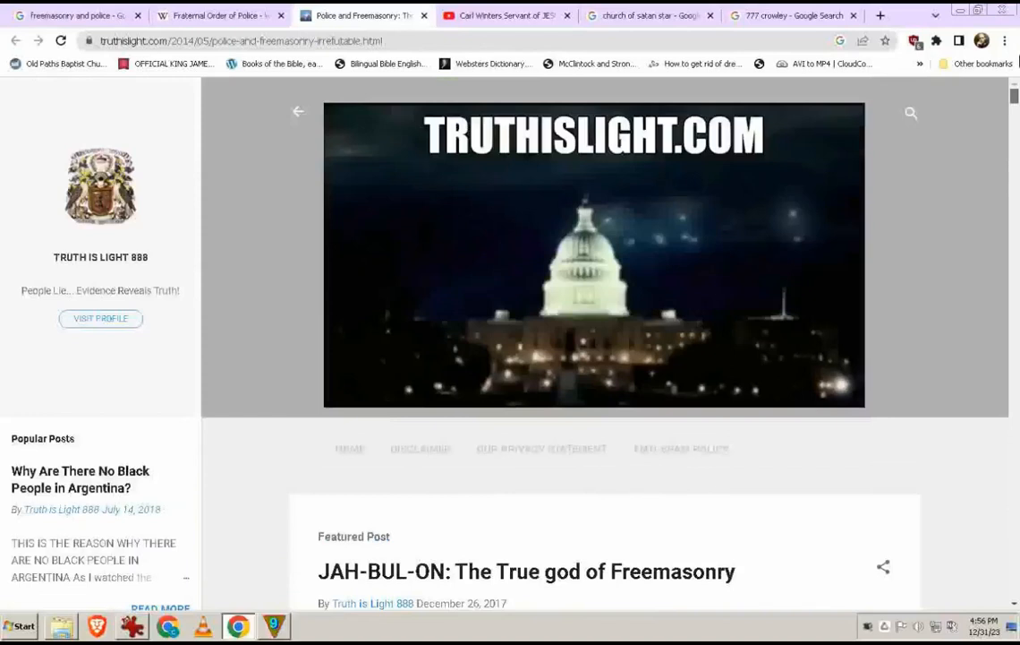
pyautogui.scroll(-3)
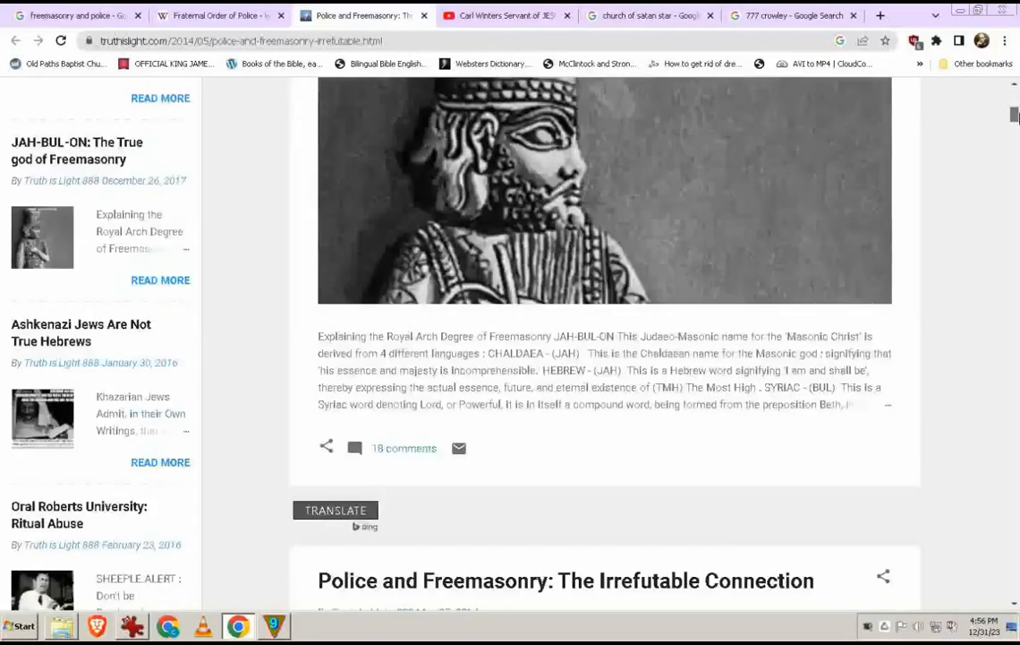
pyautogui.scroll(-3)
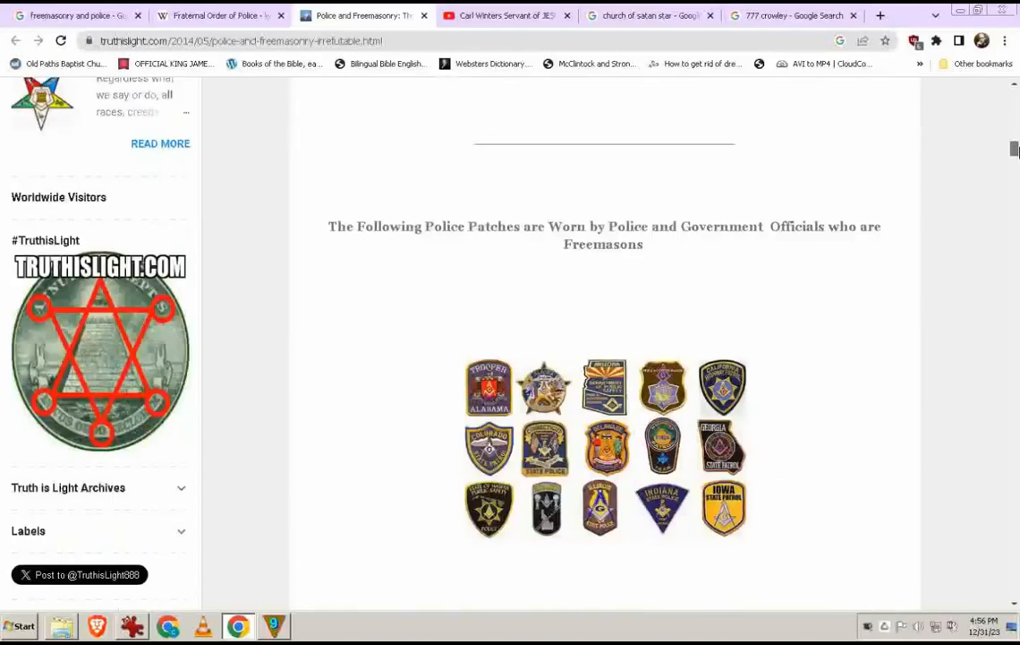
pyautogui.scroll(-3)
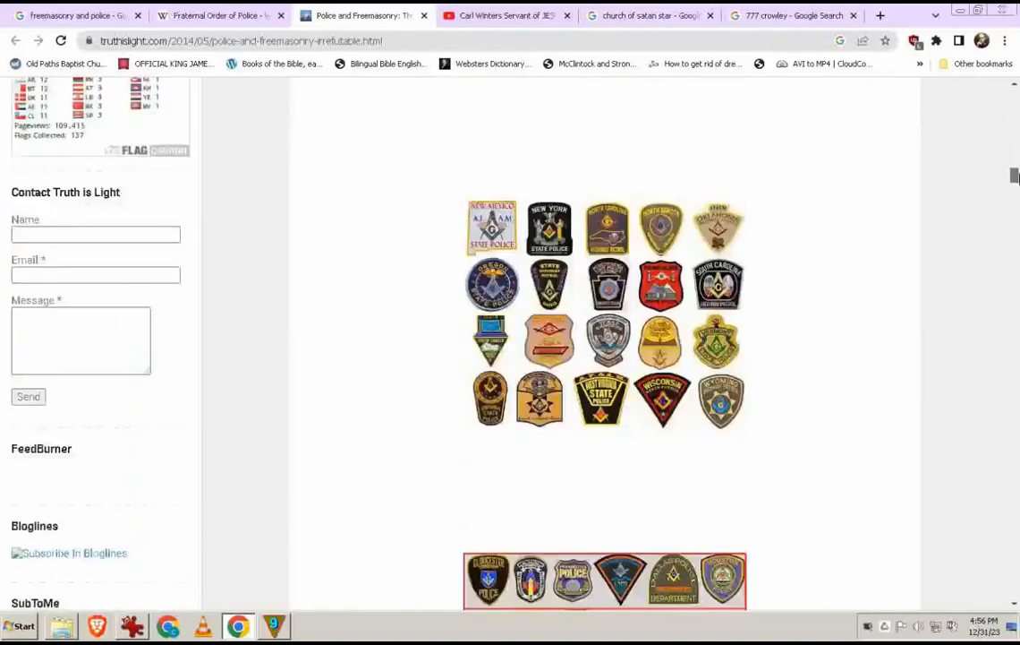
pyautogui.scroll(-3)
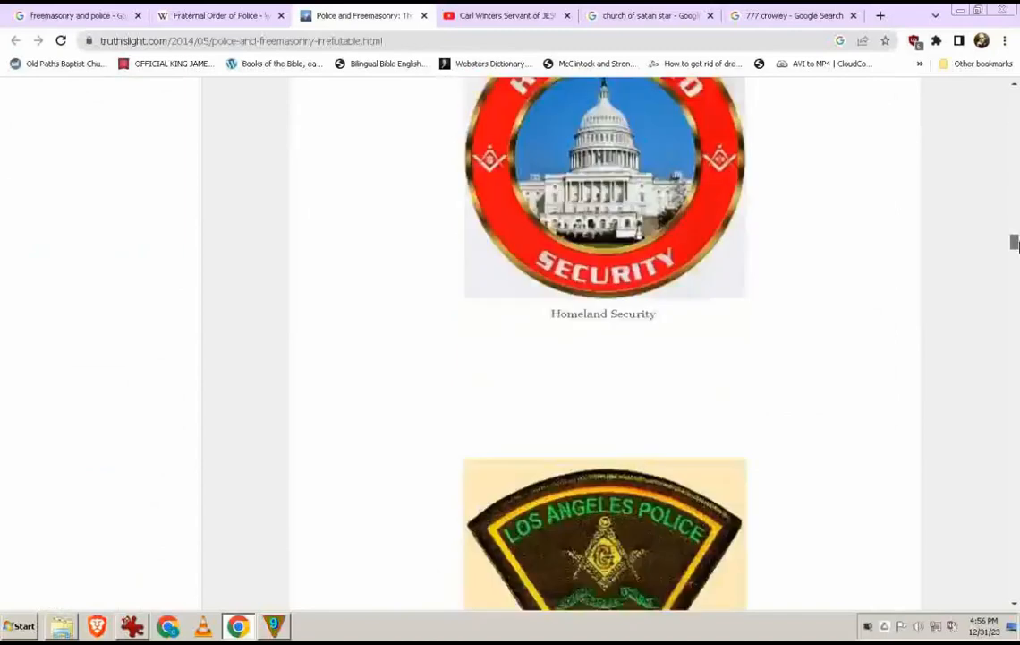
pyautogui.scroll(-3)
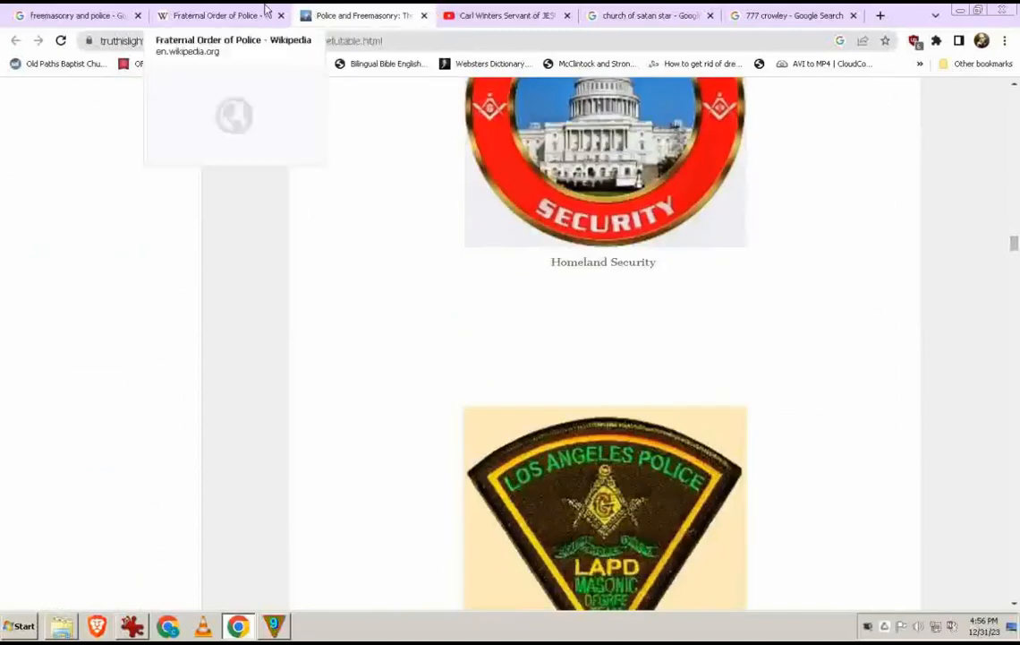
pyautogui.click(219, 14)
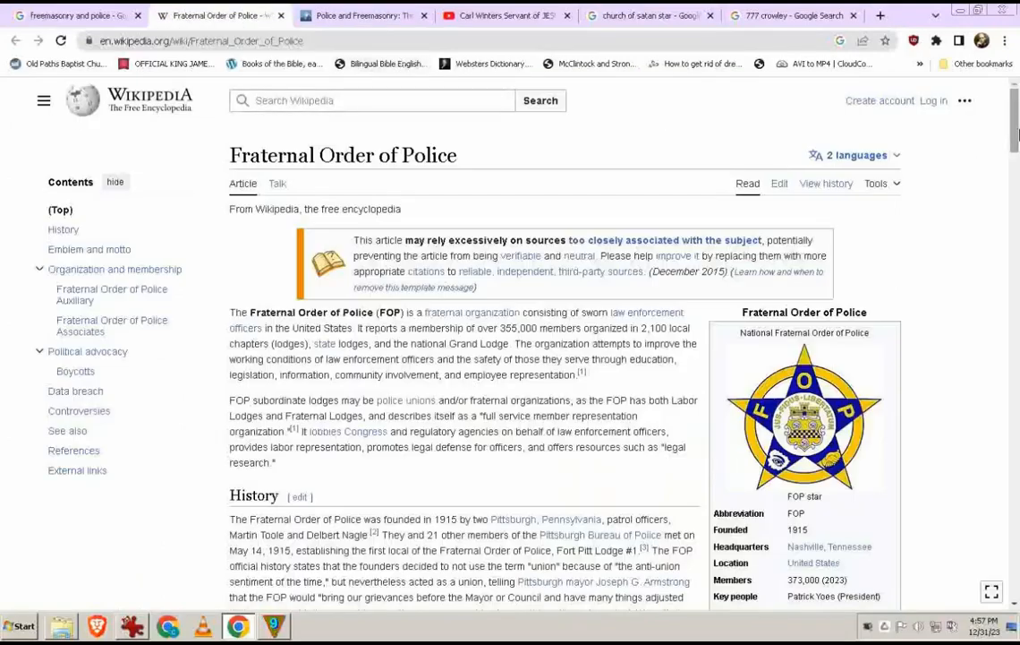
# Step: Scroll to the History section and infobox: founded 1915, Nashville, 373,000 members
pyautogui.scroll(-3)
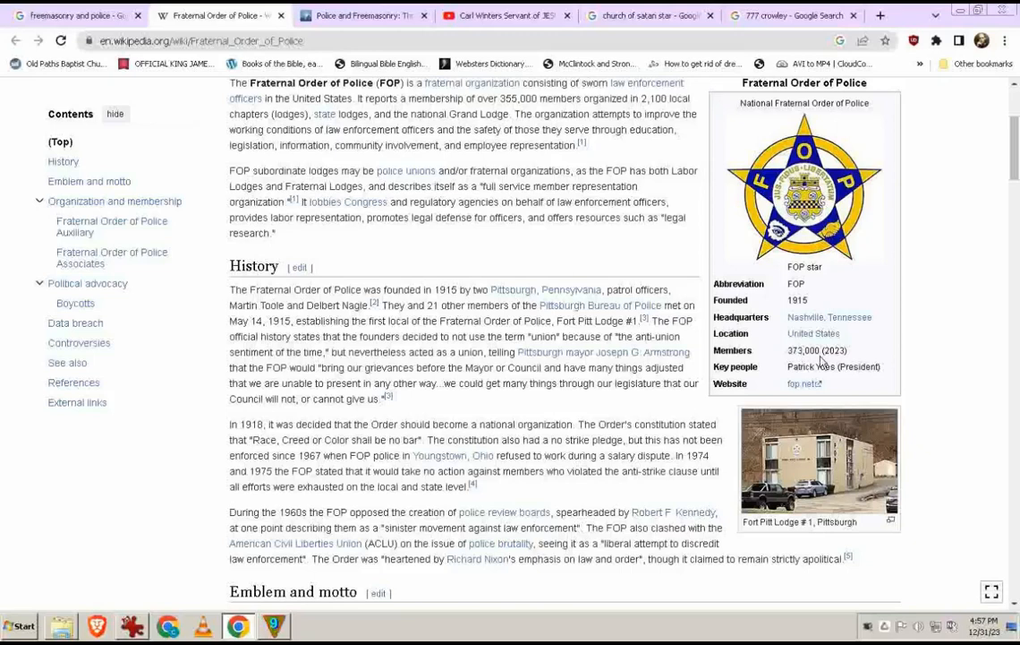
pyautogui.moveTo(866, 342)
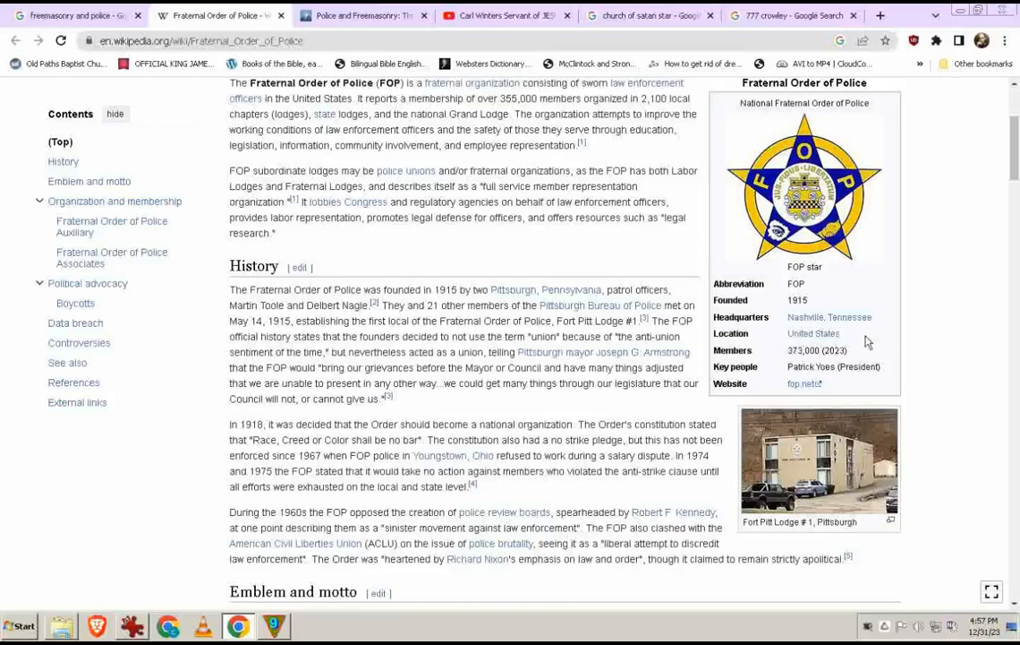
pyautogui.moveTo(766, 361)
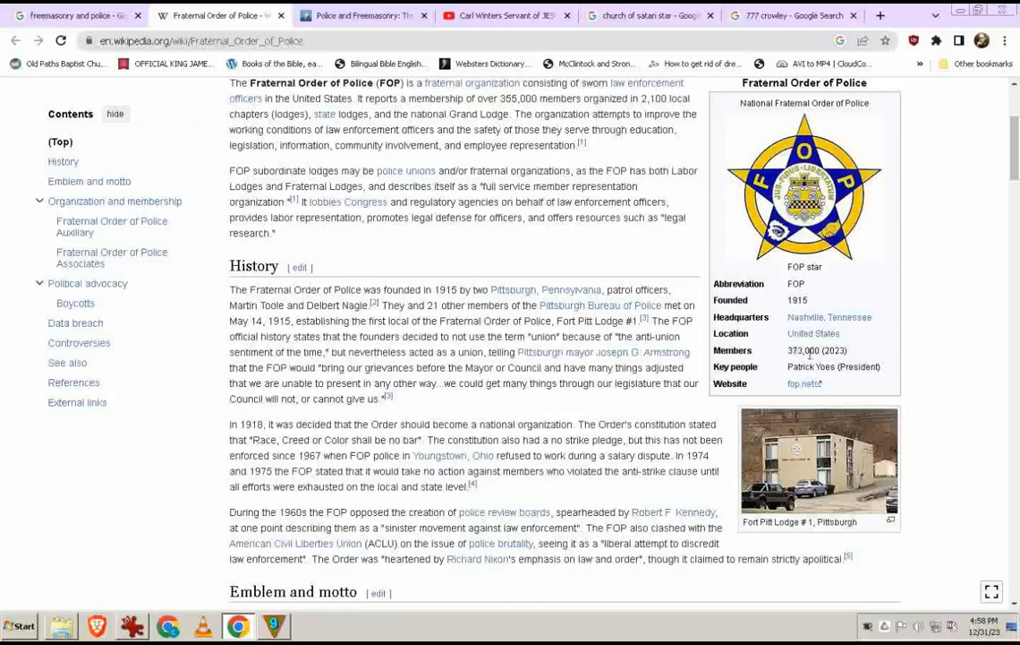
pyautogui.moveTo(786, 357)
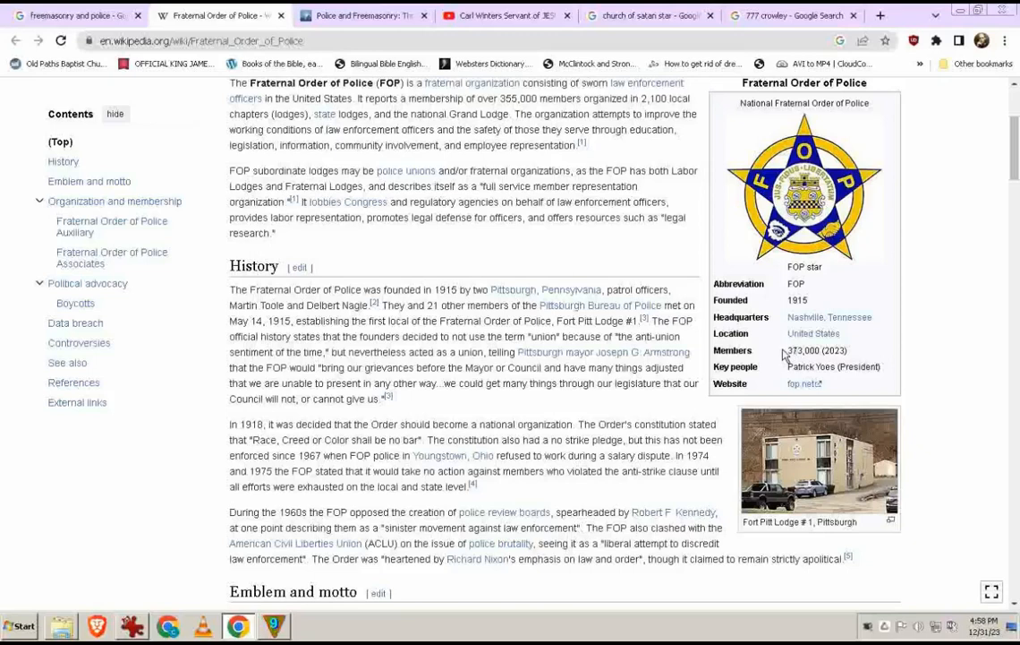
pyautogui.scroll(-3)
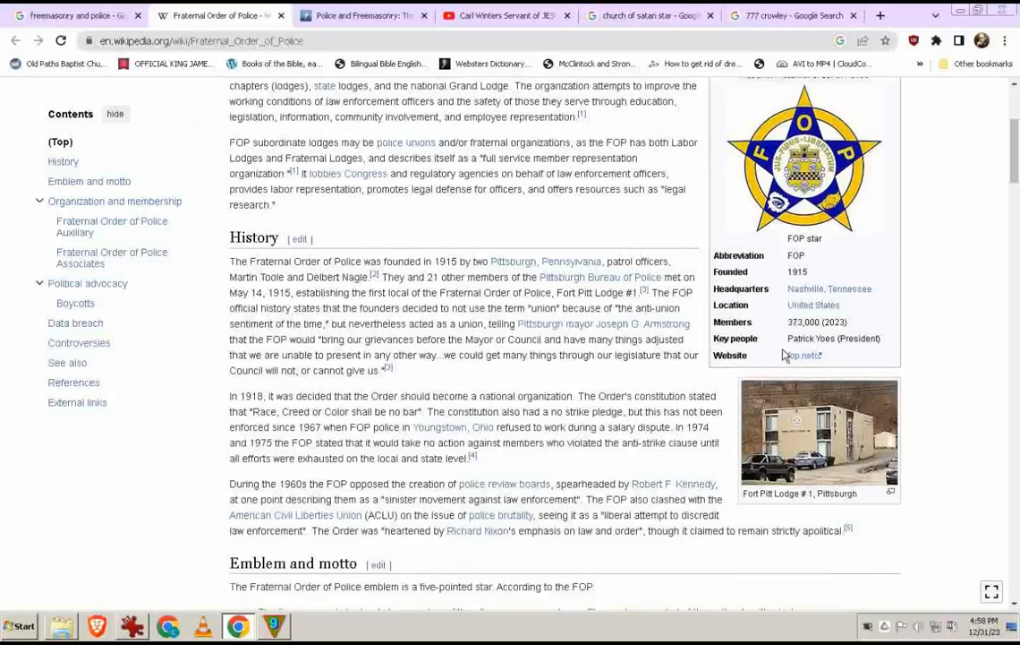
# Step: Scroll through Emblem and motto and Organization and membership down to Political advocacy
pyautogui.scroll(-3)
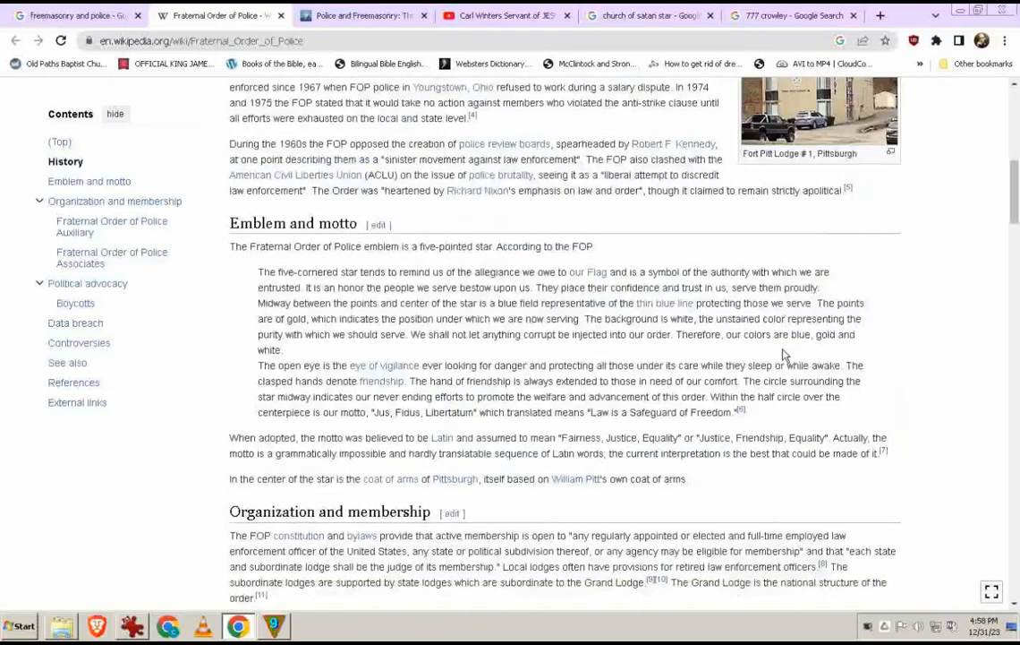
pyautogui.scroll(3)
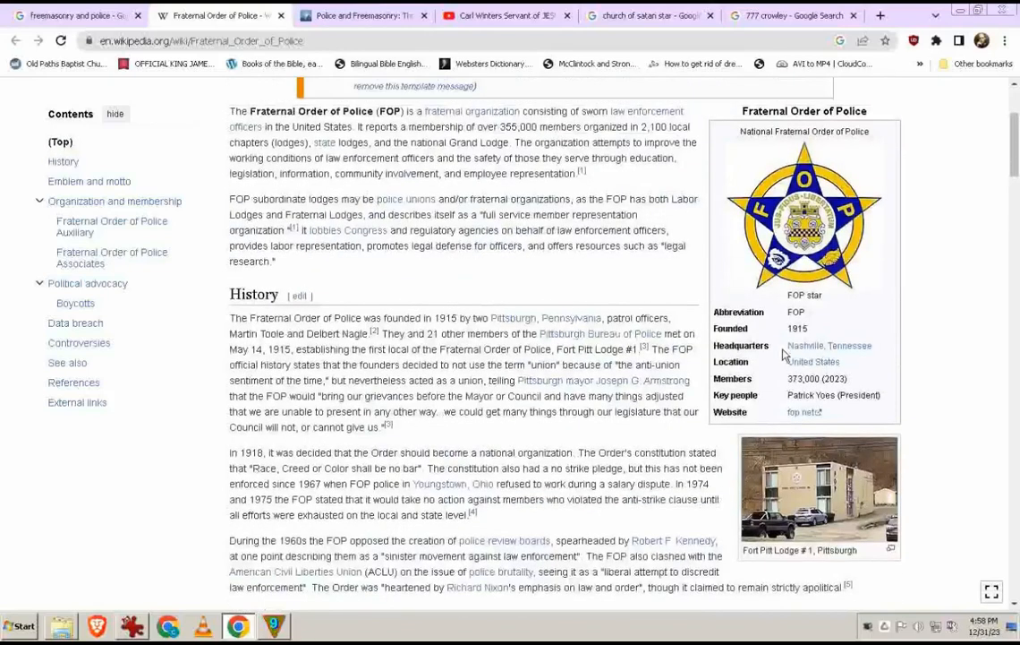
pyautogui.scroll(-3)
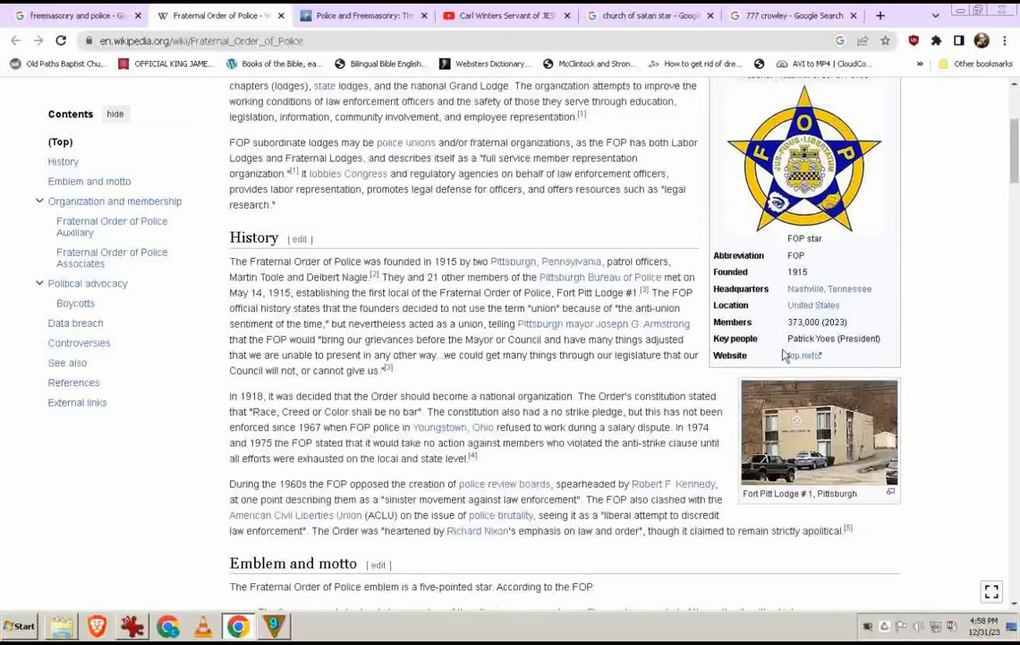
pyautogui.scroll(-3)
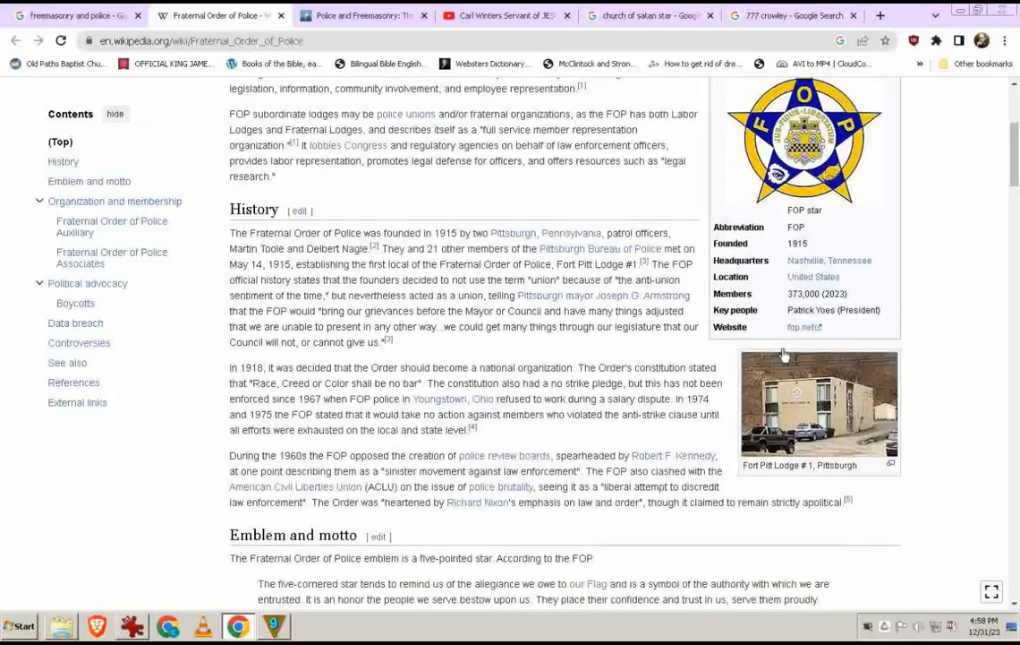
pyautogui.scroll(-3)
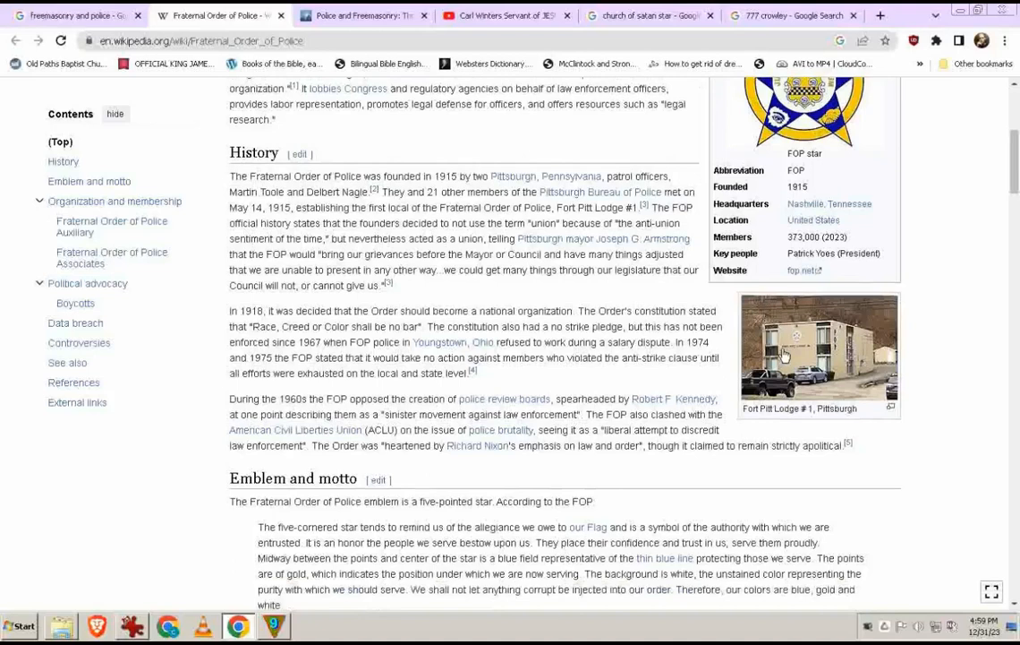
pyautogui.scroll(-3)
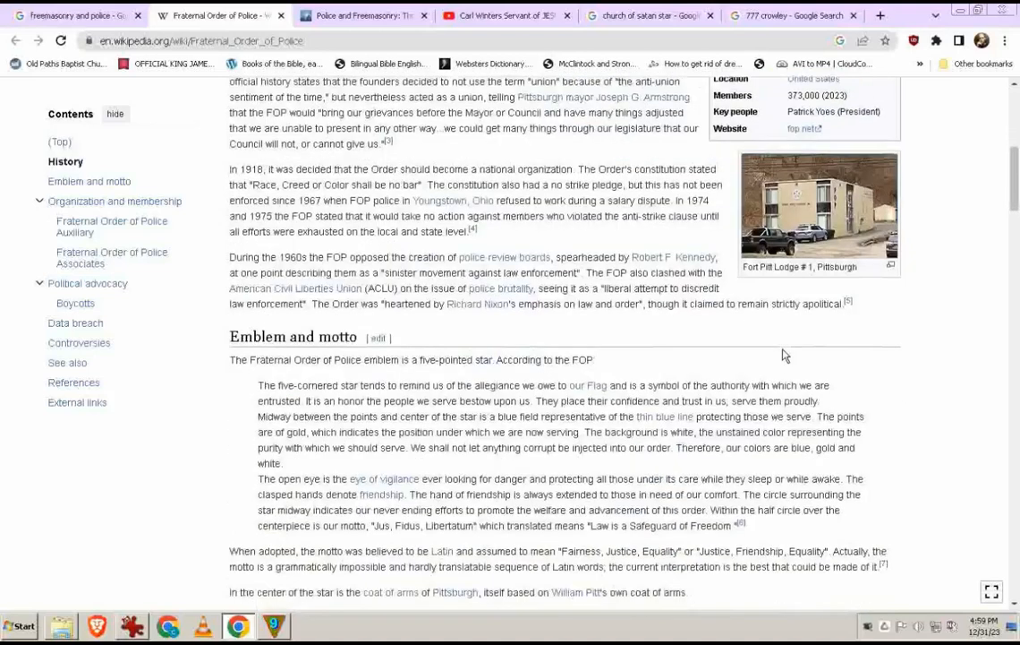
pyautogui.scroll(-3)
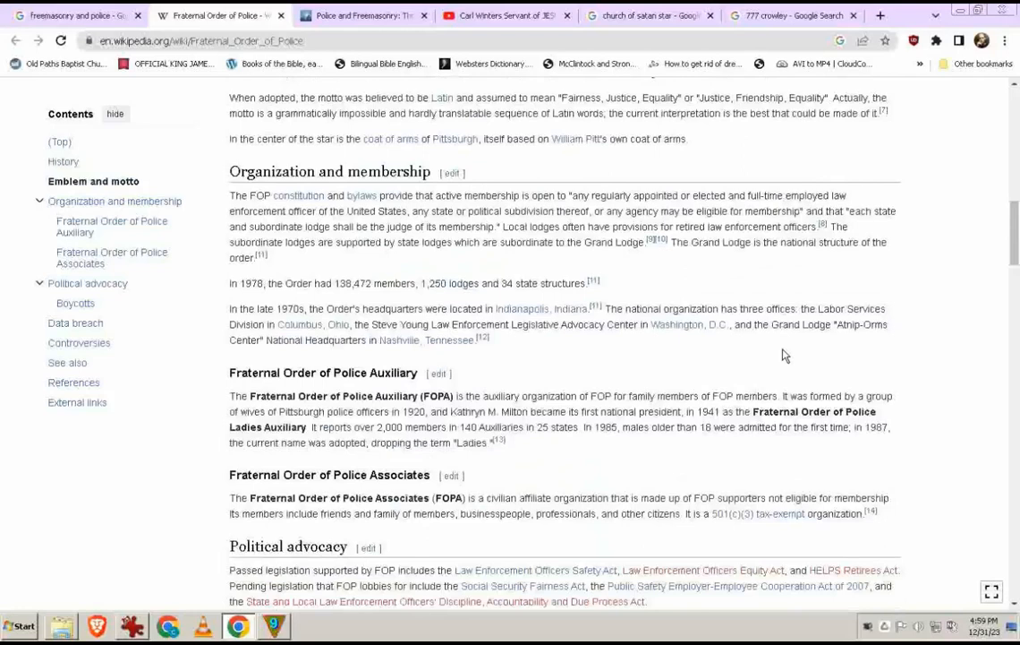
pyautogui.scroll(-3)
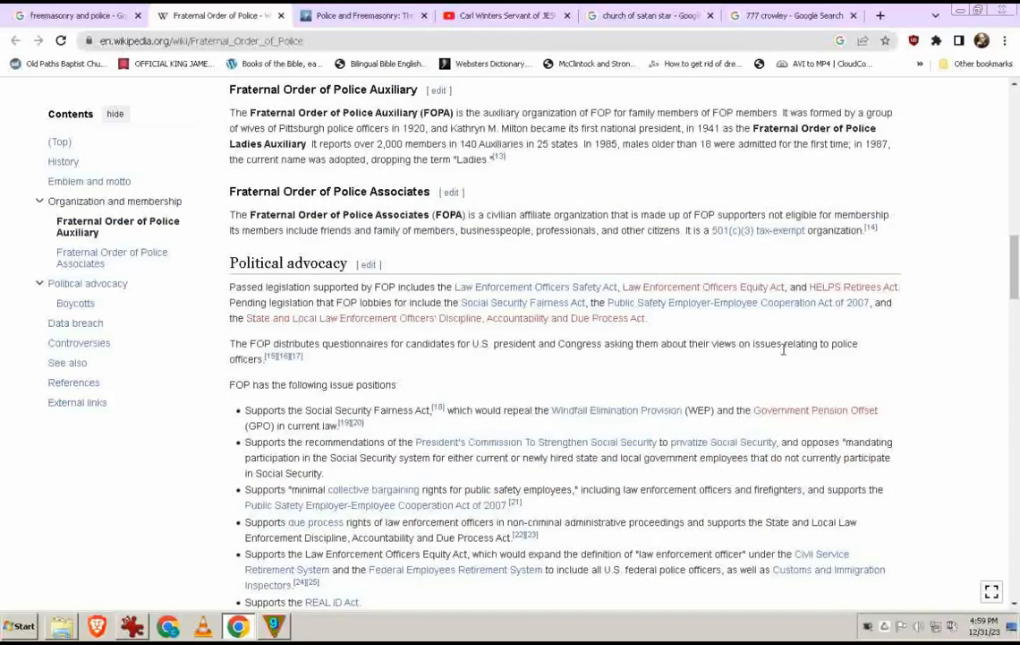
pyautogui.moveTo(734, 369)
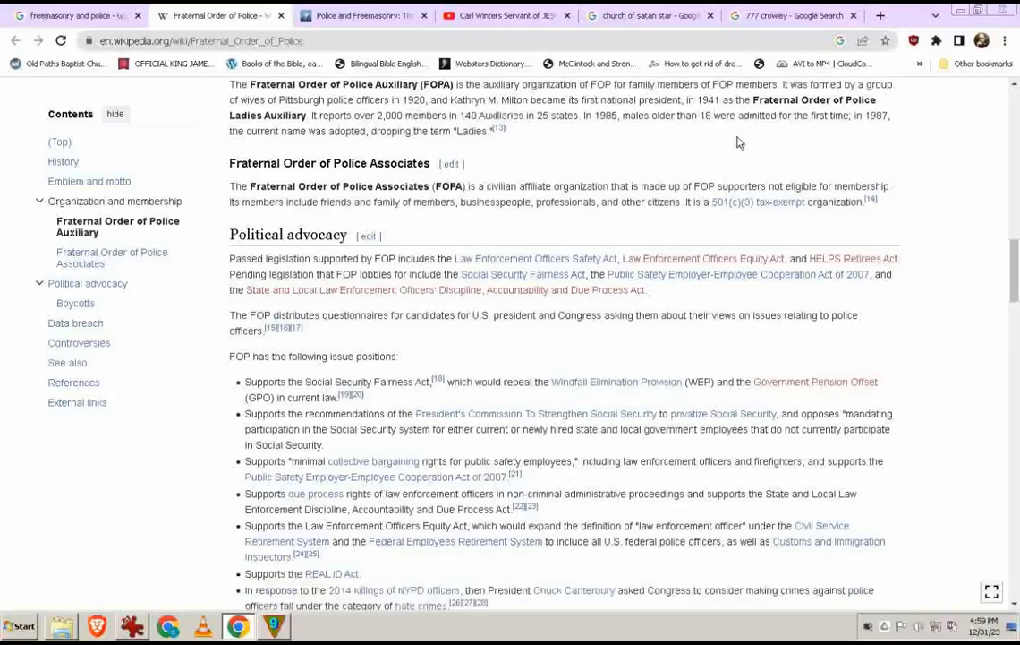
# Step: Scroll through the Political advocacy section to the 2016 Trump endorsement and vaccine-requirement stance
pyautogui.scroll(-3)
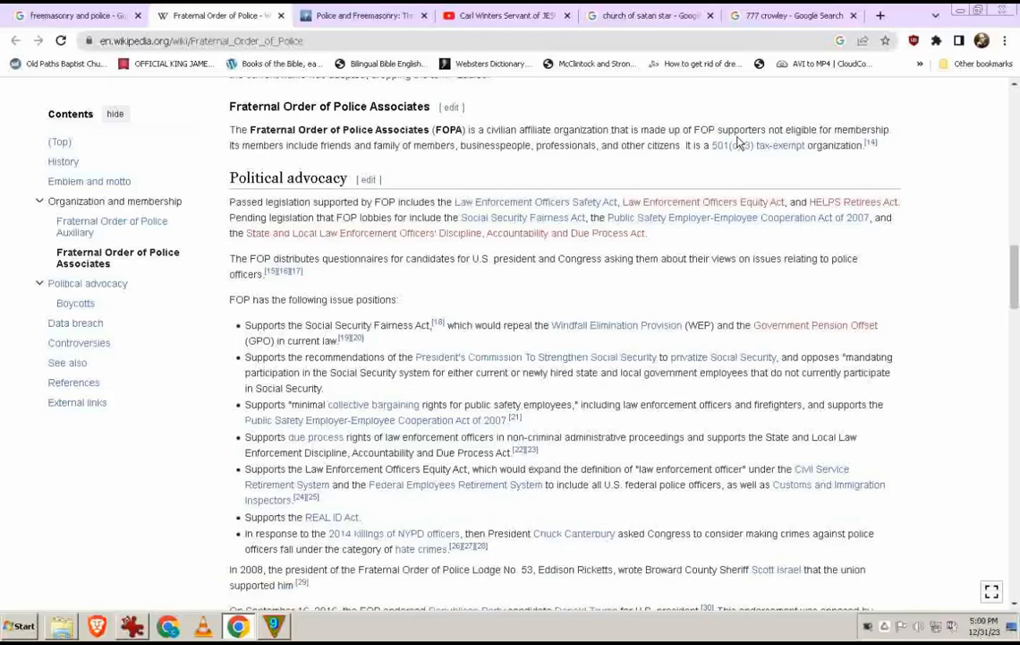
pyautogui.scroll(-3)
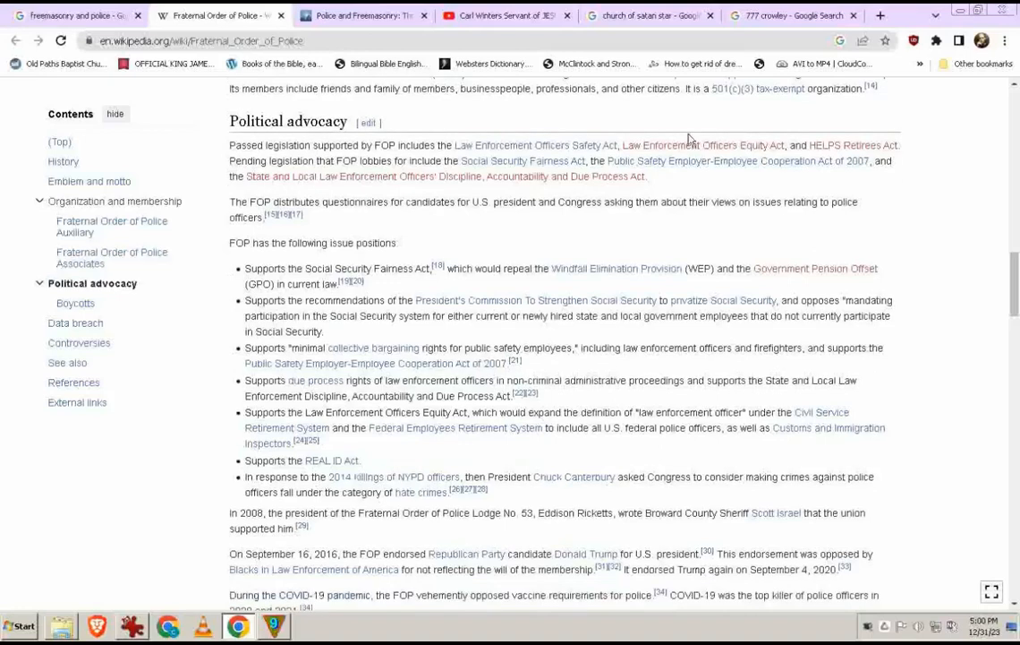
pyautogui.moveTo(581, 104)
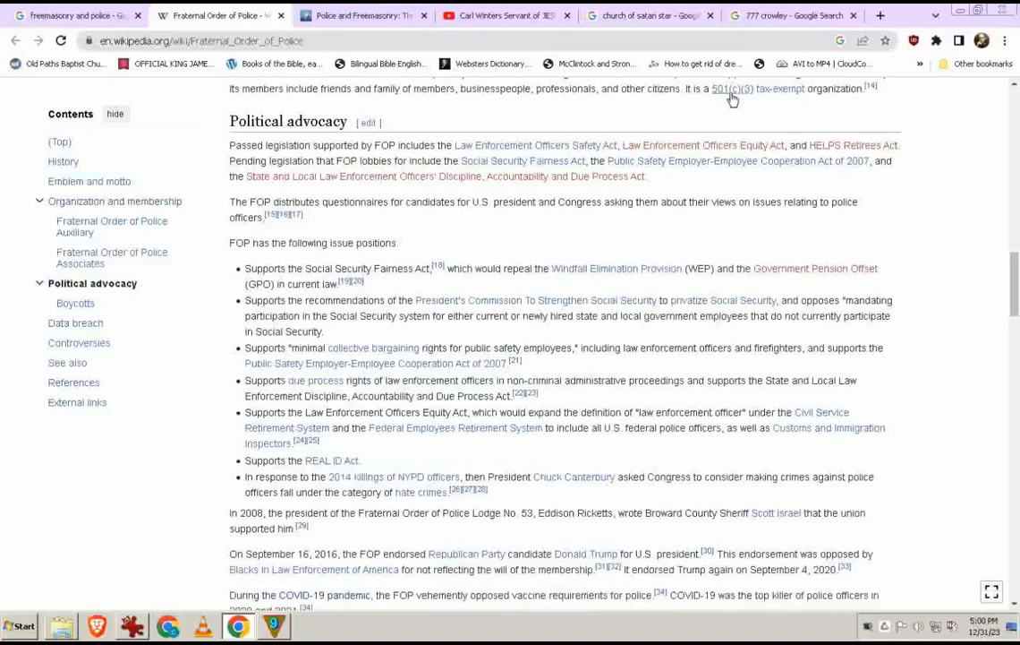
pyautogui.moveTo(730, 90)
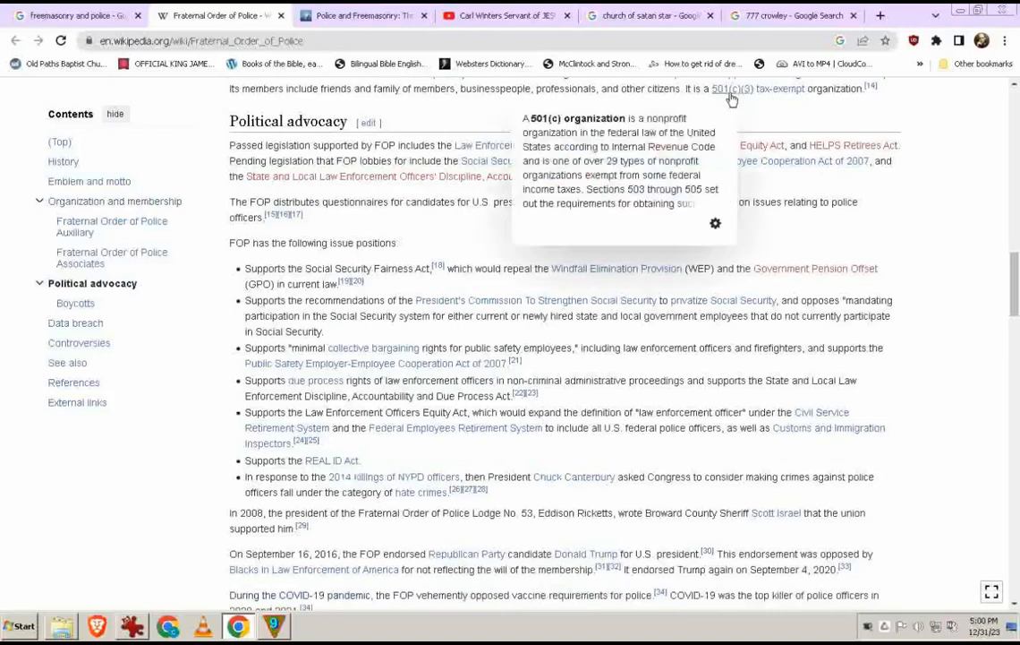
pyautogui.moveTo(773, 111)
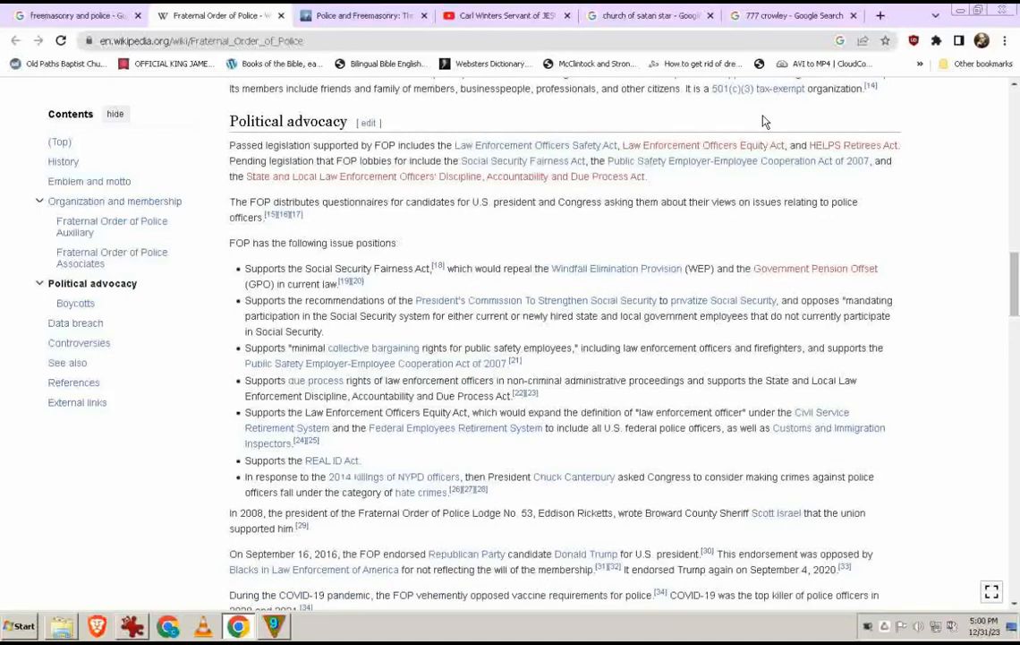
pyautogui.scroll(3)
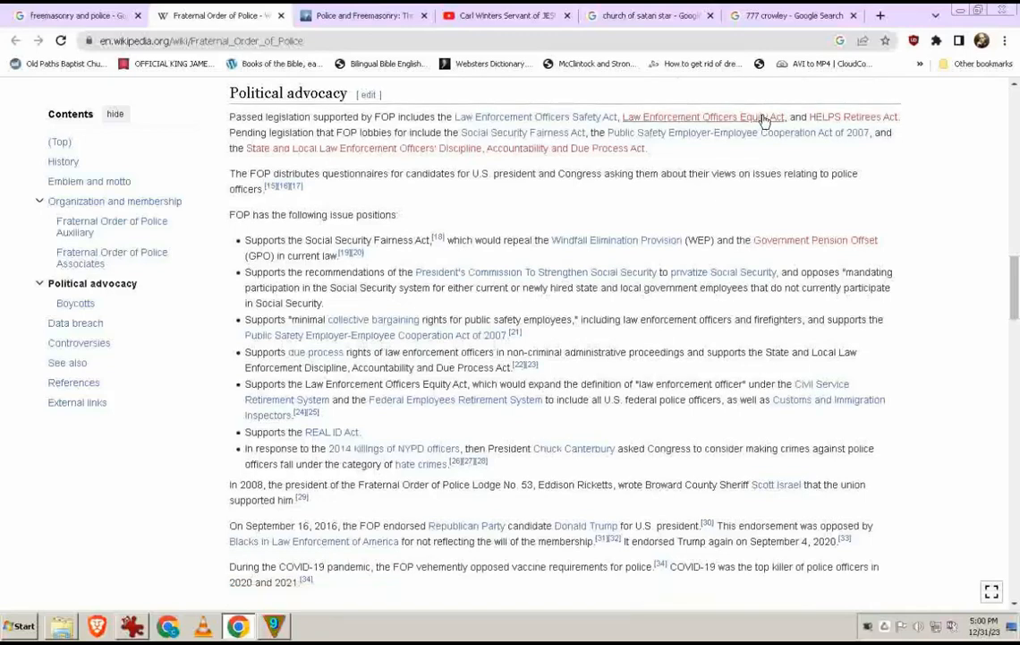
pyautogui.scroll(-3)
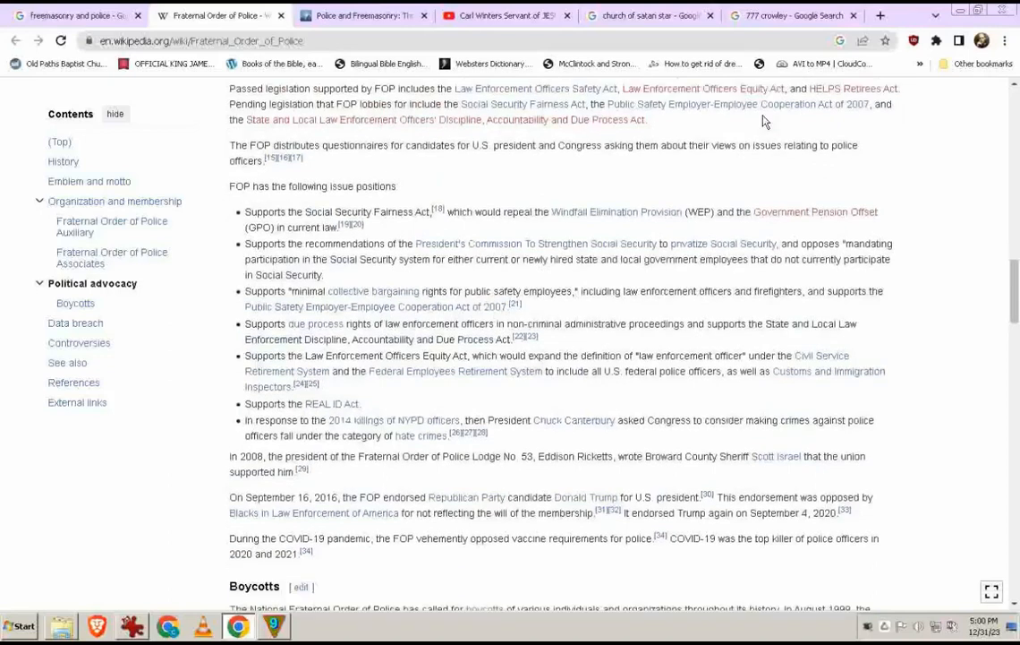
pyautogui.scroll(-3)
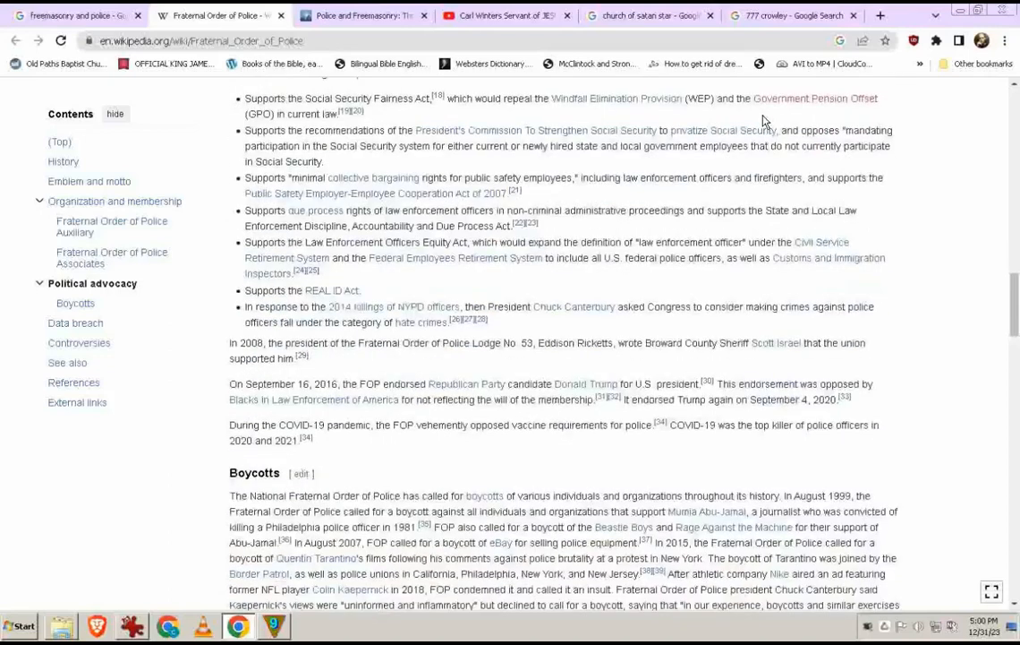
pyautogui.scroll(-3)
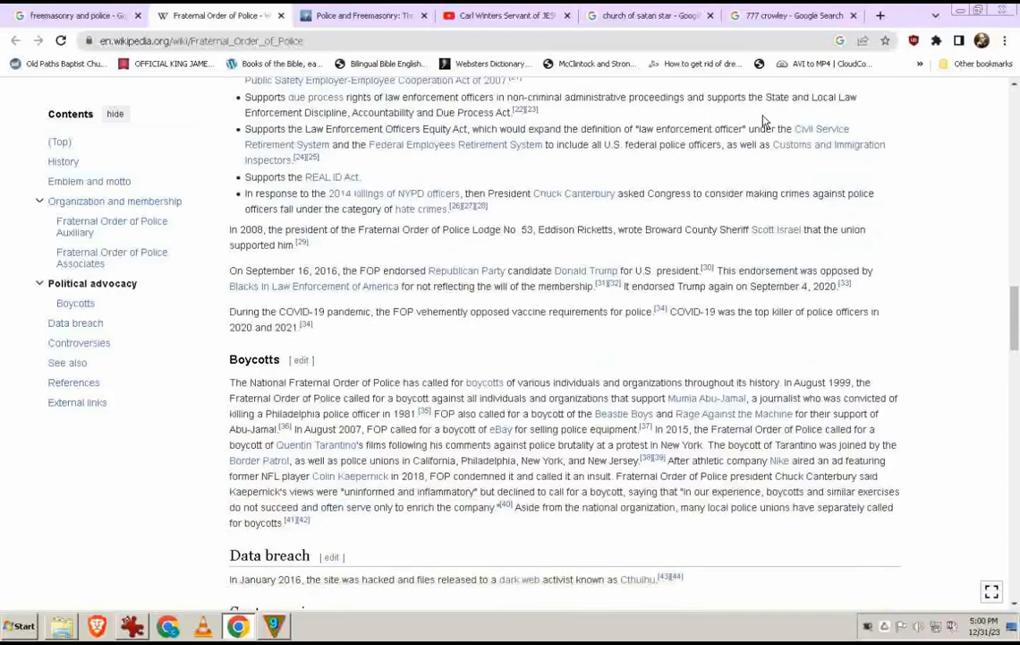
pyautogui.scroll(-3)
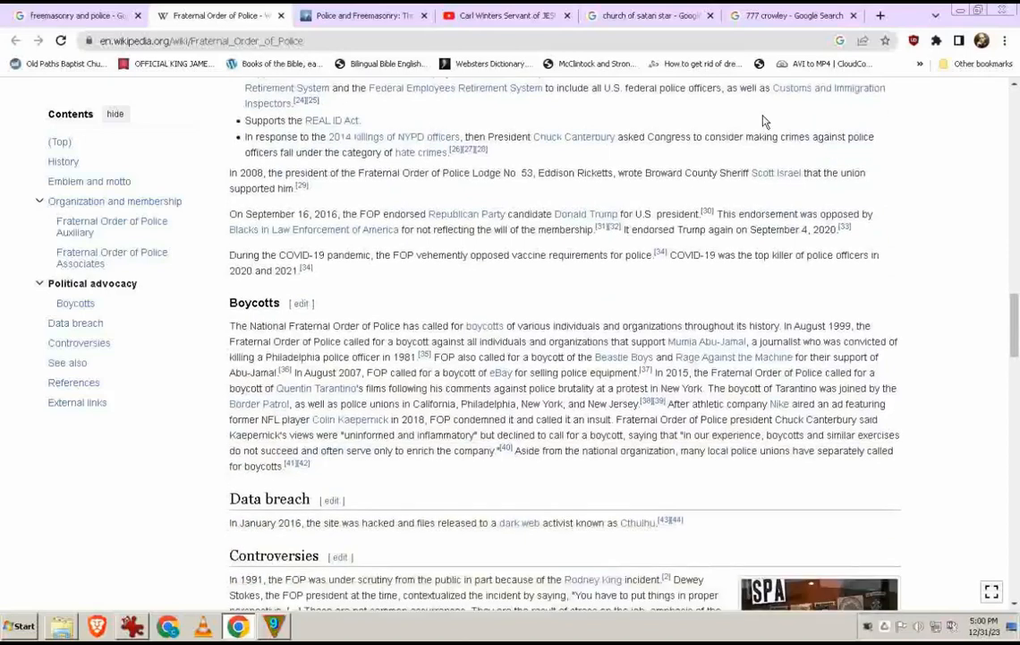
pyautogui.scroll(-3)
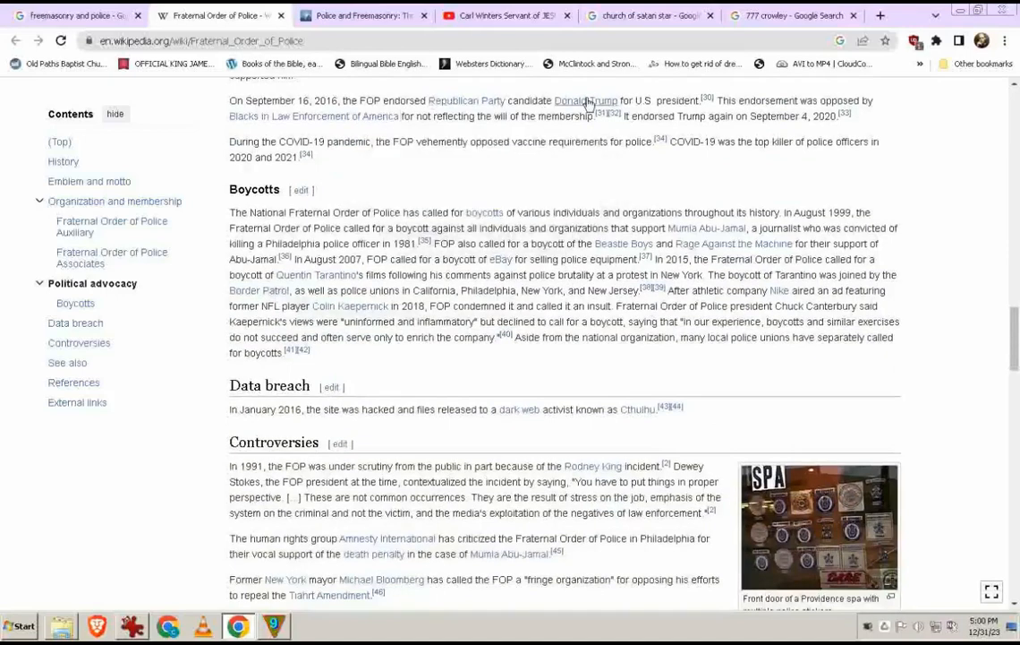
pyautogui.moveTo(587, 100)
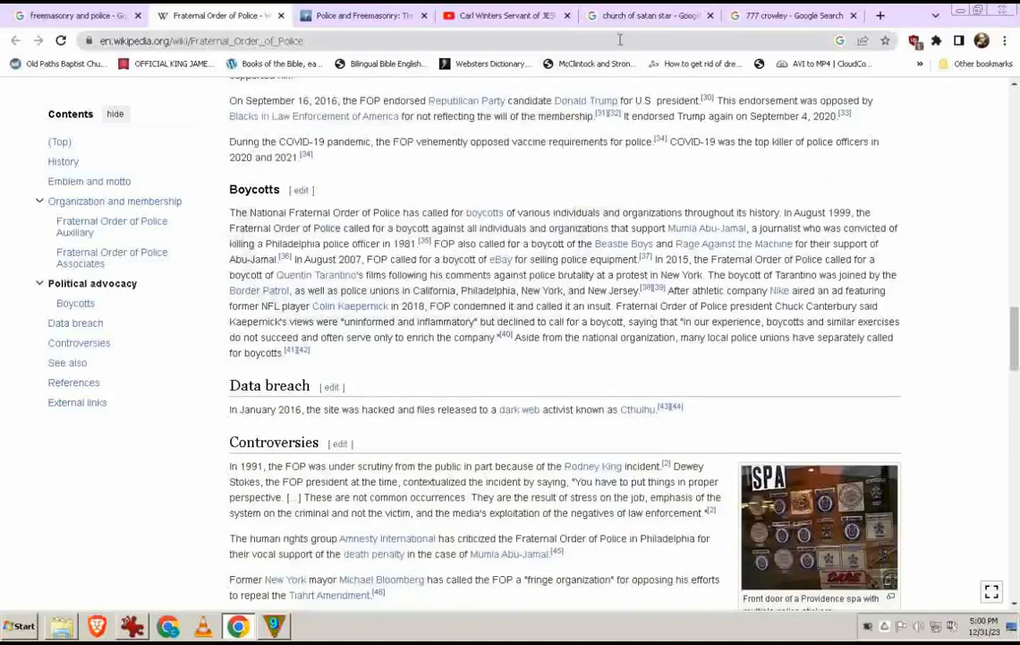
pyautogui.moveTo(336, 129)
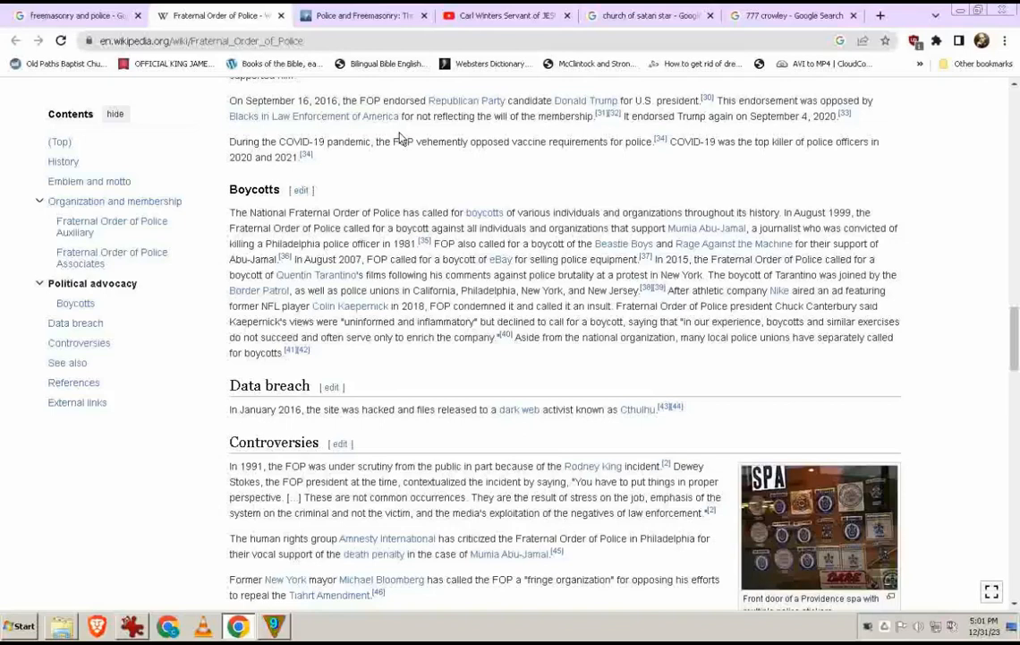
pyautogui.scroll(-3)
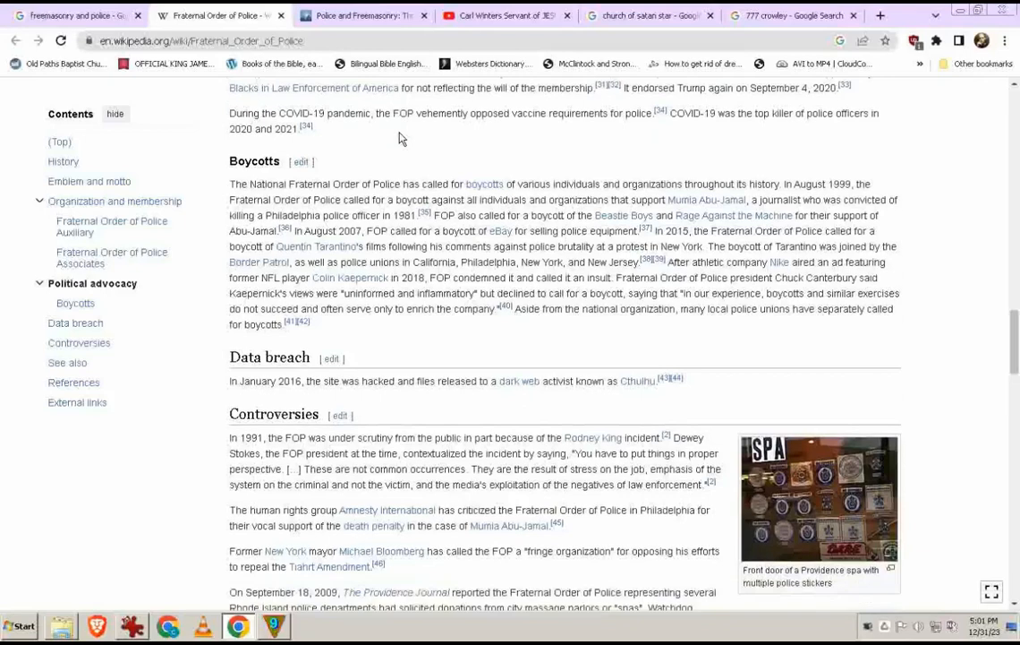
pyautogui.moveTo(768, 100)
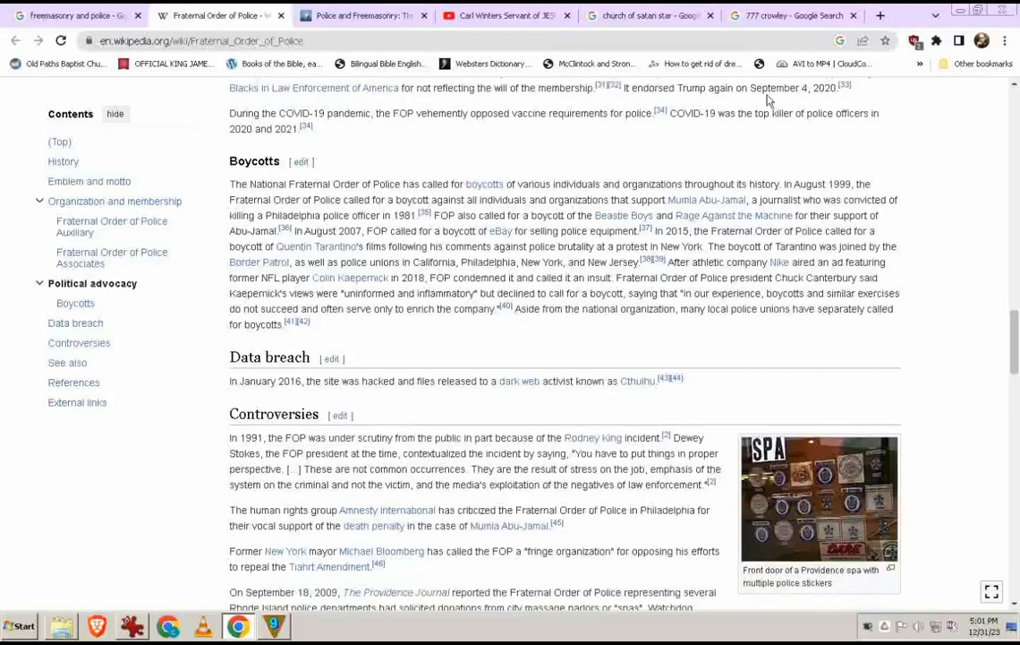
pyautogui.moveTo(806, 100)
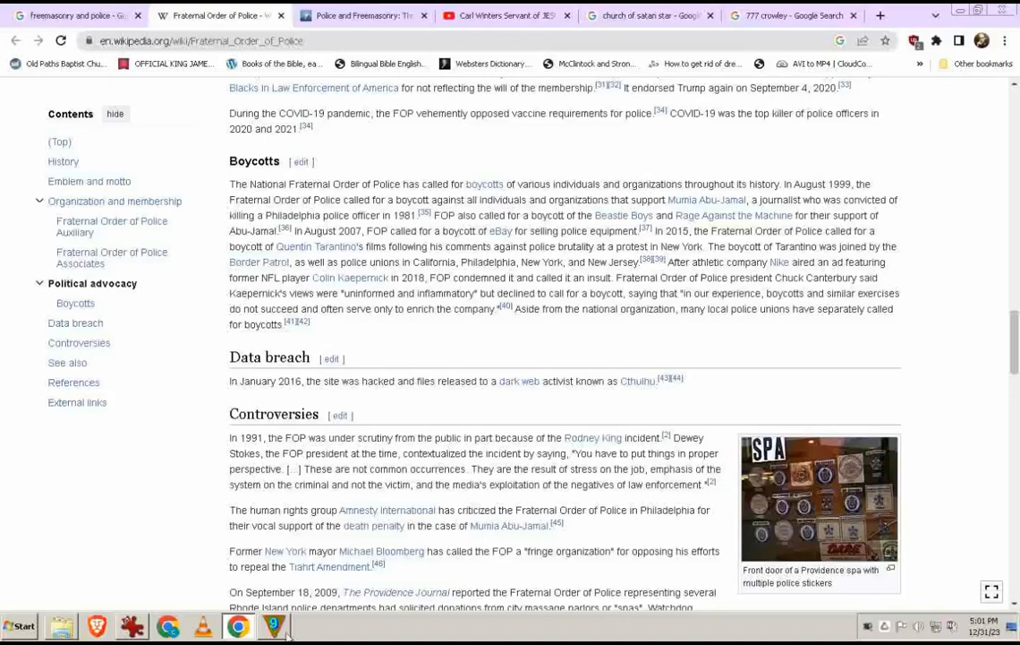
# Step: Bring the Numerology Calculator, still showing PITCHFORK at 52/7, back over the article
pyautogui.click(272, 624)
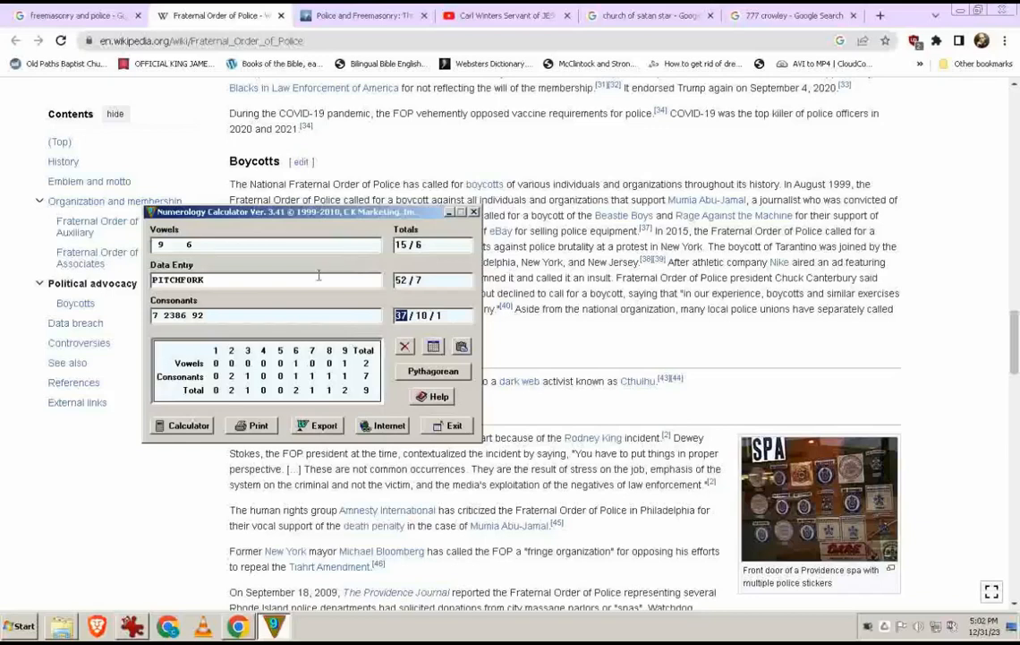
pyautogui.moveTo(308, 279)
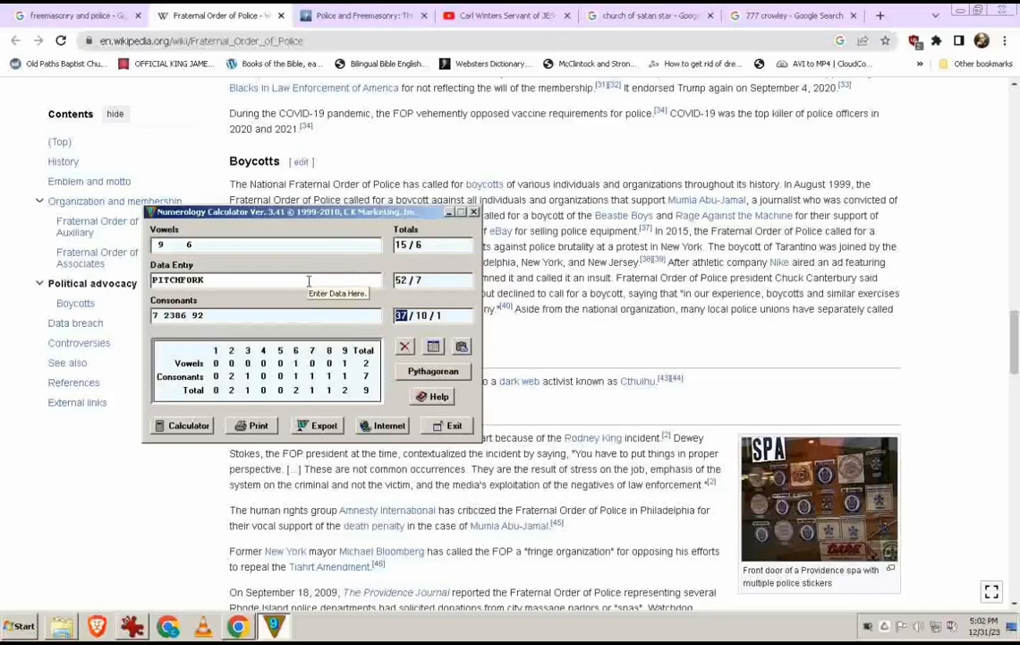
pyautogui.moveTo(435, 279)
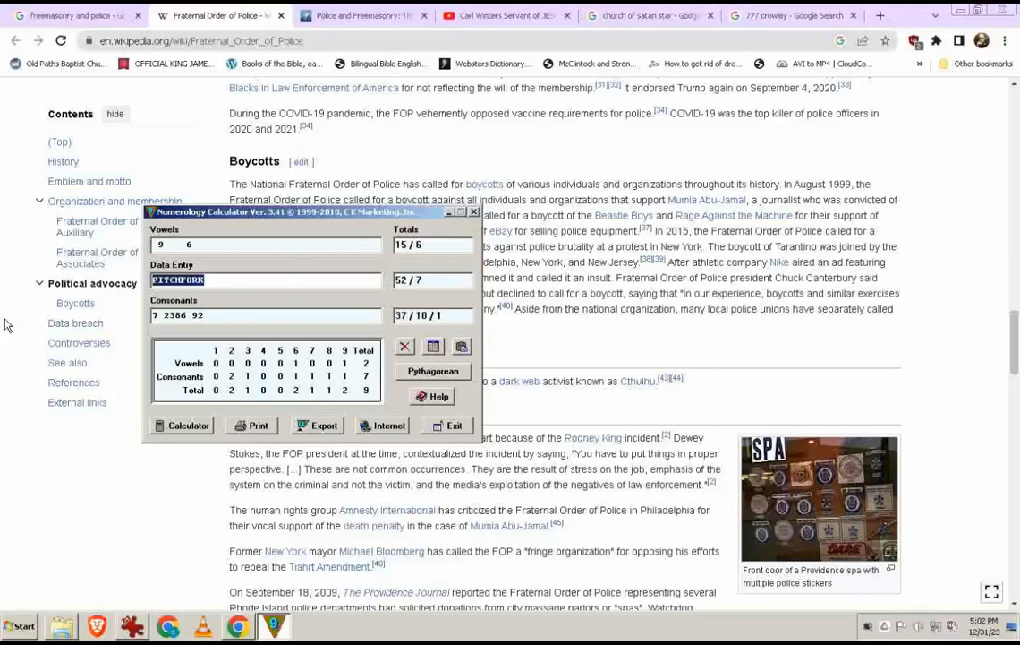
# Step: Score RODNEY with Y as a consonant: 36/9 Pythagorean, then 24/6 in Chaldean
pyautogui.write('RODNEY')
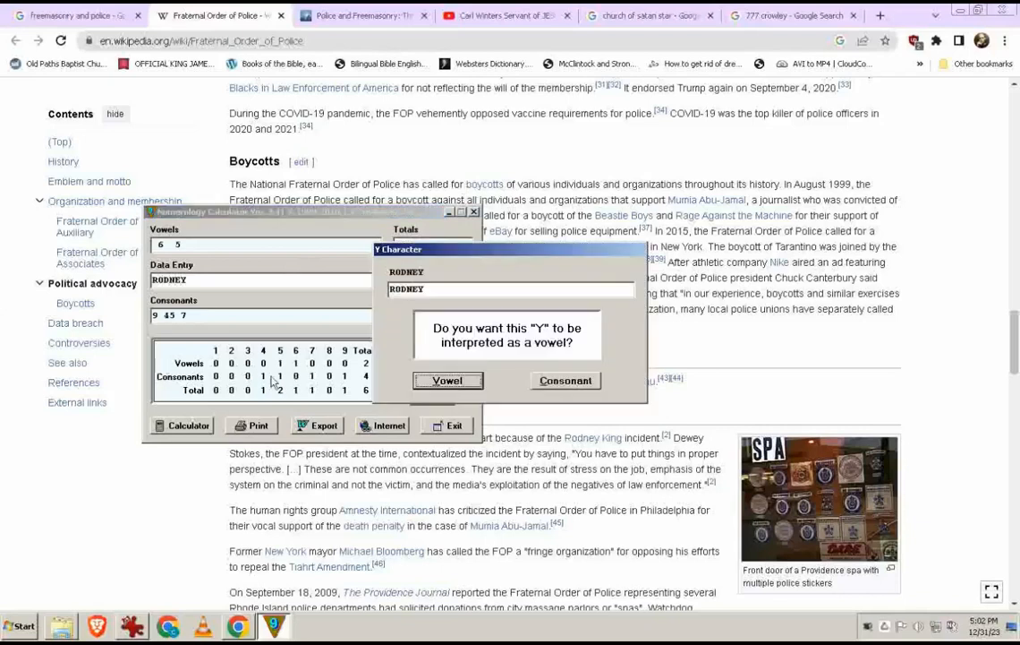
pyautogui.click(448, 380)
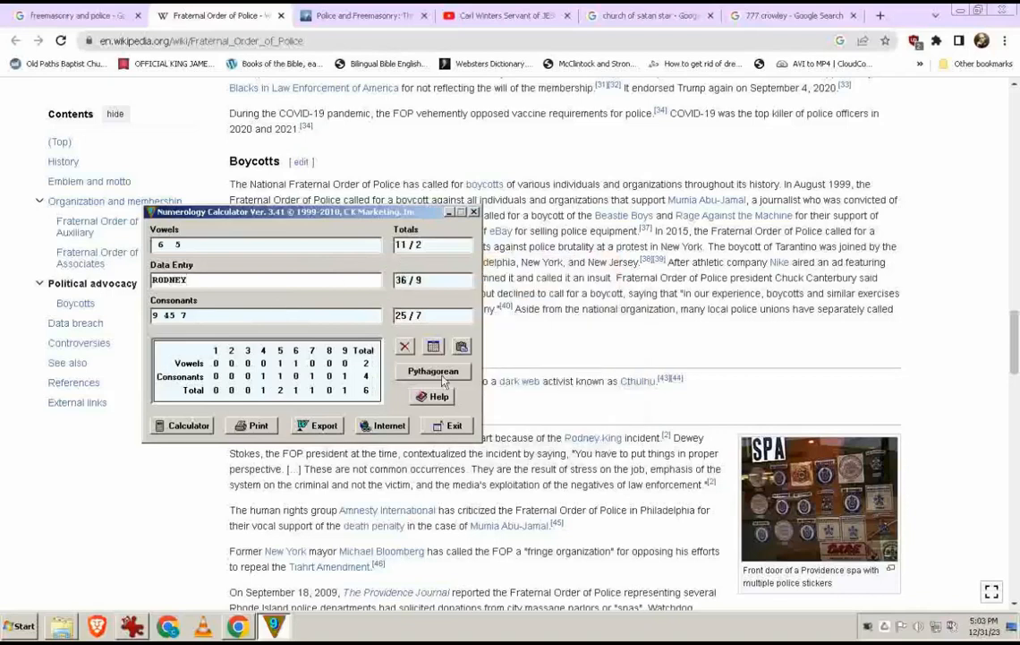
pyautogui.click(434, 371)
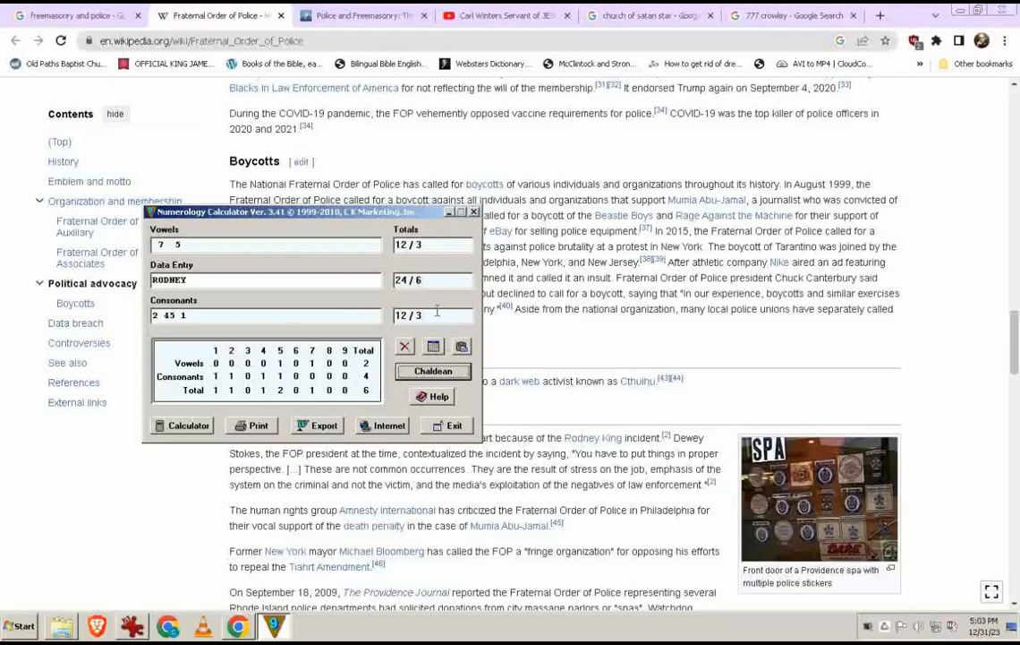
pyautogui.moveTo(437, 244)
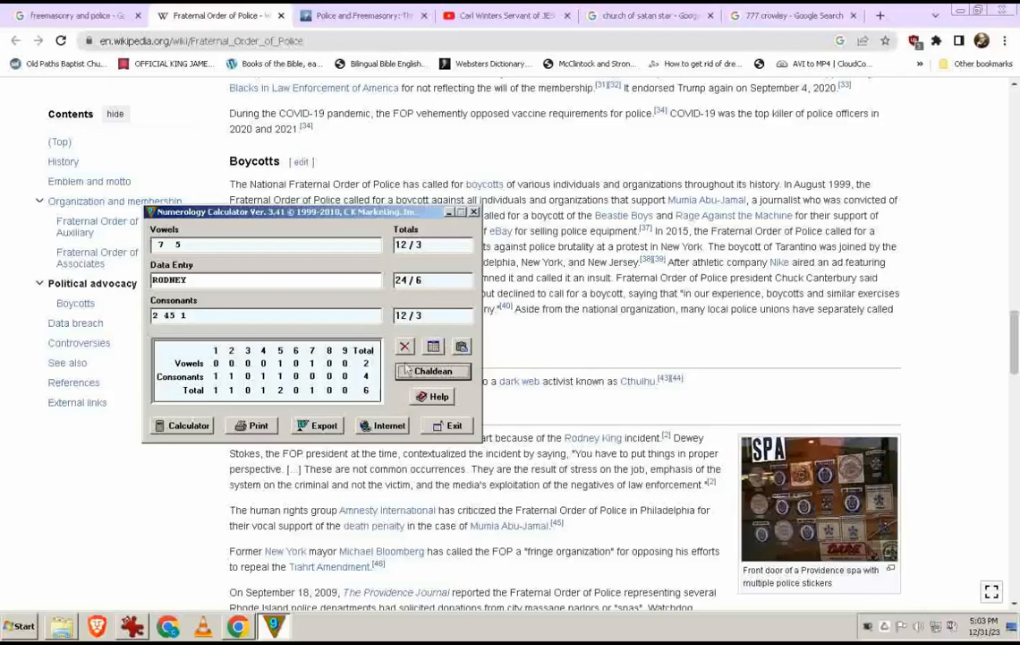
# Step: Extend the name to RODNEYKING: 58/13/4 Pythagorean, then 35/8 in Chaldean
pyautogui.click(433, 371)
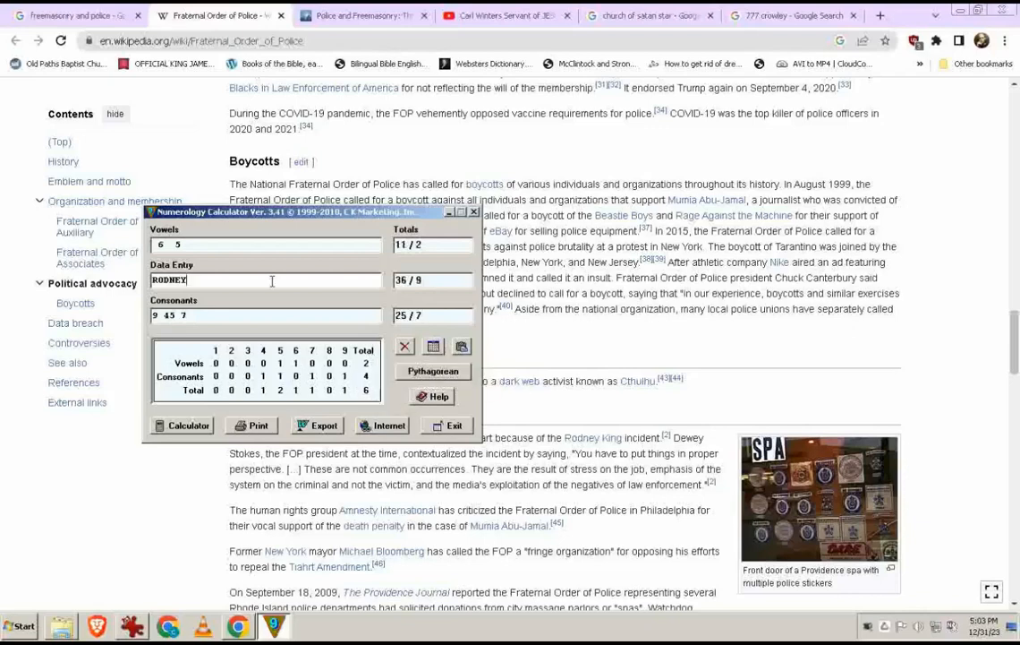
pyautogui.write('KI')
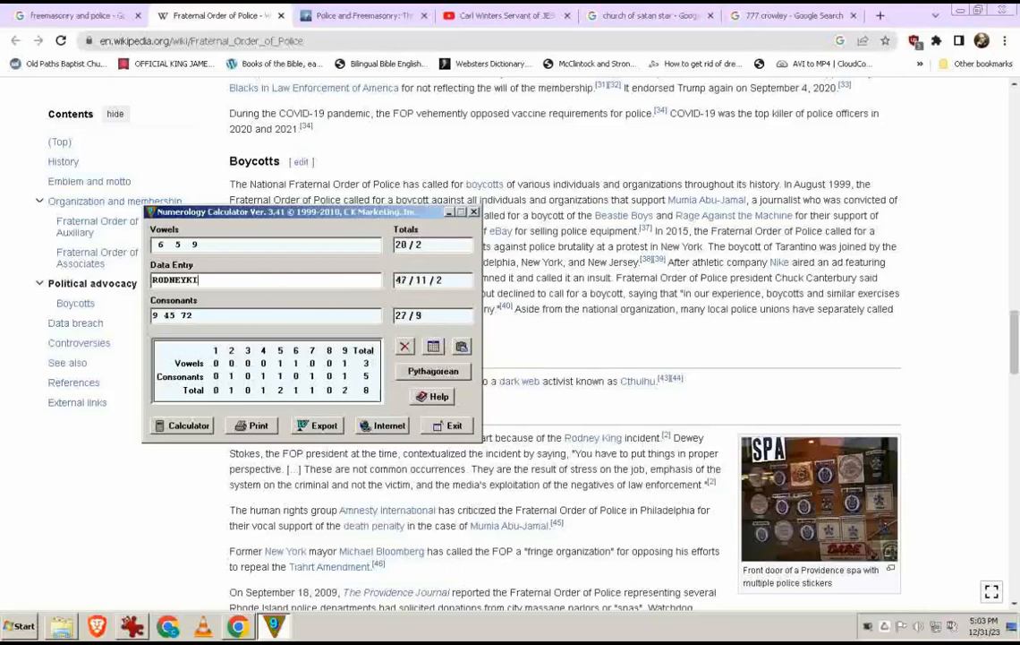
pyautogui.write('KING')
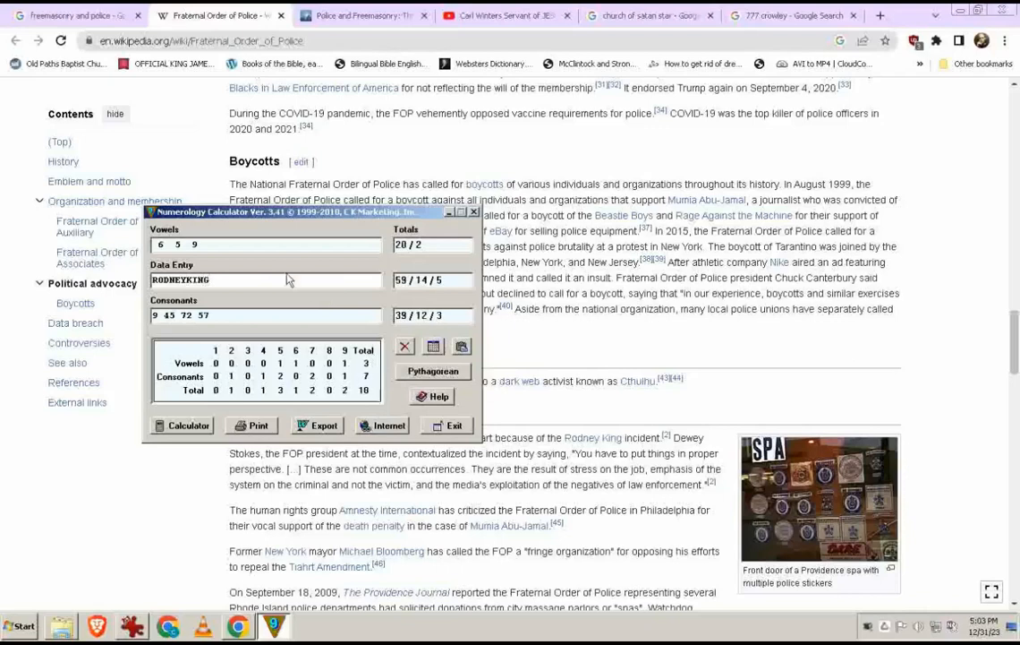
pyautogui.moveTo(395, 321)
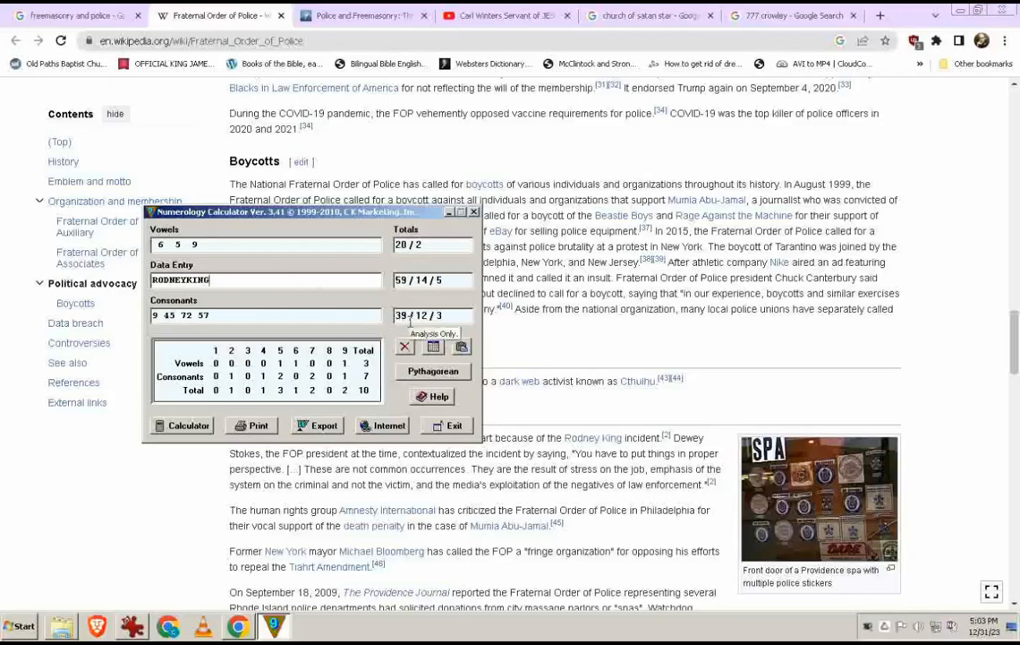
pyautogui.click(433, 371)
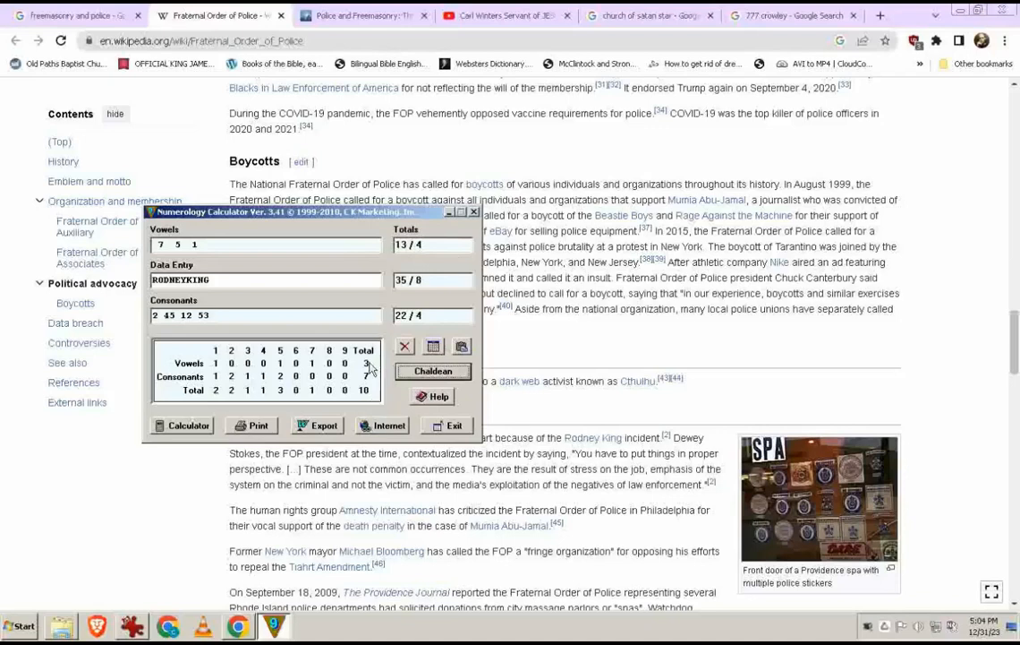
pyautogui.moveTo(371, 390)
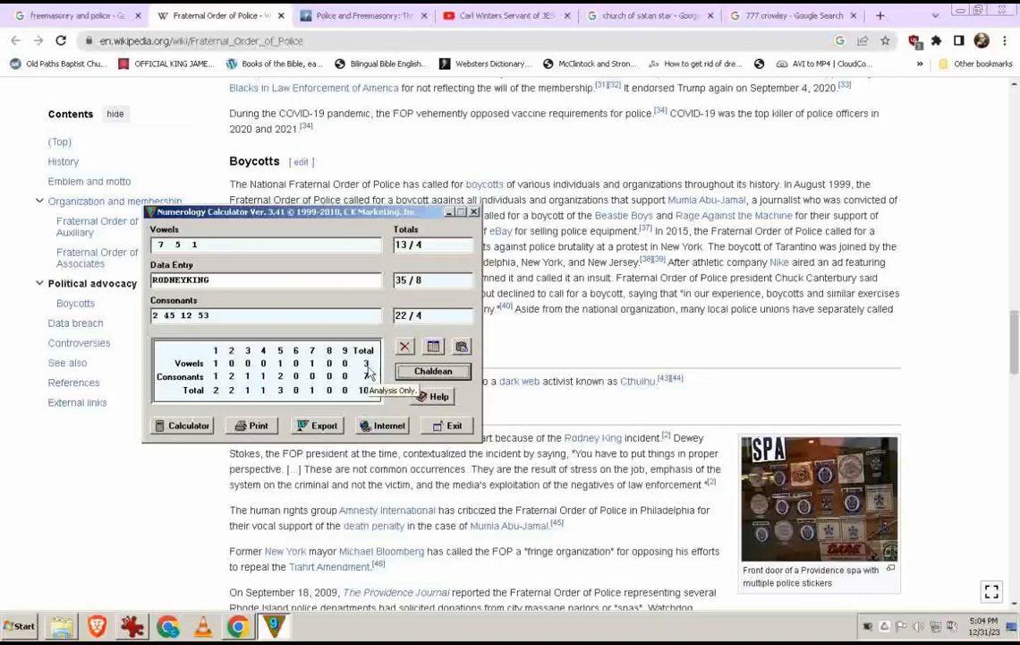
pyautogui.moveTo(358, 380)
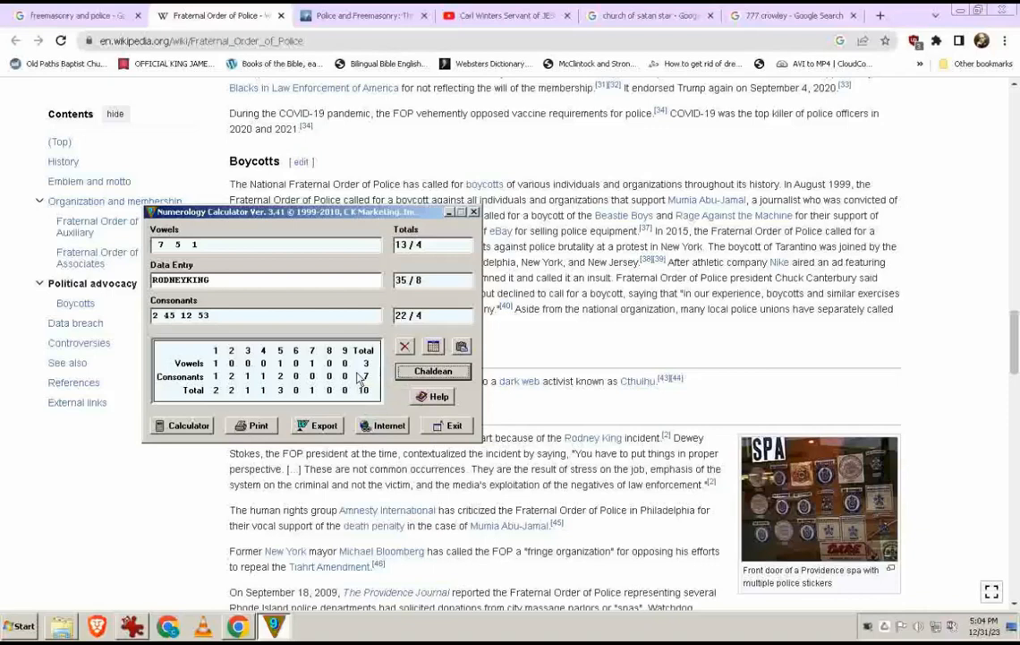
pyautogui.moveTo(438, 222)
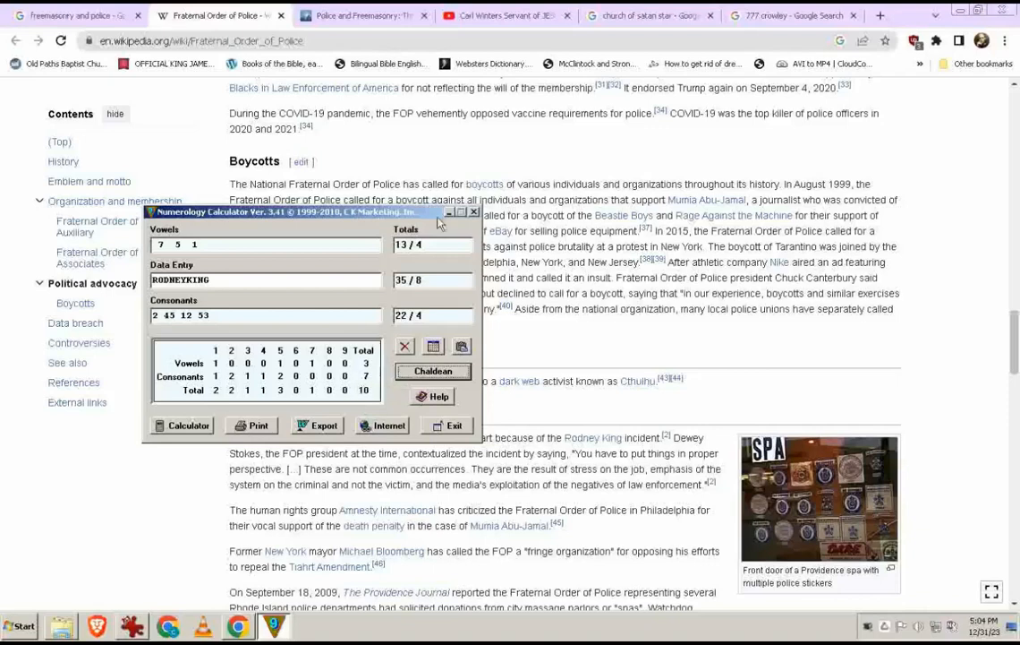
pyautogui.click(473, 212)
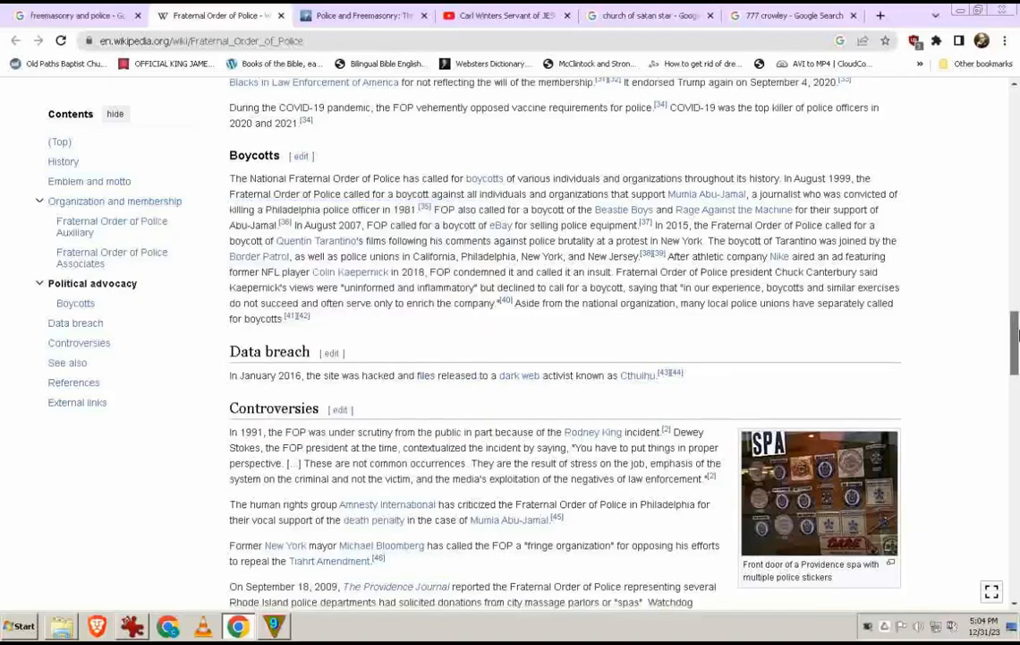
pyautogui.scroll(-3)
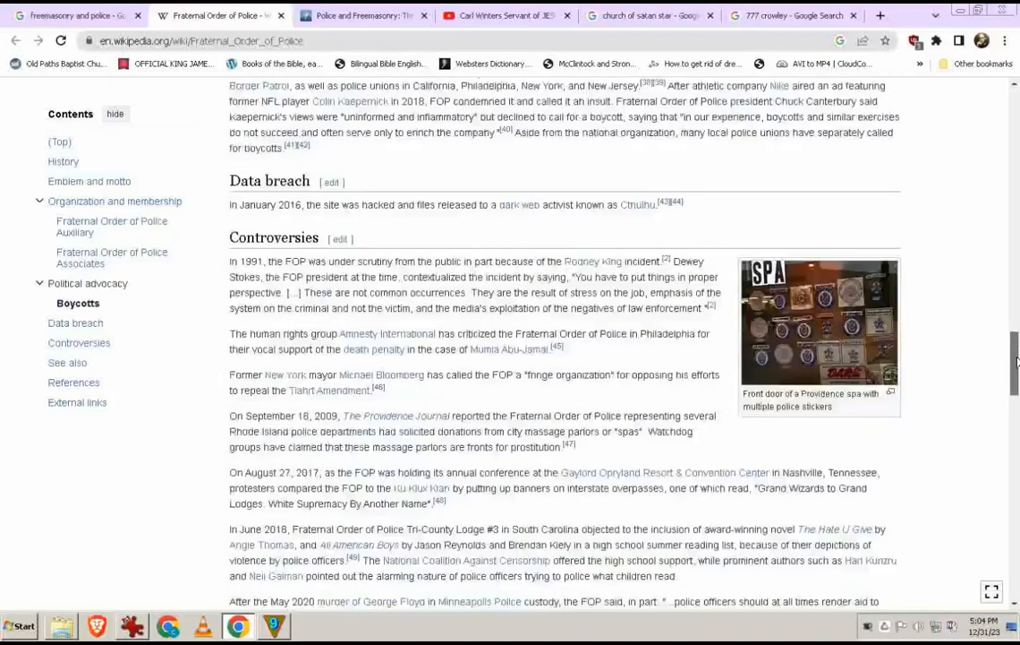
pyautogui.scroll(-3)
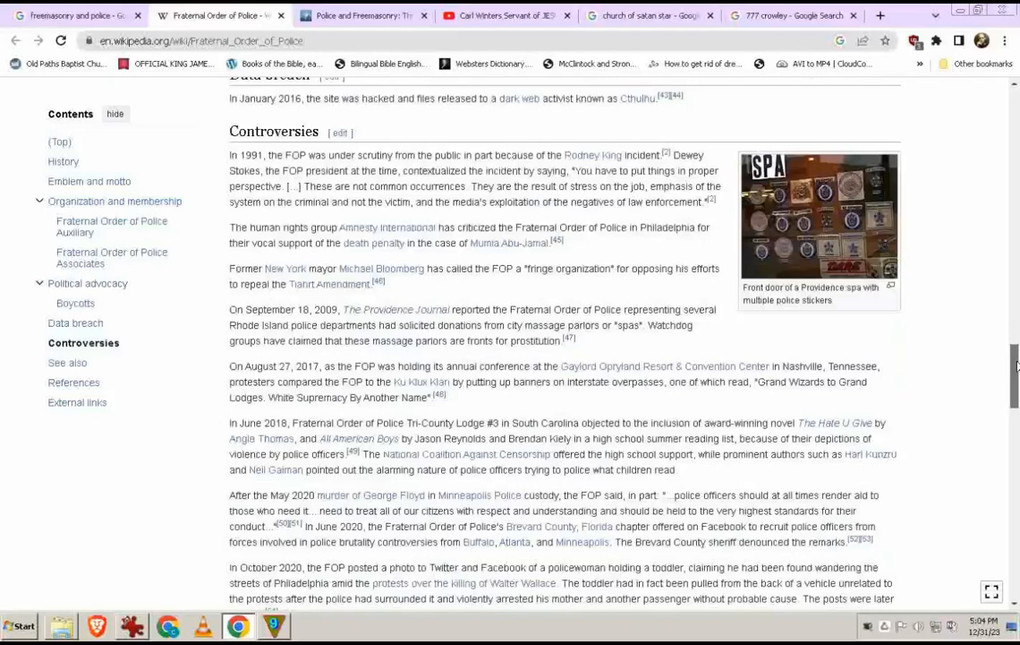
pyautogui.scroll(-3)
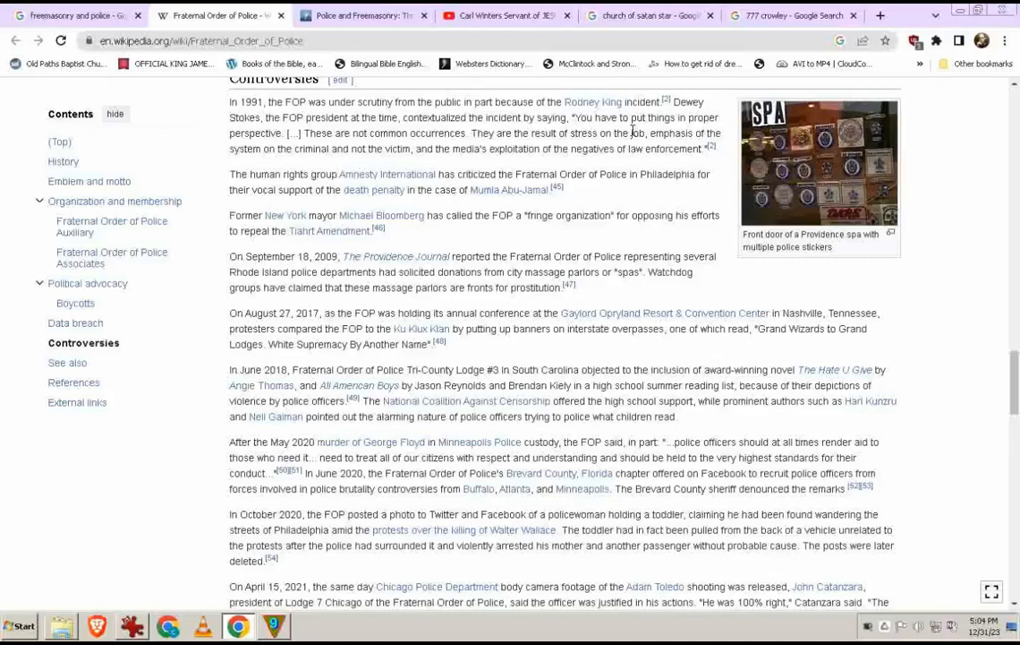
pyautogui.scroll(-3)
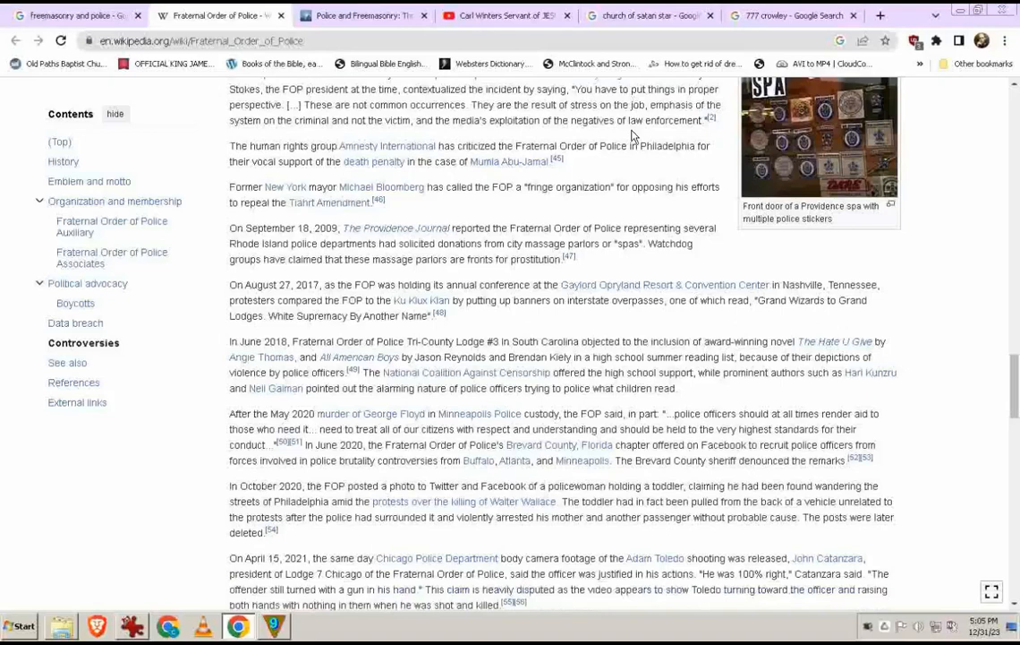
pyautogui.scroll(-3)
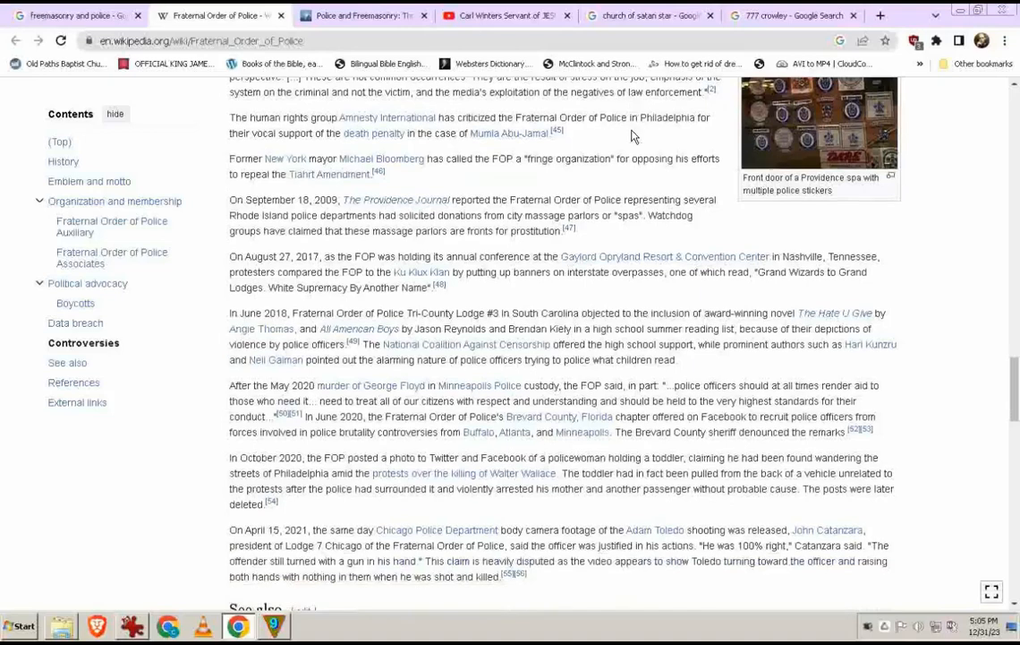
pyautogui.scroll(-3)
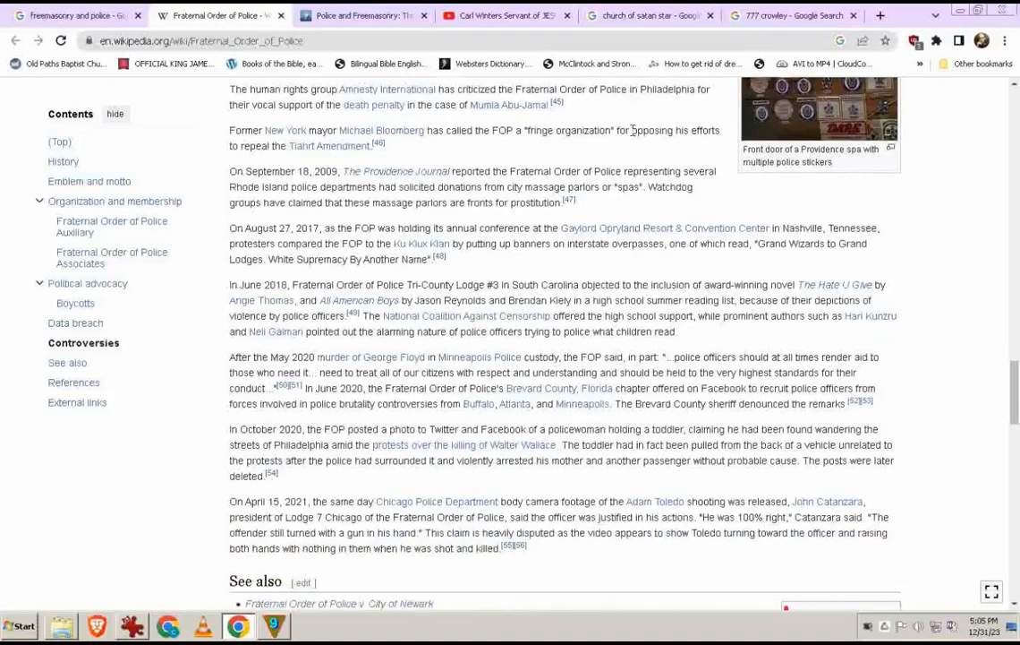
pyautogui.scroll(-3)
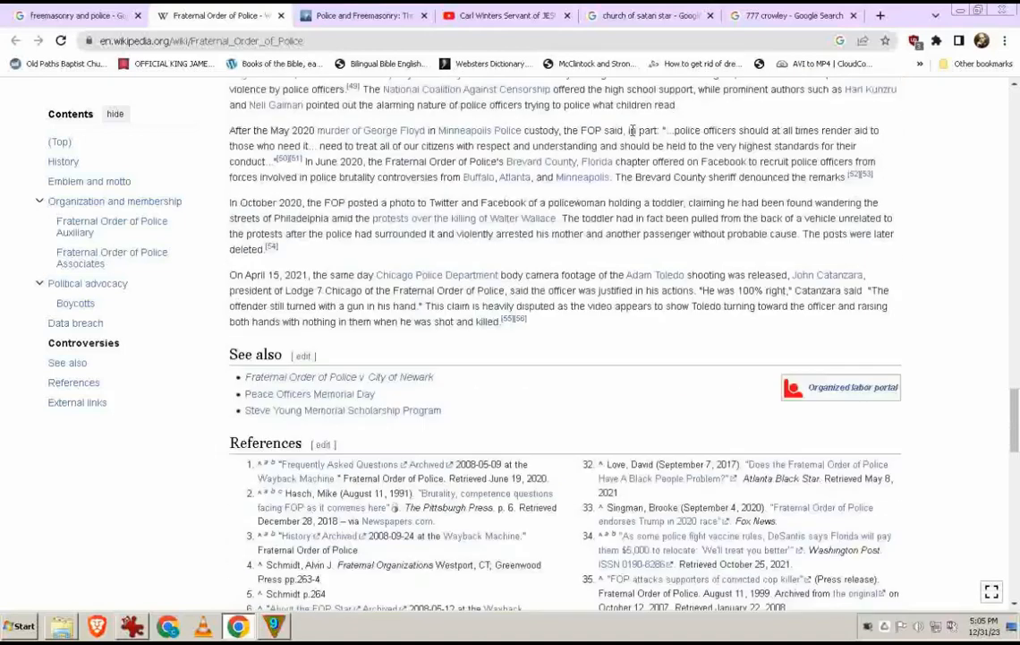
pyautogui.scroll(-3)
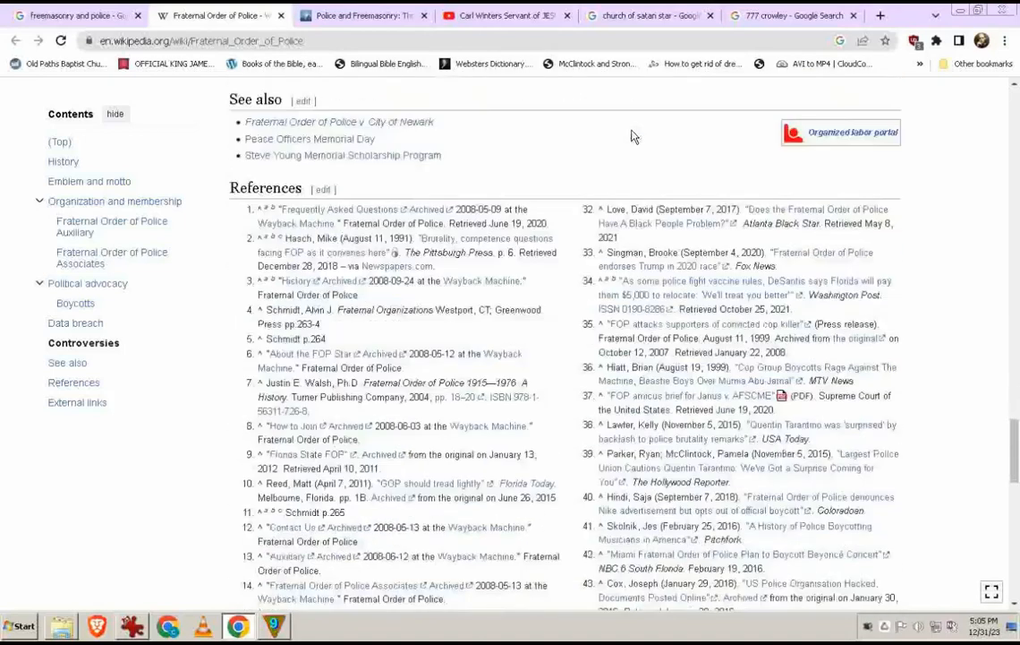
pyautogui.scroll(3)
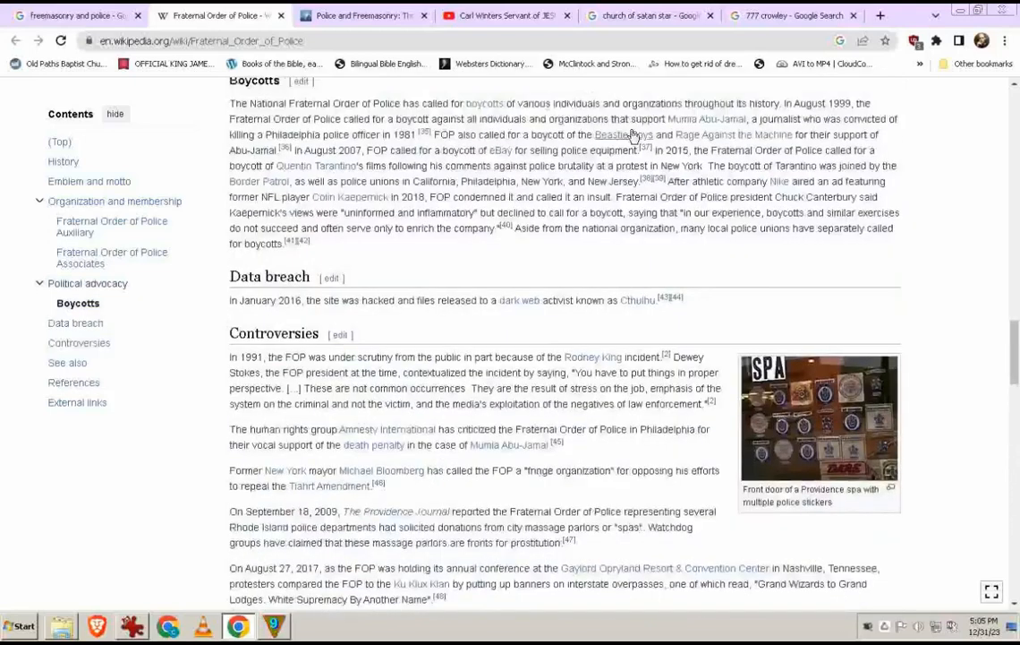
pyautogui.scroll(3)
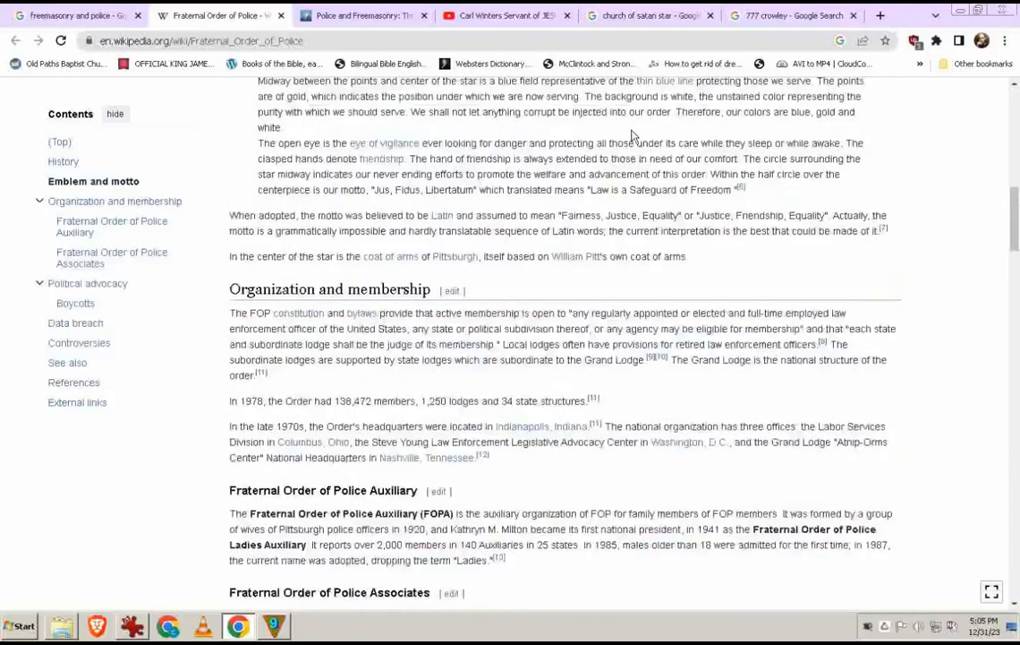
pyautogui.scroll(3)
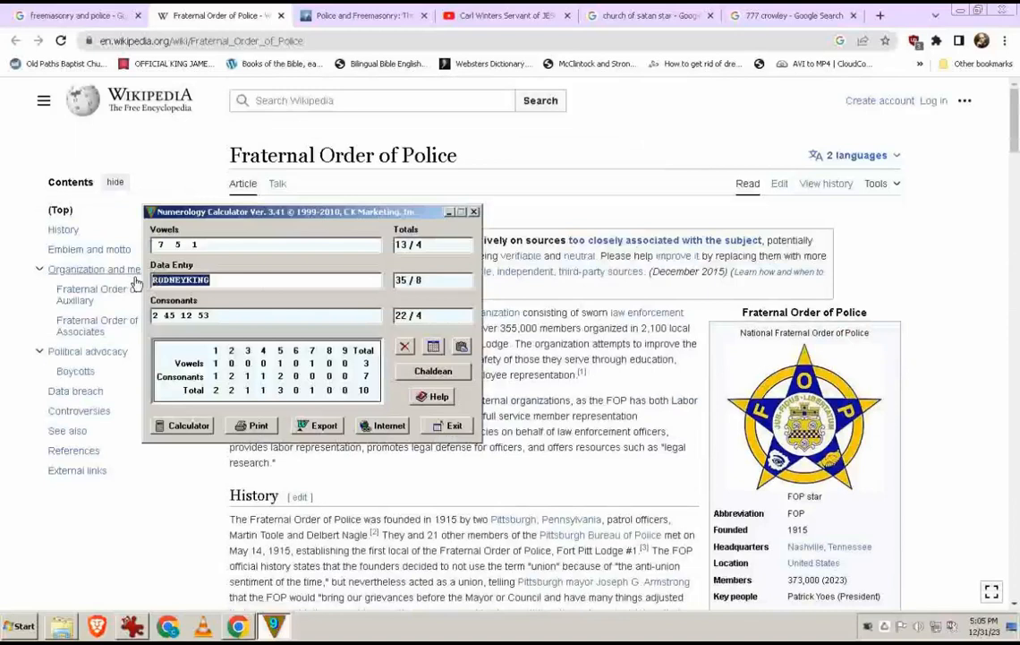
# Step: Score FRATERNALORDEROFPOLICE: 93/12/3 Chaldean, then 119/20/2 in Pythagorean
pyautogui.write('FRAT')
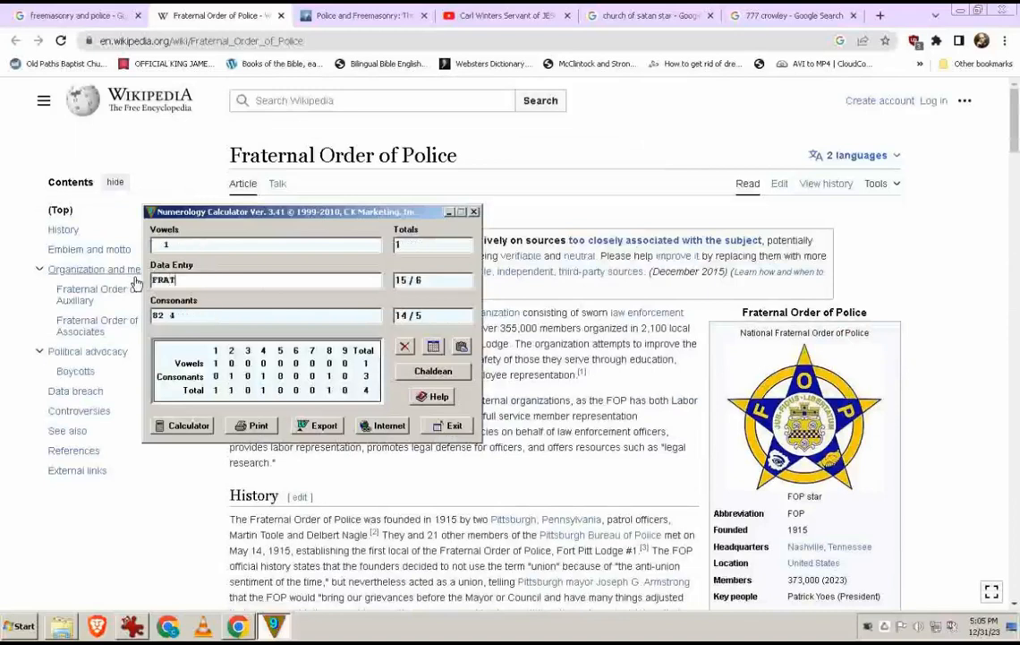
pyautogui.write('ERNAL0')
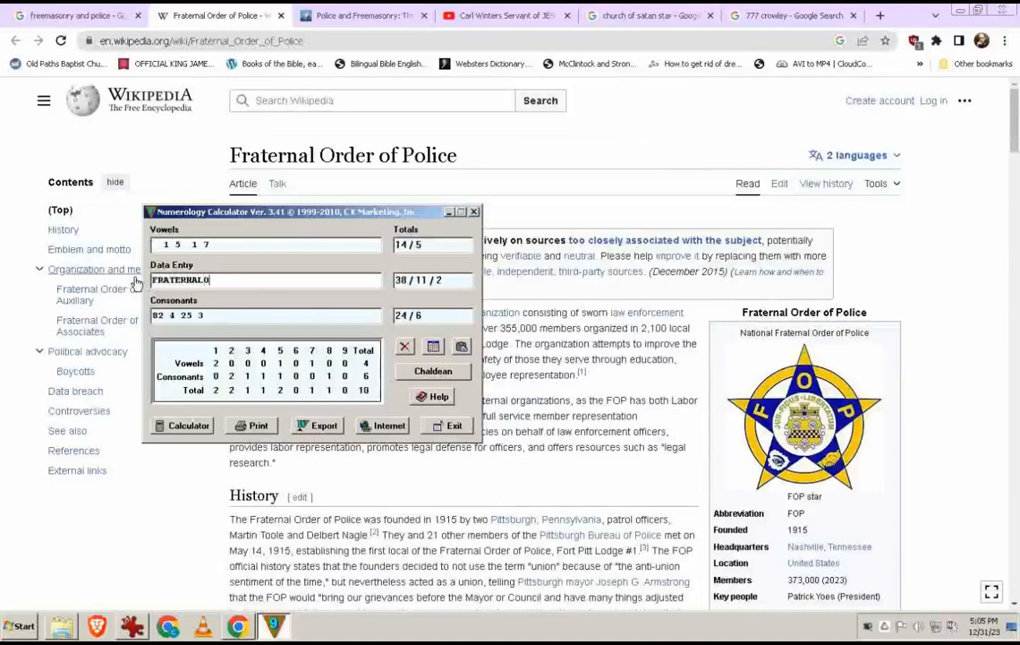
pyautogui.write('RDEROF')
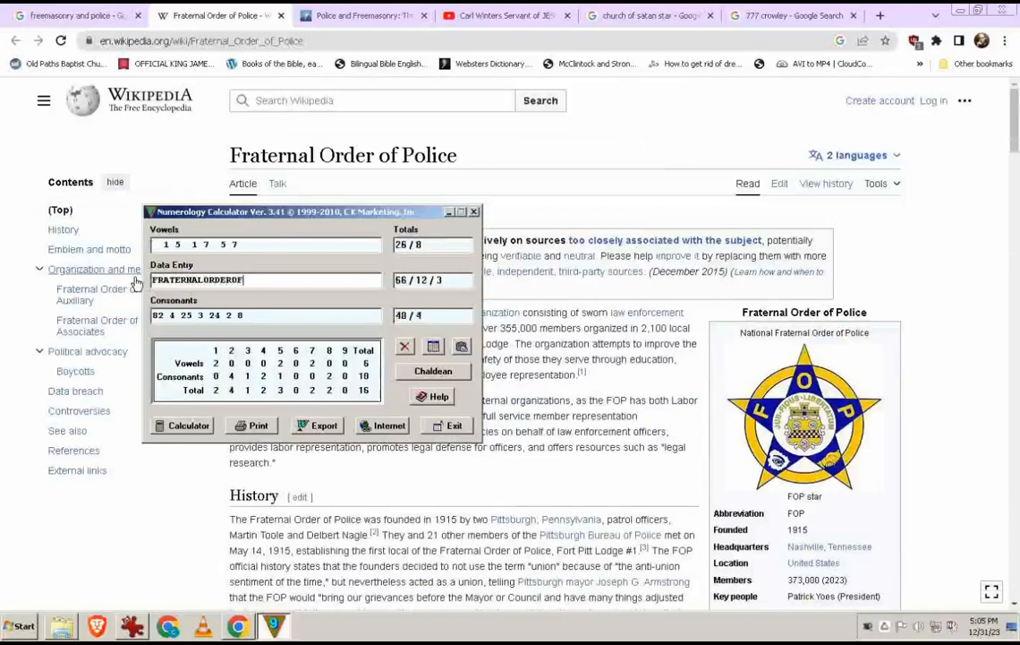
pyautogui.write('POLICE')
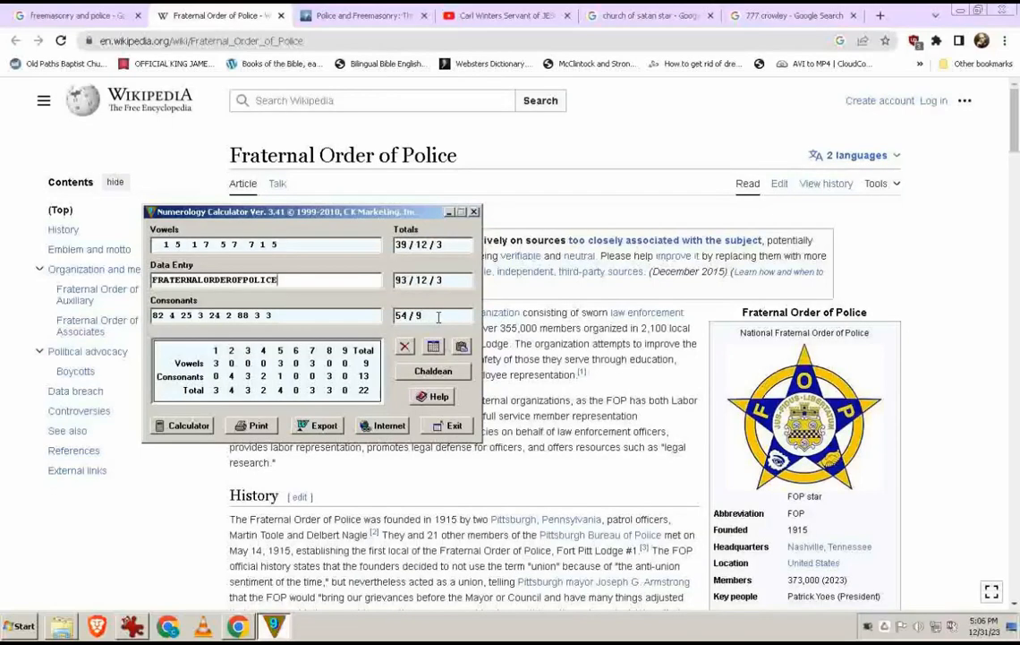
pyautogui.click(433, 371)
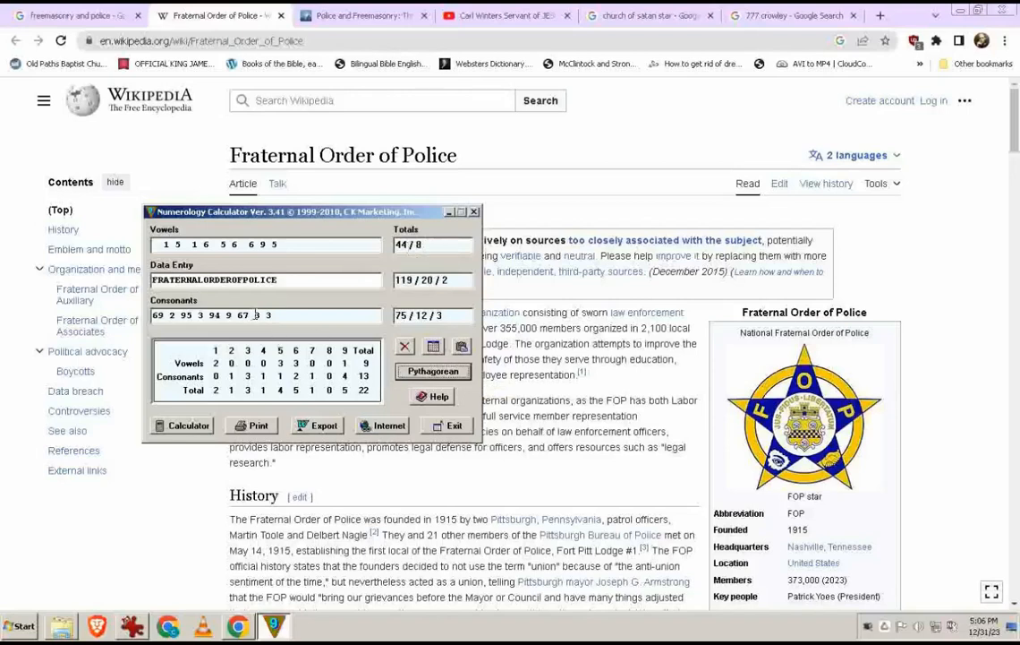
pyautogui.moveTo(254, 315)
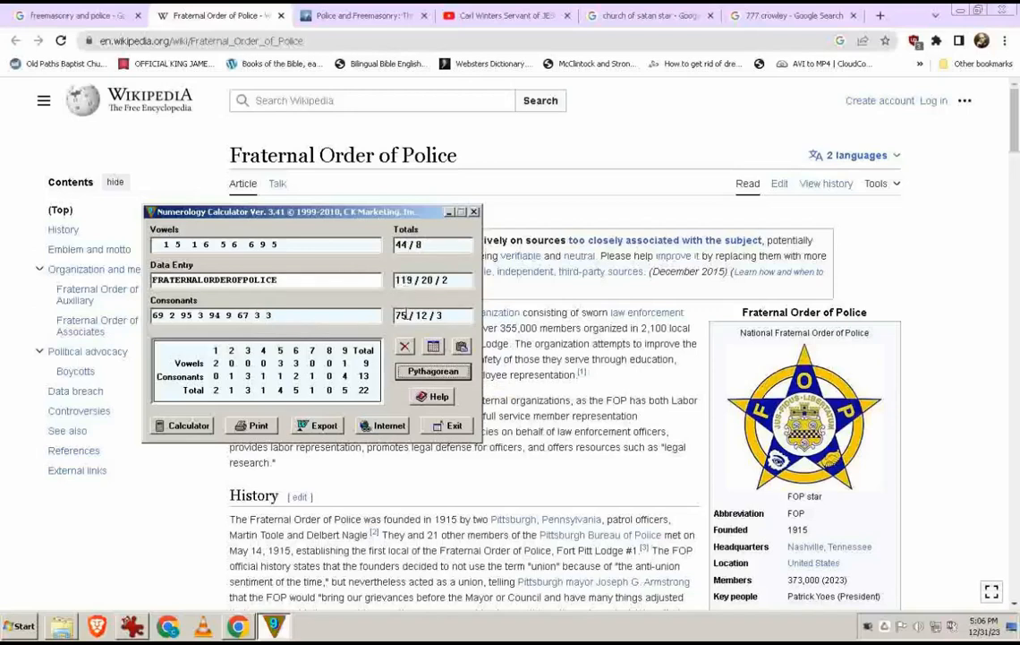
pyautogui.moveTo(439, 319)
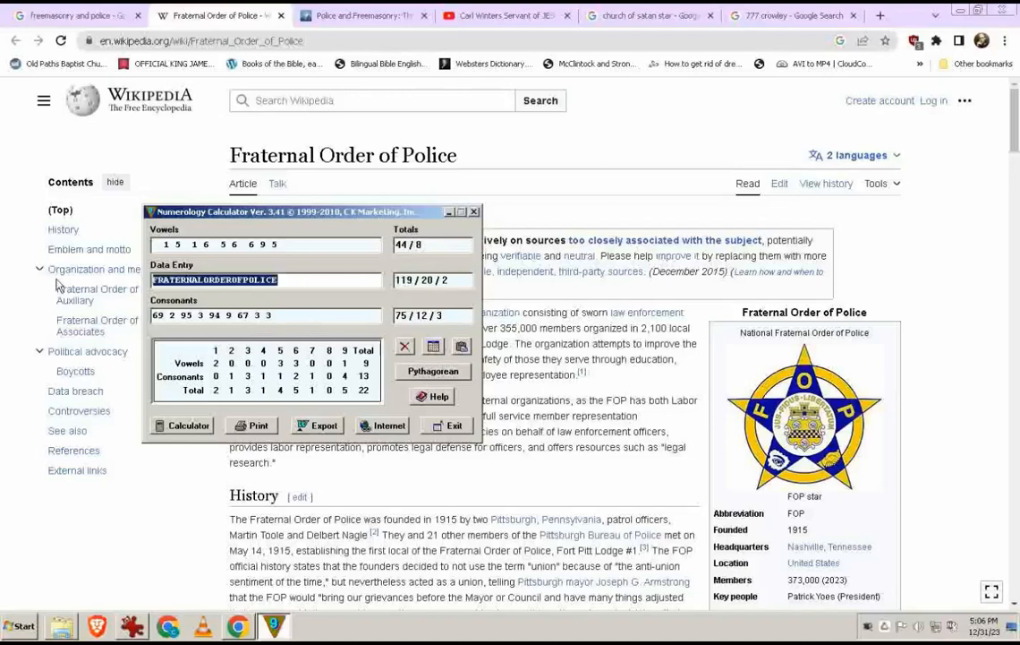
# Step: Compare FOP at 19/10/1 Pythagorean versus 23/5 Chaldean, then close the calculator
pyautogui.write('FOP')
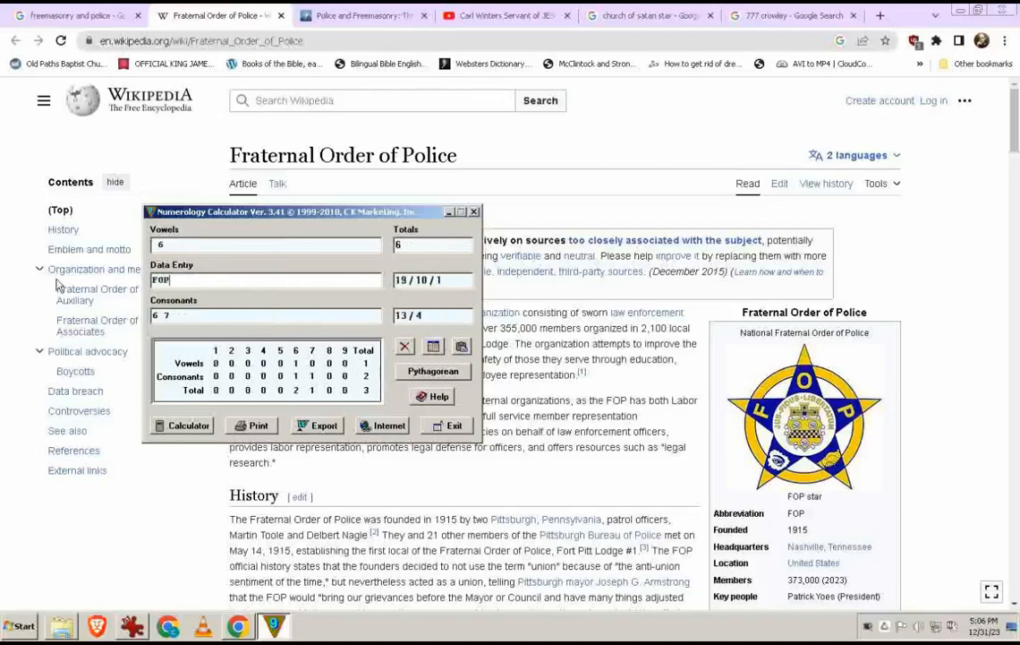
pyautogui.moveTo(379, 331)
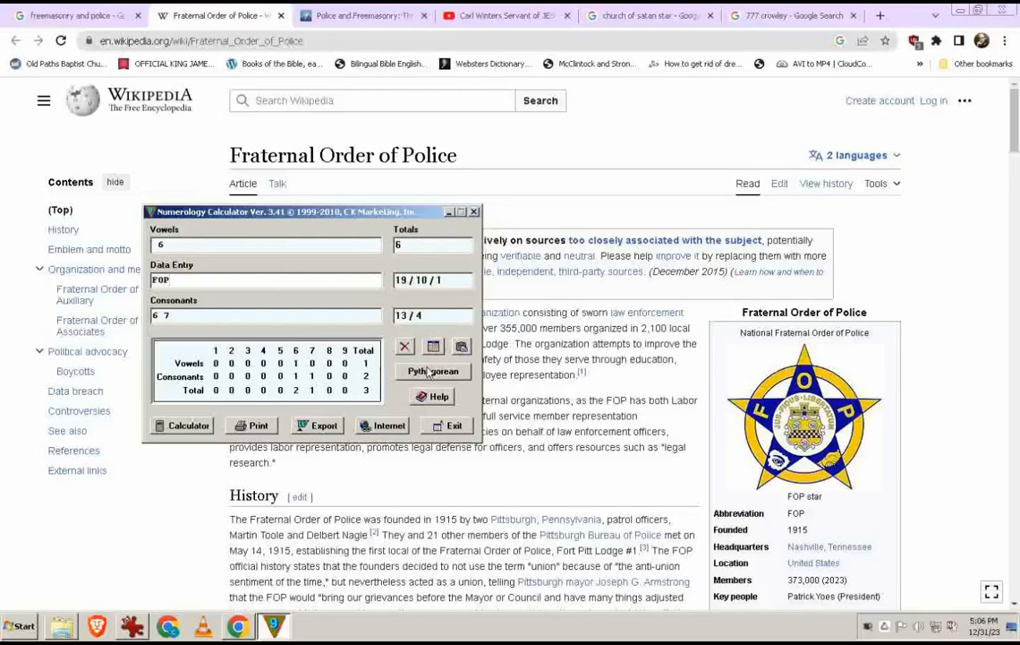
pyautogui.click(433, 371)
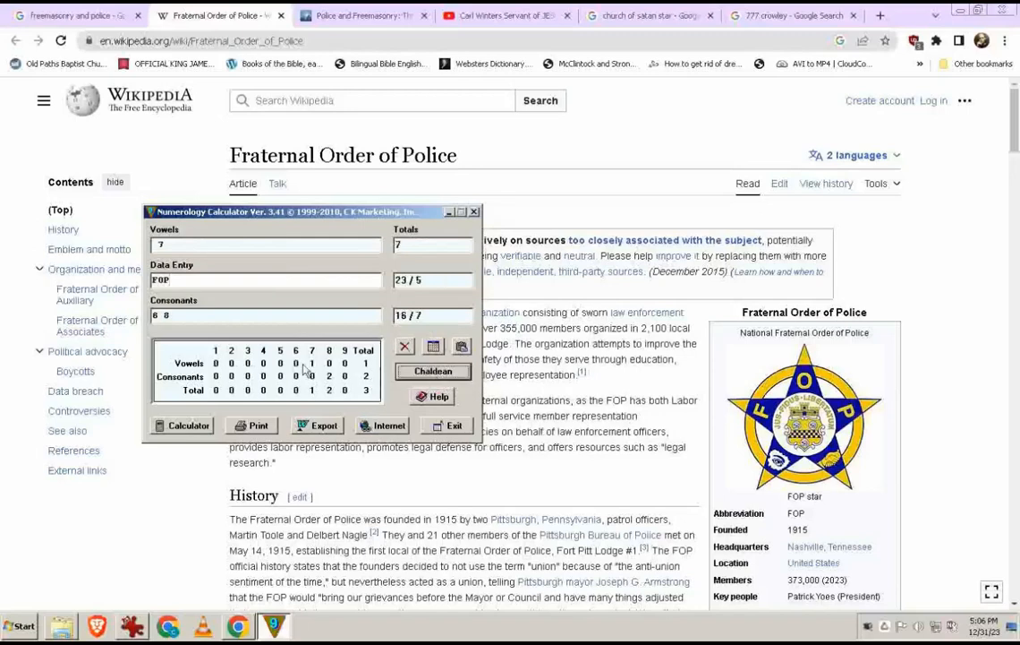
pyautogui.click(433, 371)
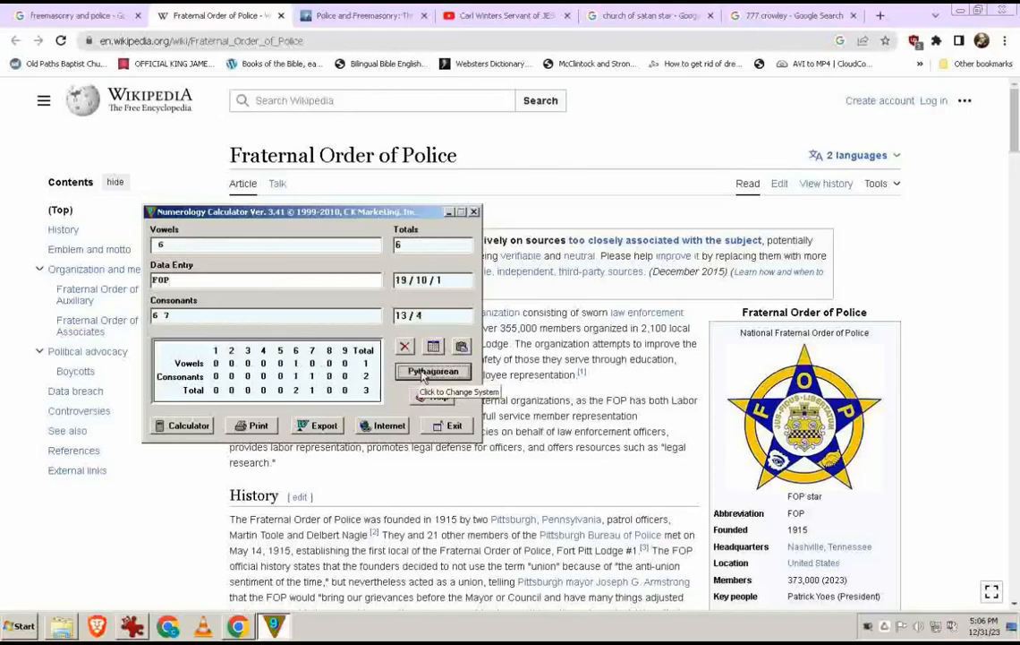
pyautogui.click(433, 371)
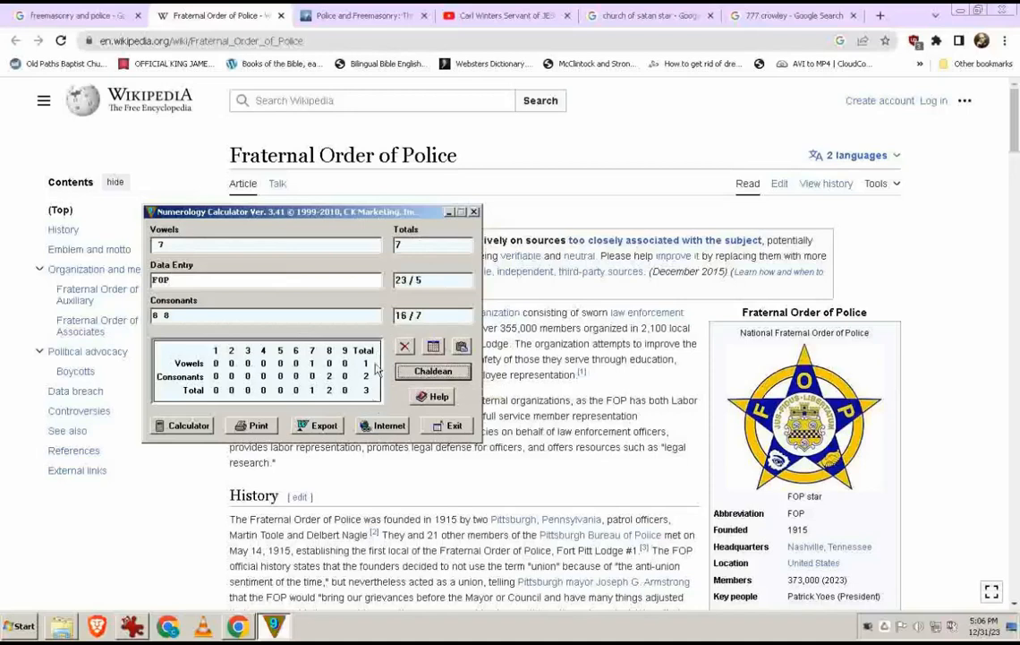
pyautogui.moveTo(380, 355)
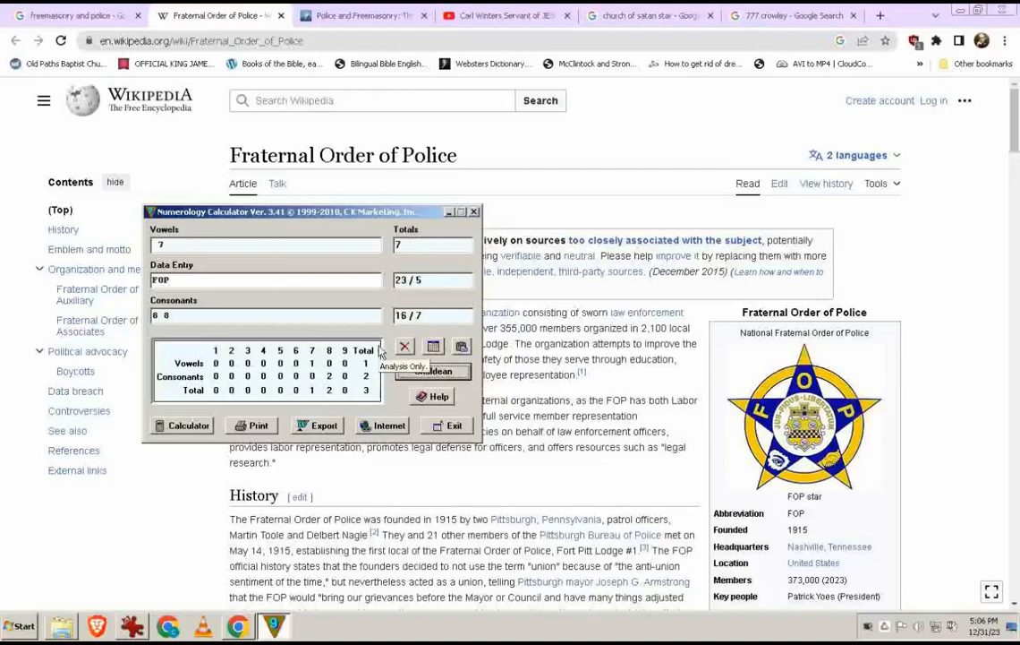
pyautogui.click(434, 371)
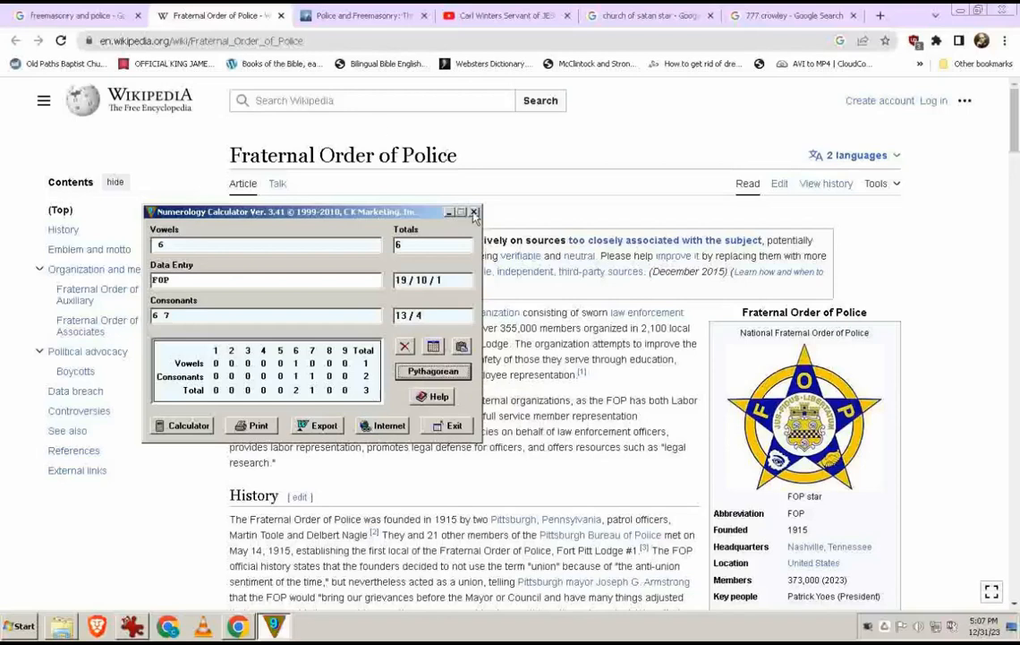
pyautogui.click(474, 211)
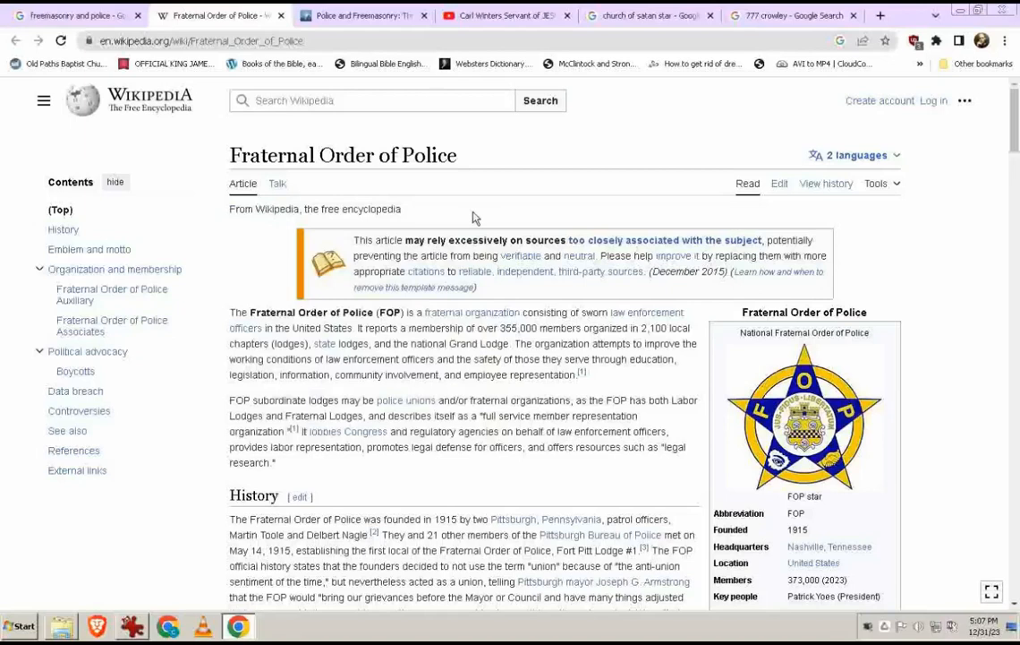
pyautogui.moveTo(444, 344)
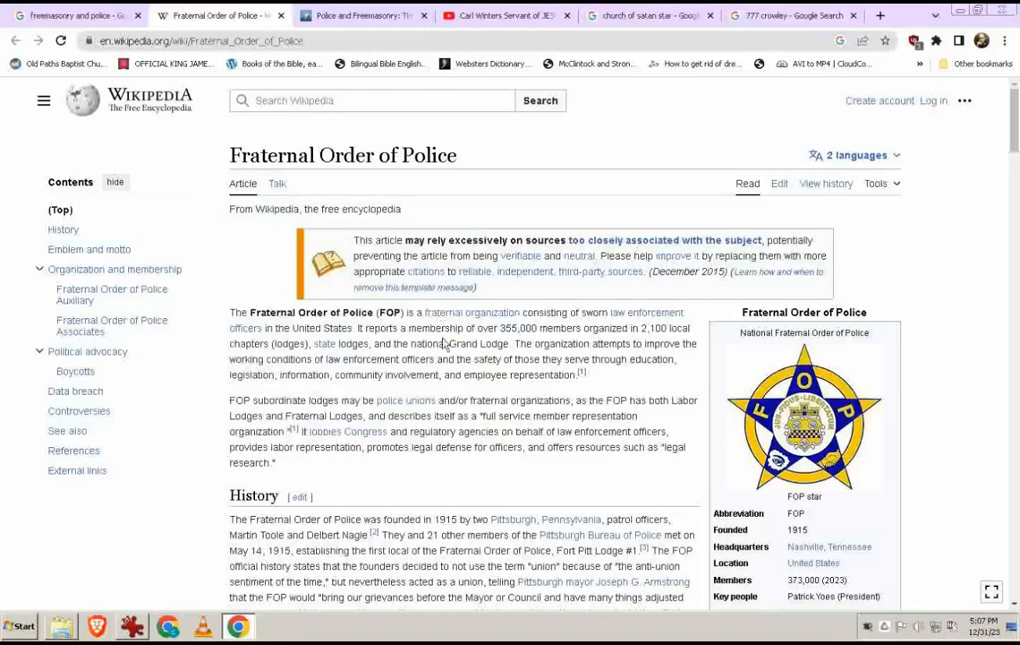
# Step: Switch from the Wikipedia article to the YouTube channel's Videos page
pyautogui.click(501, 14)
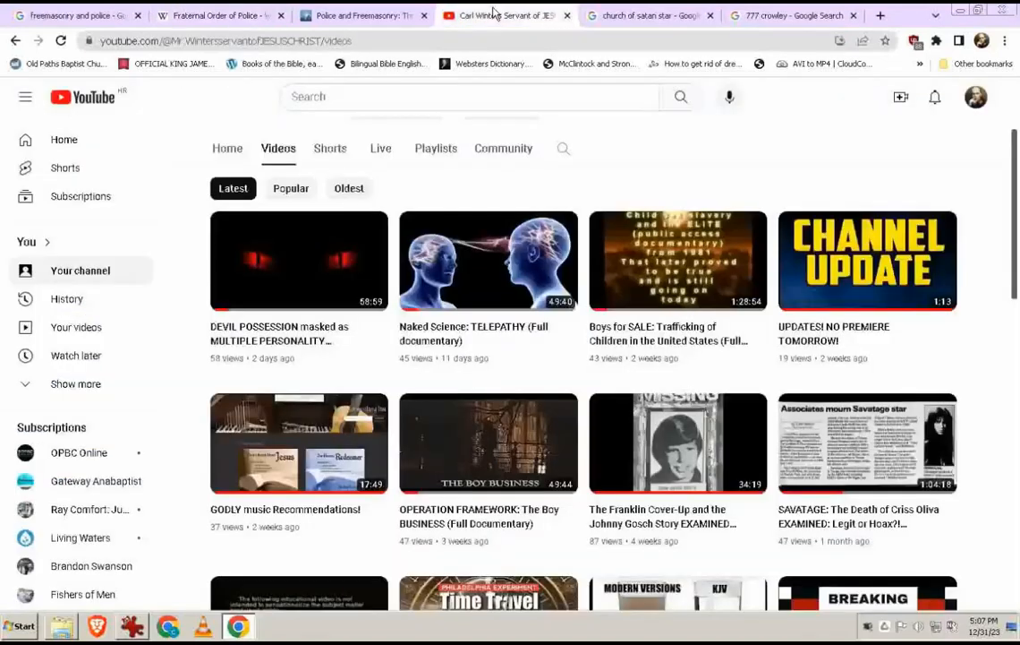
pyautogui.moveTo(297, 286)
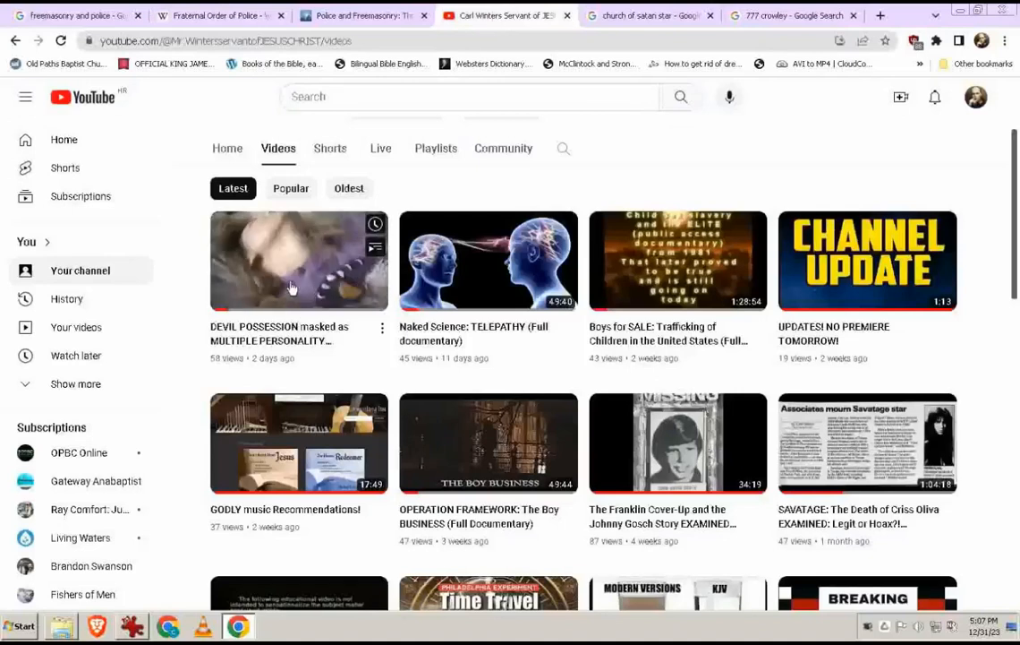